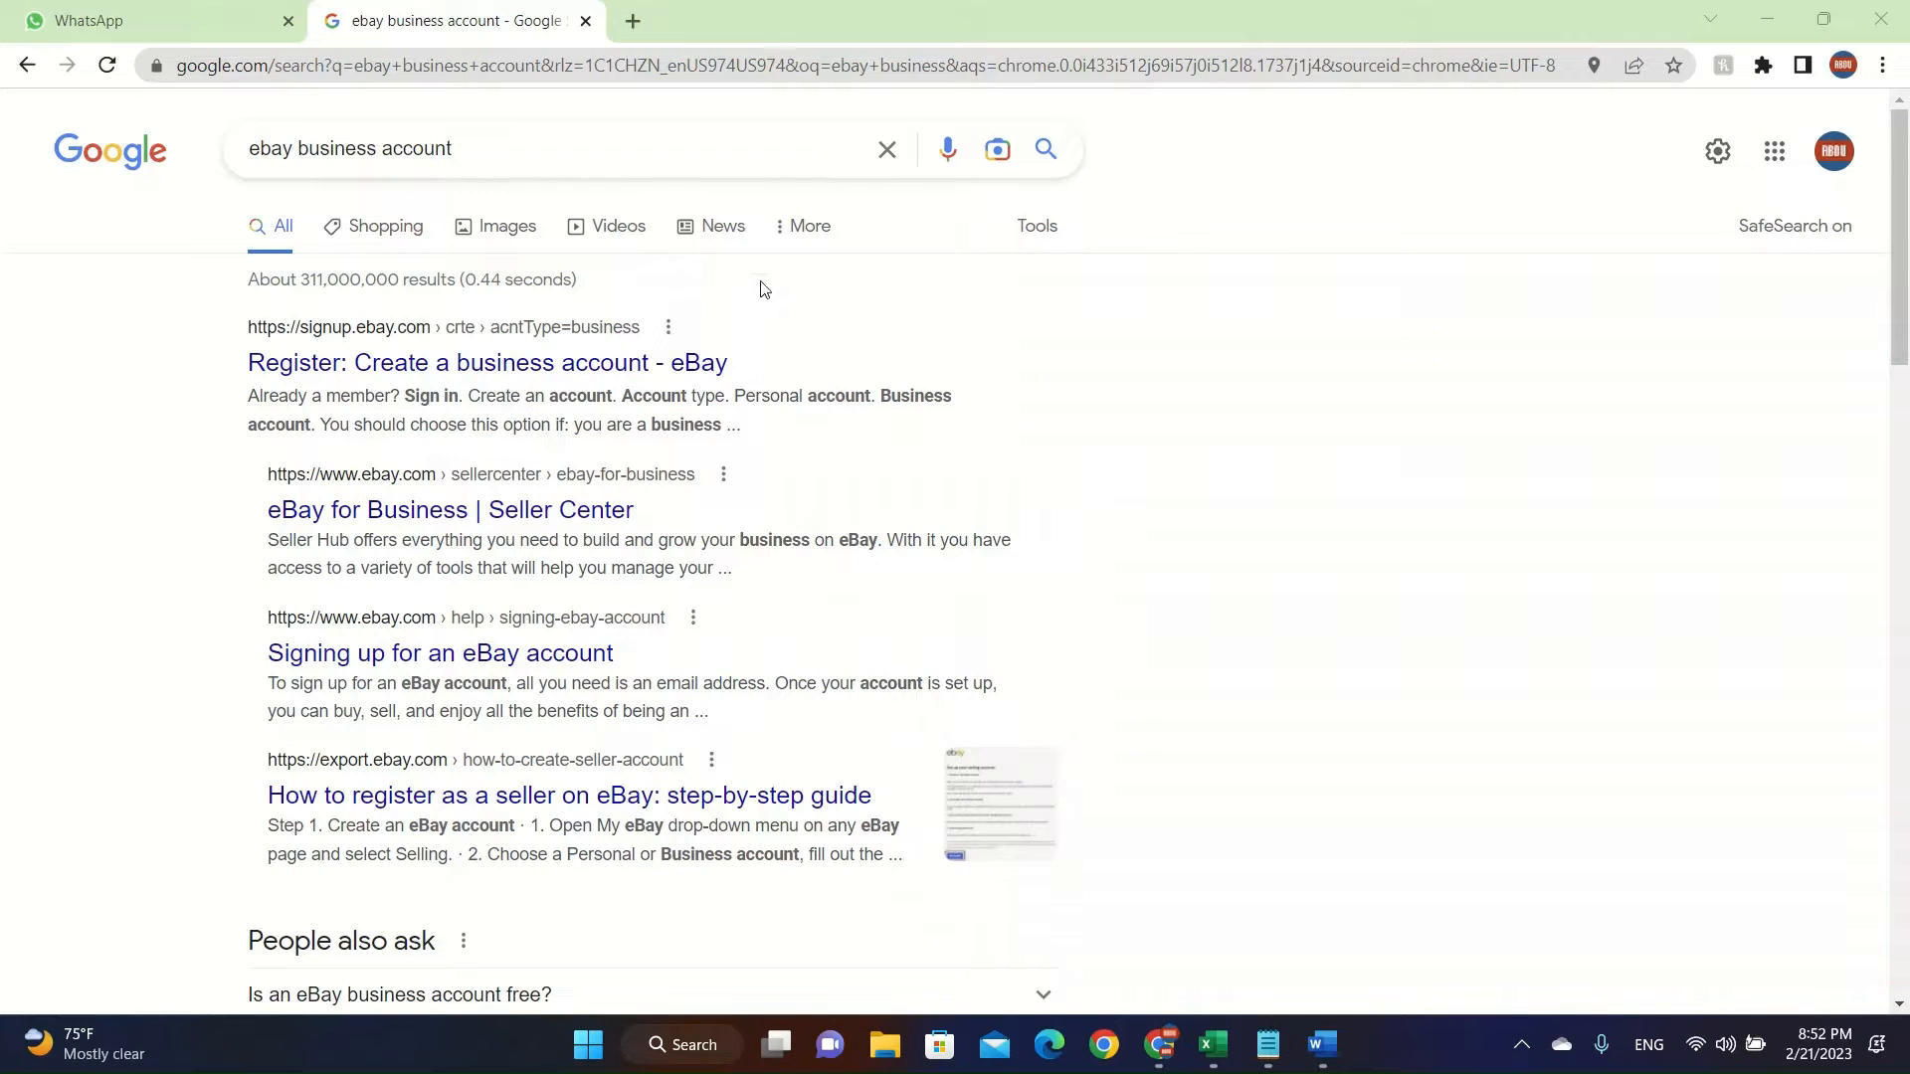
pyautogui.moveTo(846, 310)
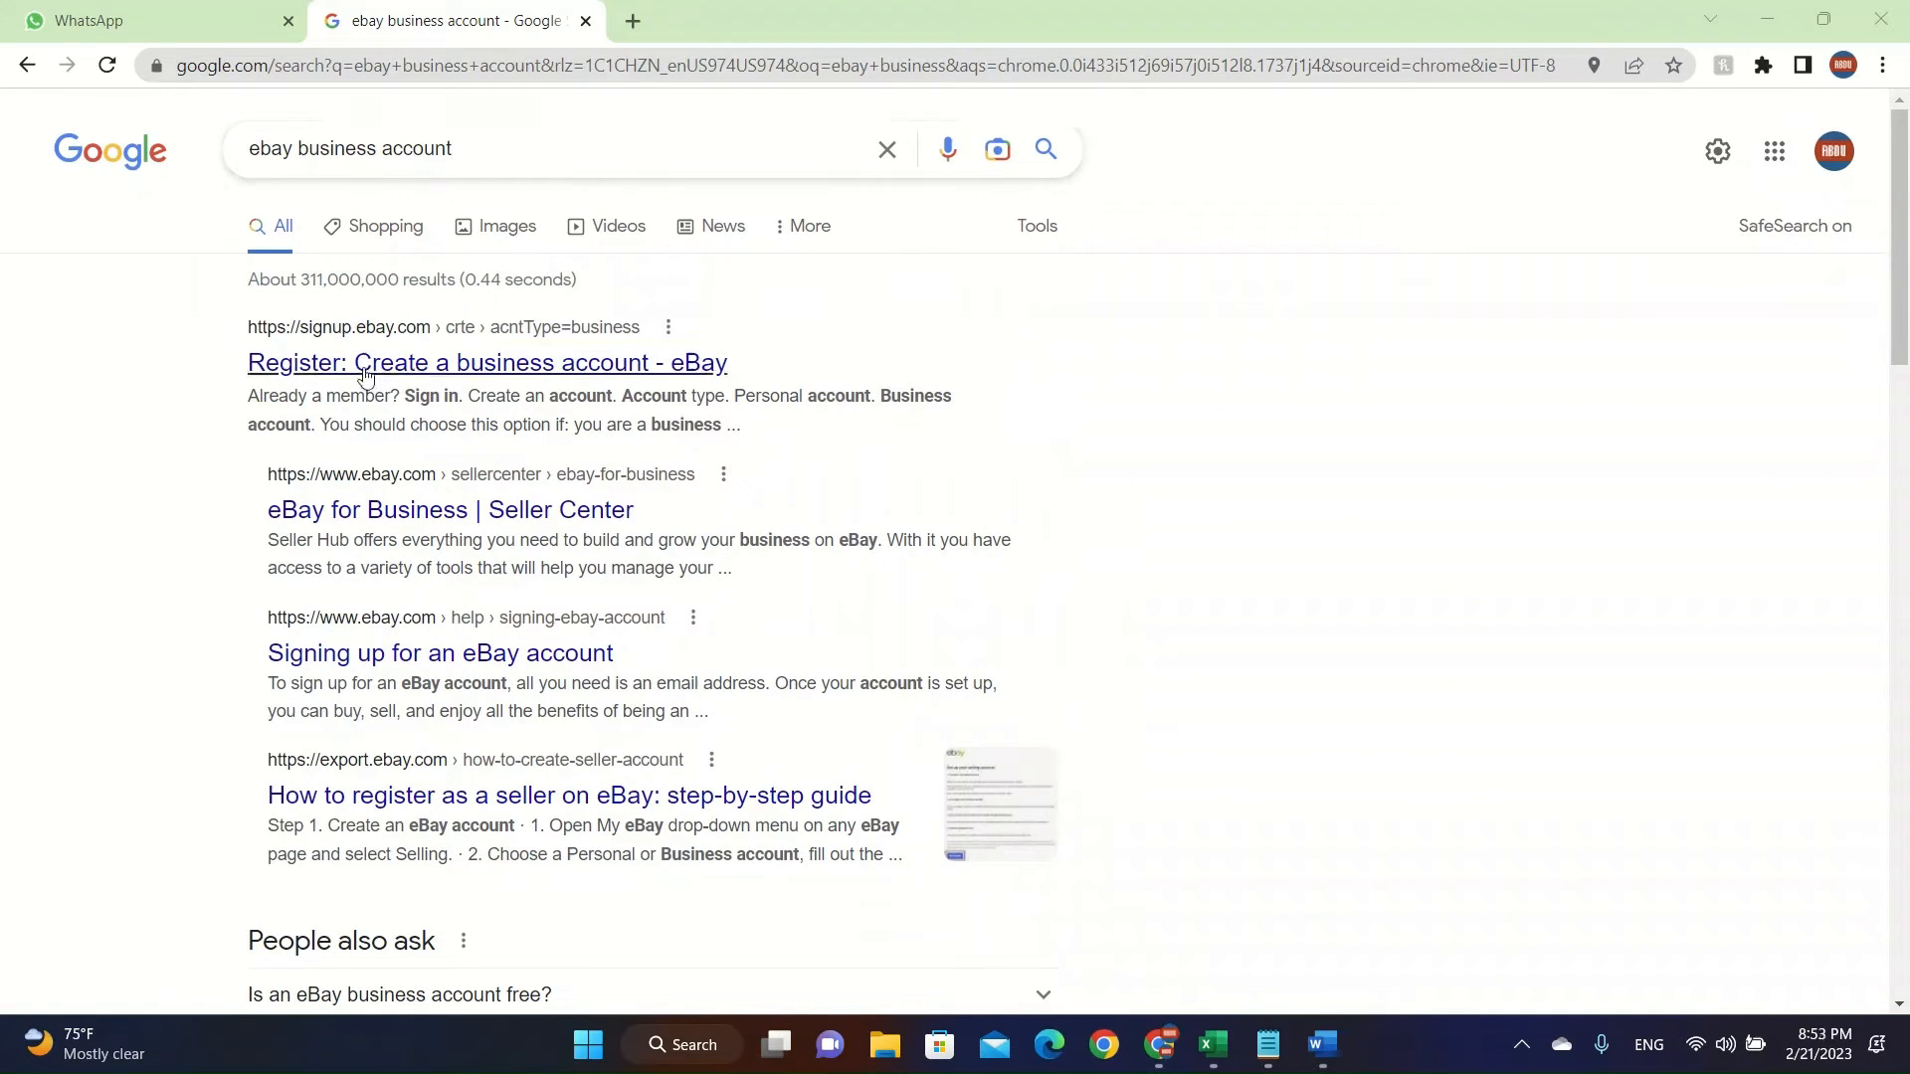
# Open the 'Register: Create a business account - eBay' search result
pyautogui.click(485, 362)
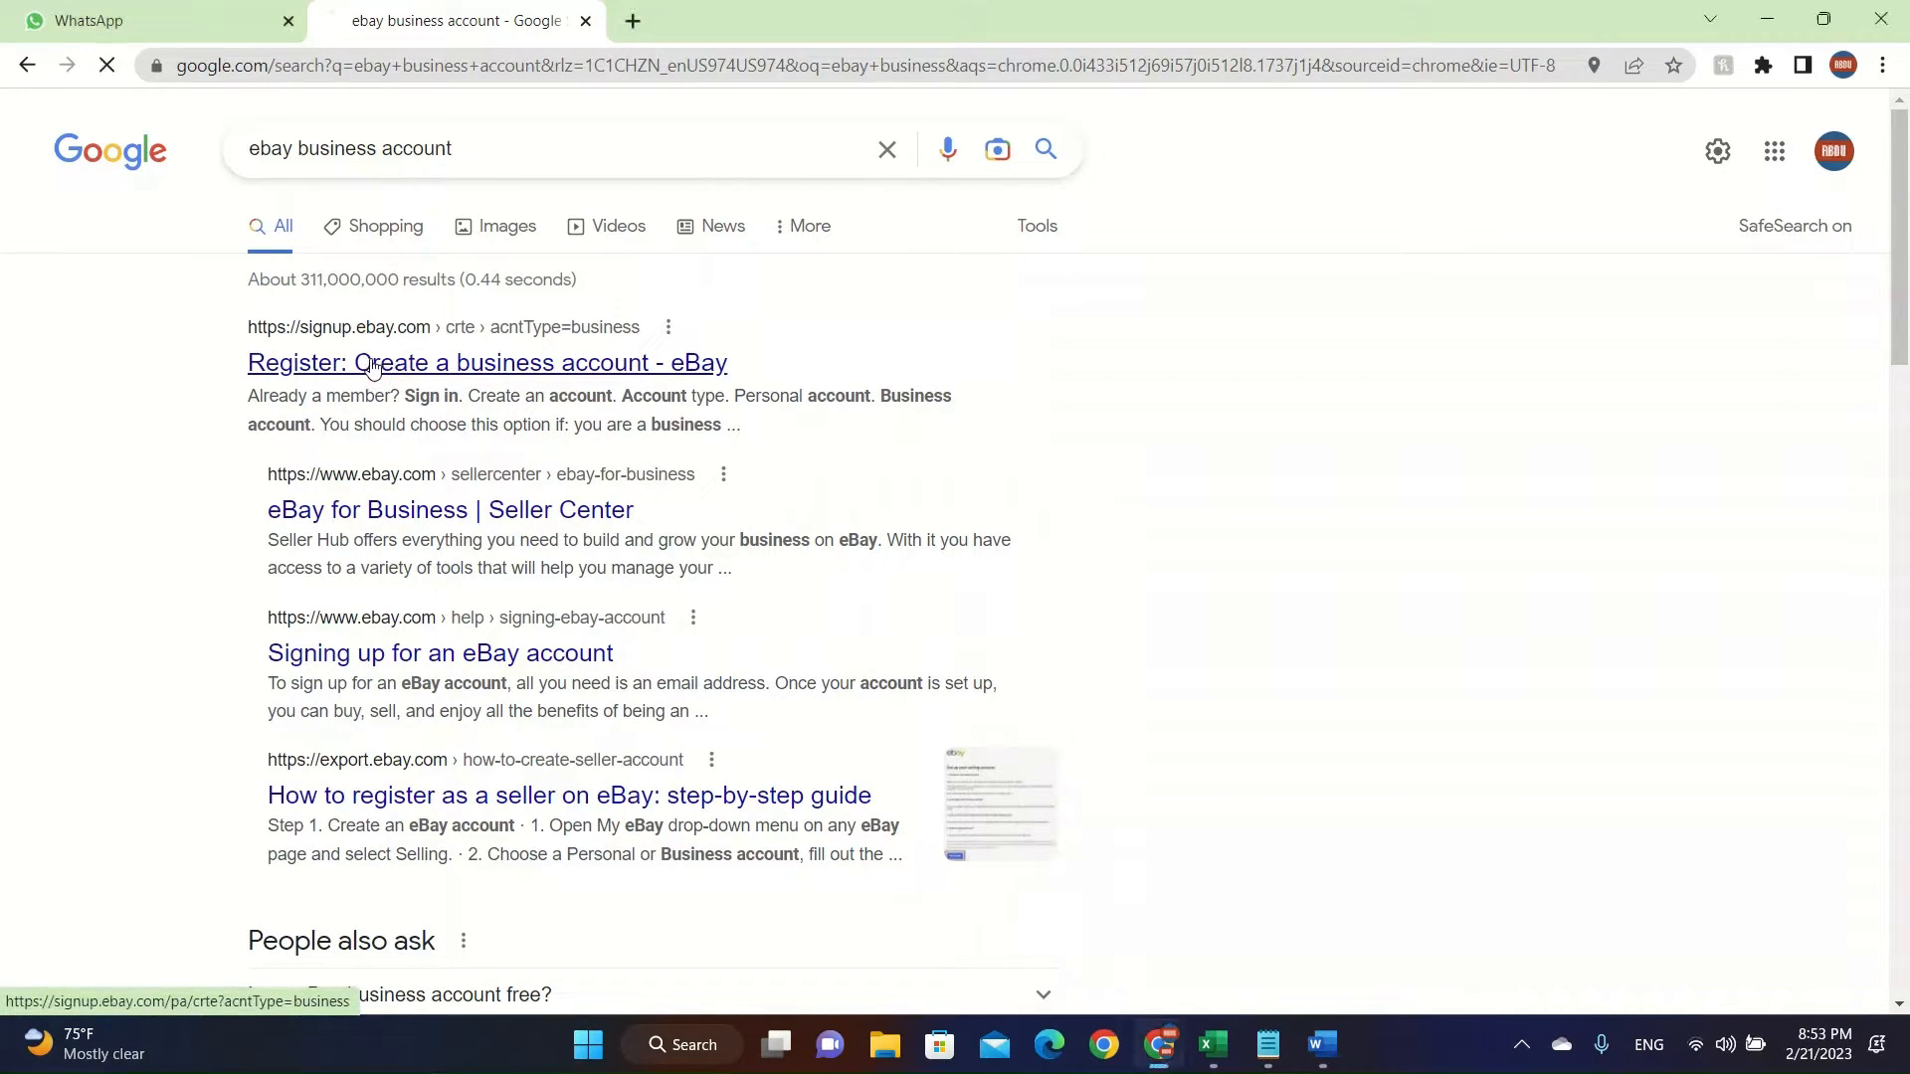
pyautogui.click(488, 362)
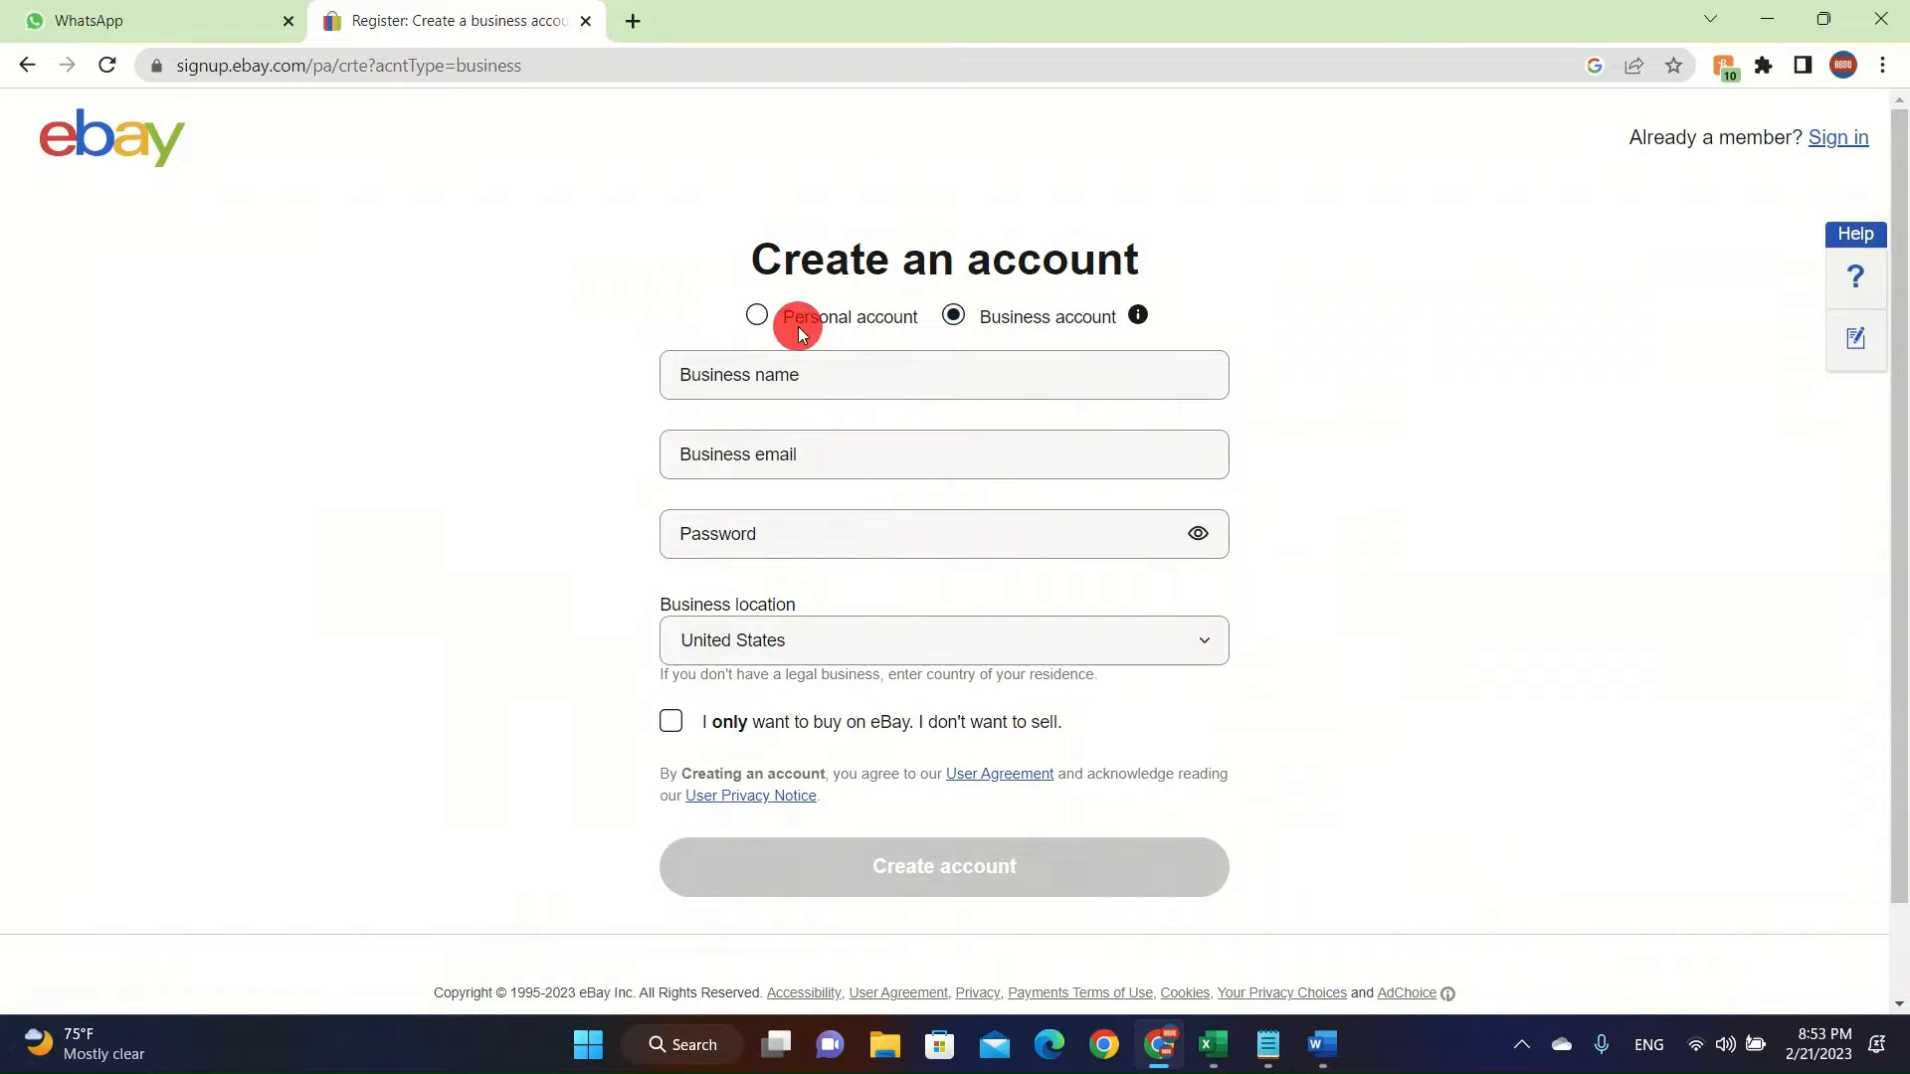
# Switch the sign-up to Personal account, then open the export.ebay.com seller registration guide
pyautogui.click(756, 317)
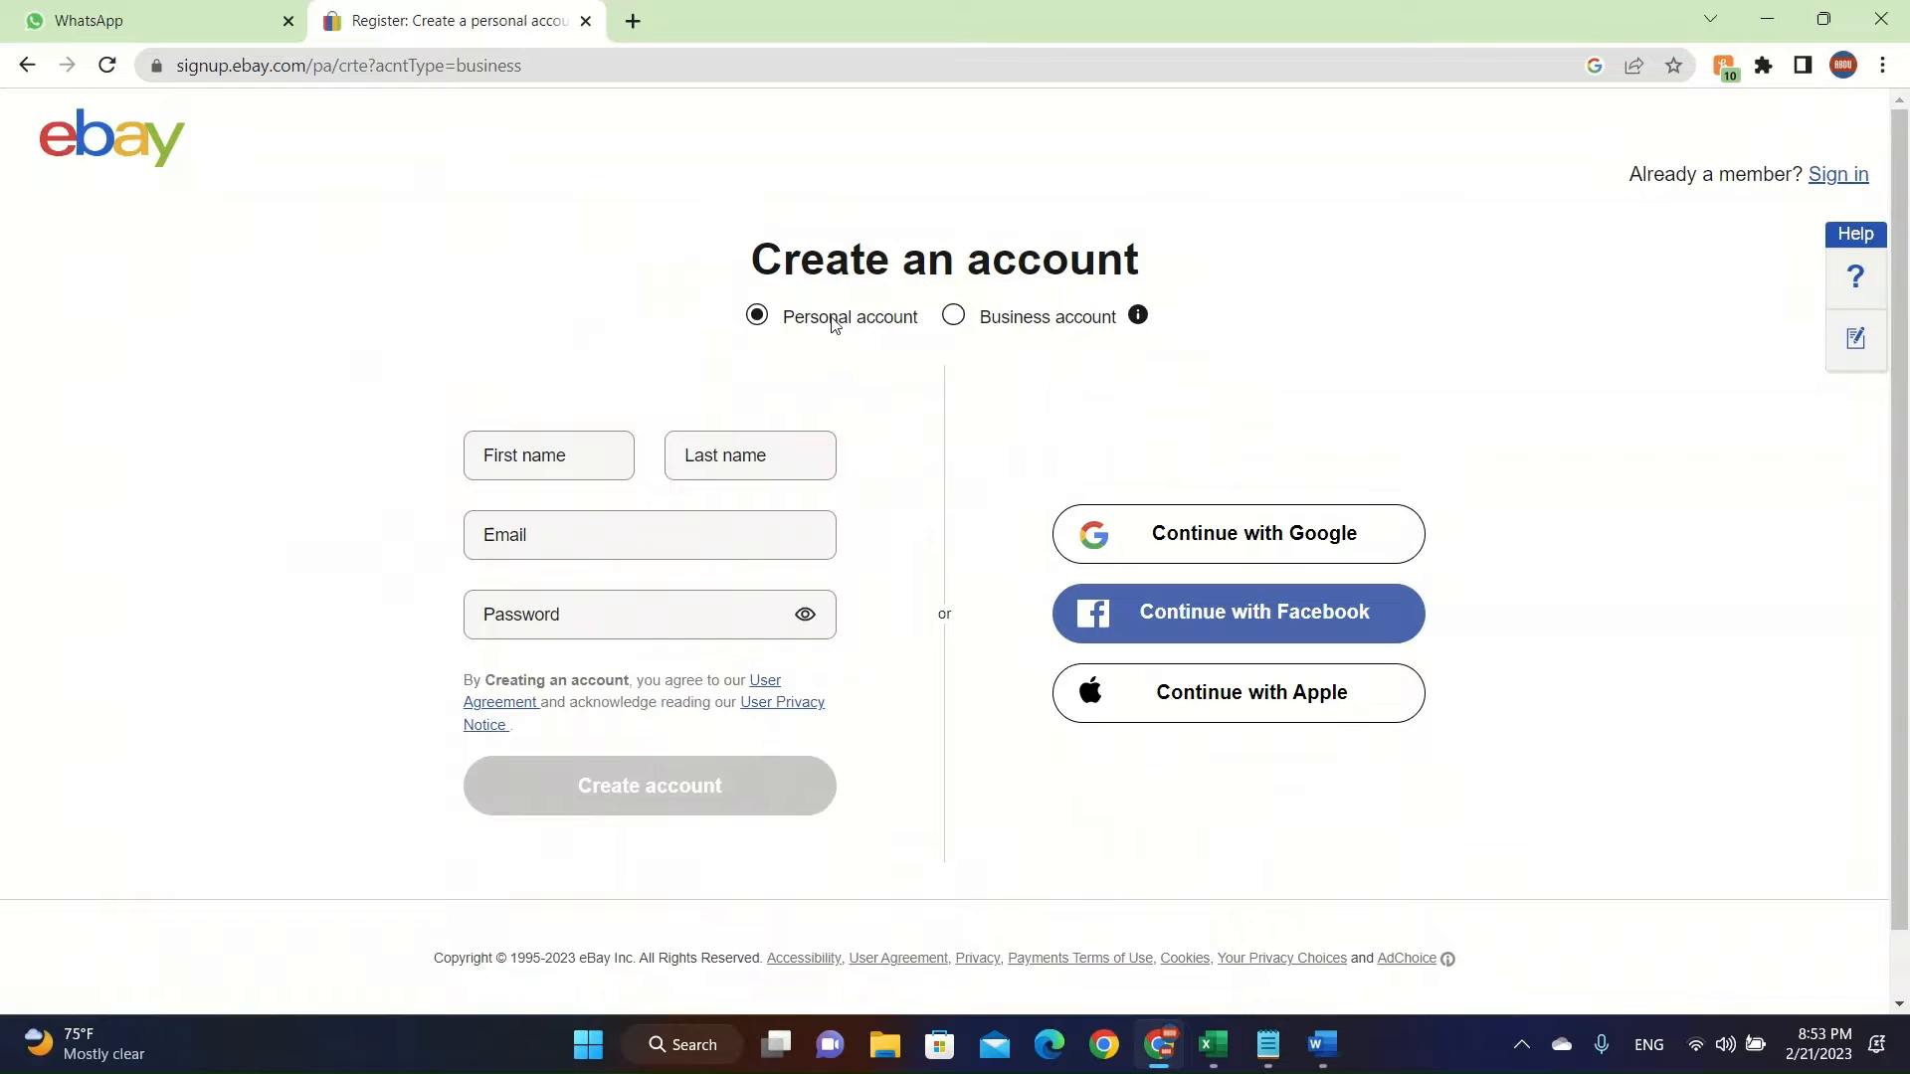
pyautogui.moveTo(917, 333)
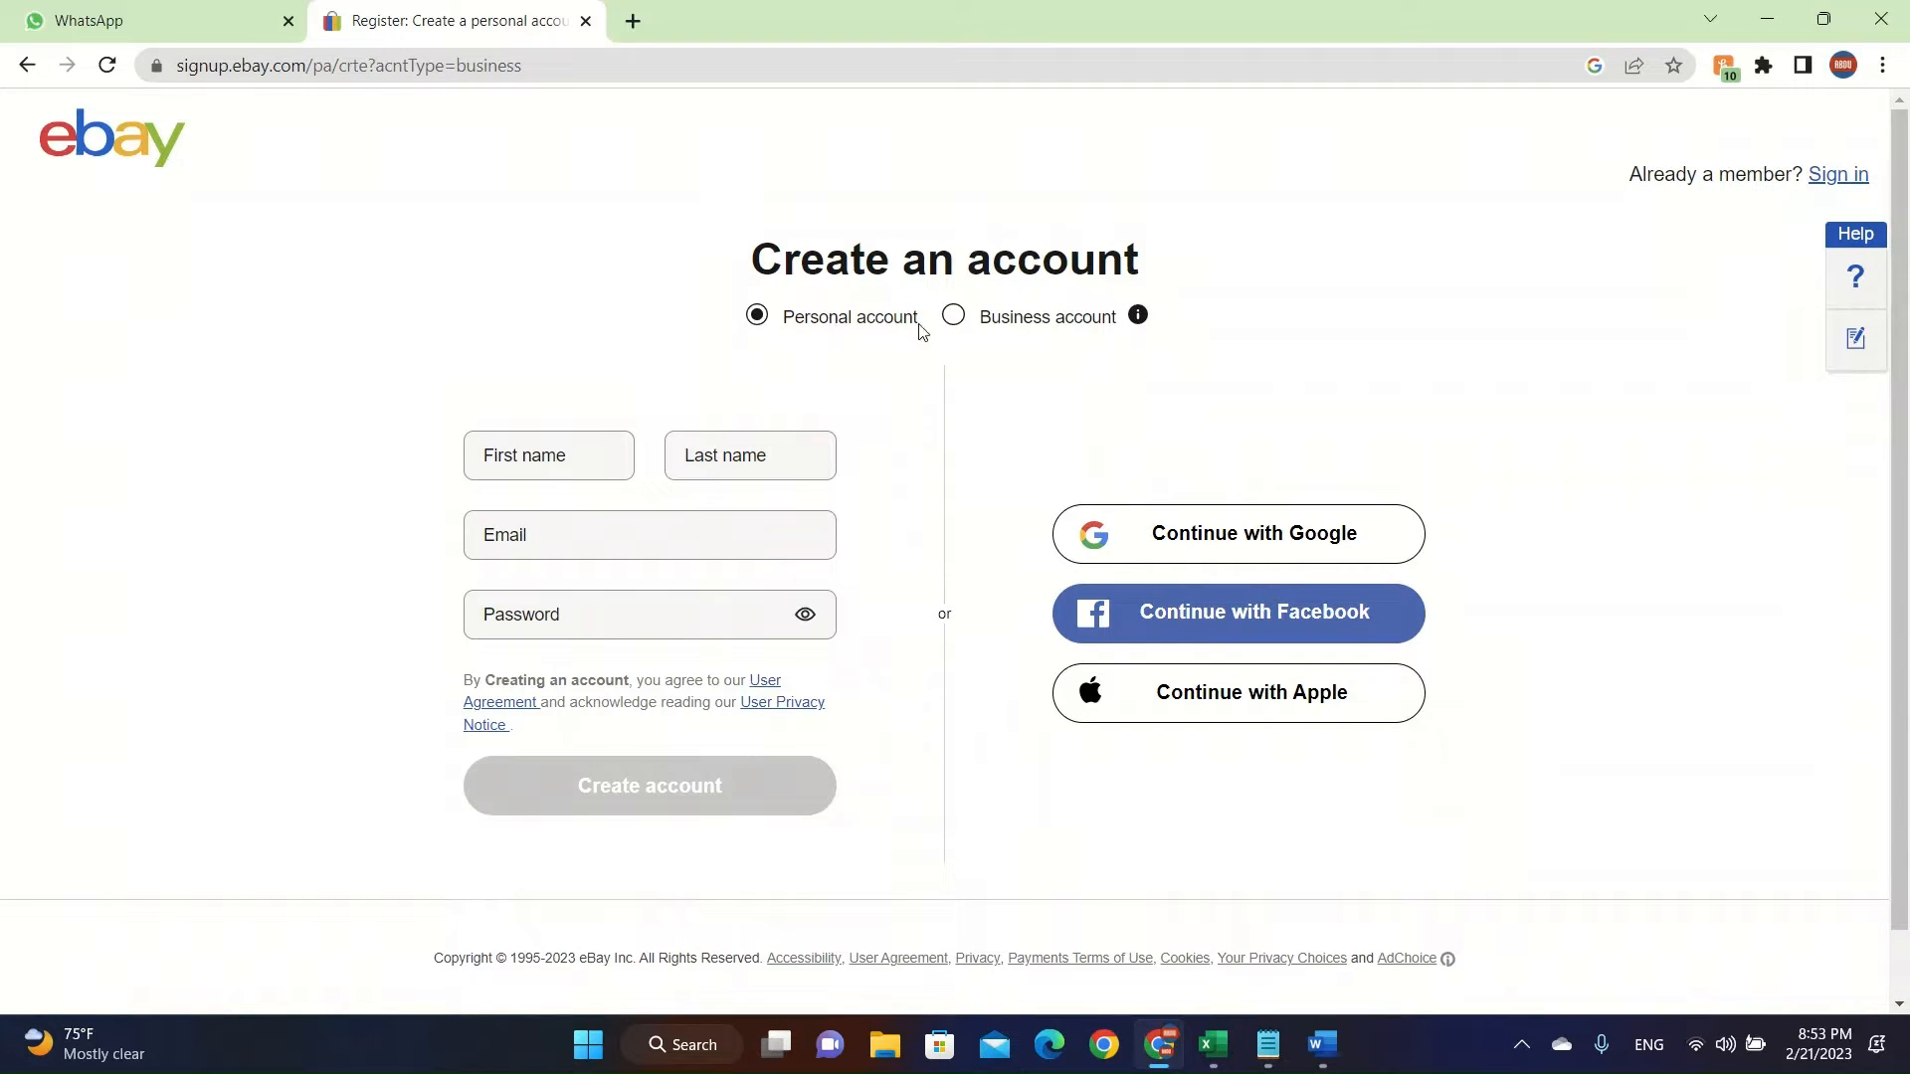
pyautogui.click(953, 316)
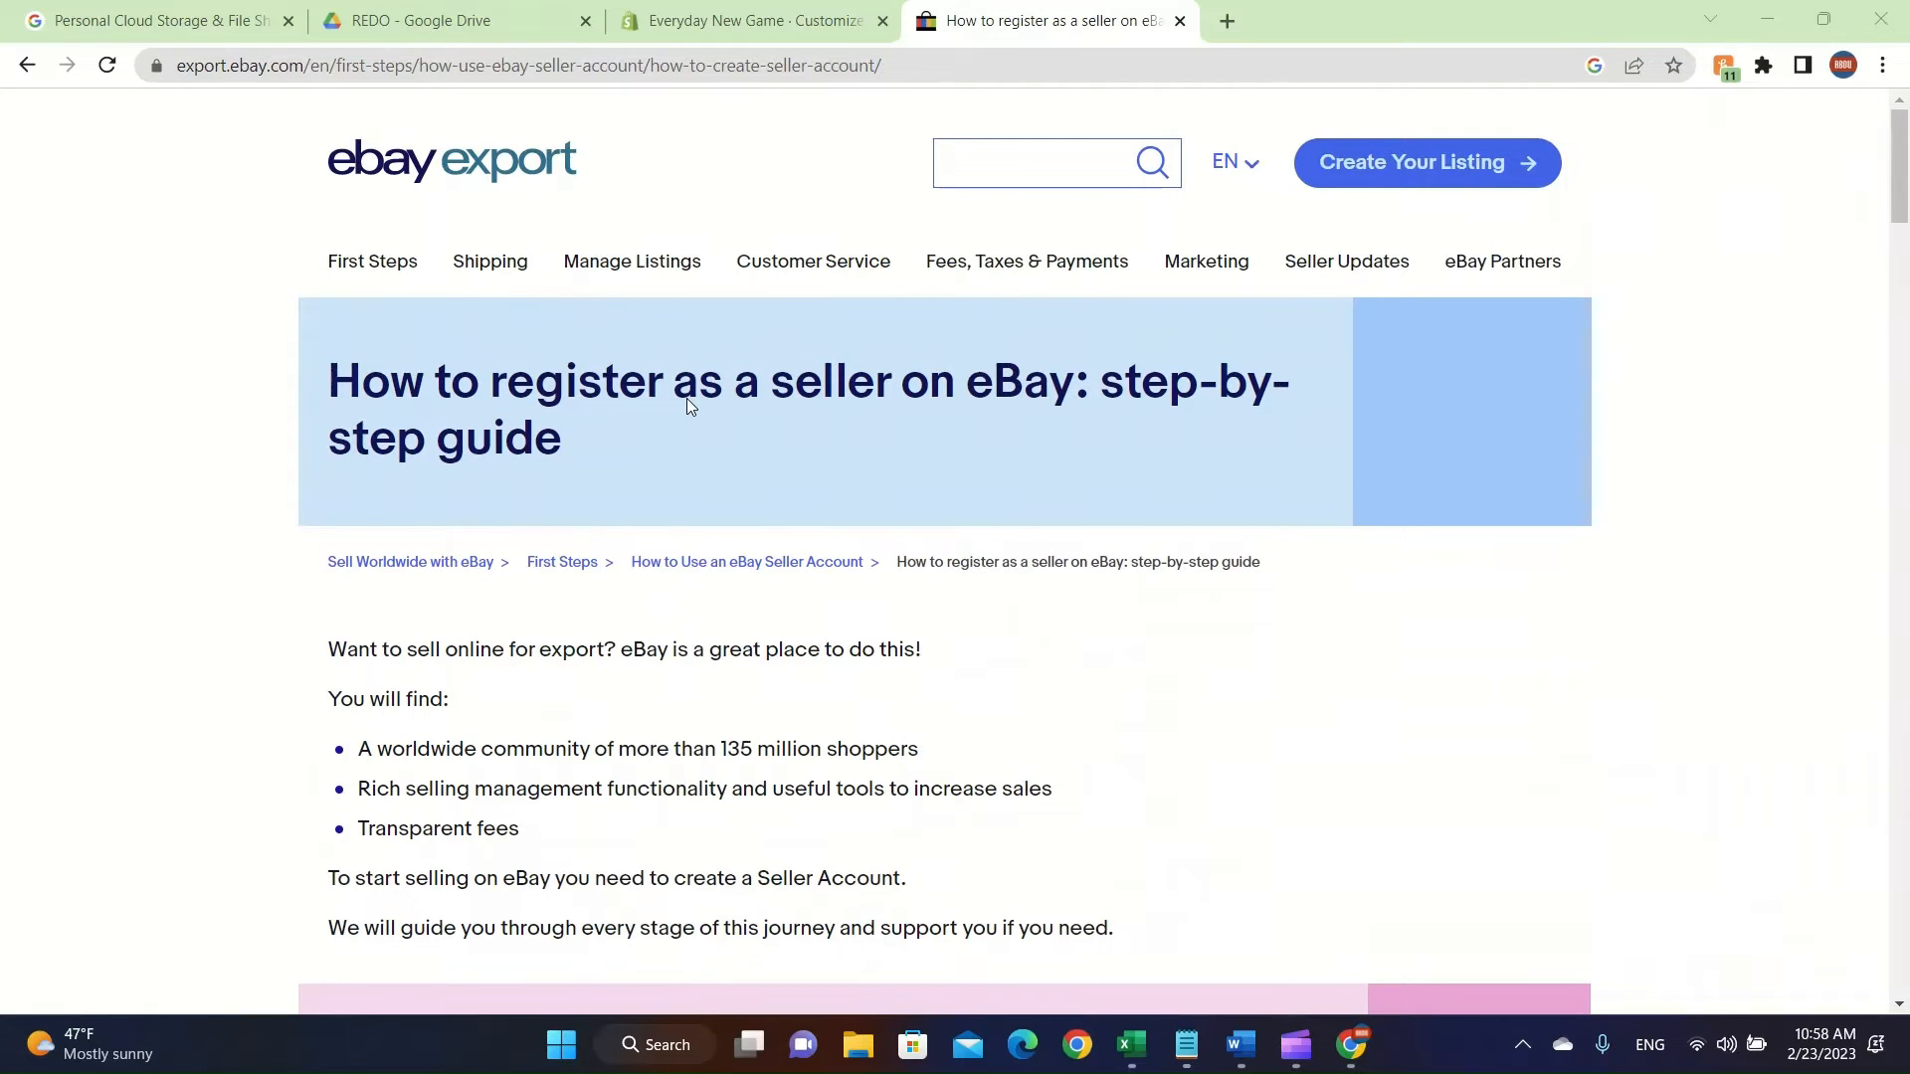
pyautogui.scroll(-3)
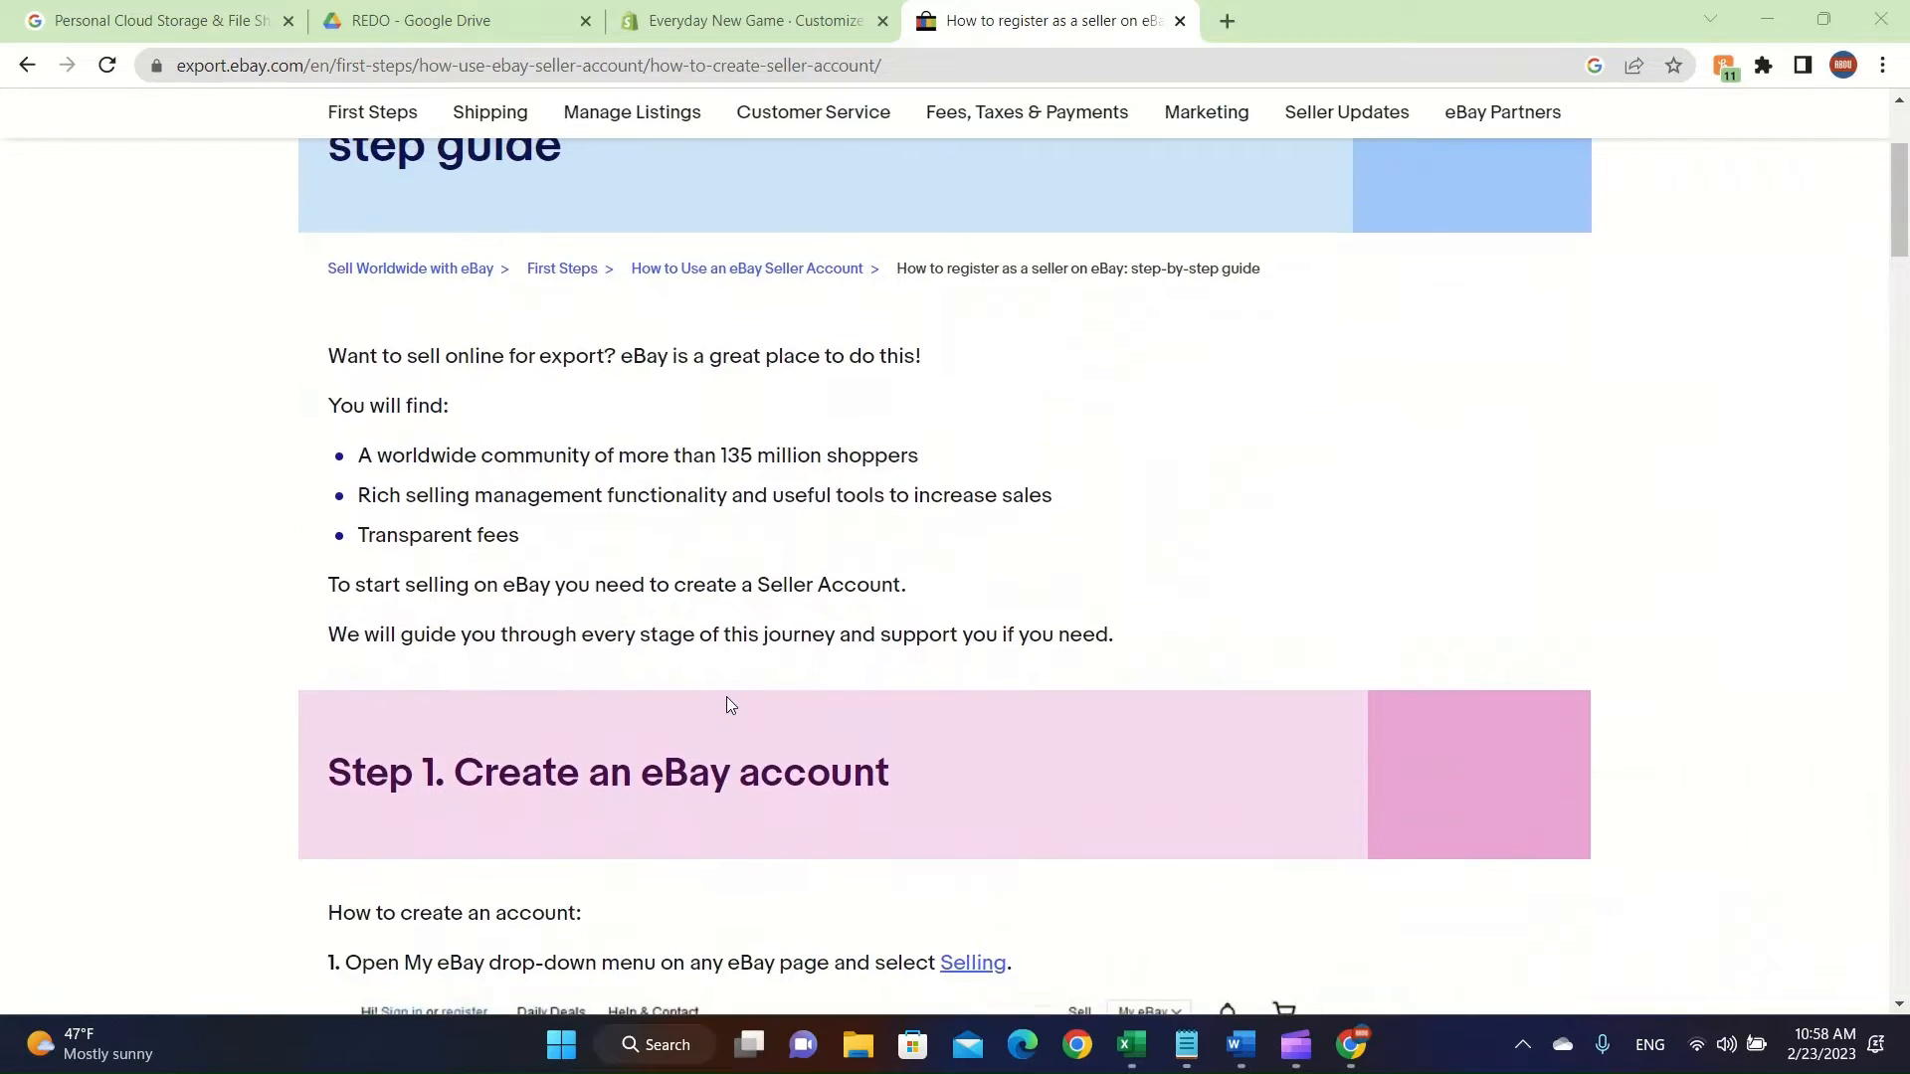
pyautogui.scroll(-3)
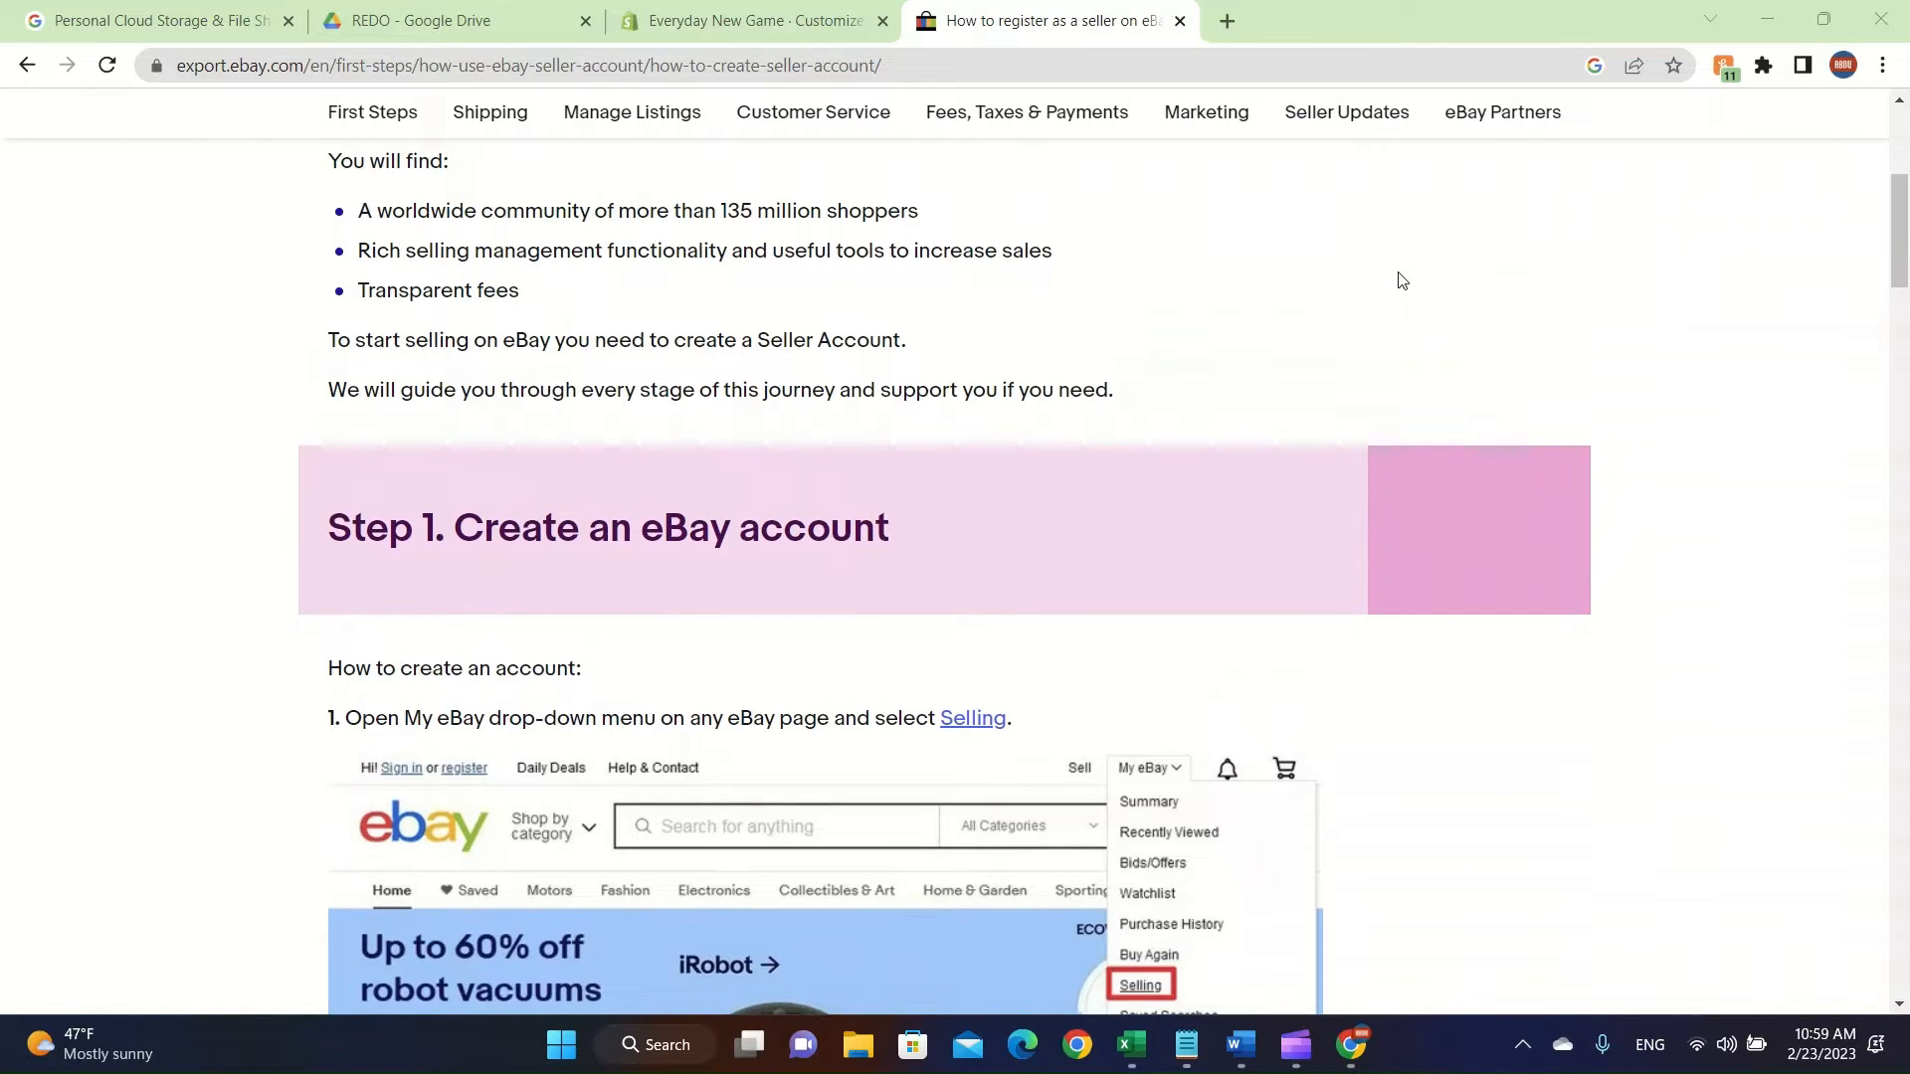
pyautogui.scroll(-3)
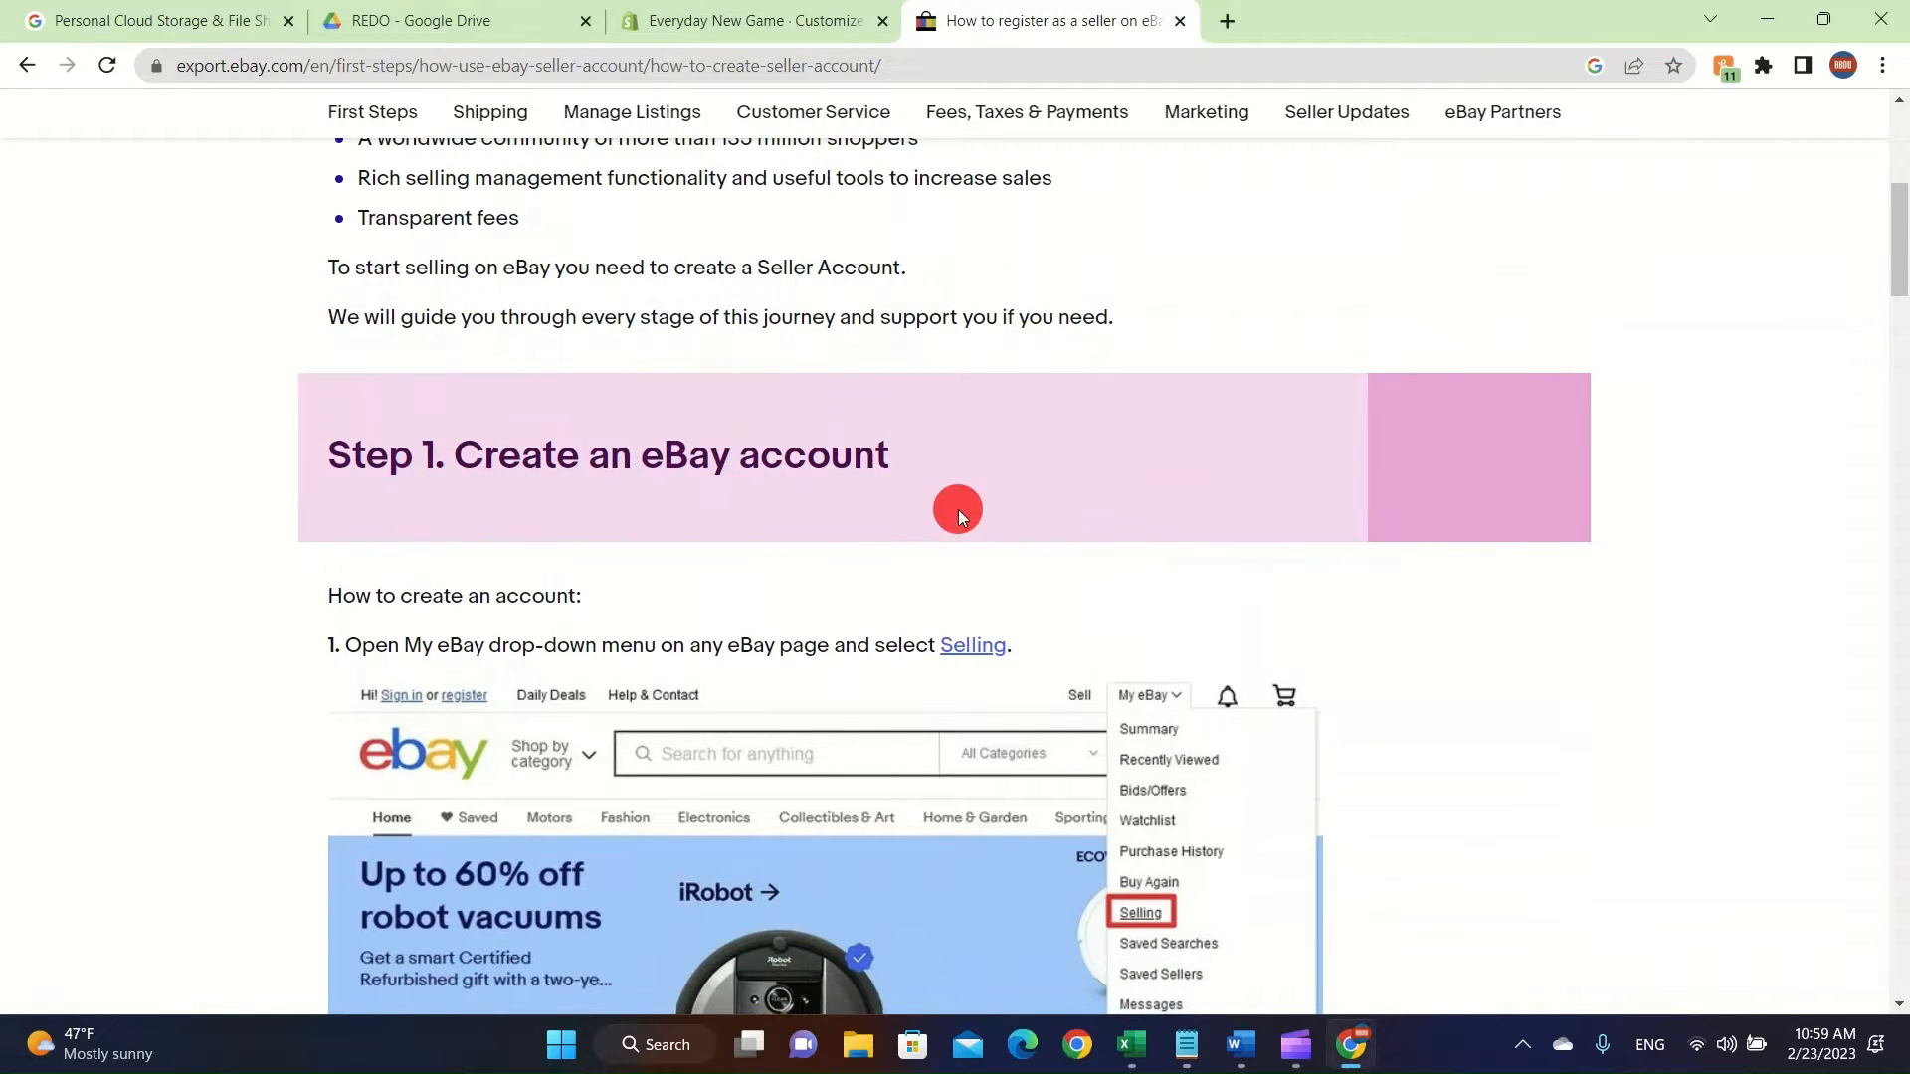
pyautogui.scroll(-3)
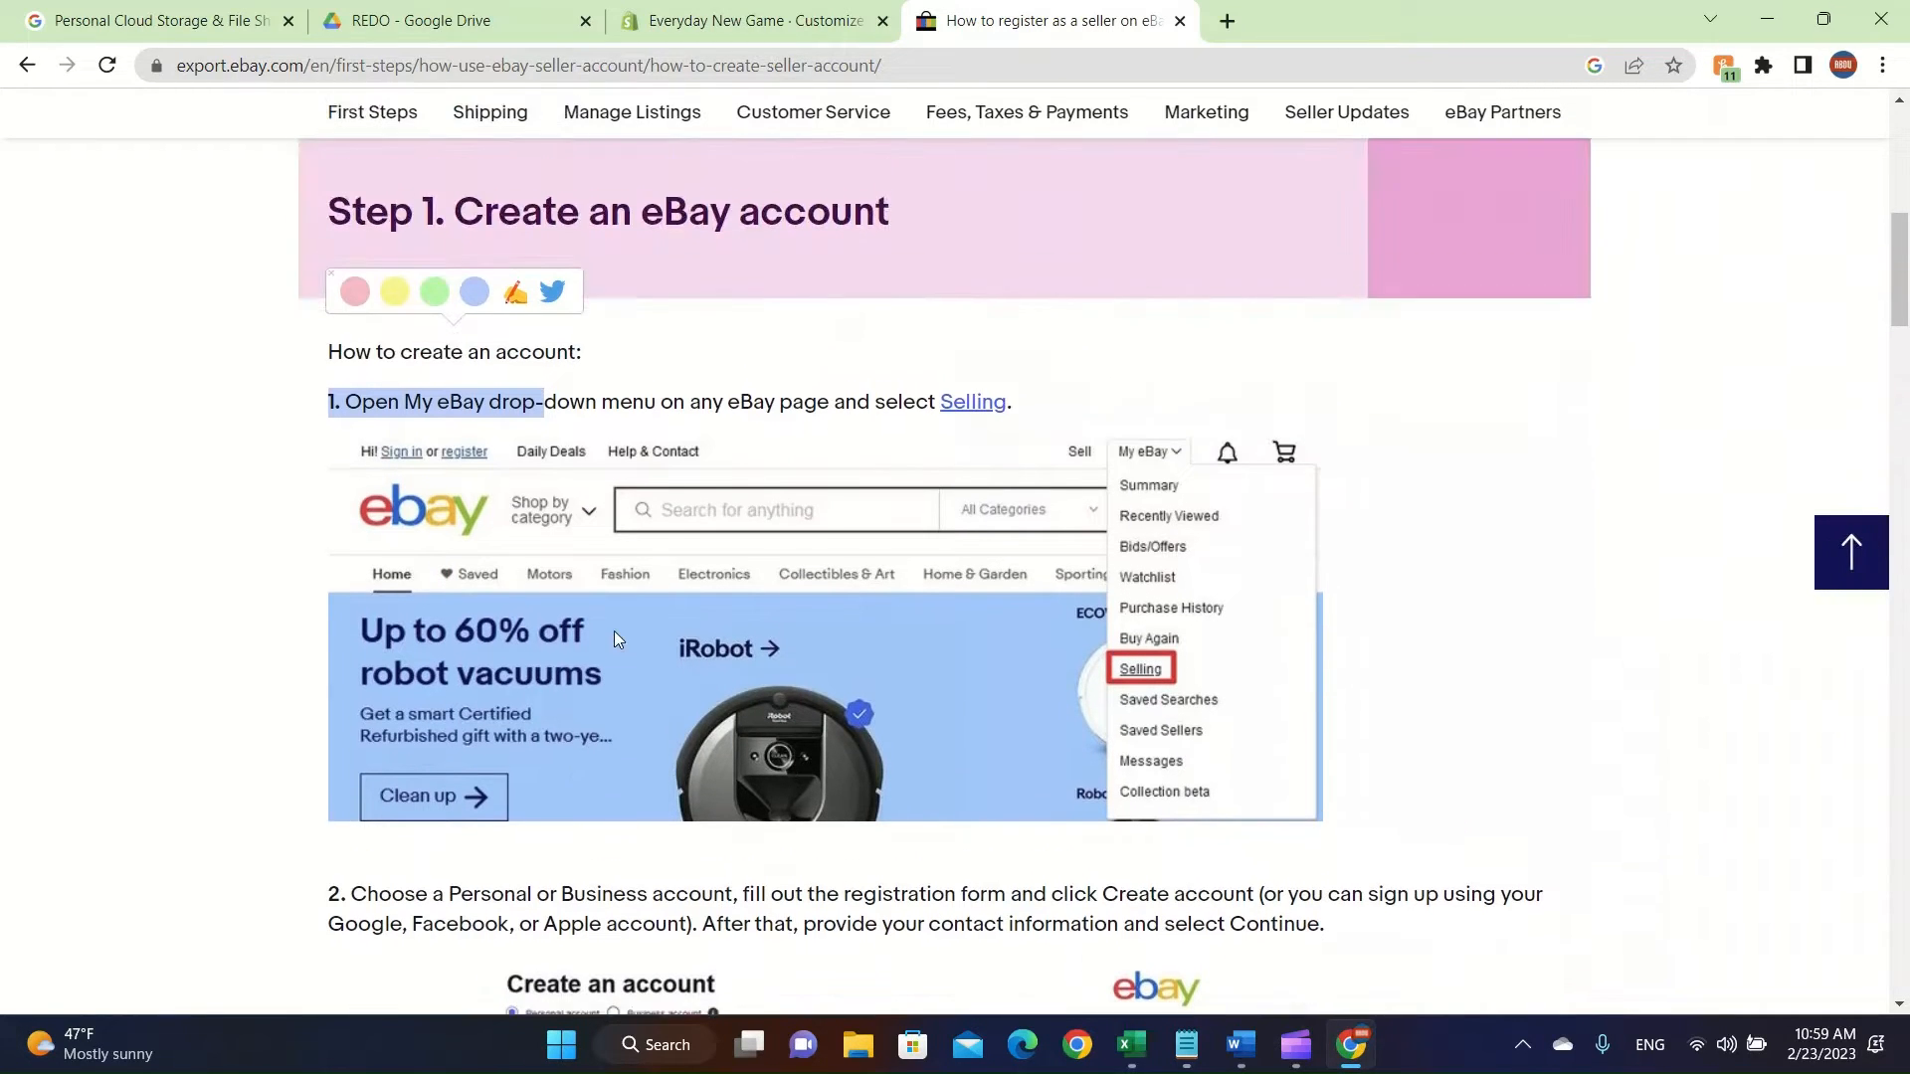
pyautogui.scroll(-3)
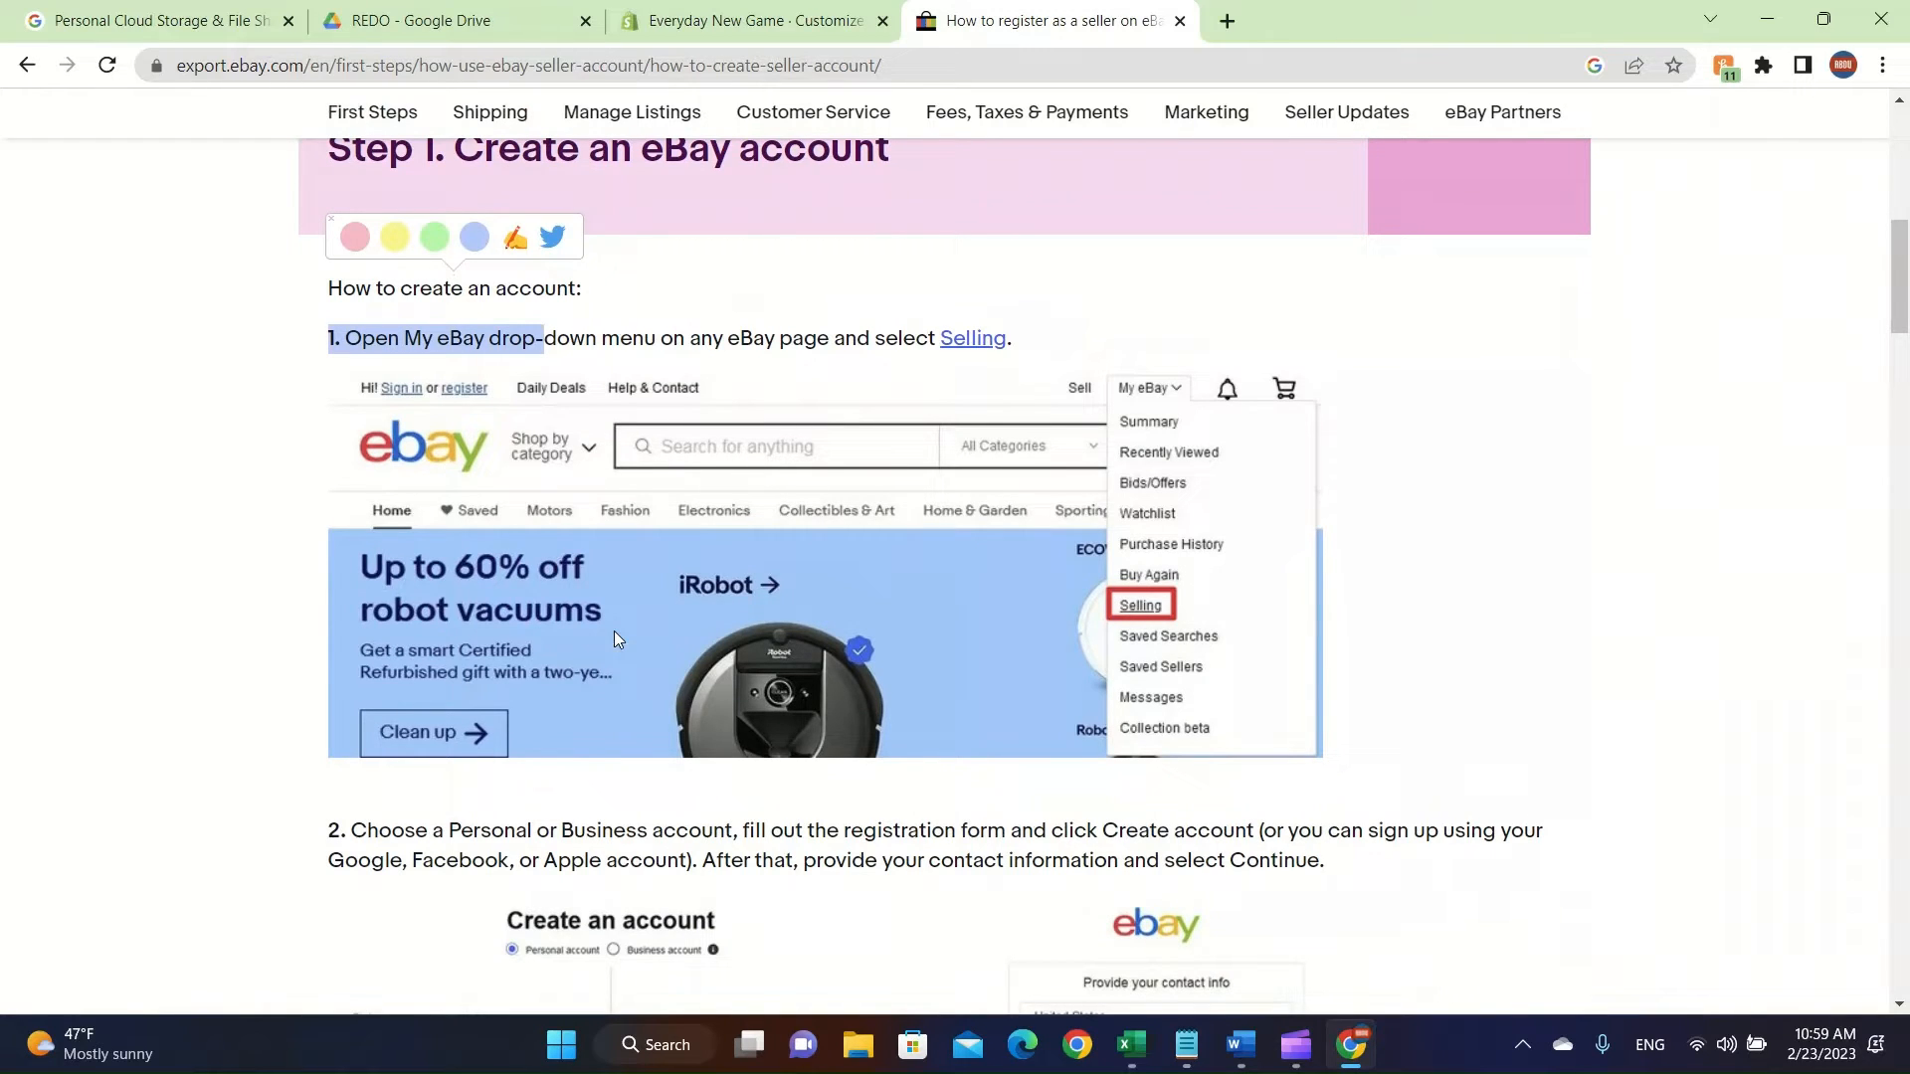
pyautogui.scroll(-3)
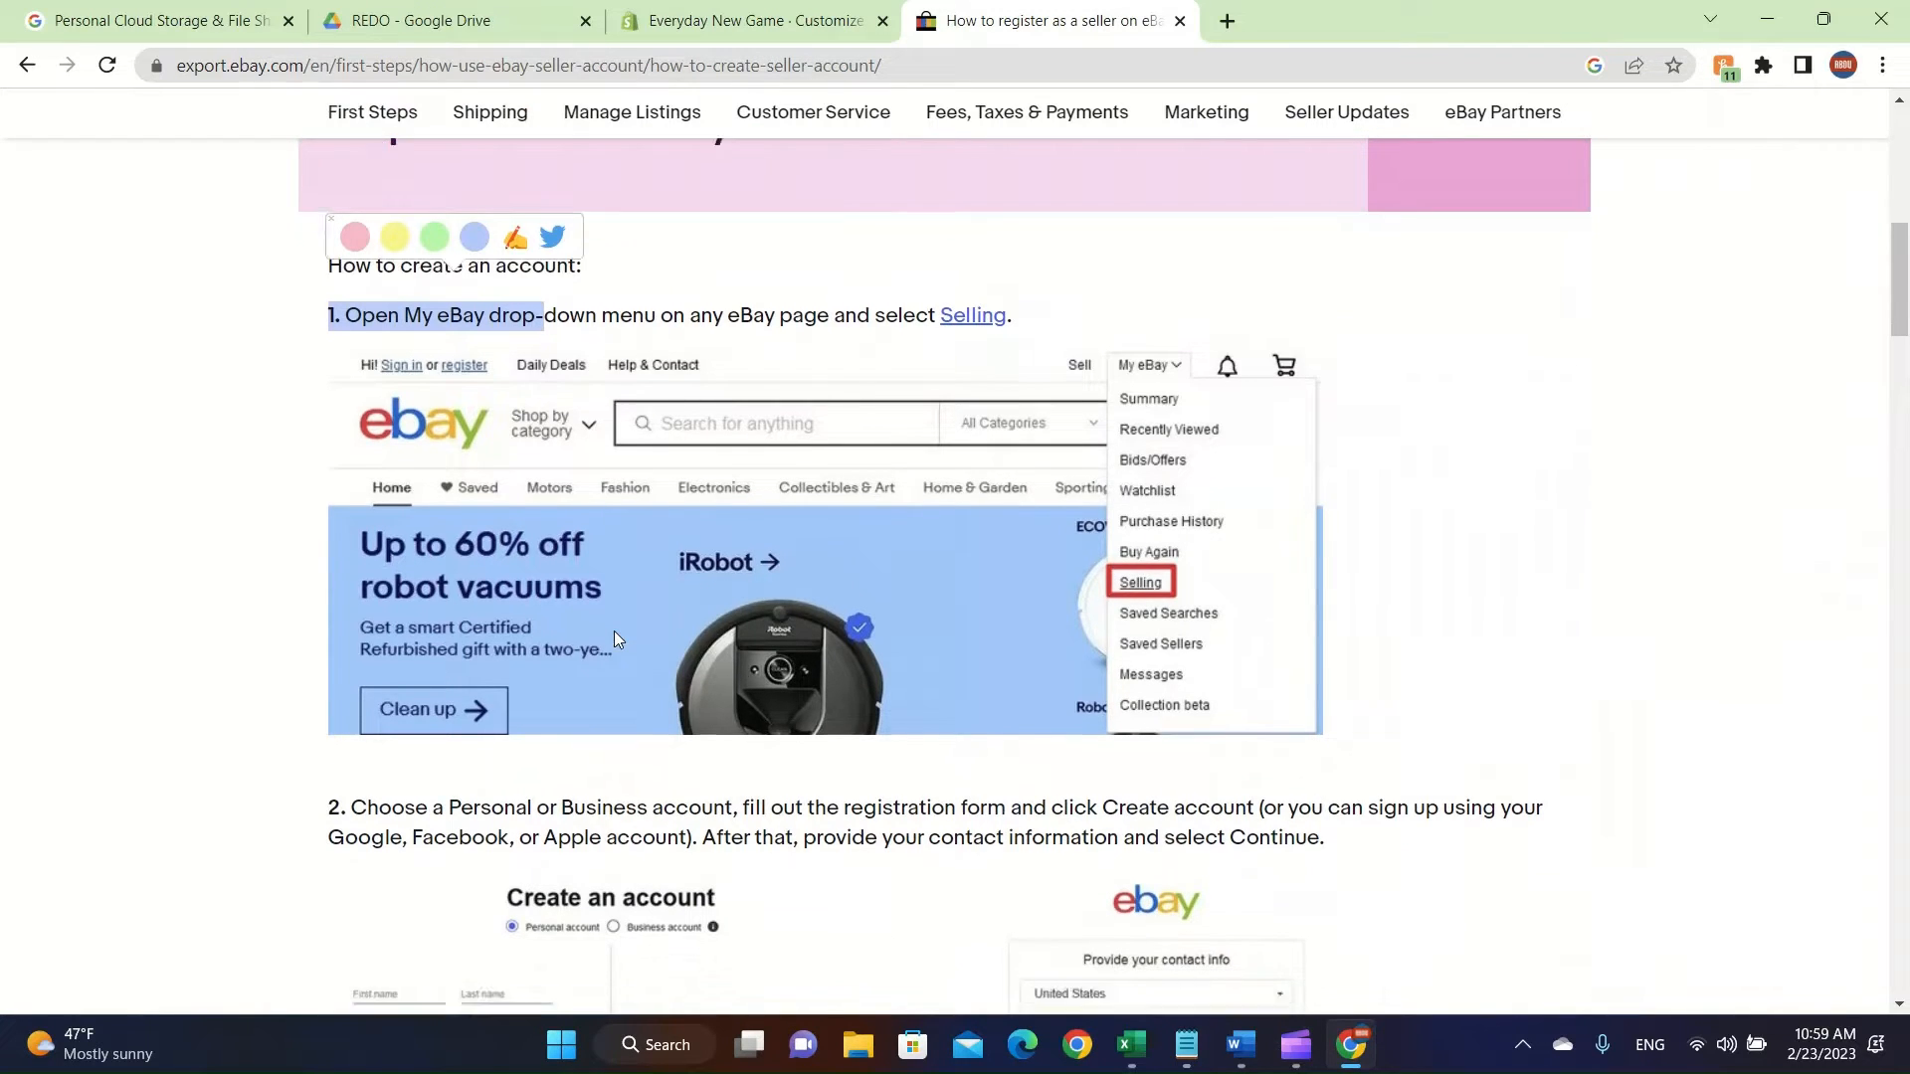
pyautogui.scroll(-3)
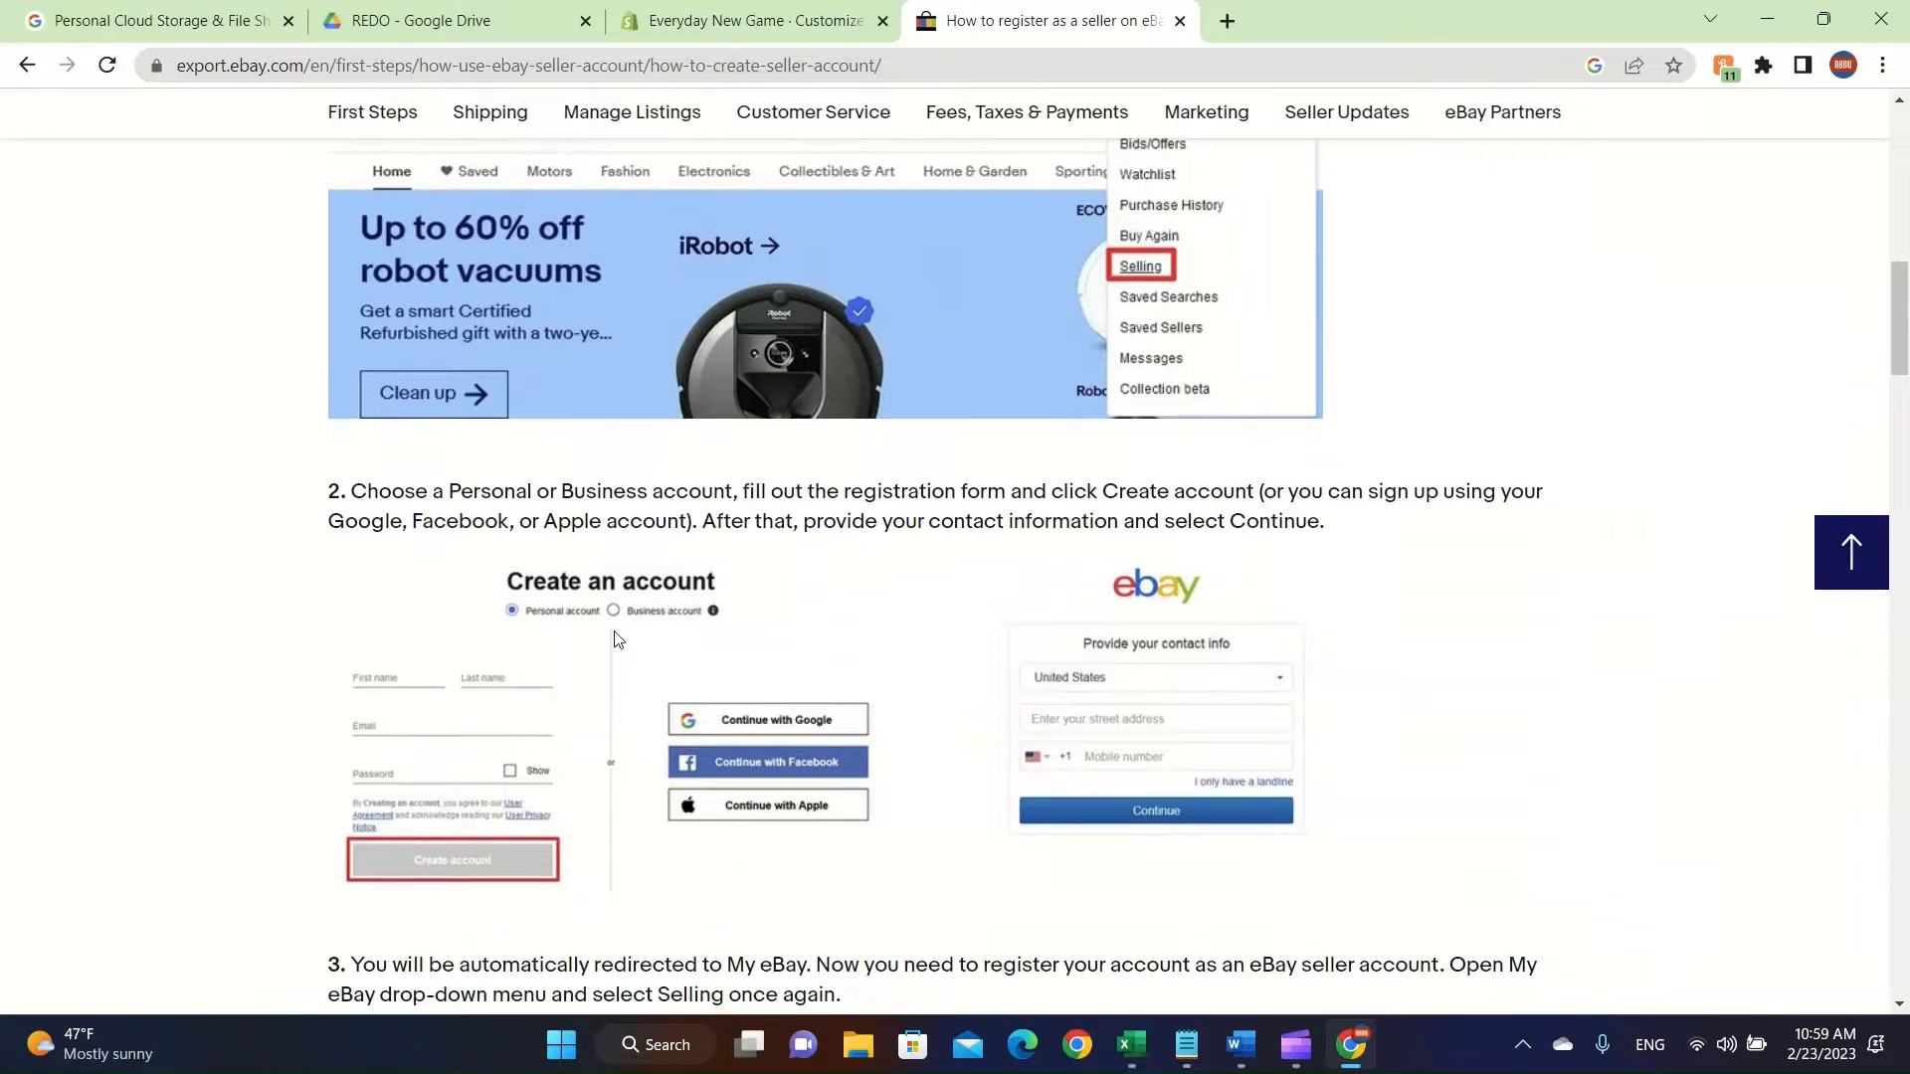
pyautogui.scroll(-3)
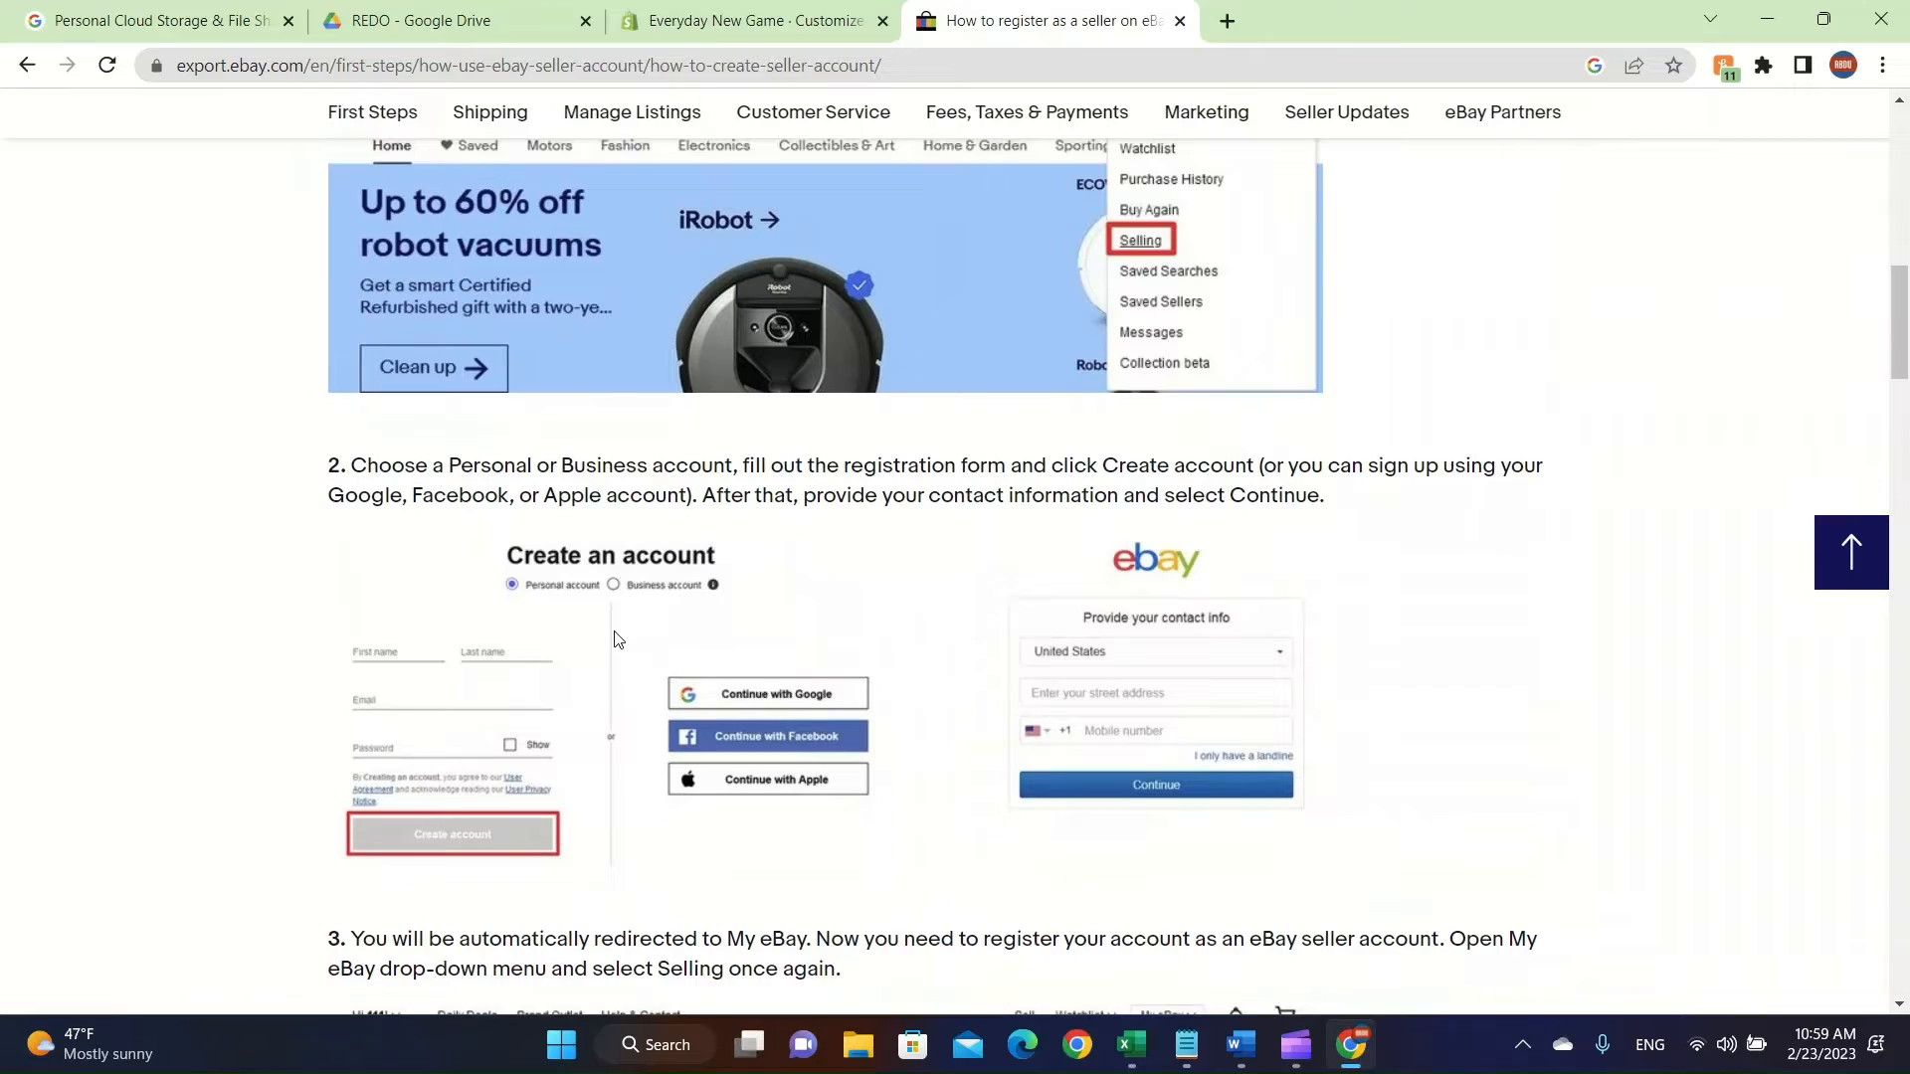
pyautogui.scroll(-3)
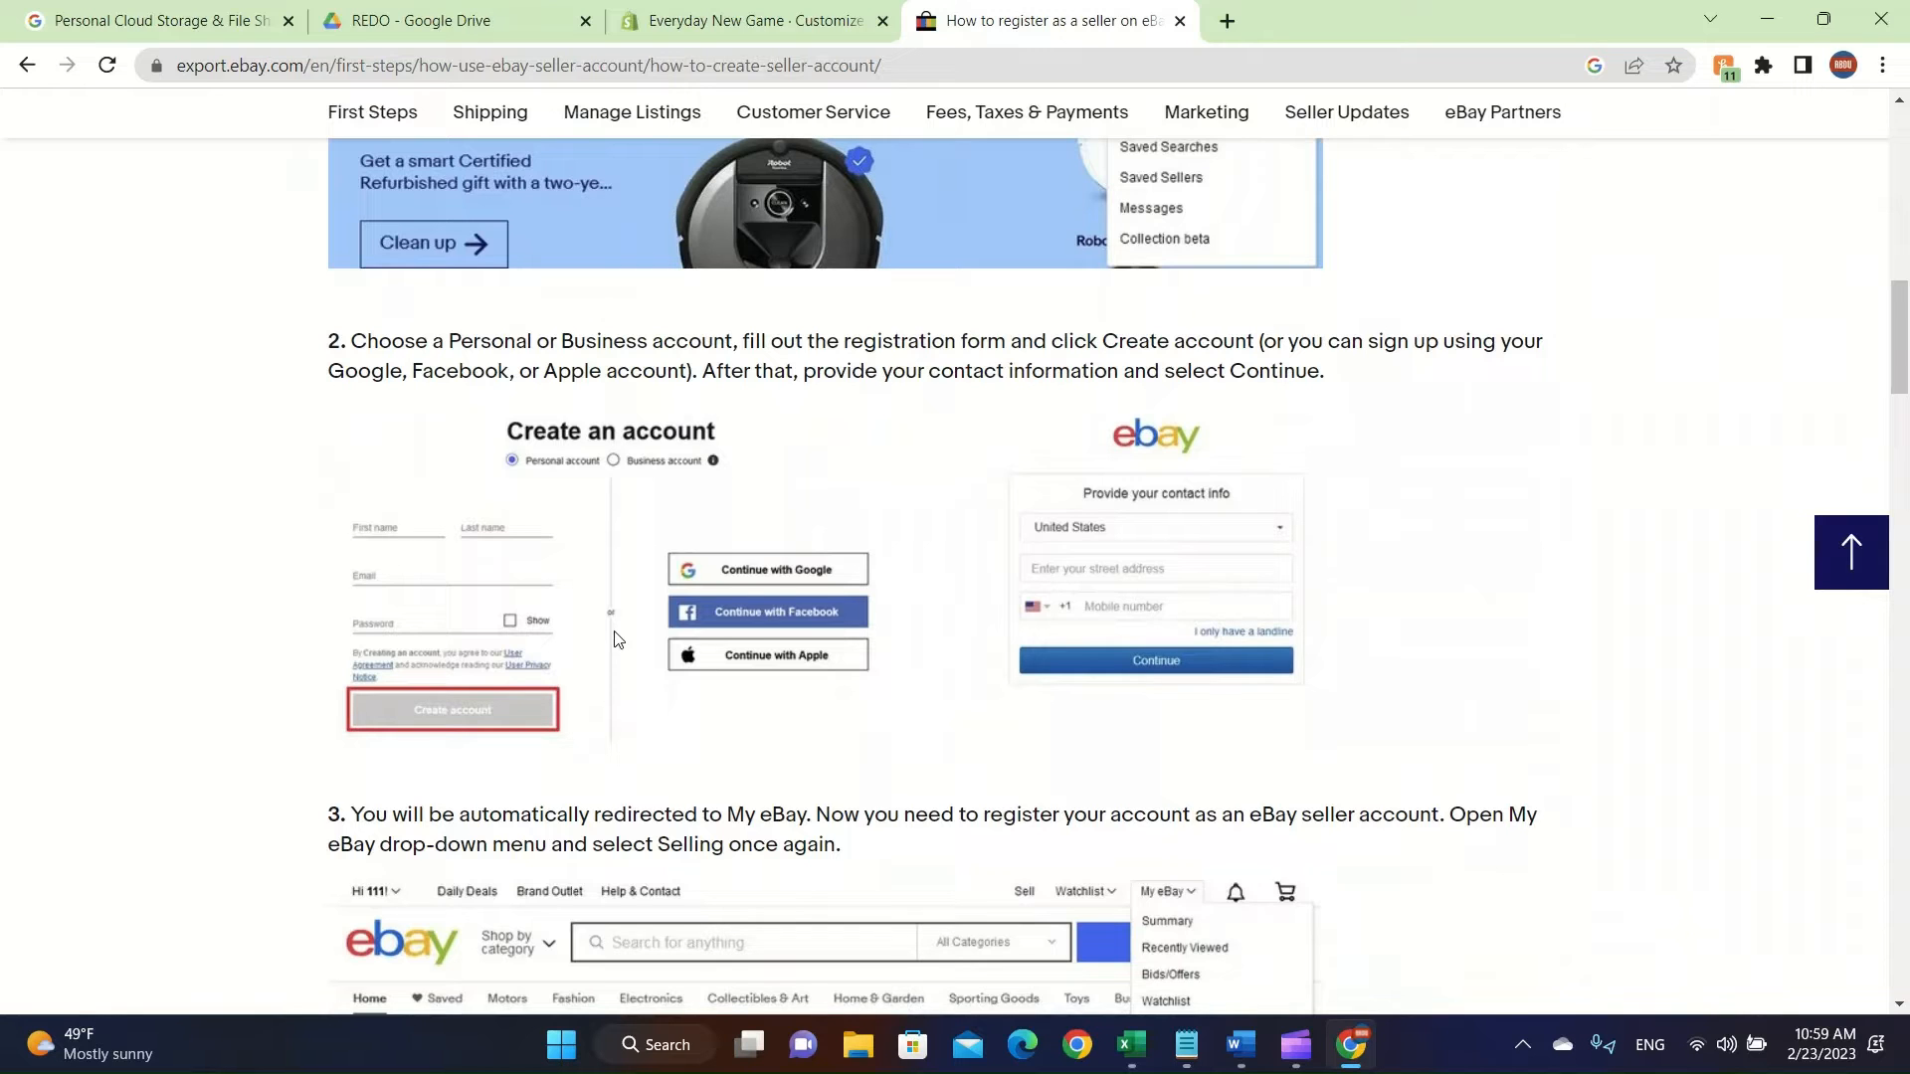
pyautogui.scroll(-3)
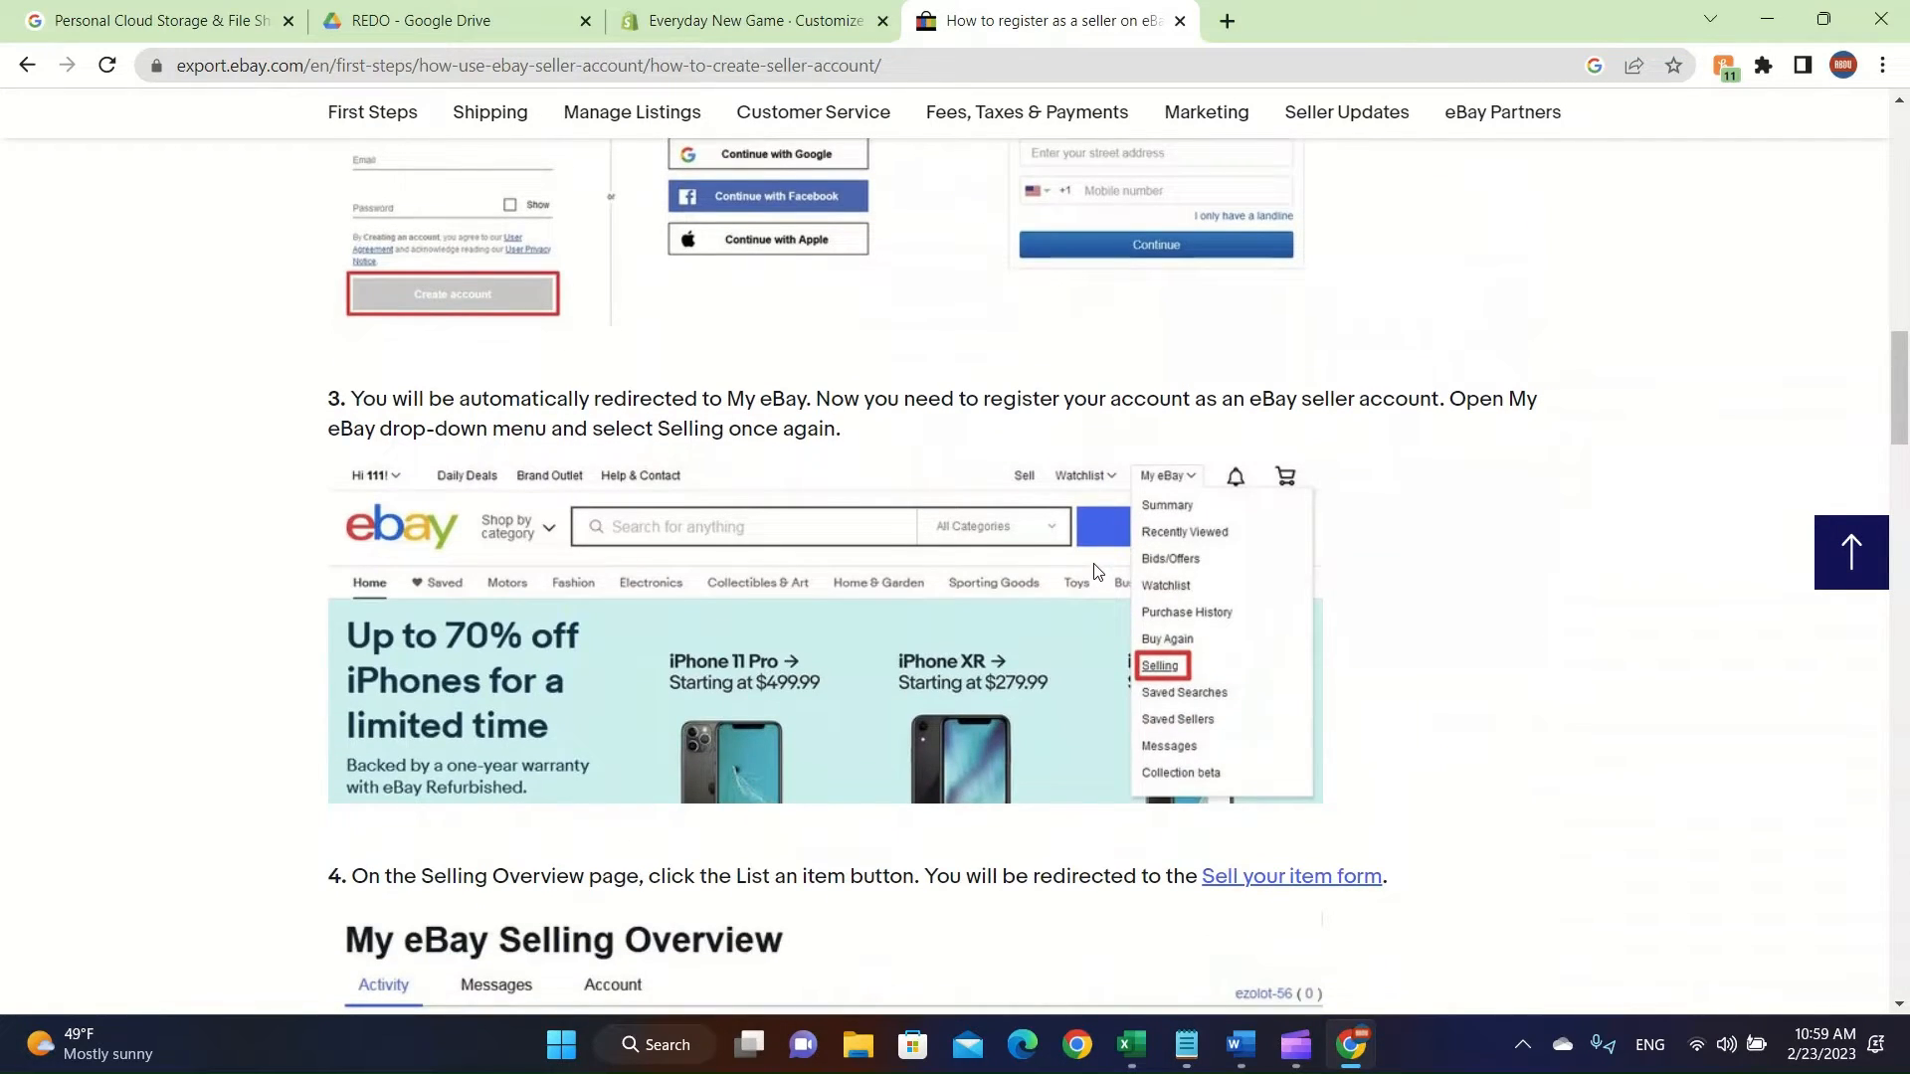
pyautogui.scroll(-3)
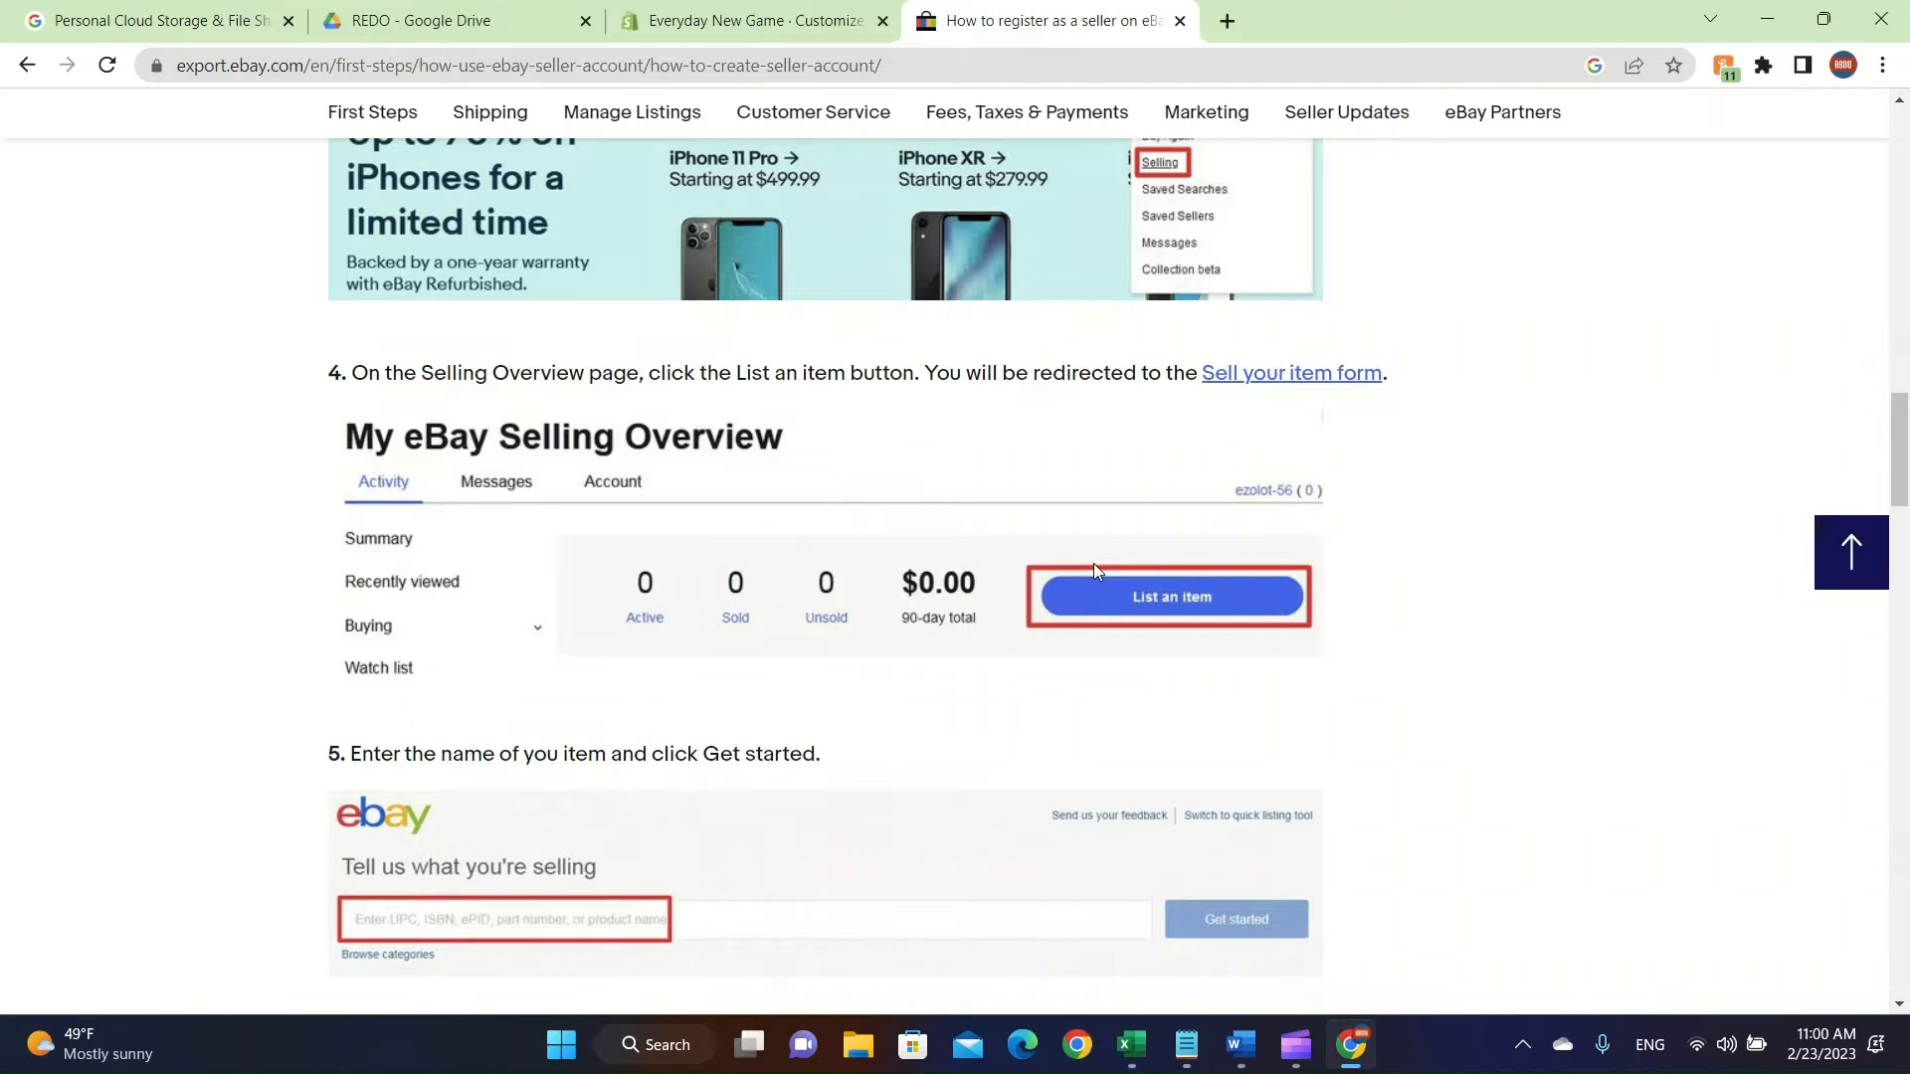
pyautogui.scroll(-3)
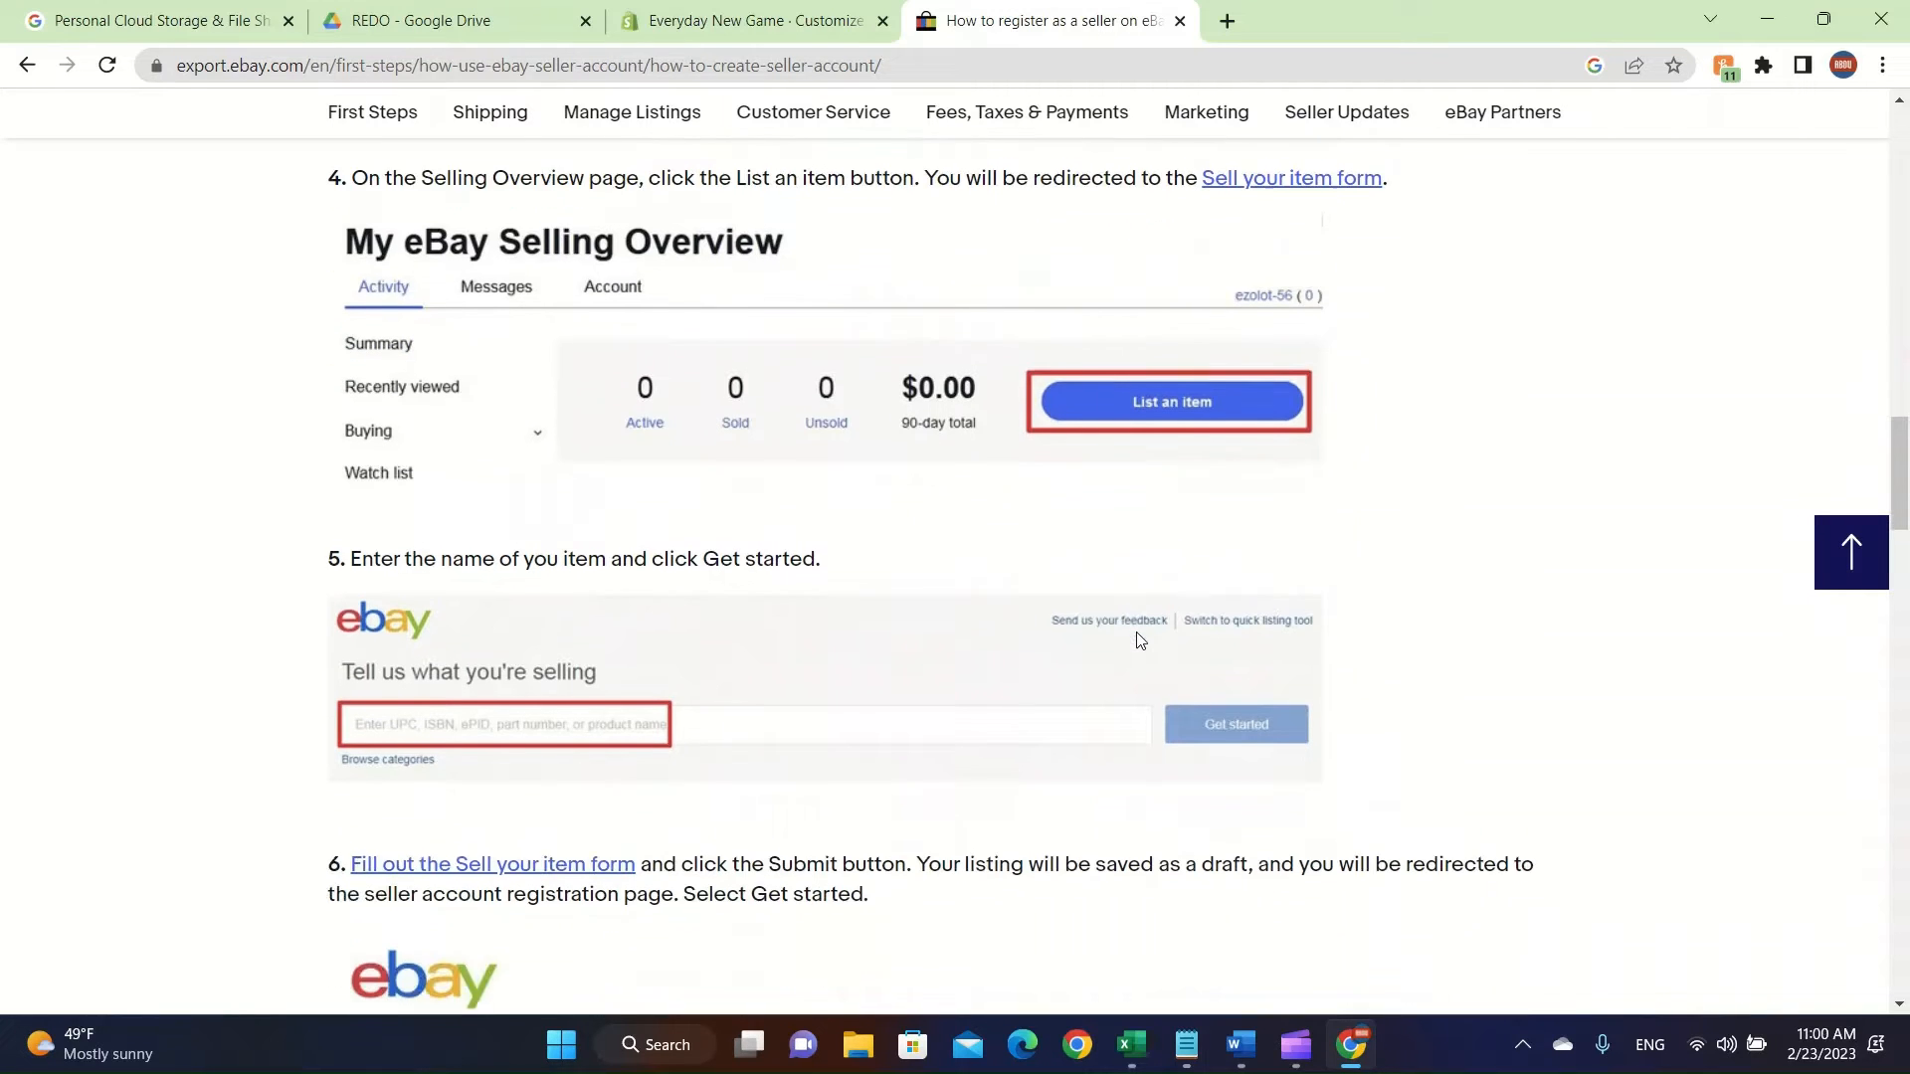
pyautogui.scroll(-3)
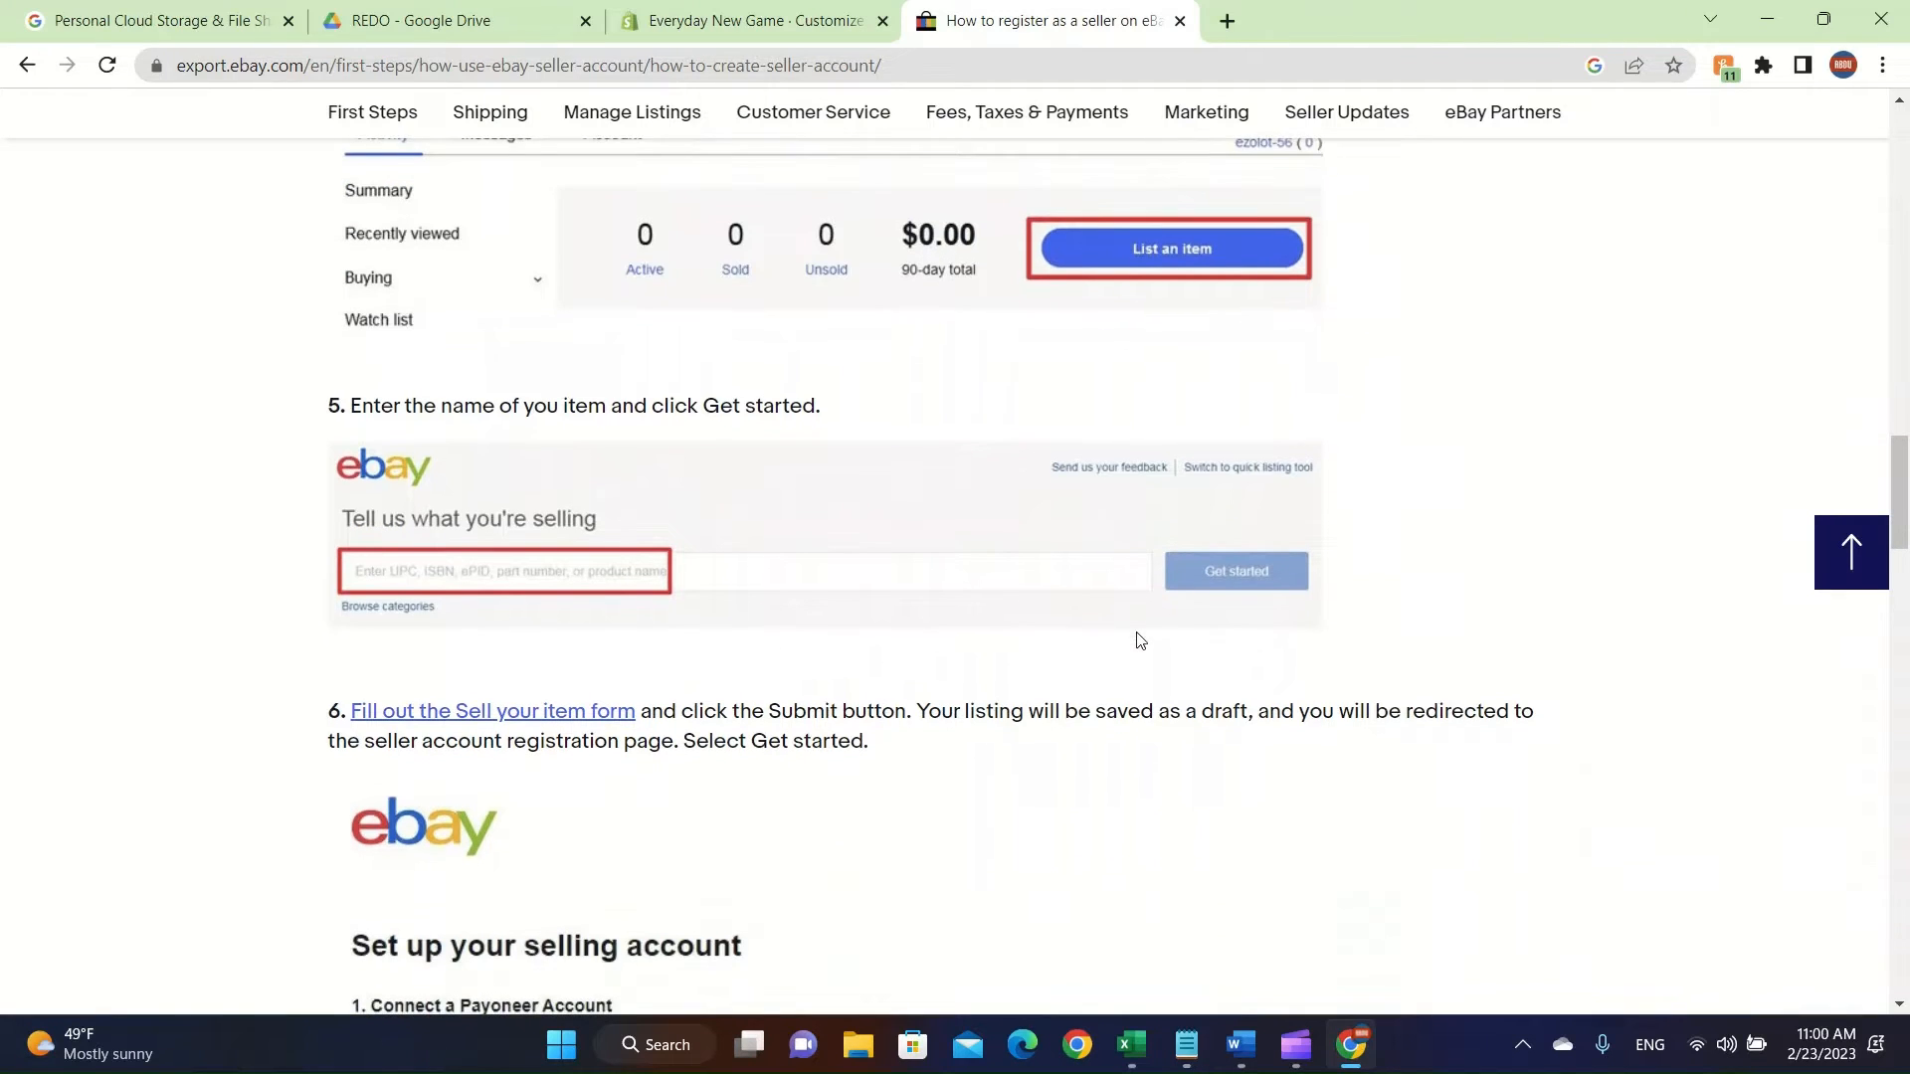
pyautogui.scroll(-3)
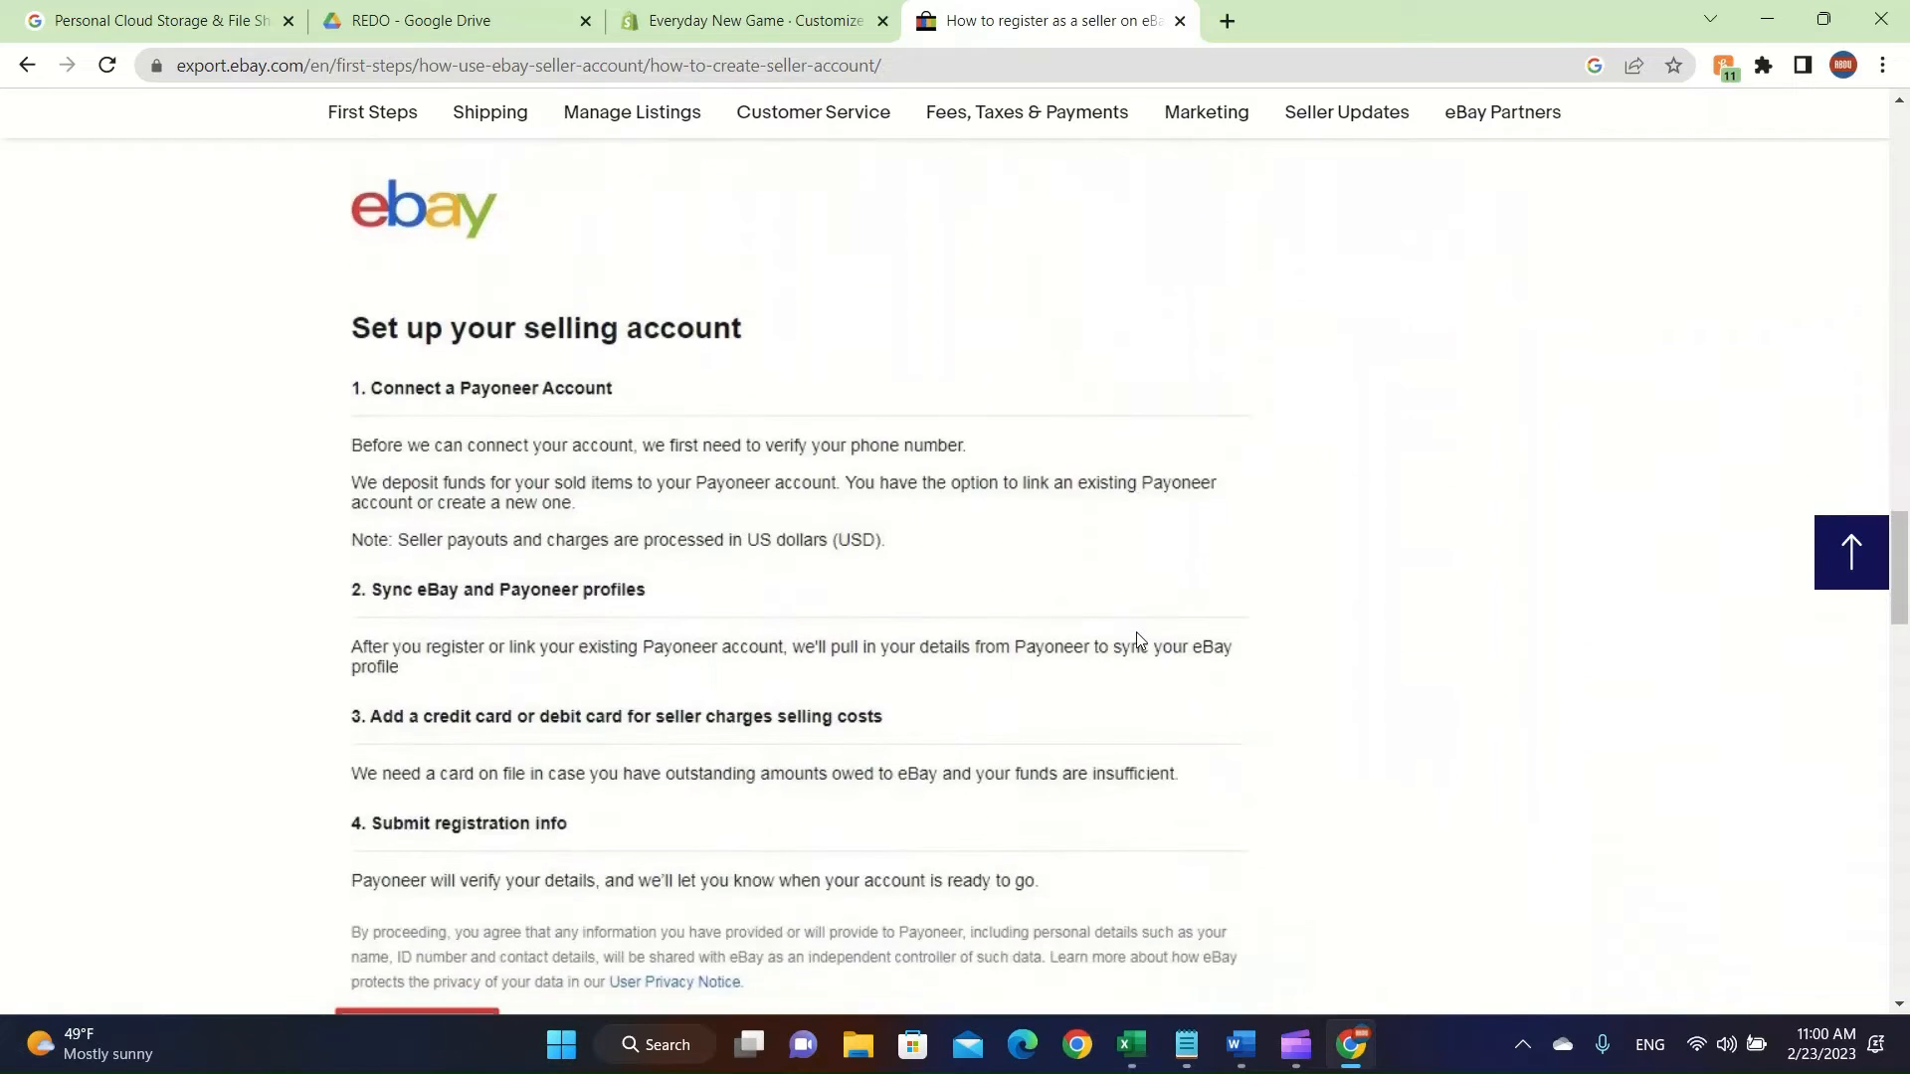
# Scroll through the 'How to register as a seller on eBay' guide down to step 8 on changing account type
pyautogui.scroll(-3)
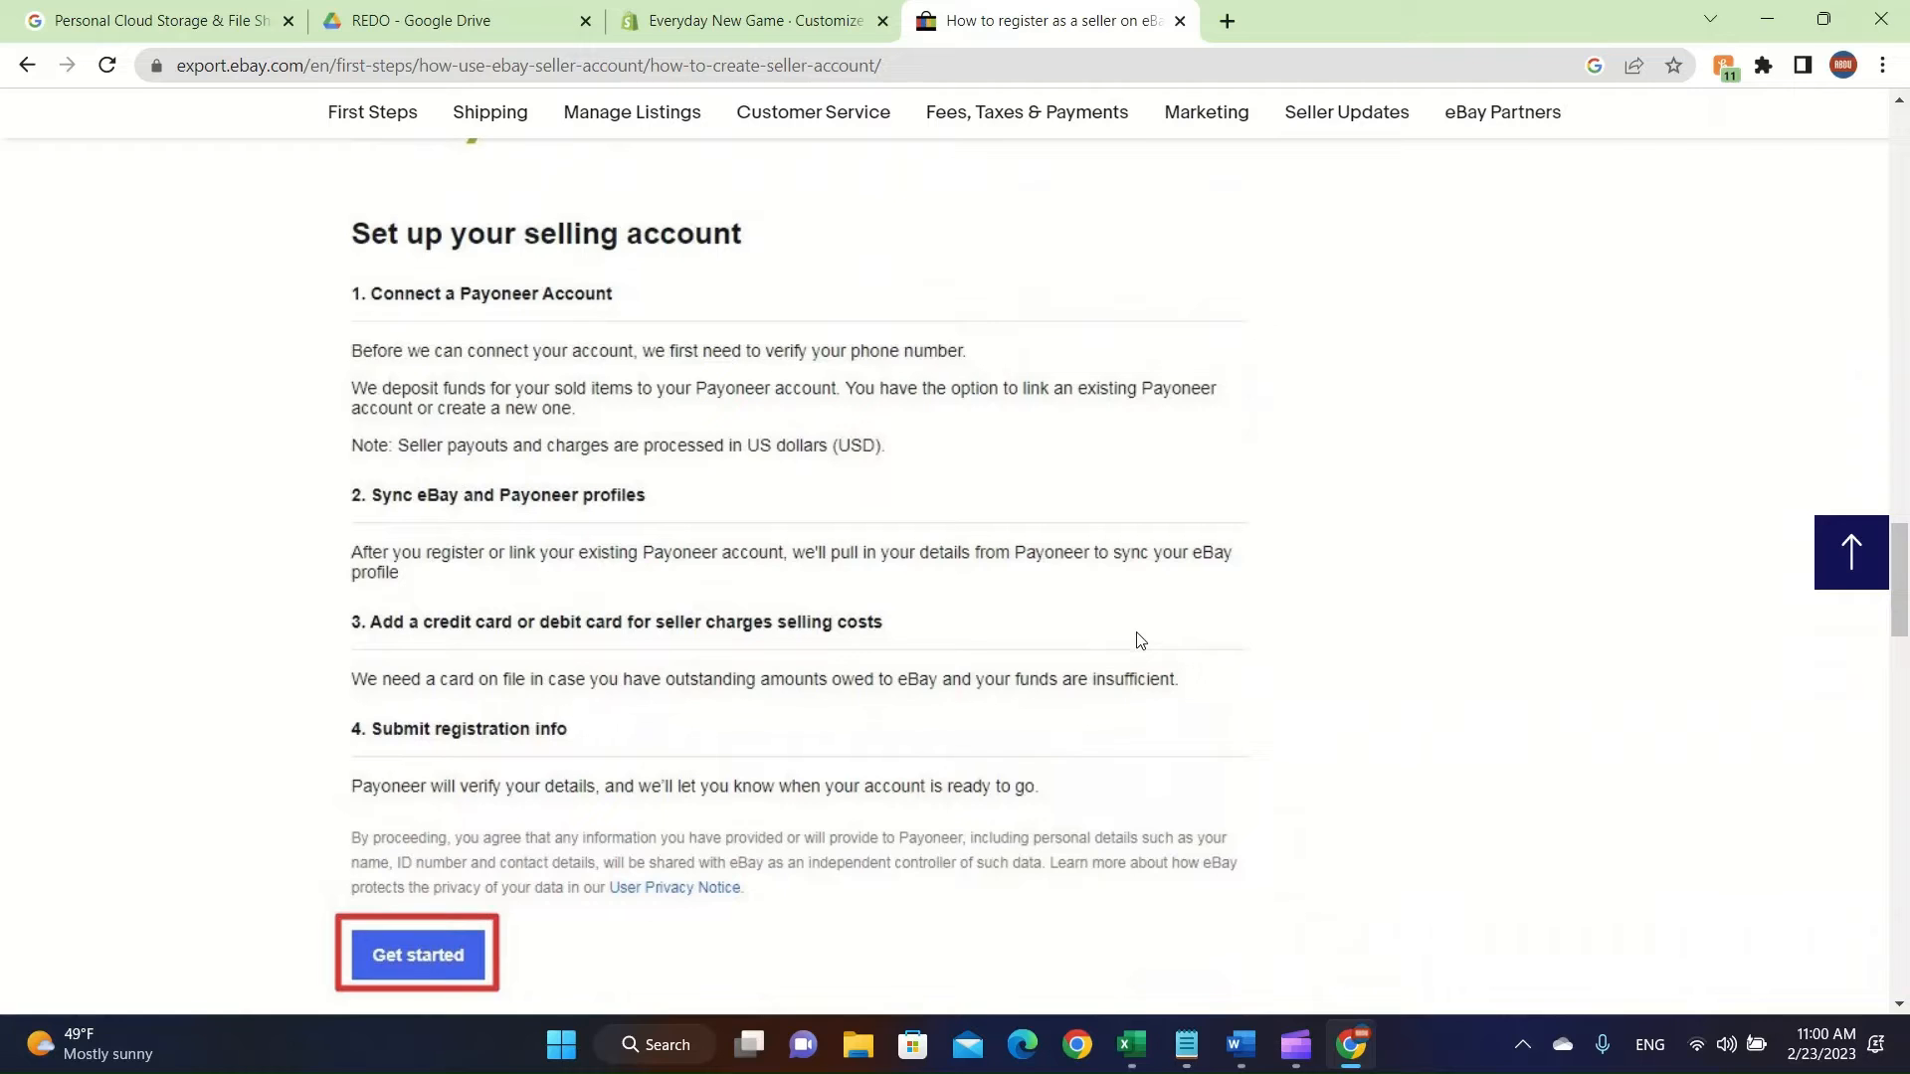
pyautogui.scroll(-3)
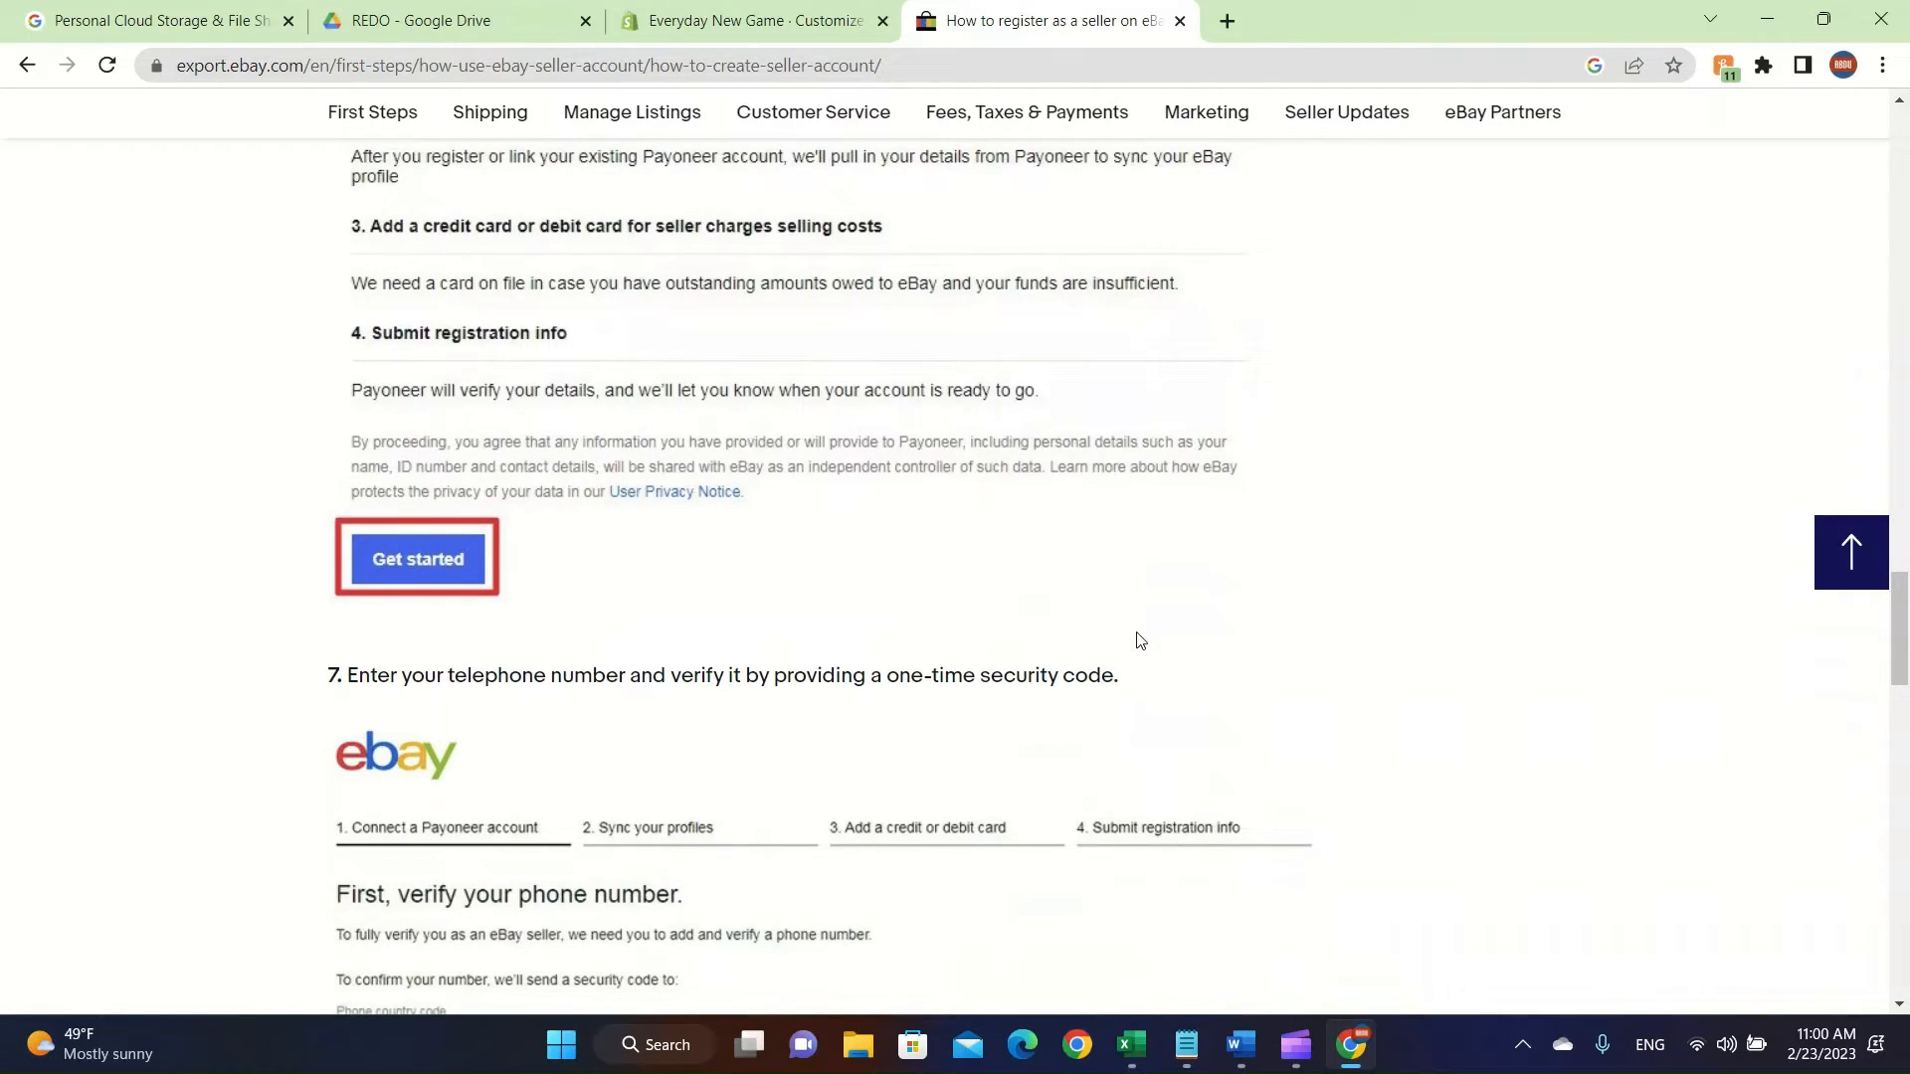
pyautogui.scroll(-3)
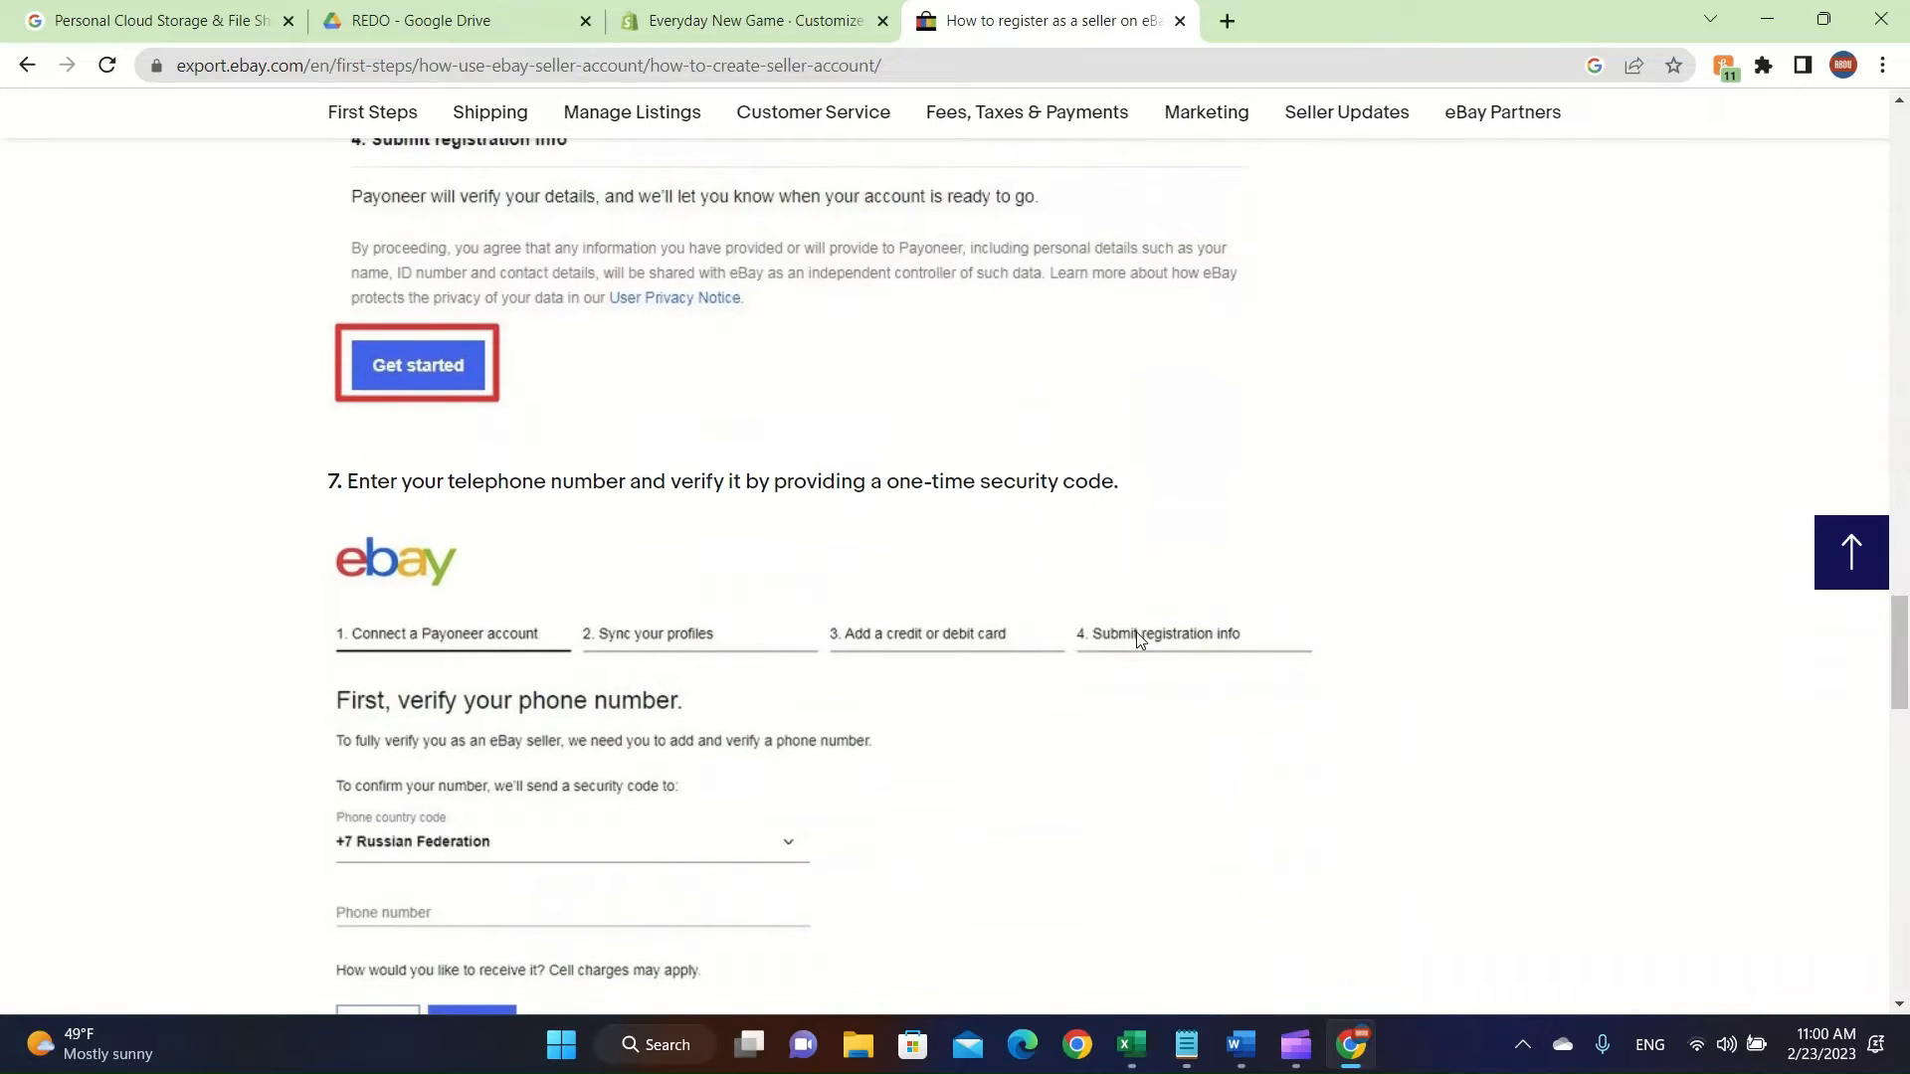
pyautogui.scroll(-3)
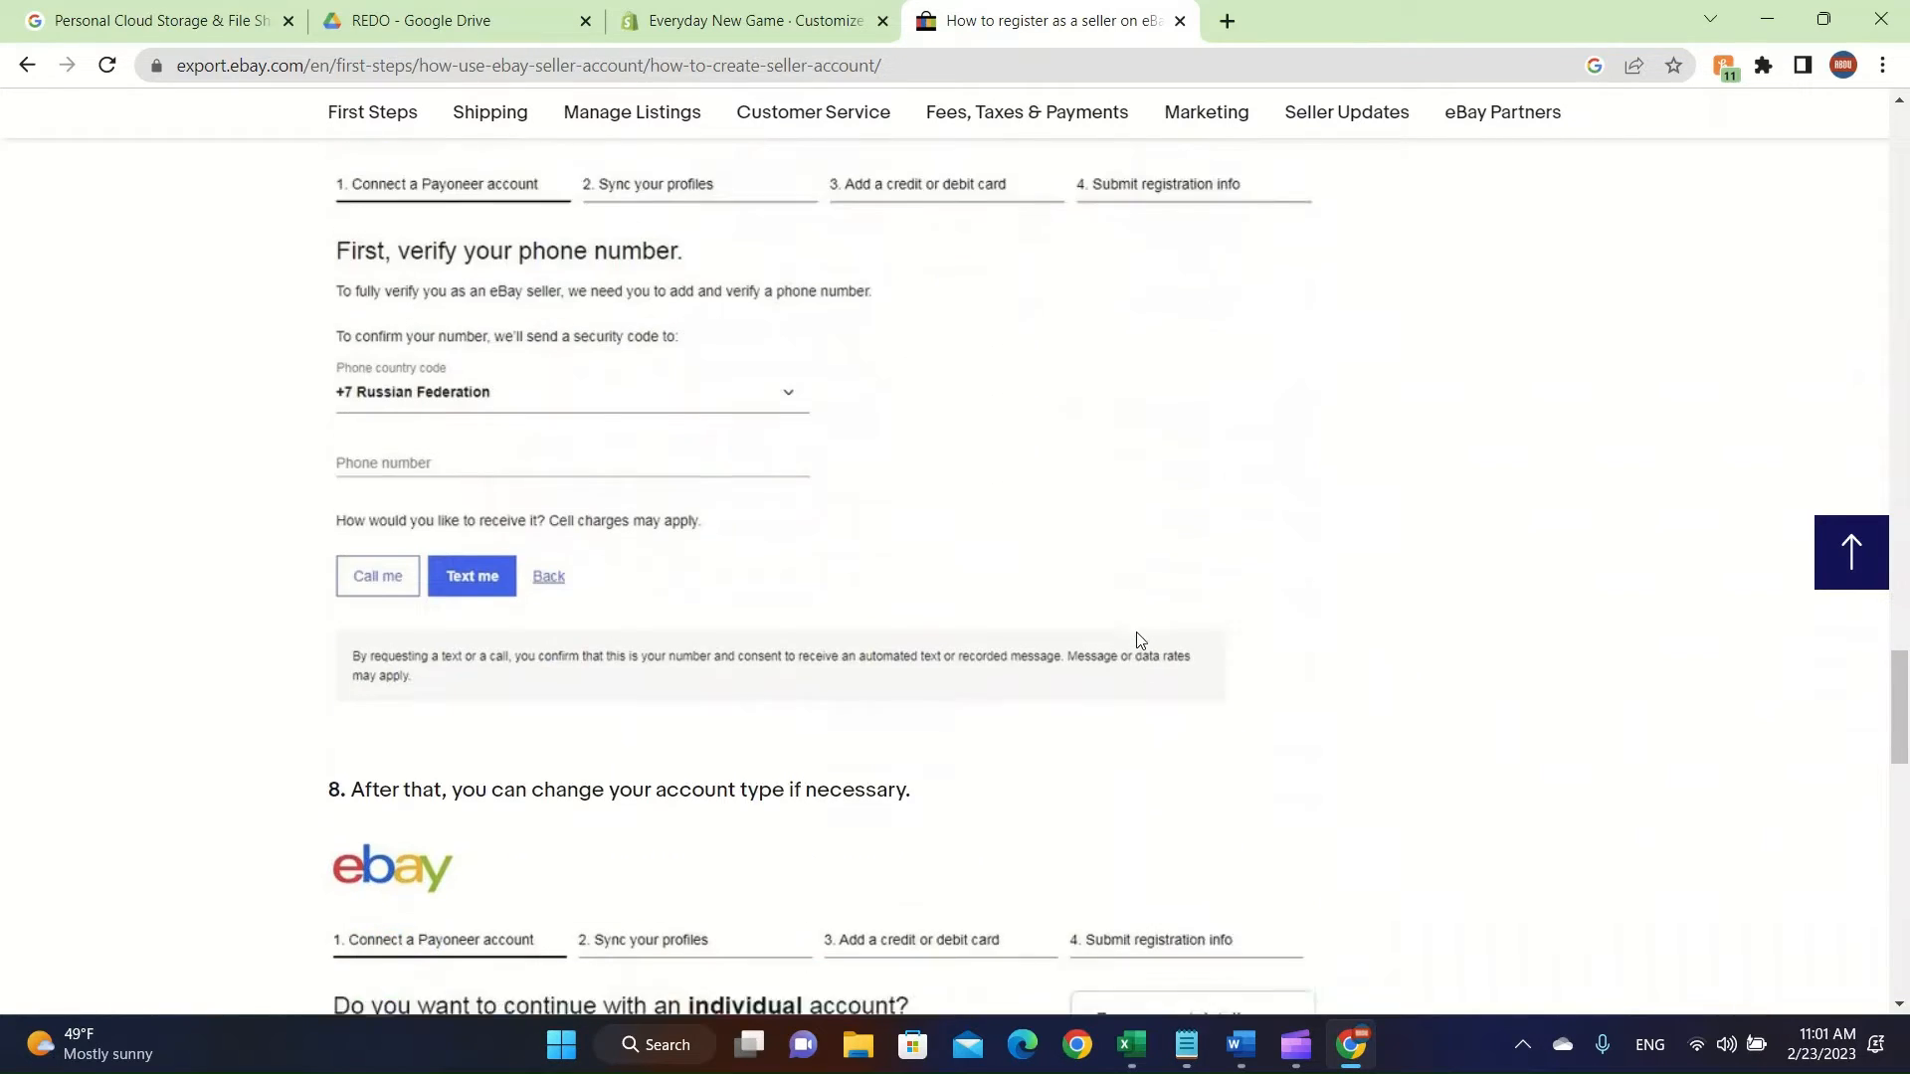
pyautogui.scroll(-3)
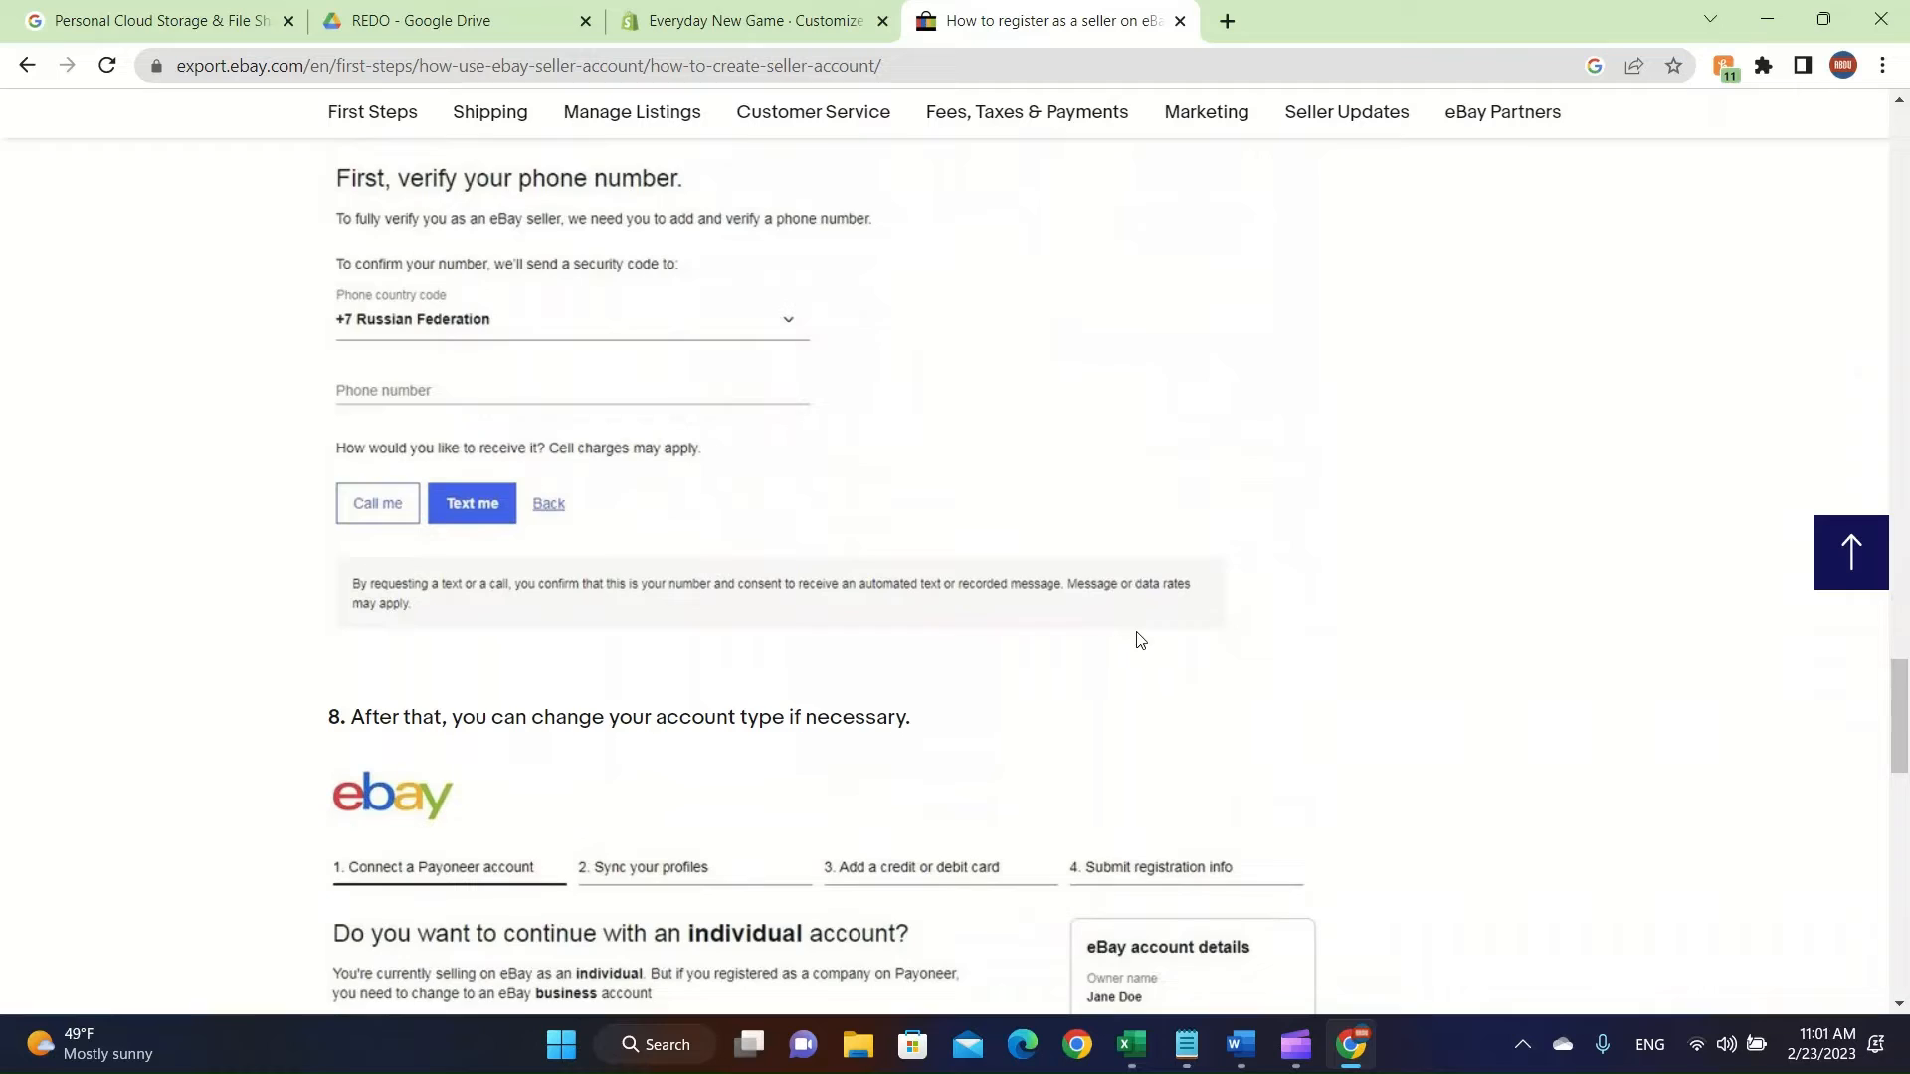
pyautogui.scroll(-3)
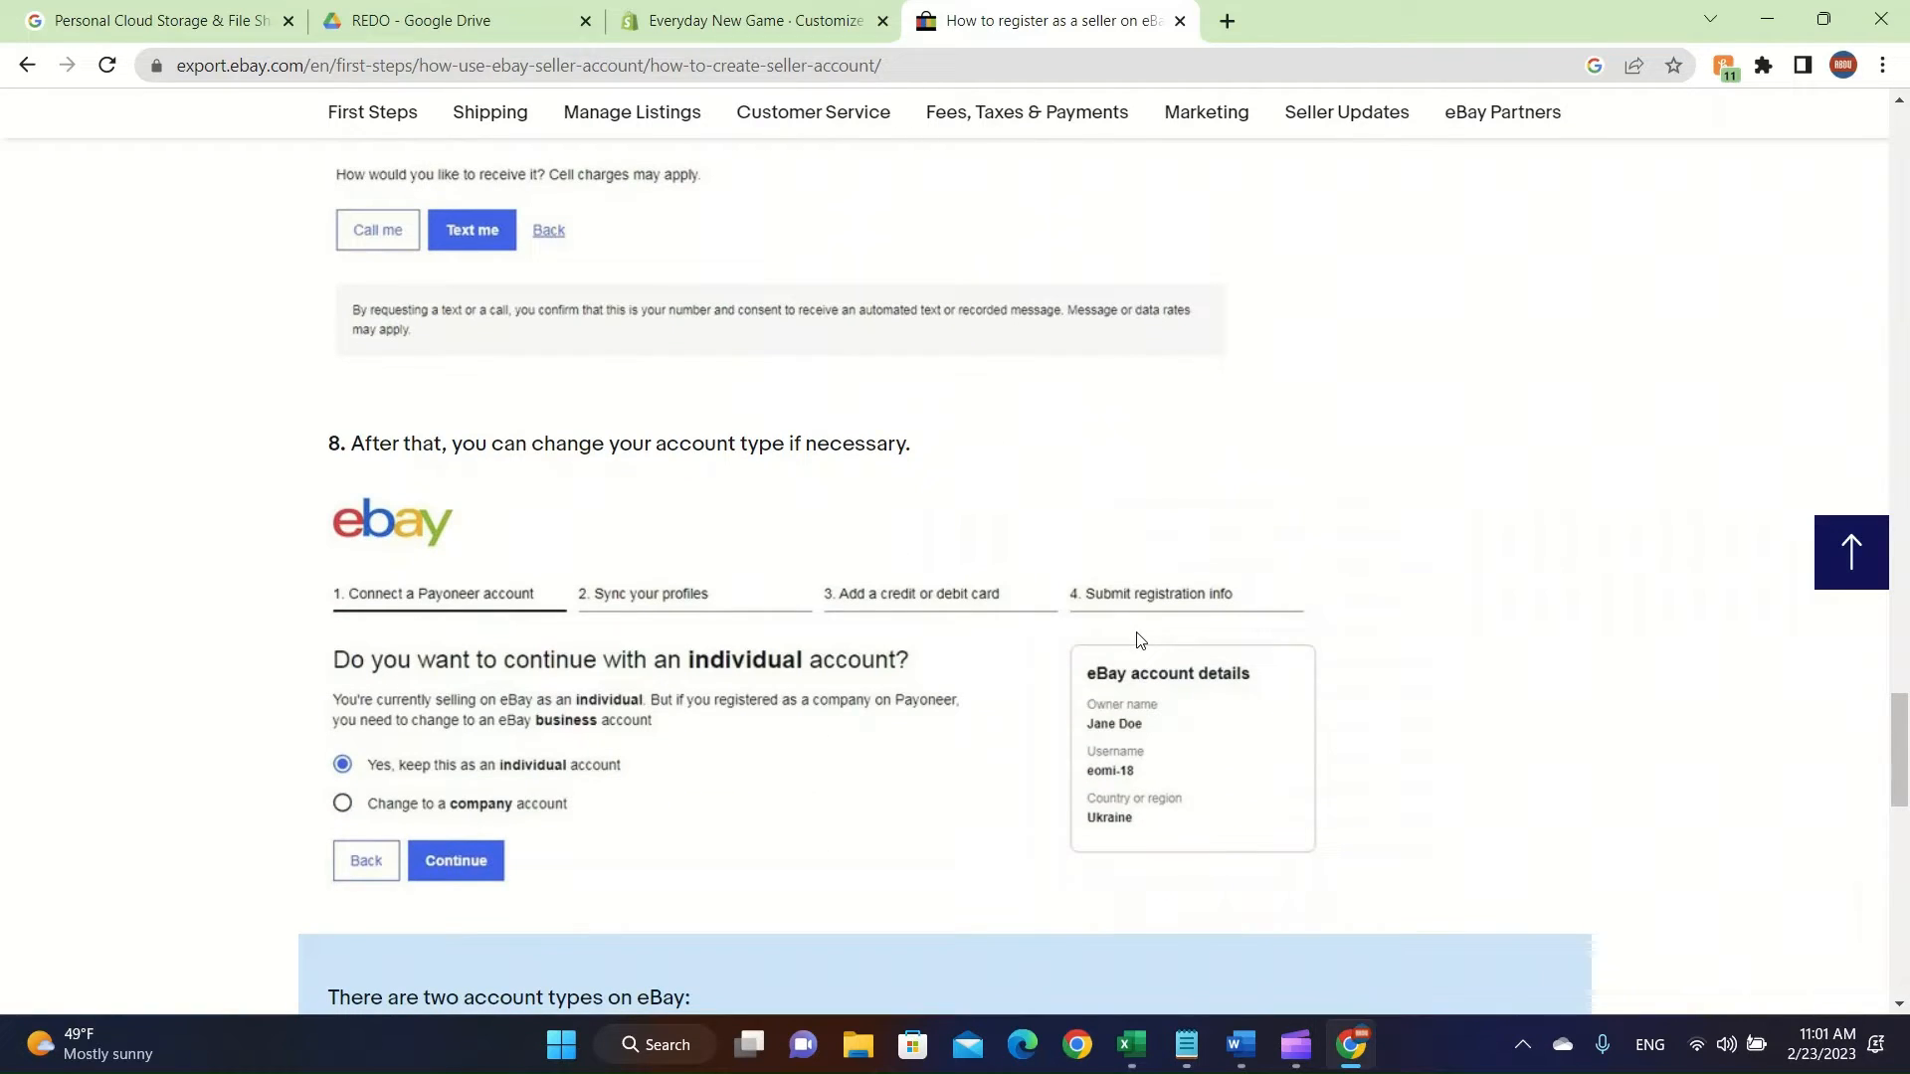
pyautogui.scroll(-3)
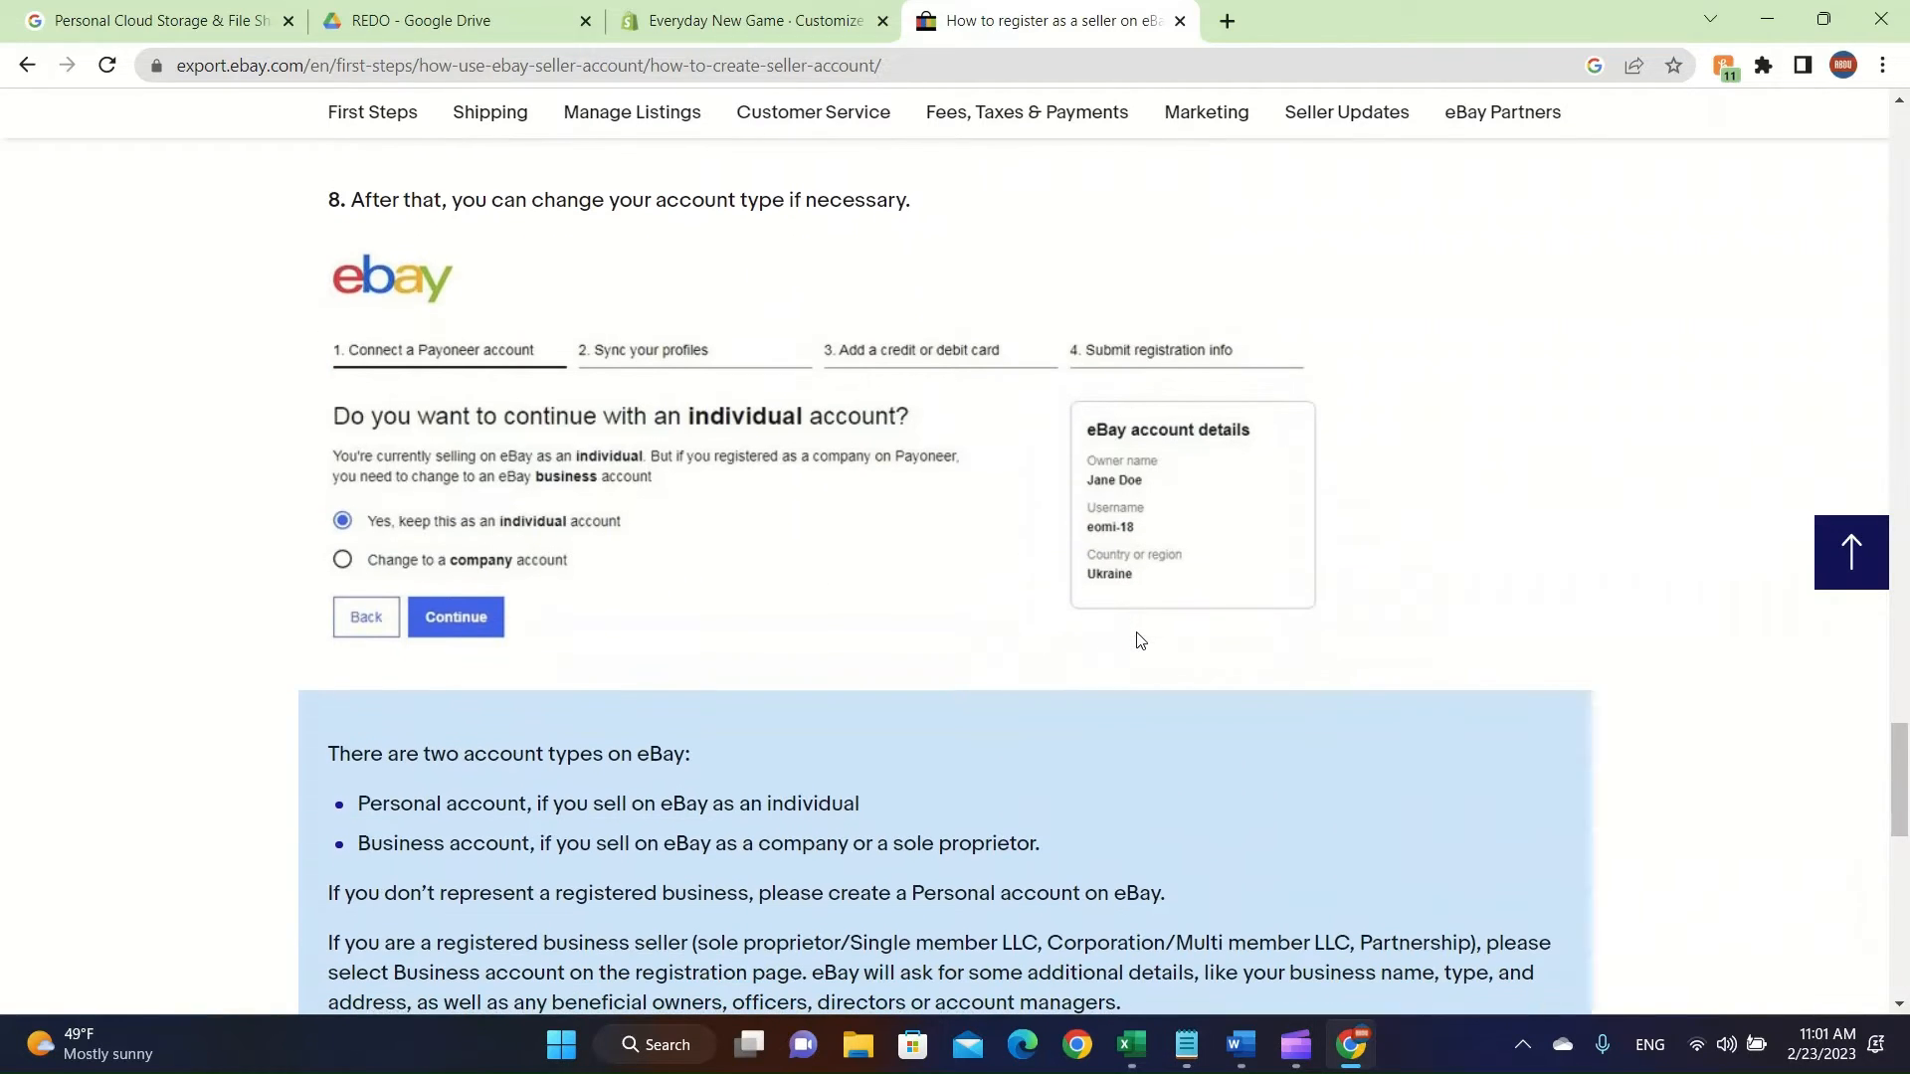
pyautogui.scroll(-3)
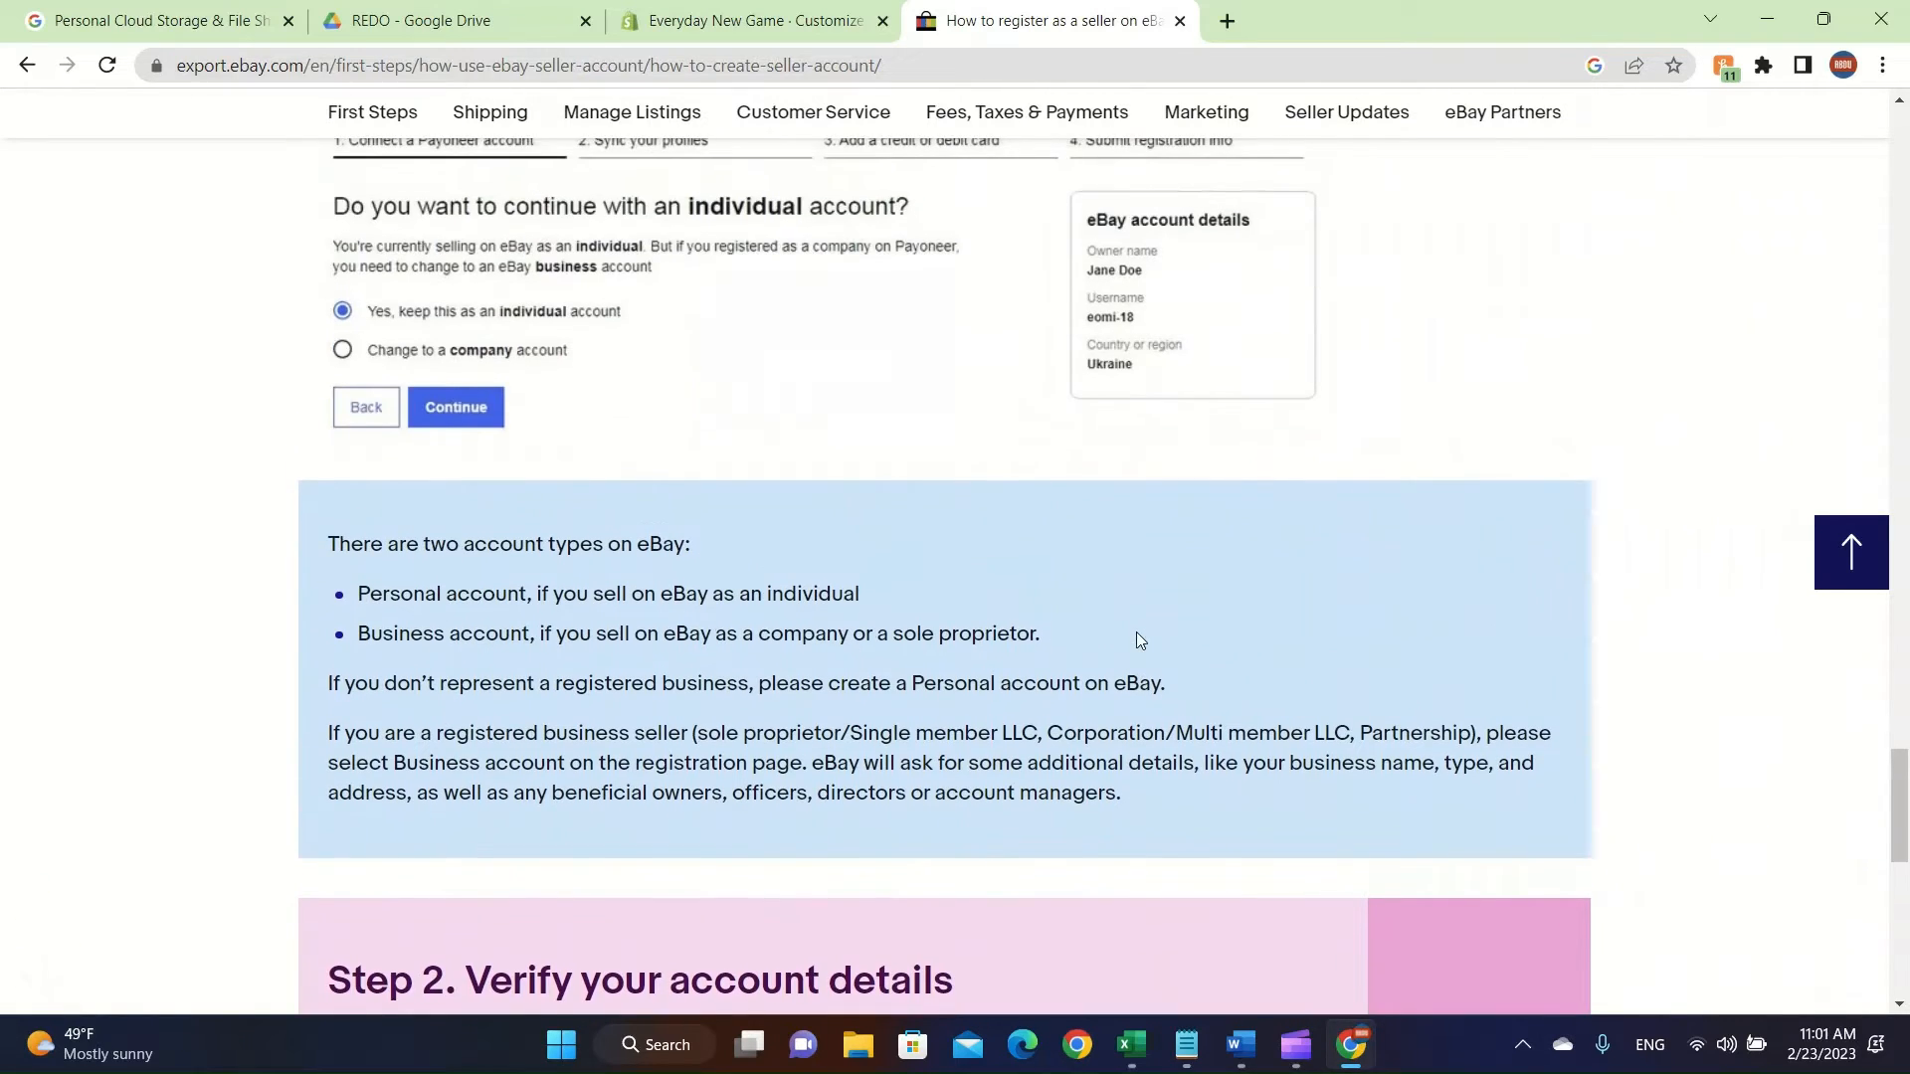
pyautogui.scroll(-3)
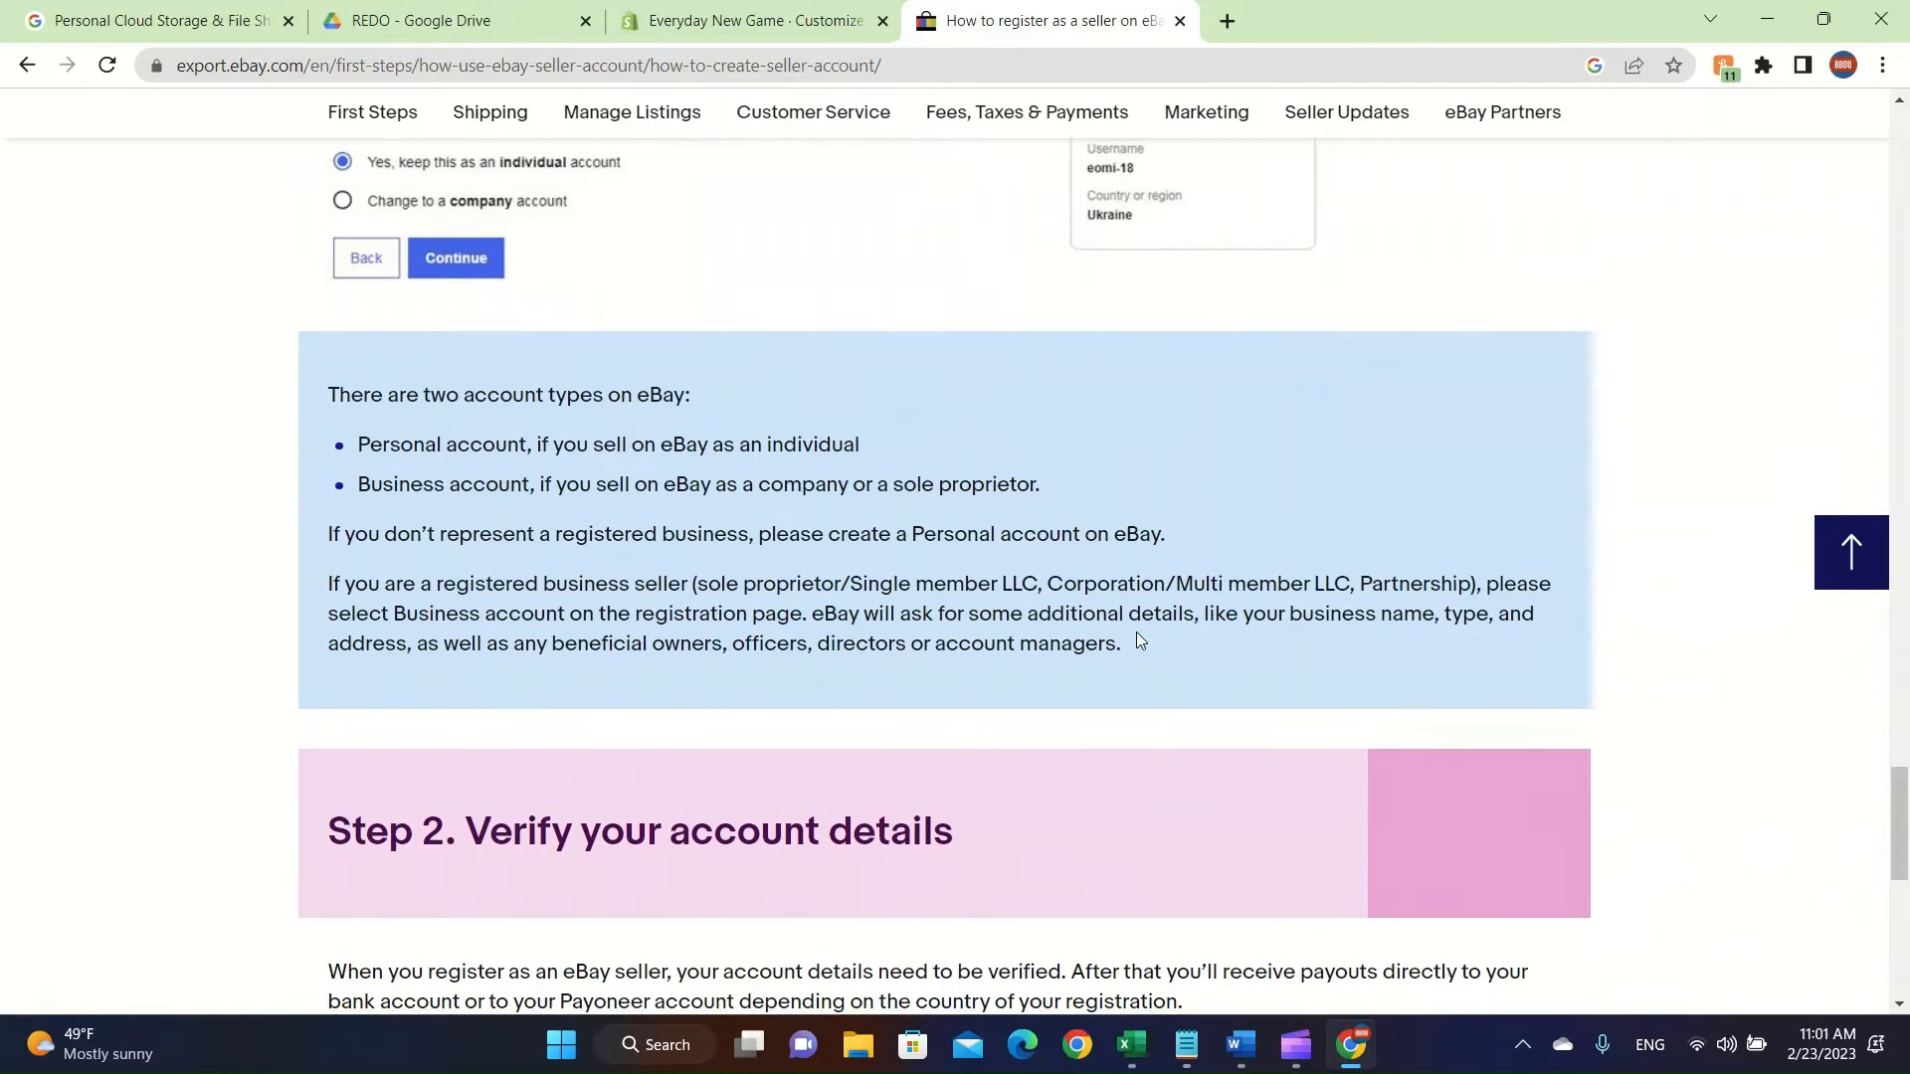
pyautogui.scroll(-3)
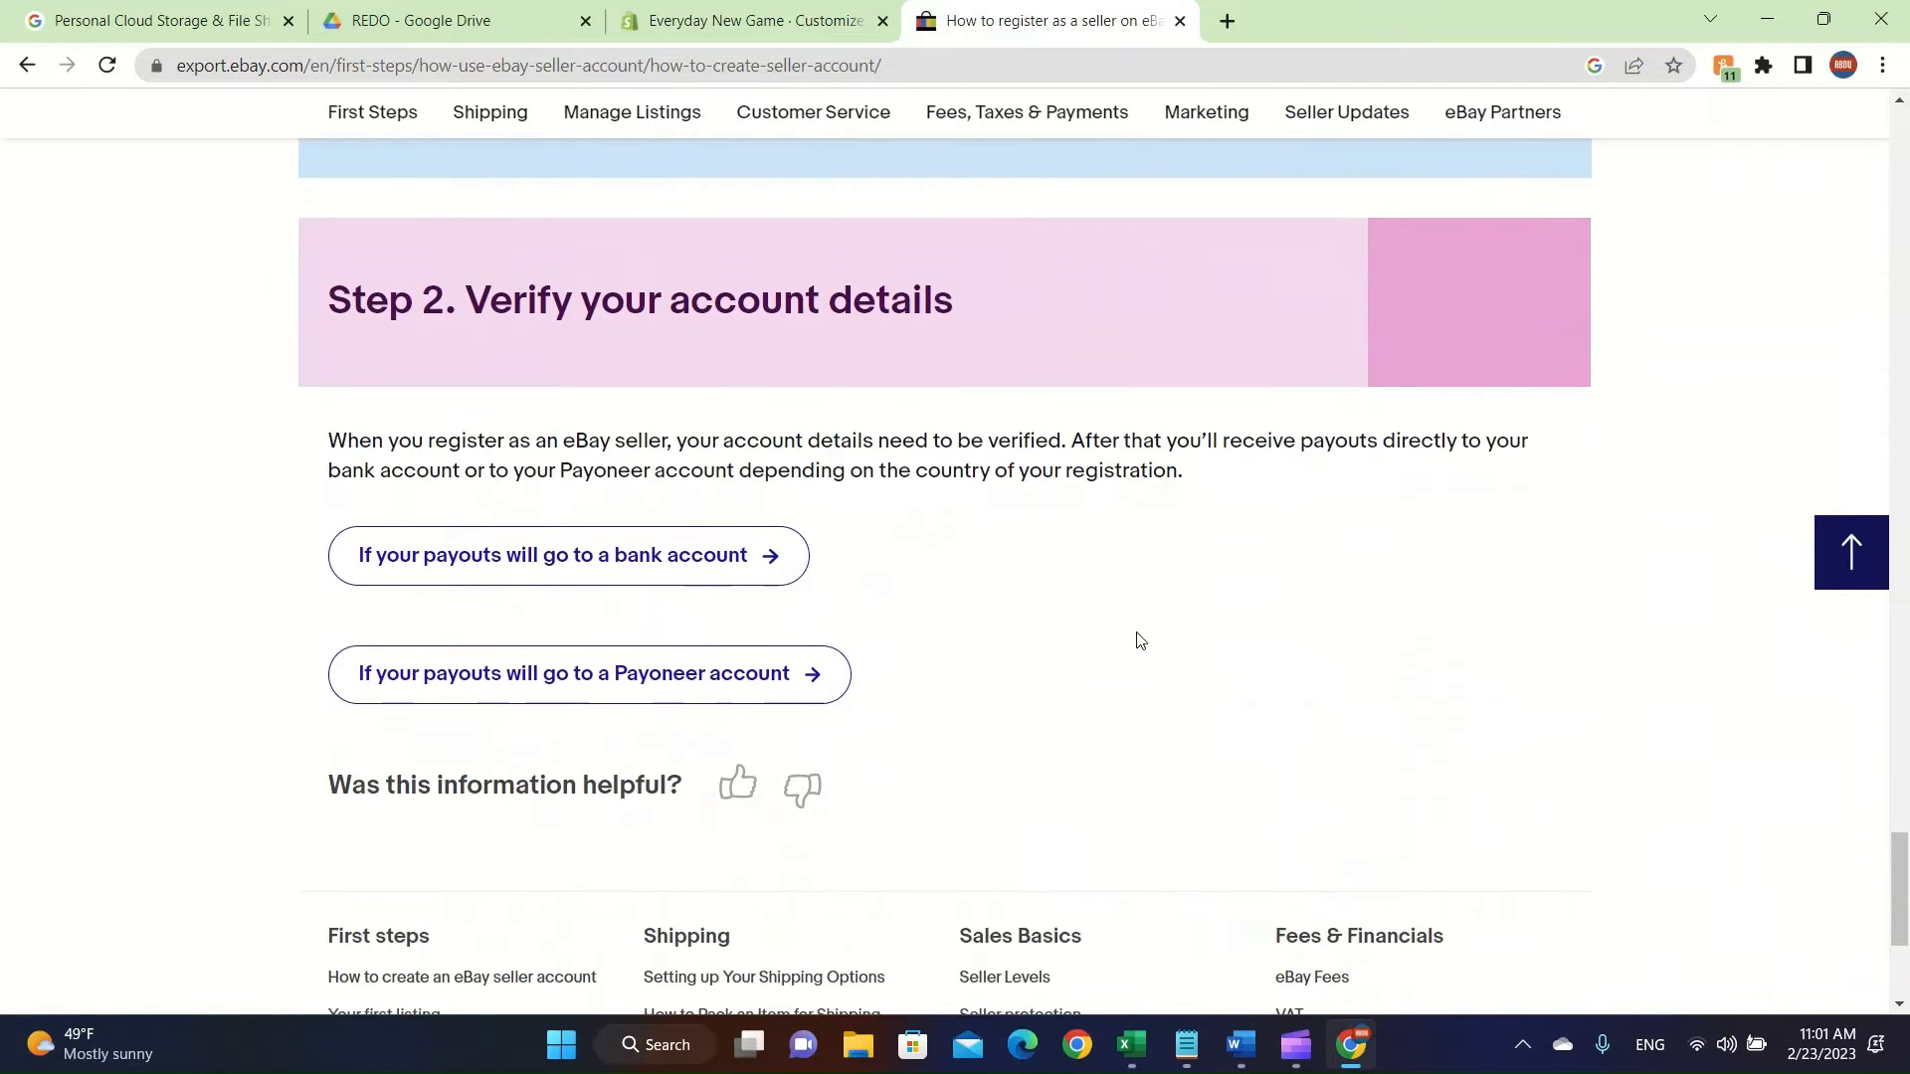
pyautogui.scroll(-3)
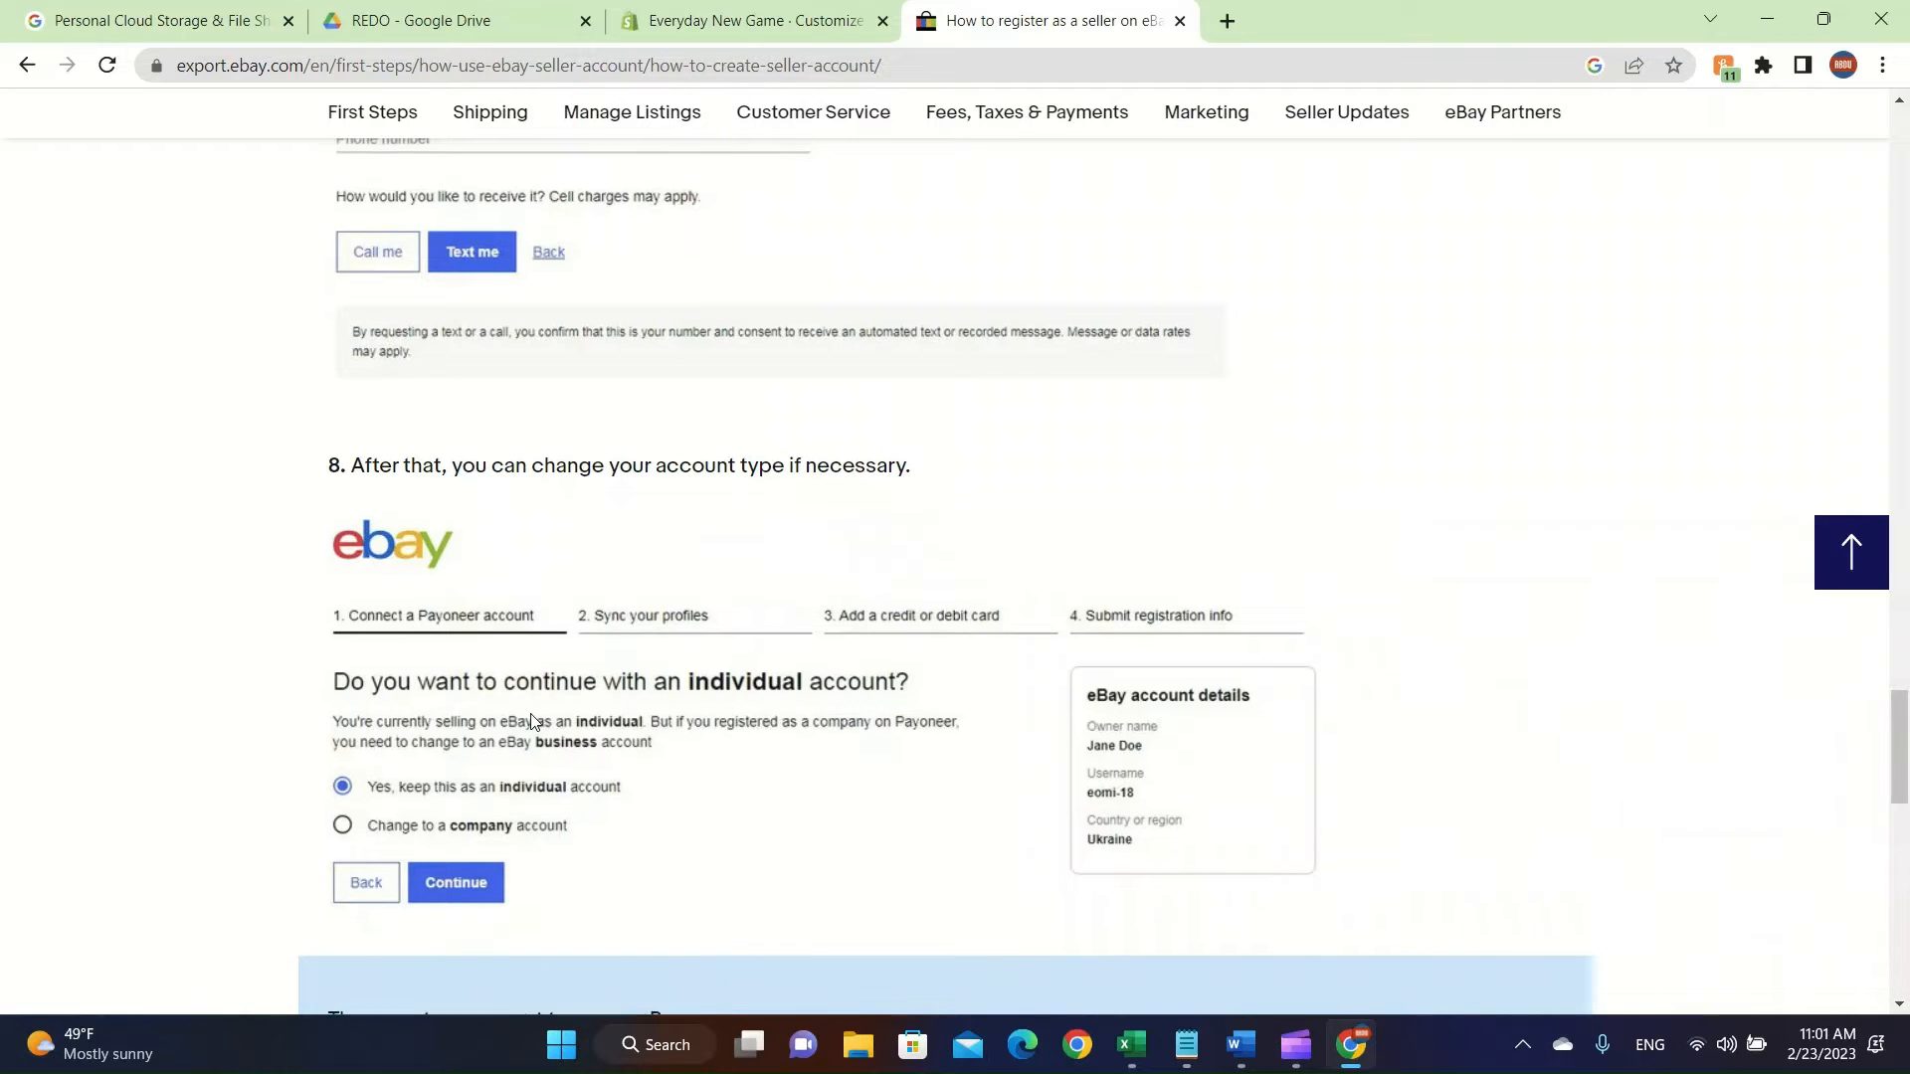
# Return to the Create an account page with the Business account option chosen
pyautogui.scroll(3)
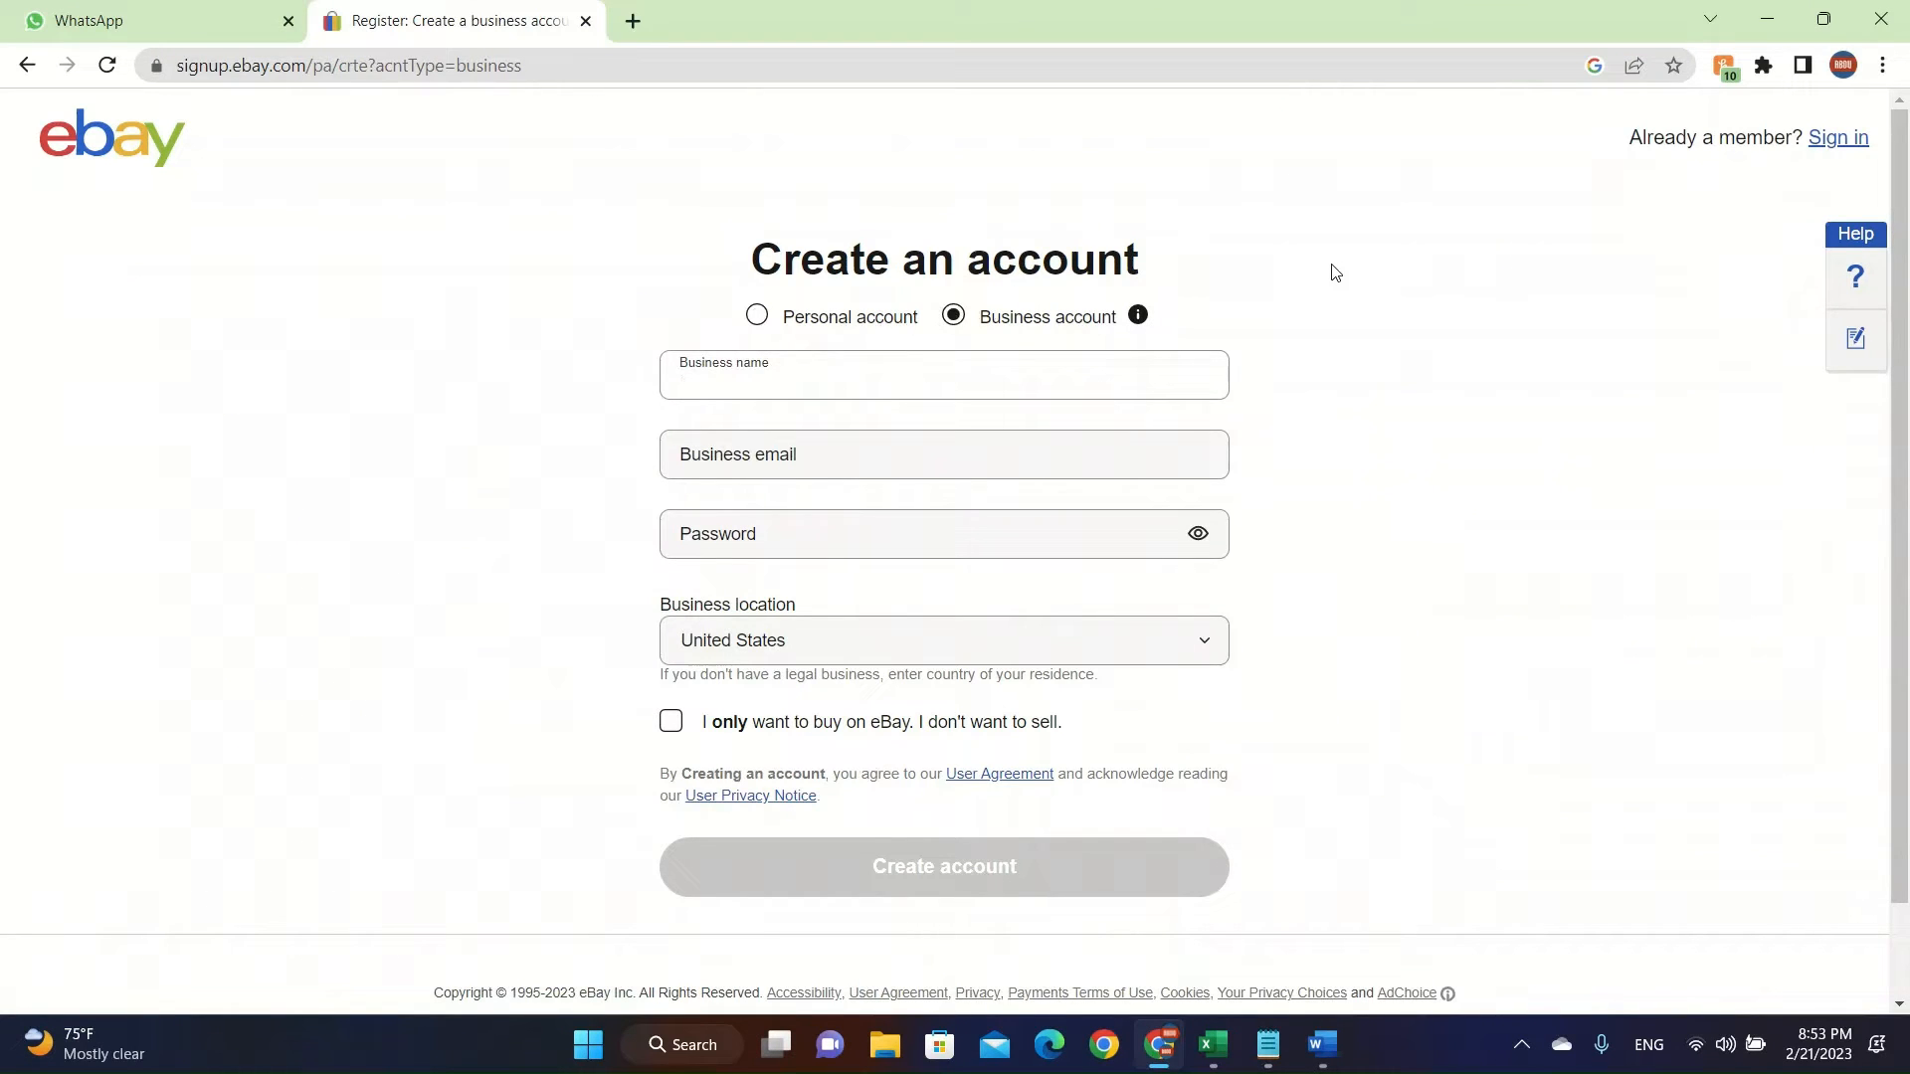
pyautogui.write('Hamza LLC')
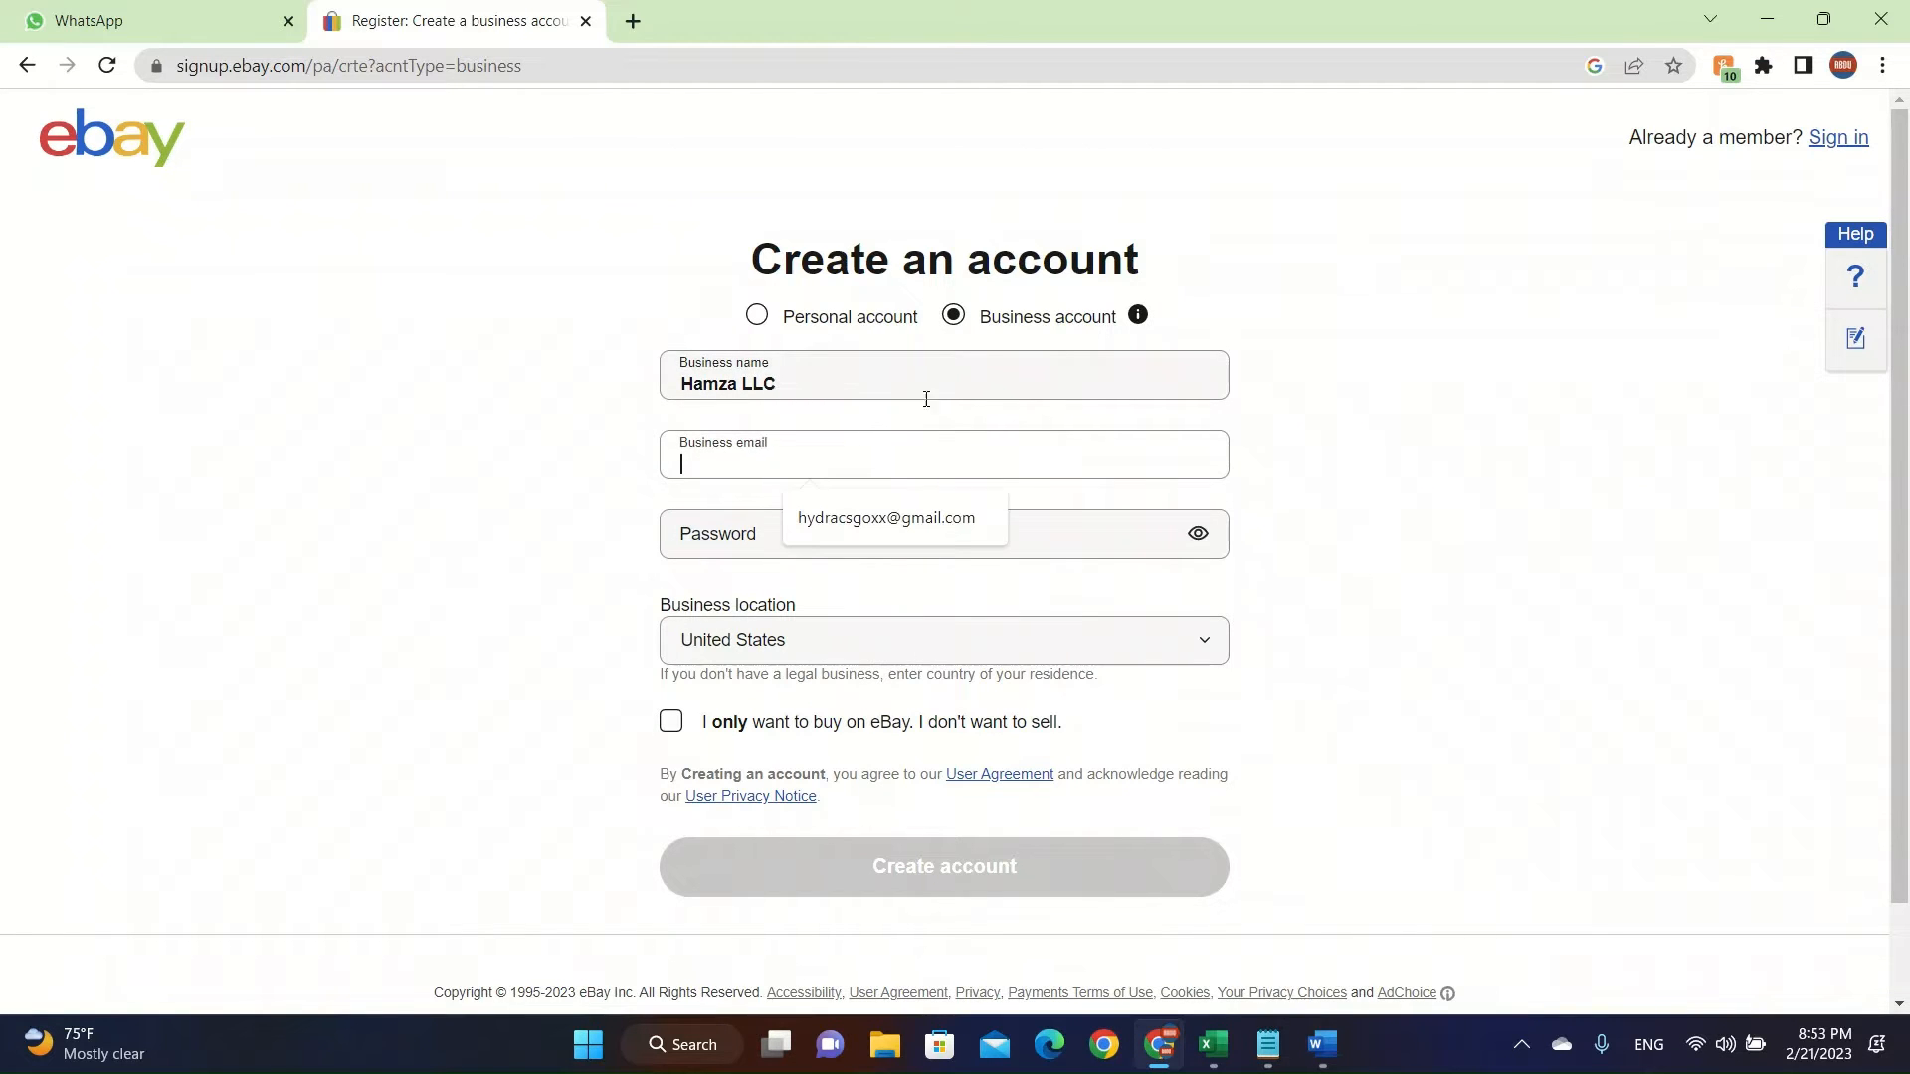
pyautogui.click(886, 517)
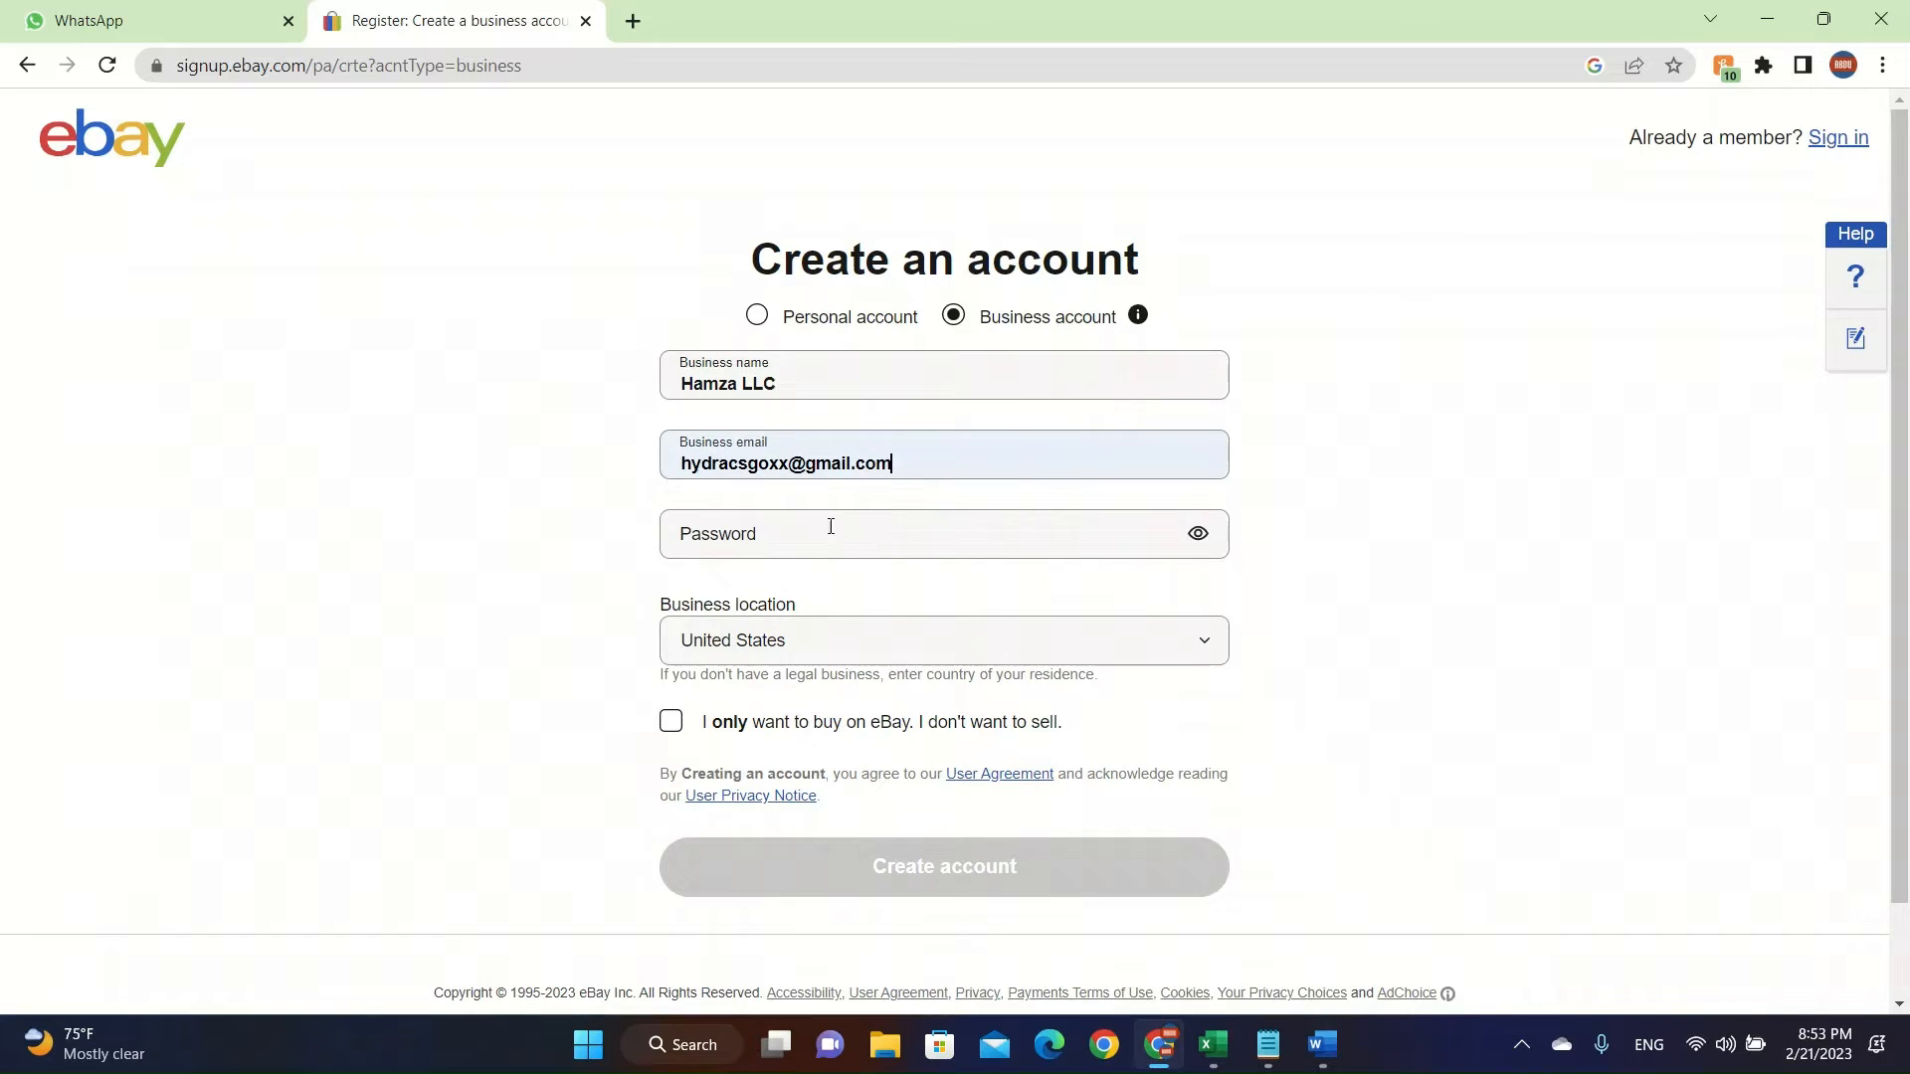
pyautogui.moveTo(909, 534)
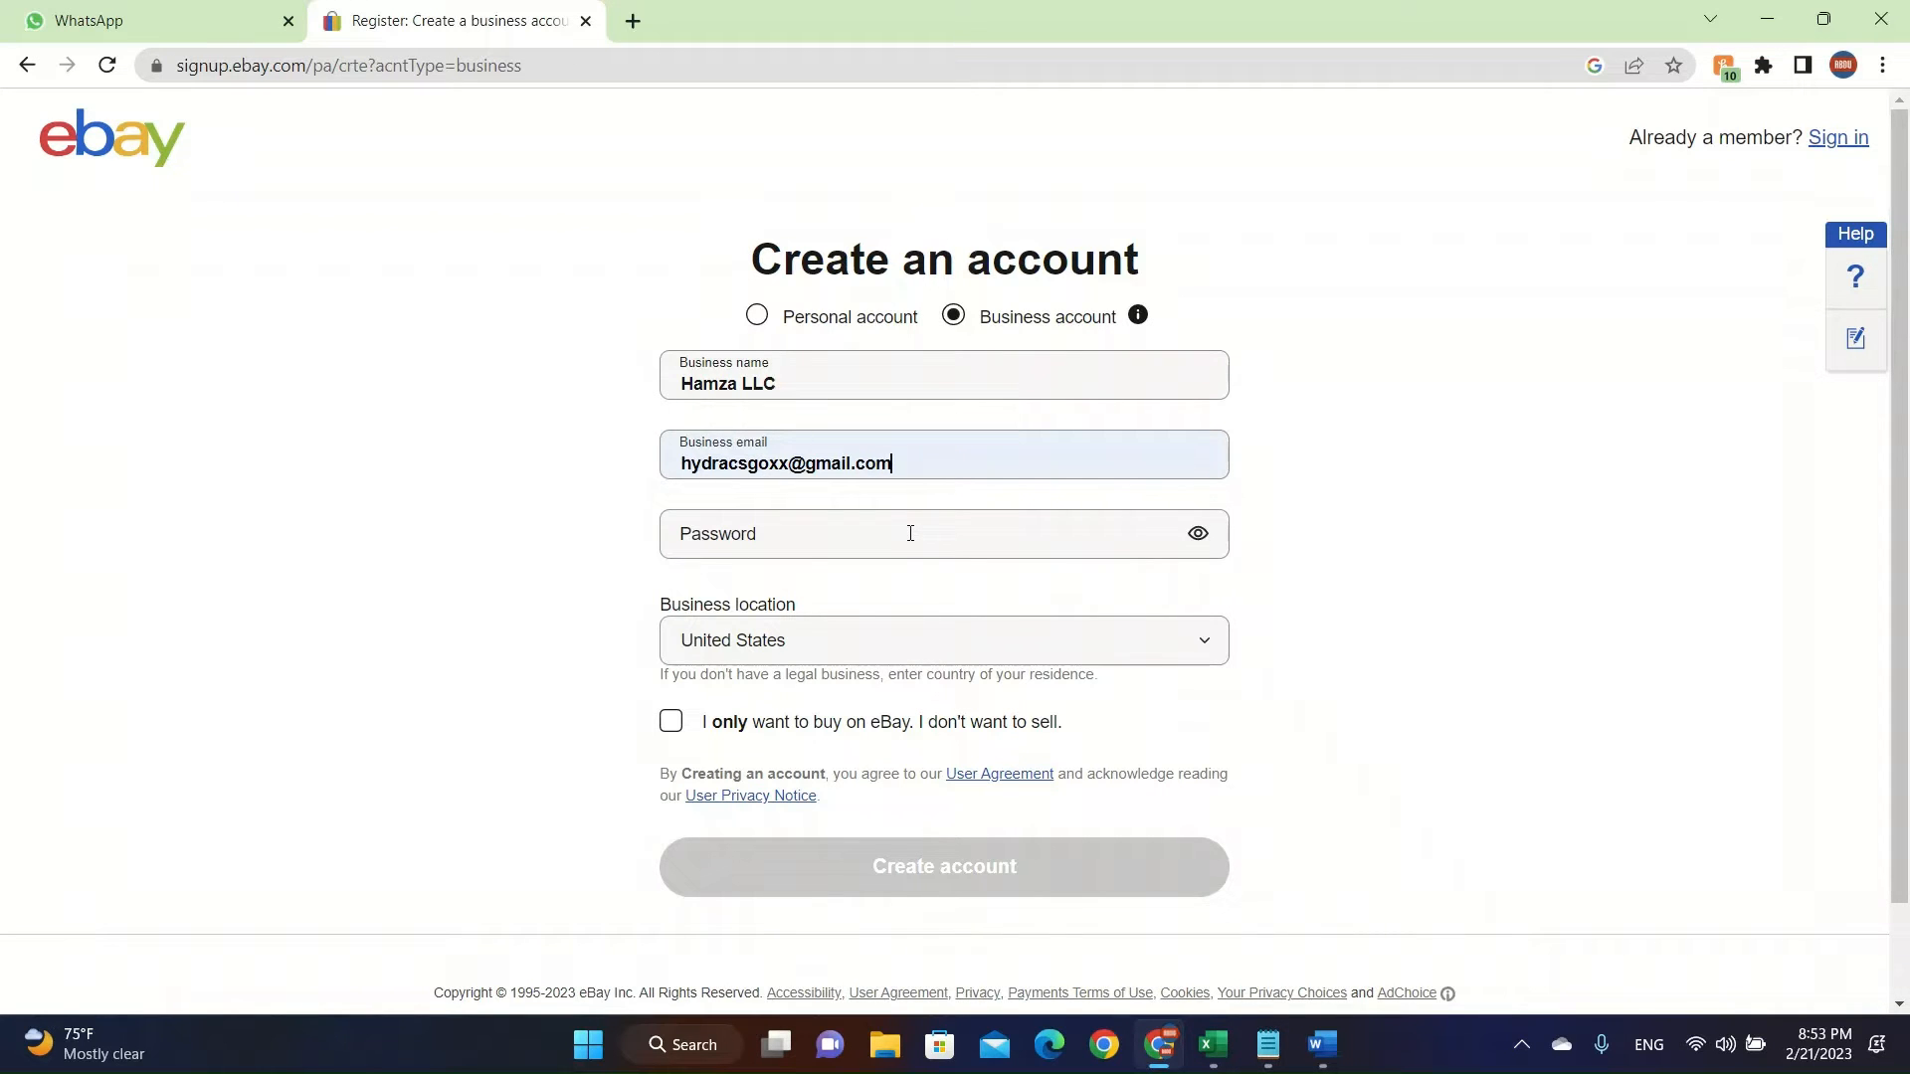
pyautogui.click(909, 533)
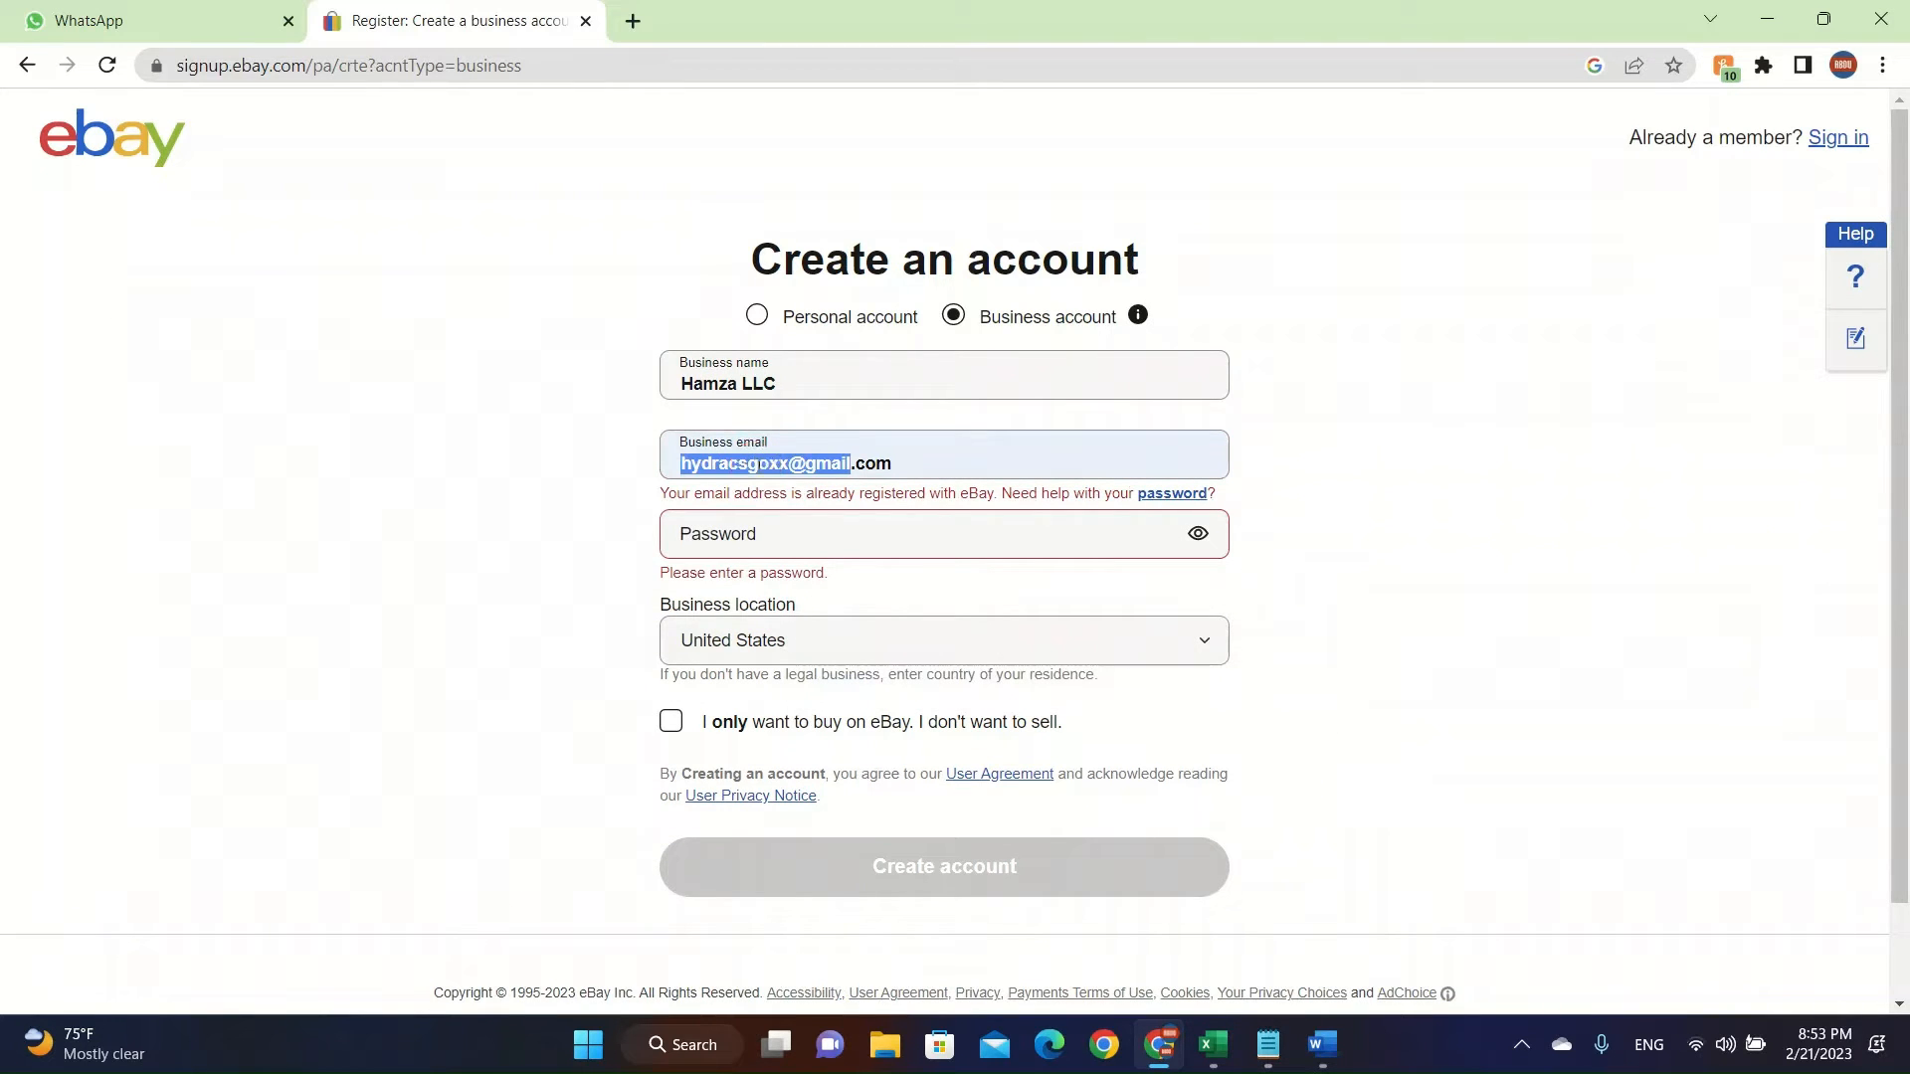
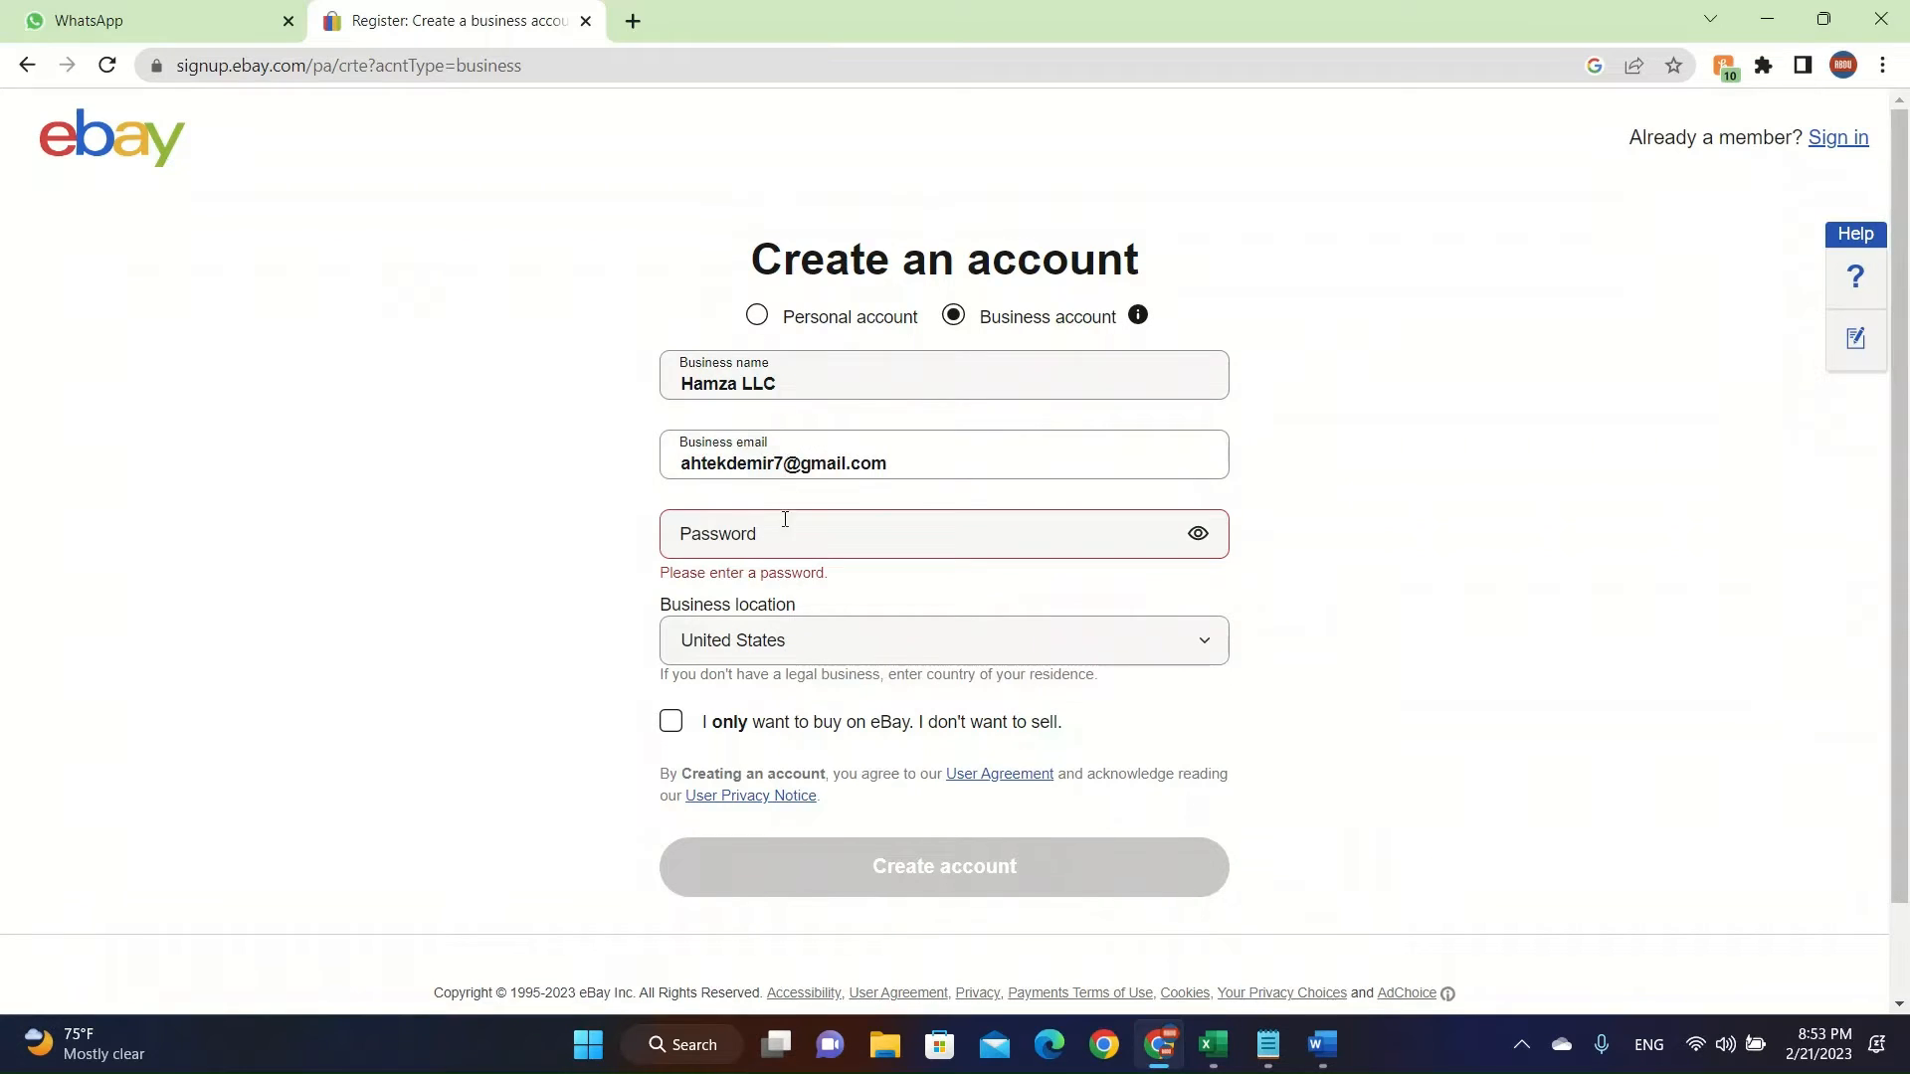
# Fill the password field with Chrome's suggested strong password and submit the registration
pyautogui.click(931, 533)
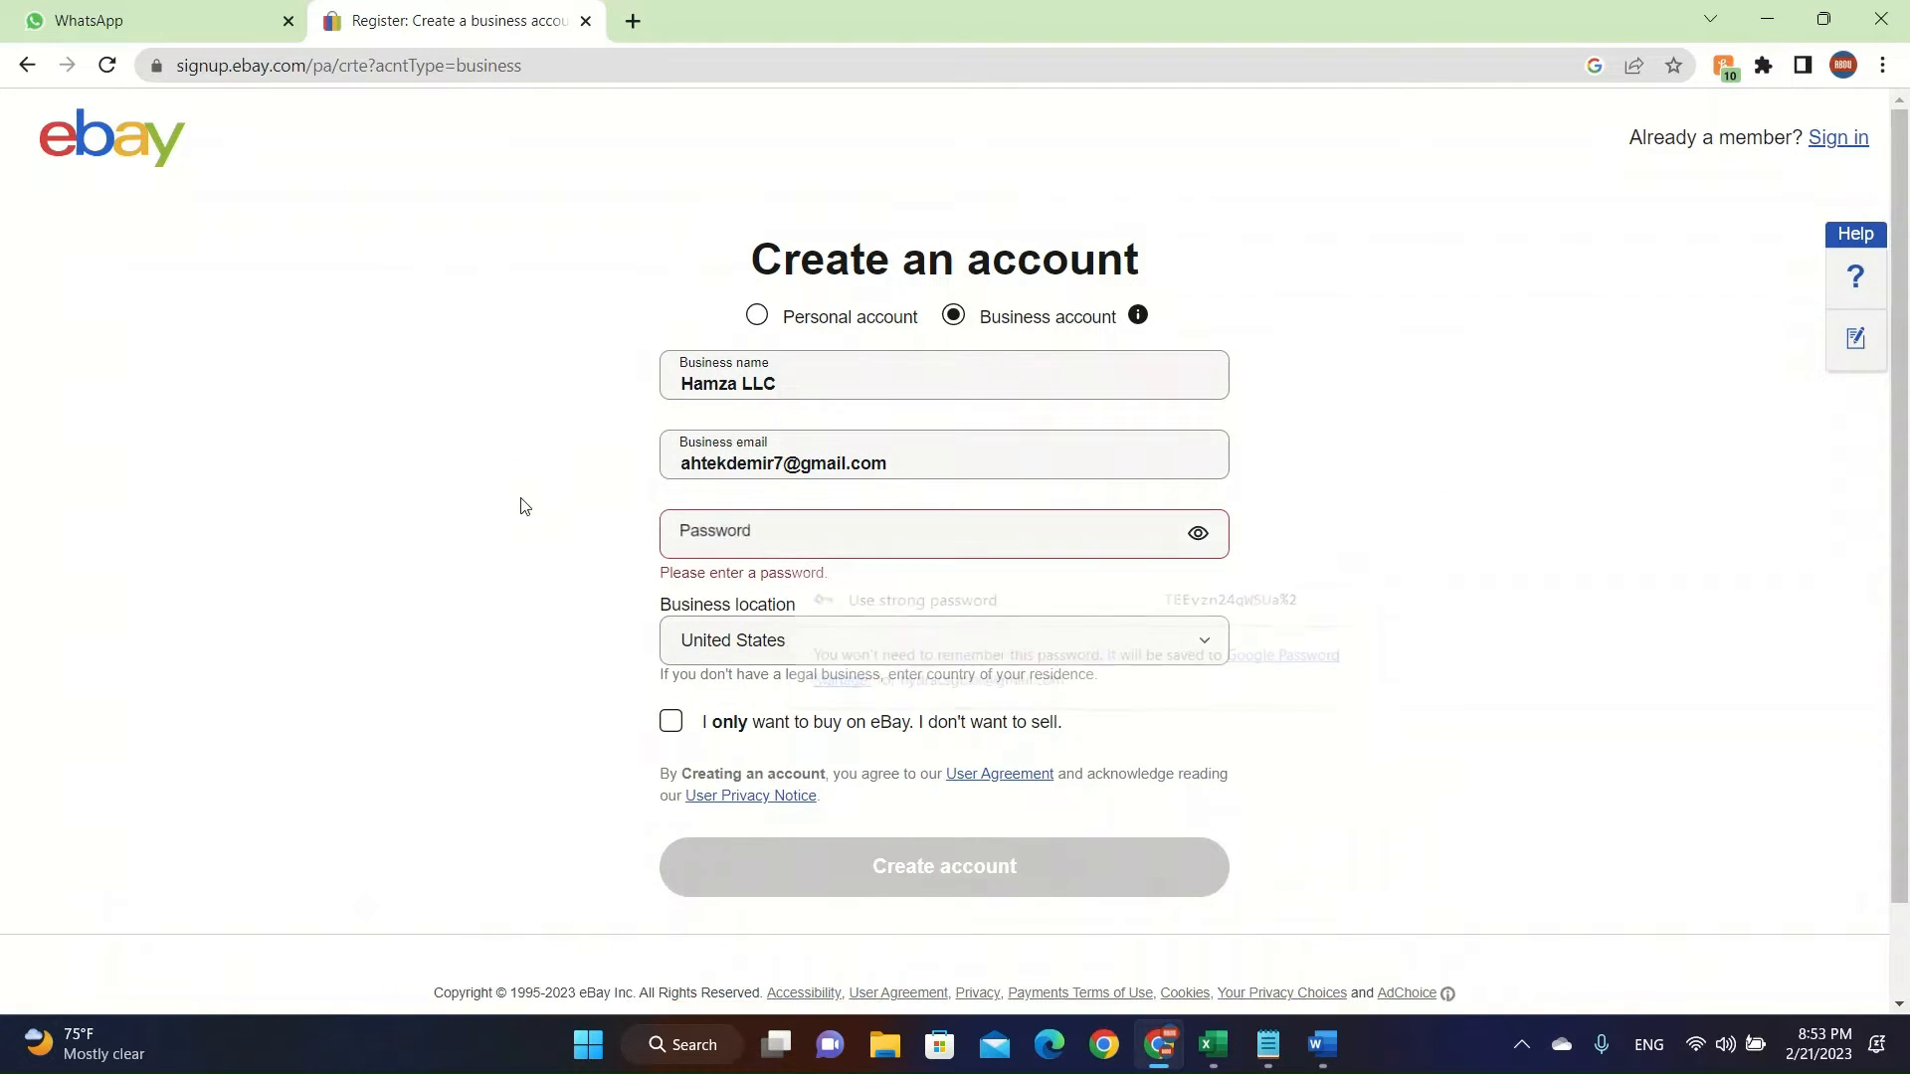
pyautogui.write('a')
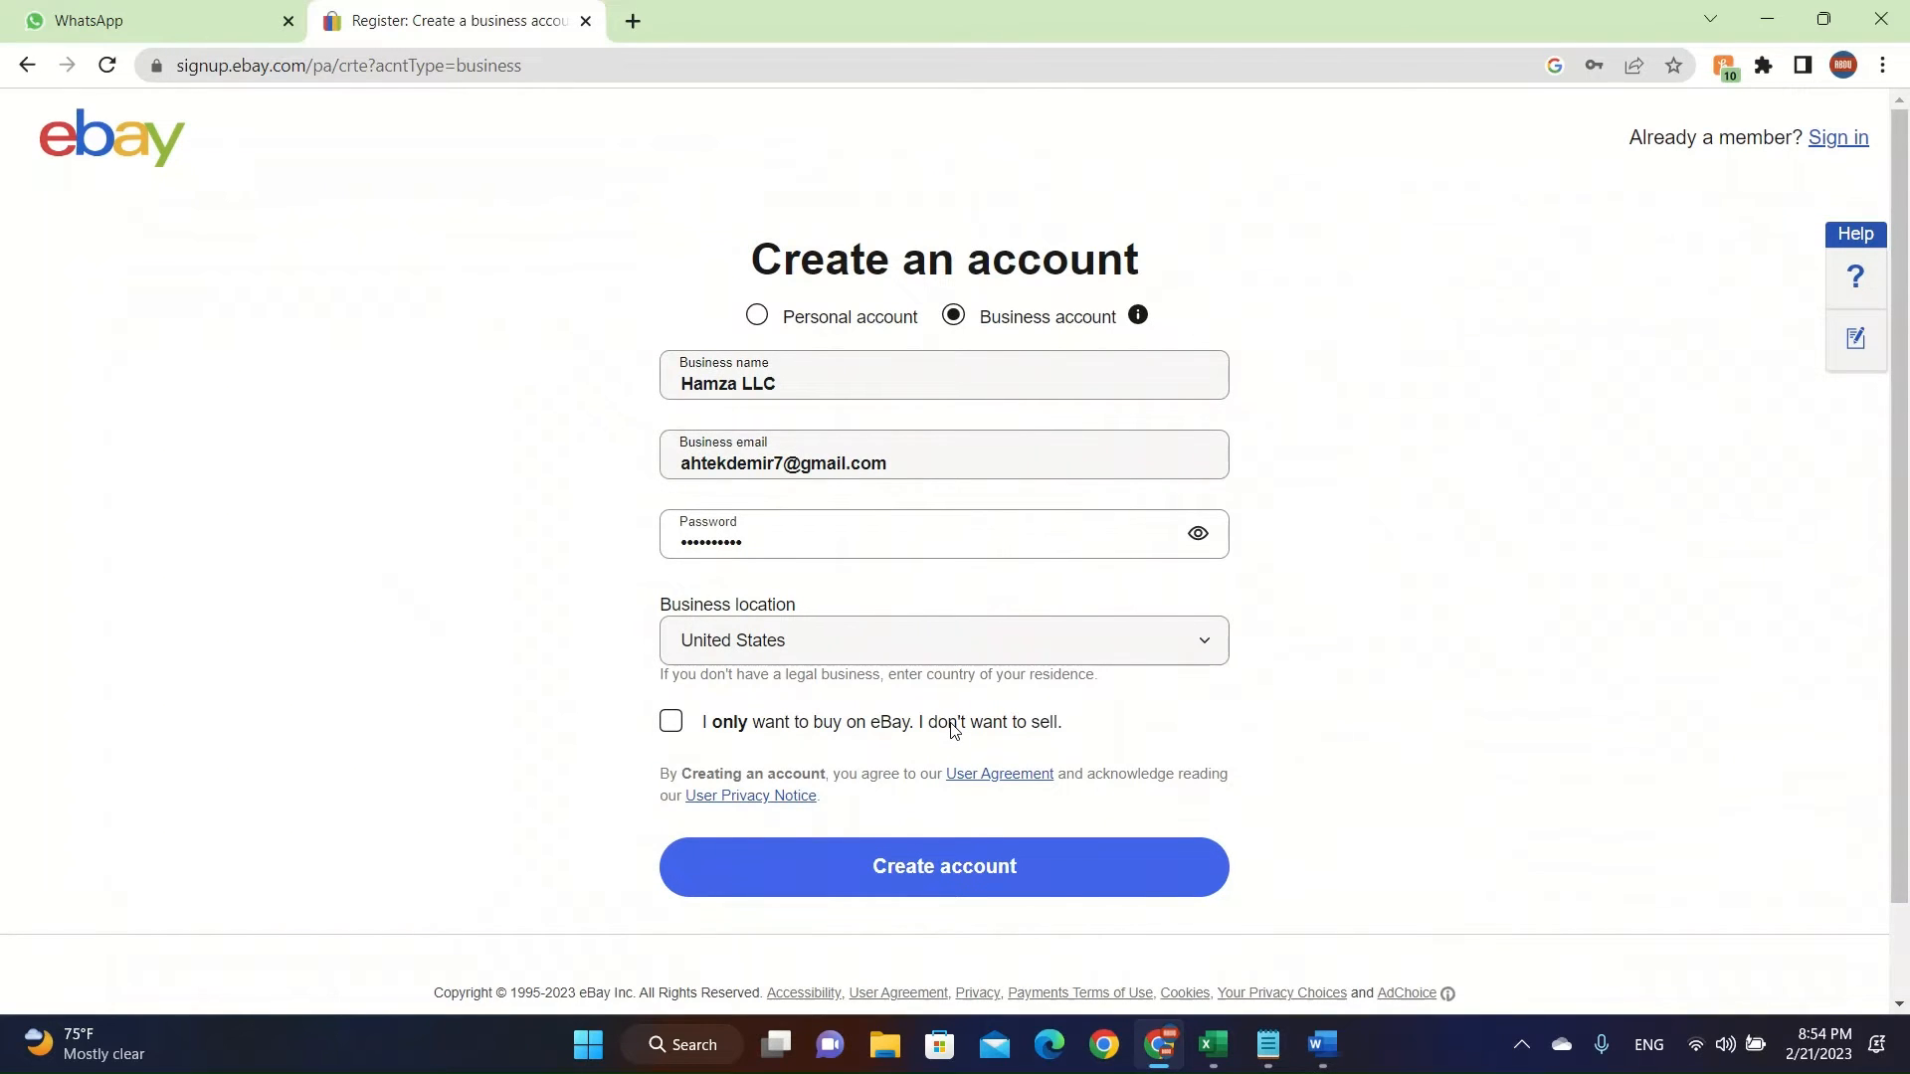
pyautogui.click(943, 865)
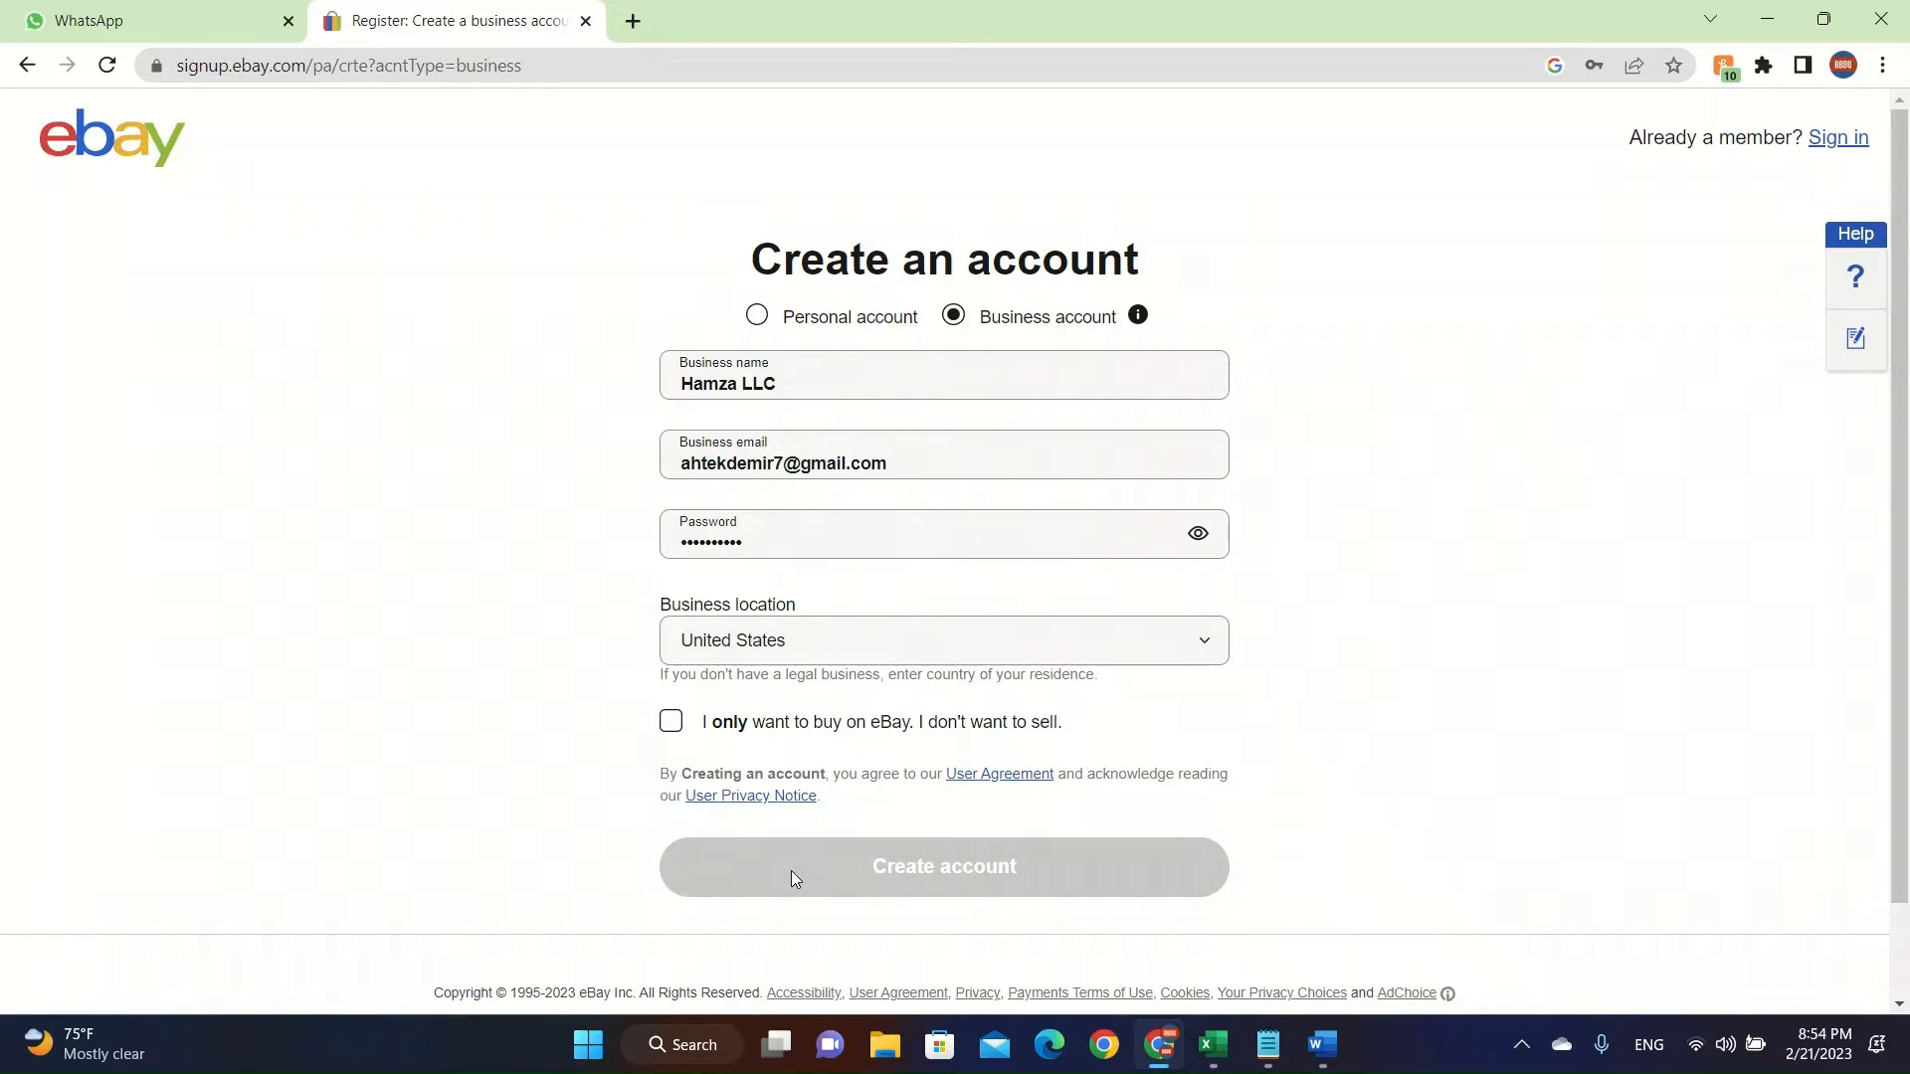
# Create the account, verify the emailed security code, and dismiss Chrome's Save password popup
pyautogui.click(943, 866)
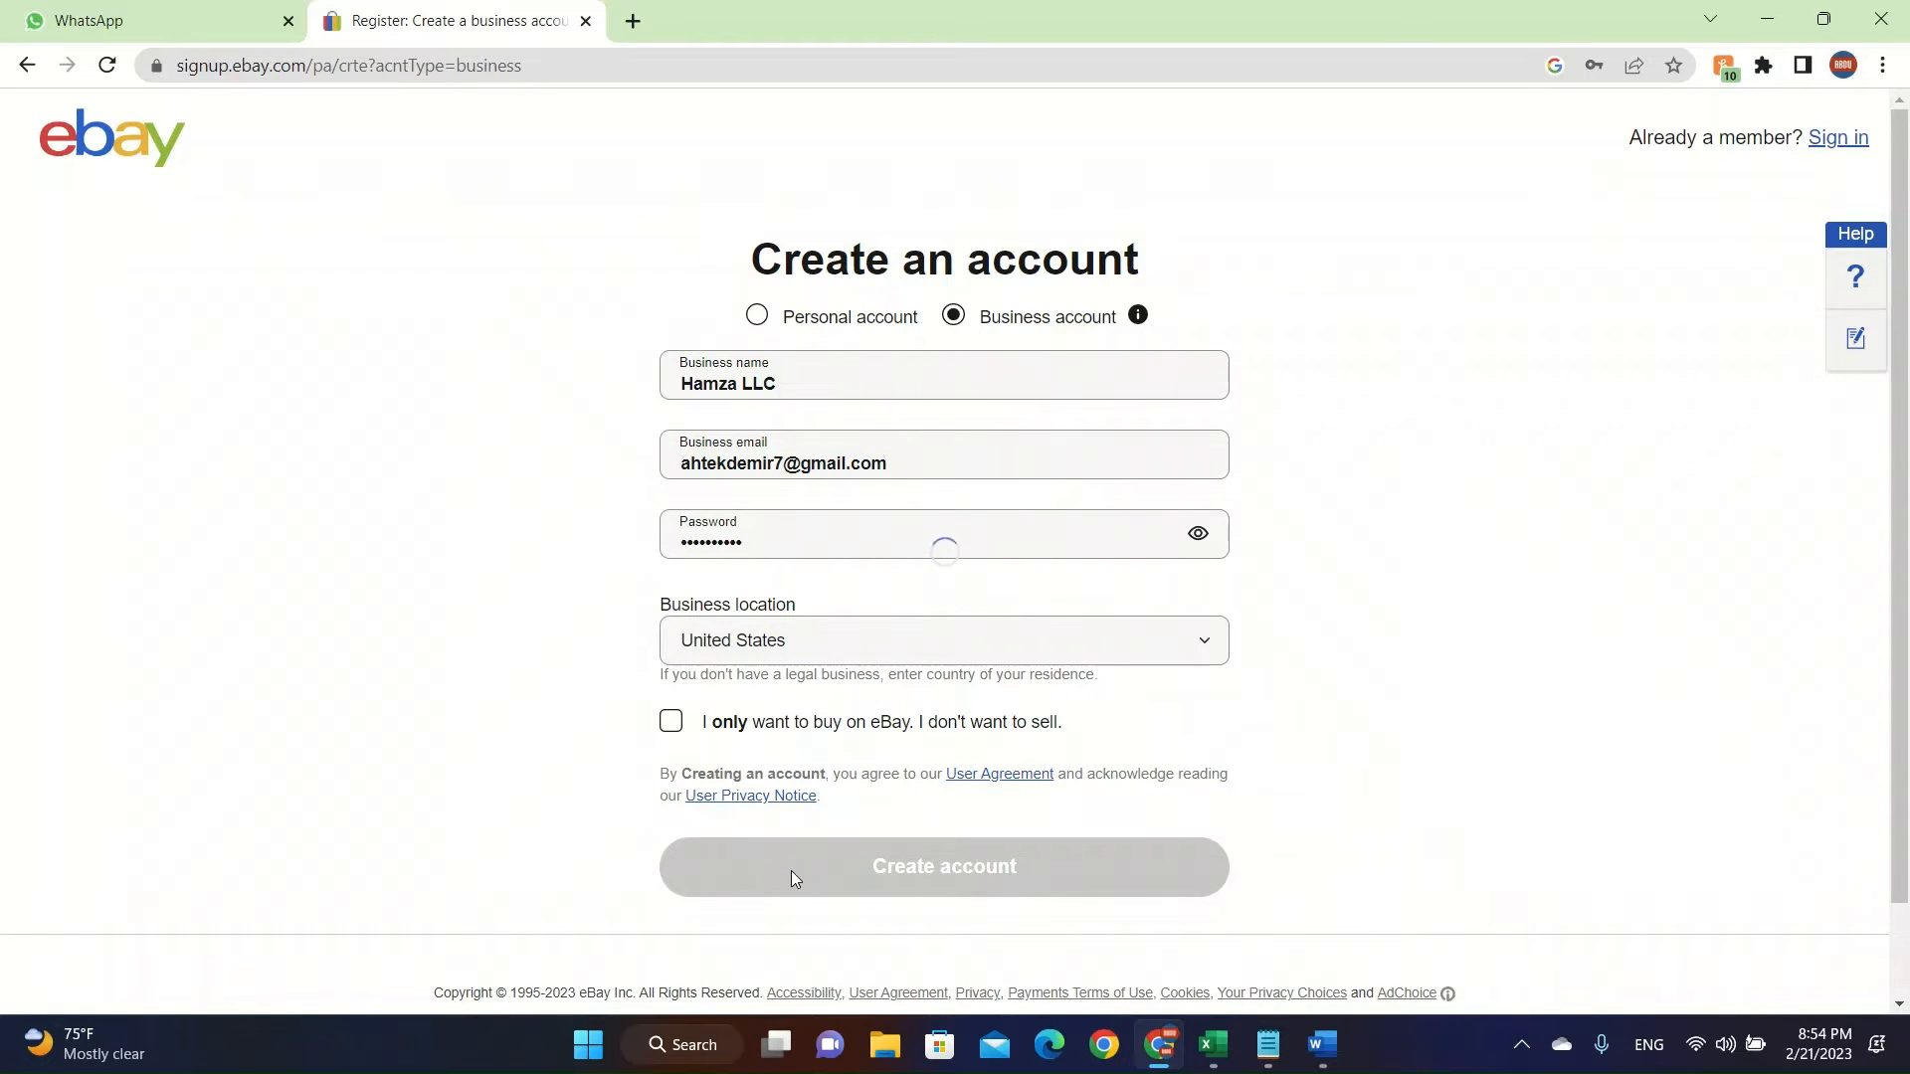
pyautogui.click(943, 865)
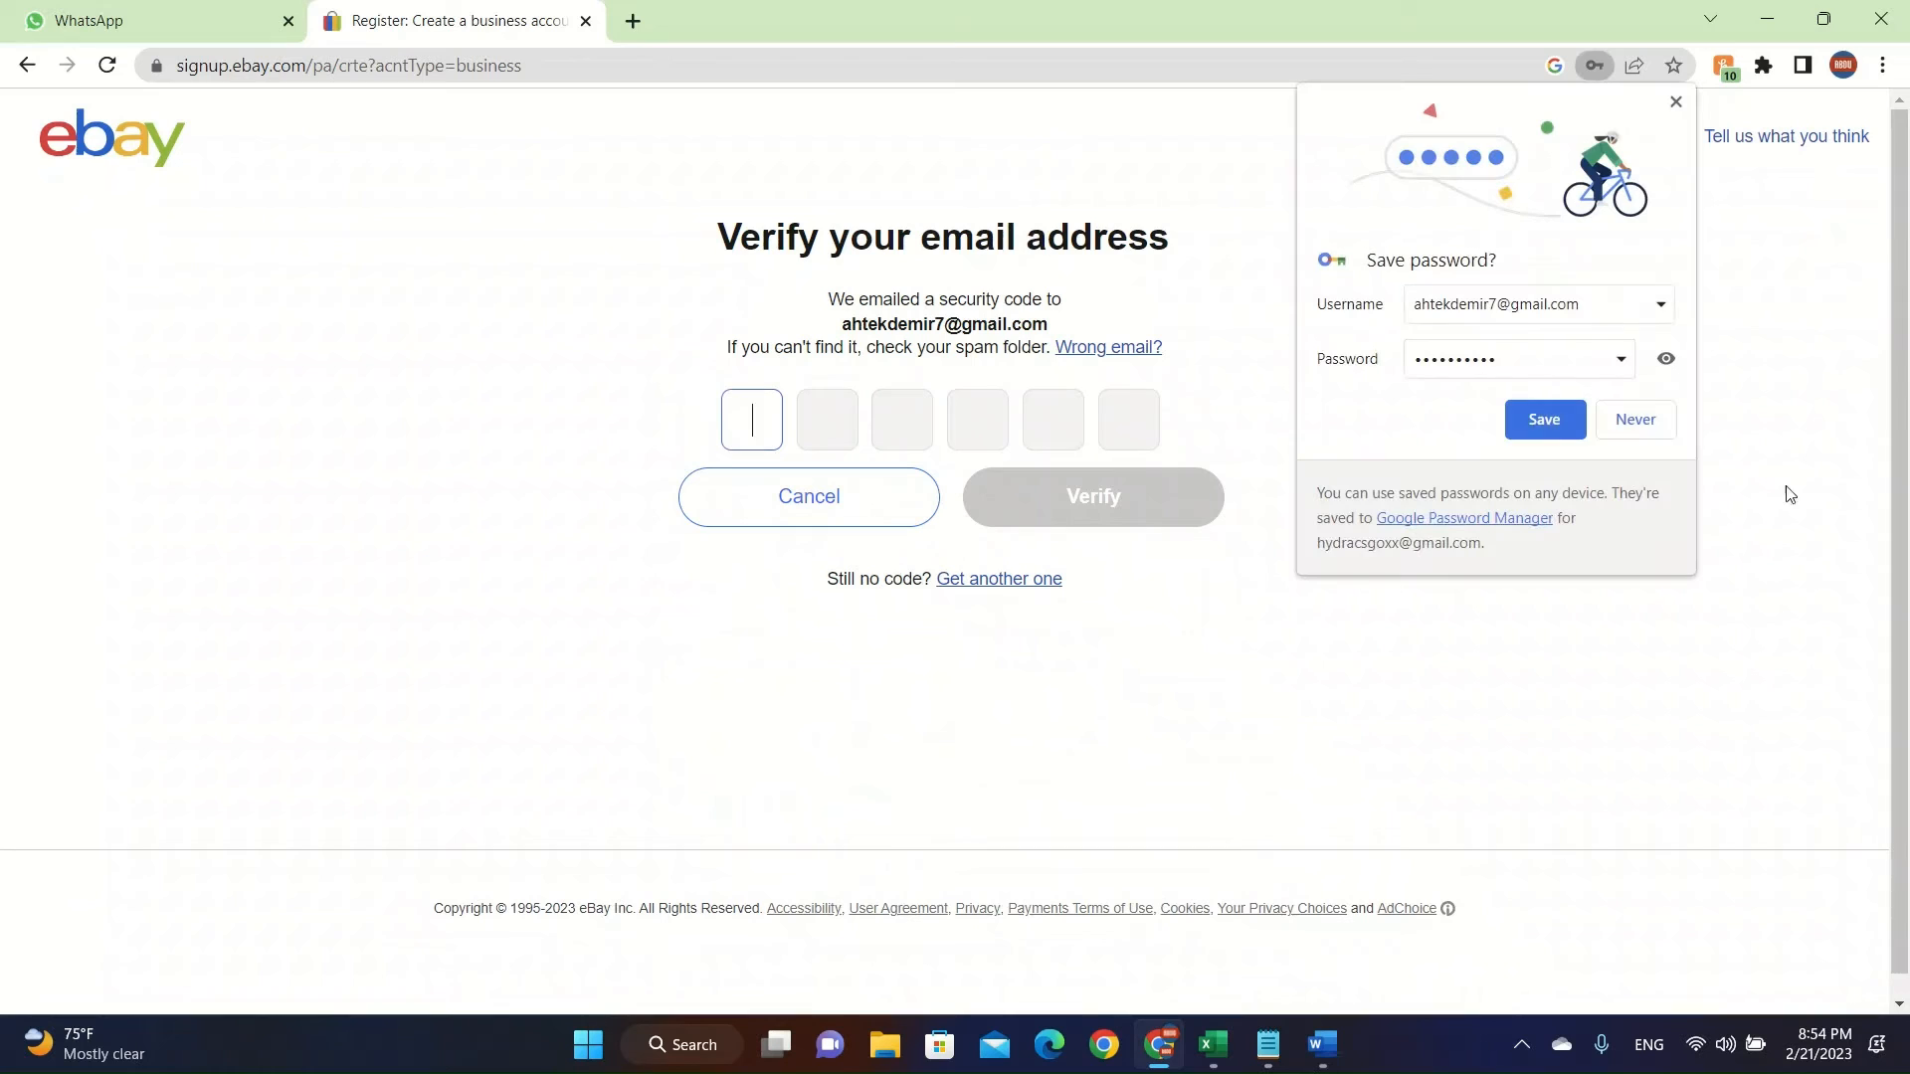
pyautogui.click(750, 420)
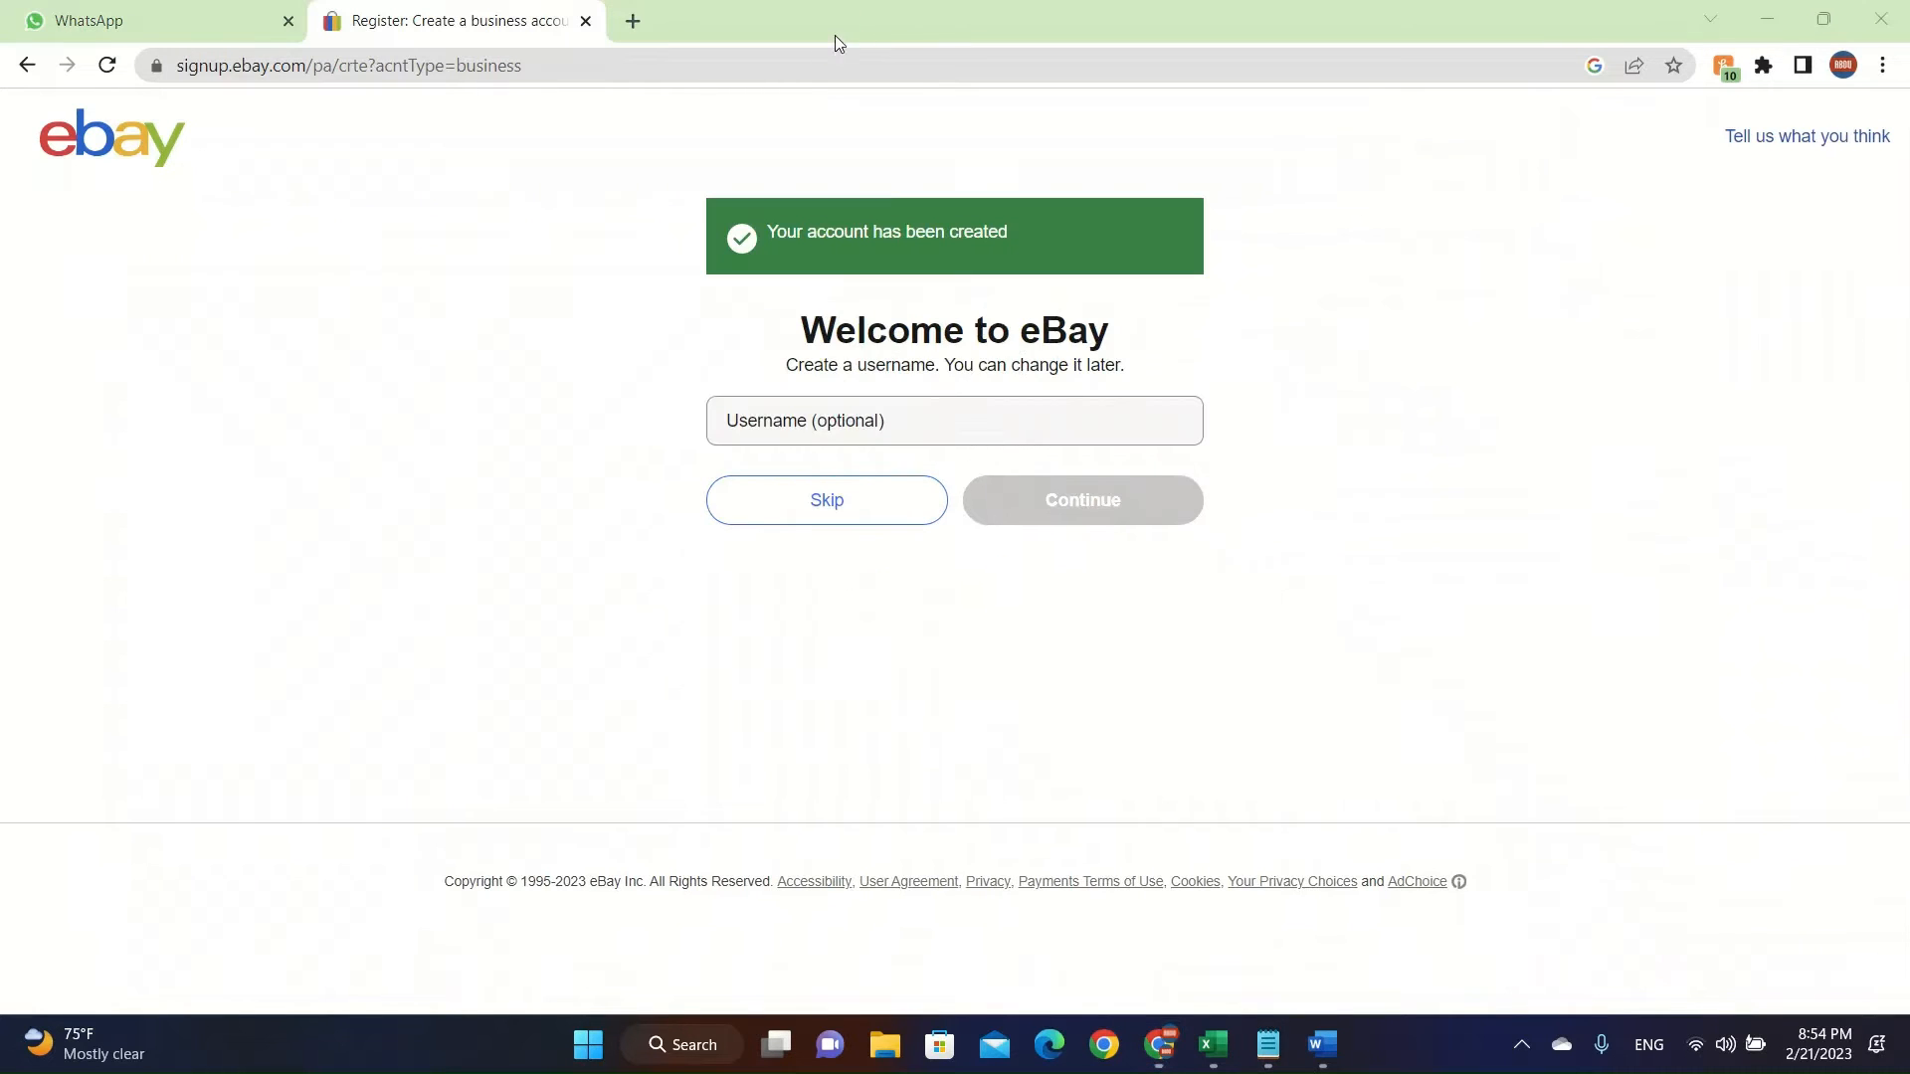
pyautogui.moveTo(1138, 294)
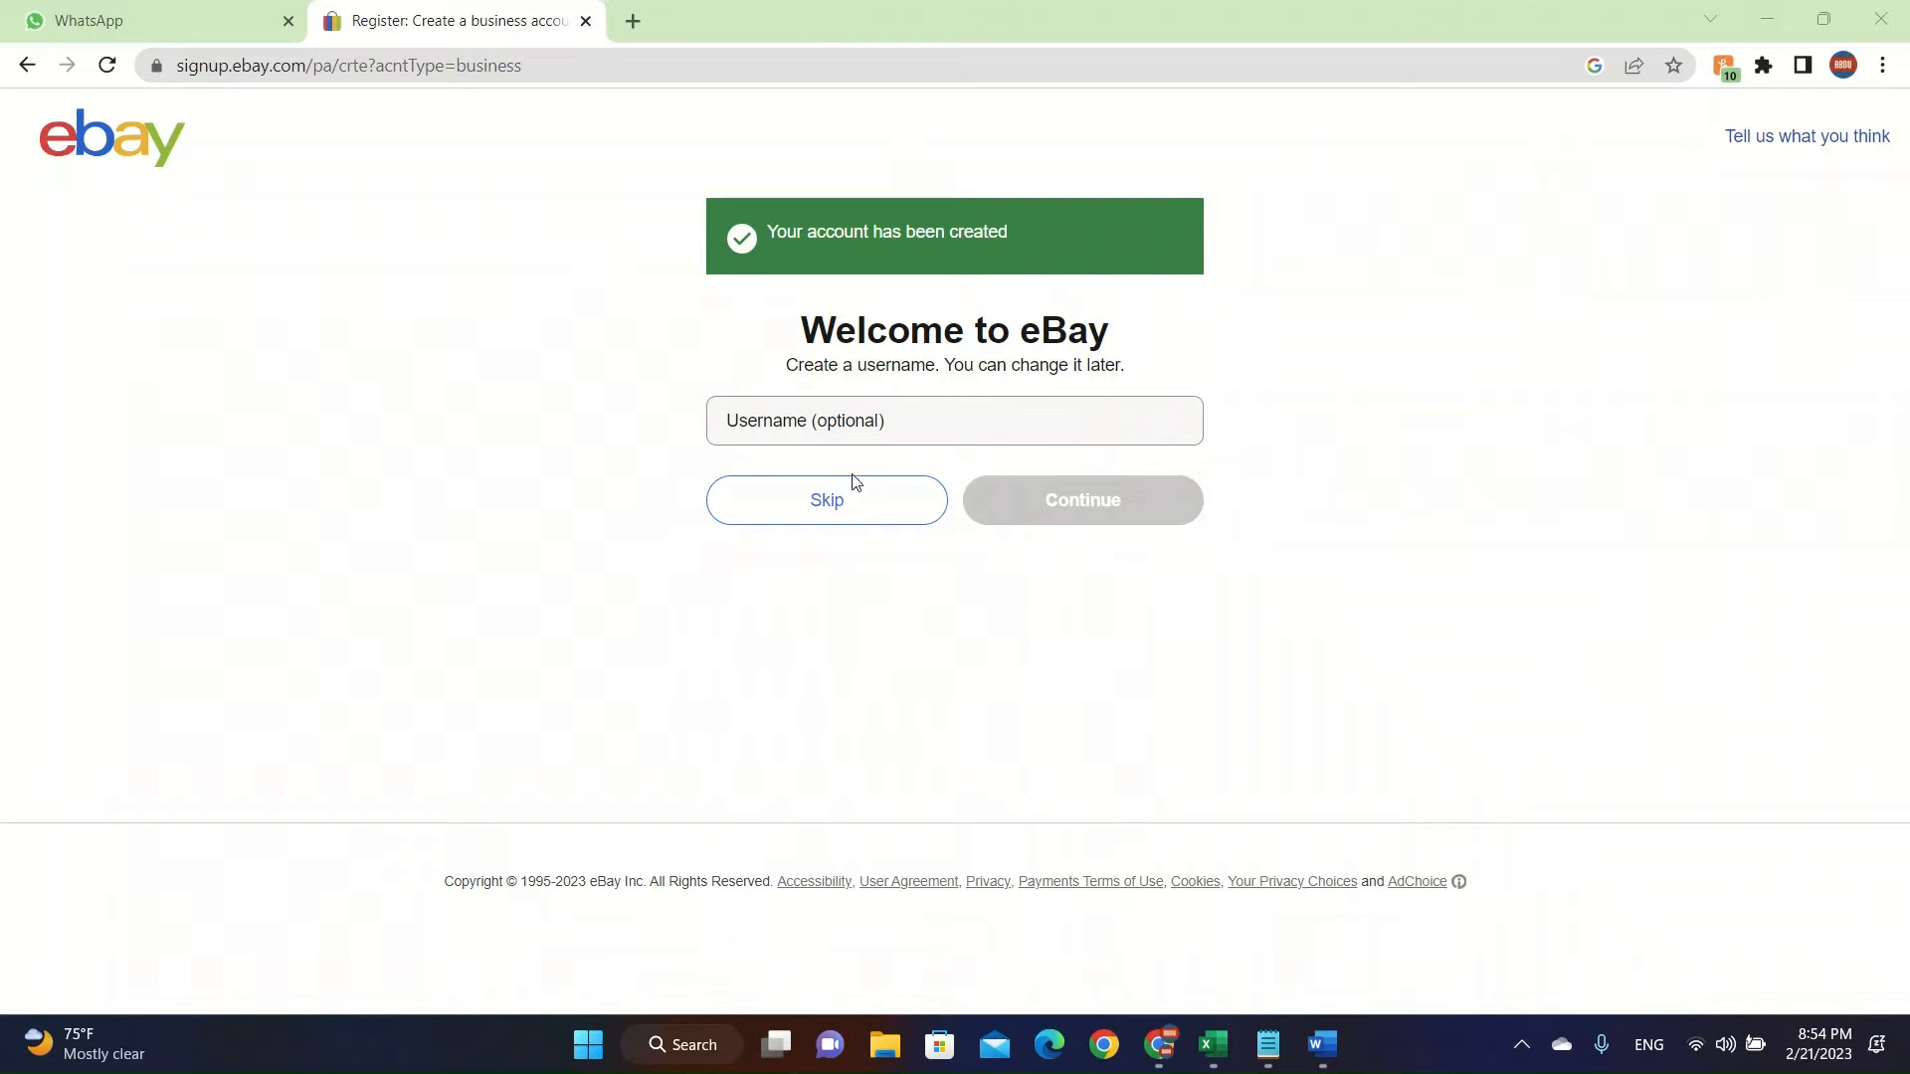
# Set username 'ahaha', choose sole proprietor as business type, and continue to identity information
pyautogui.write('ahahahah')
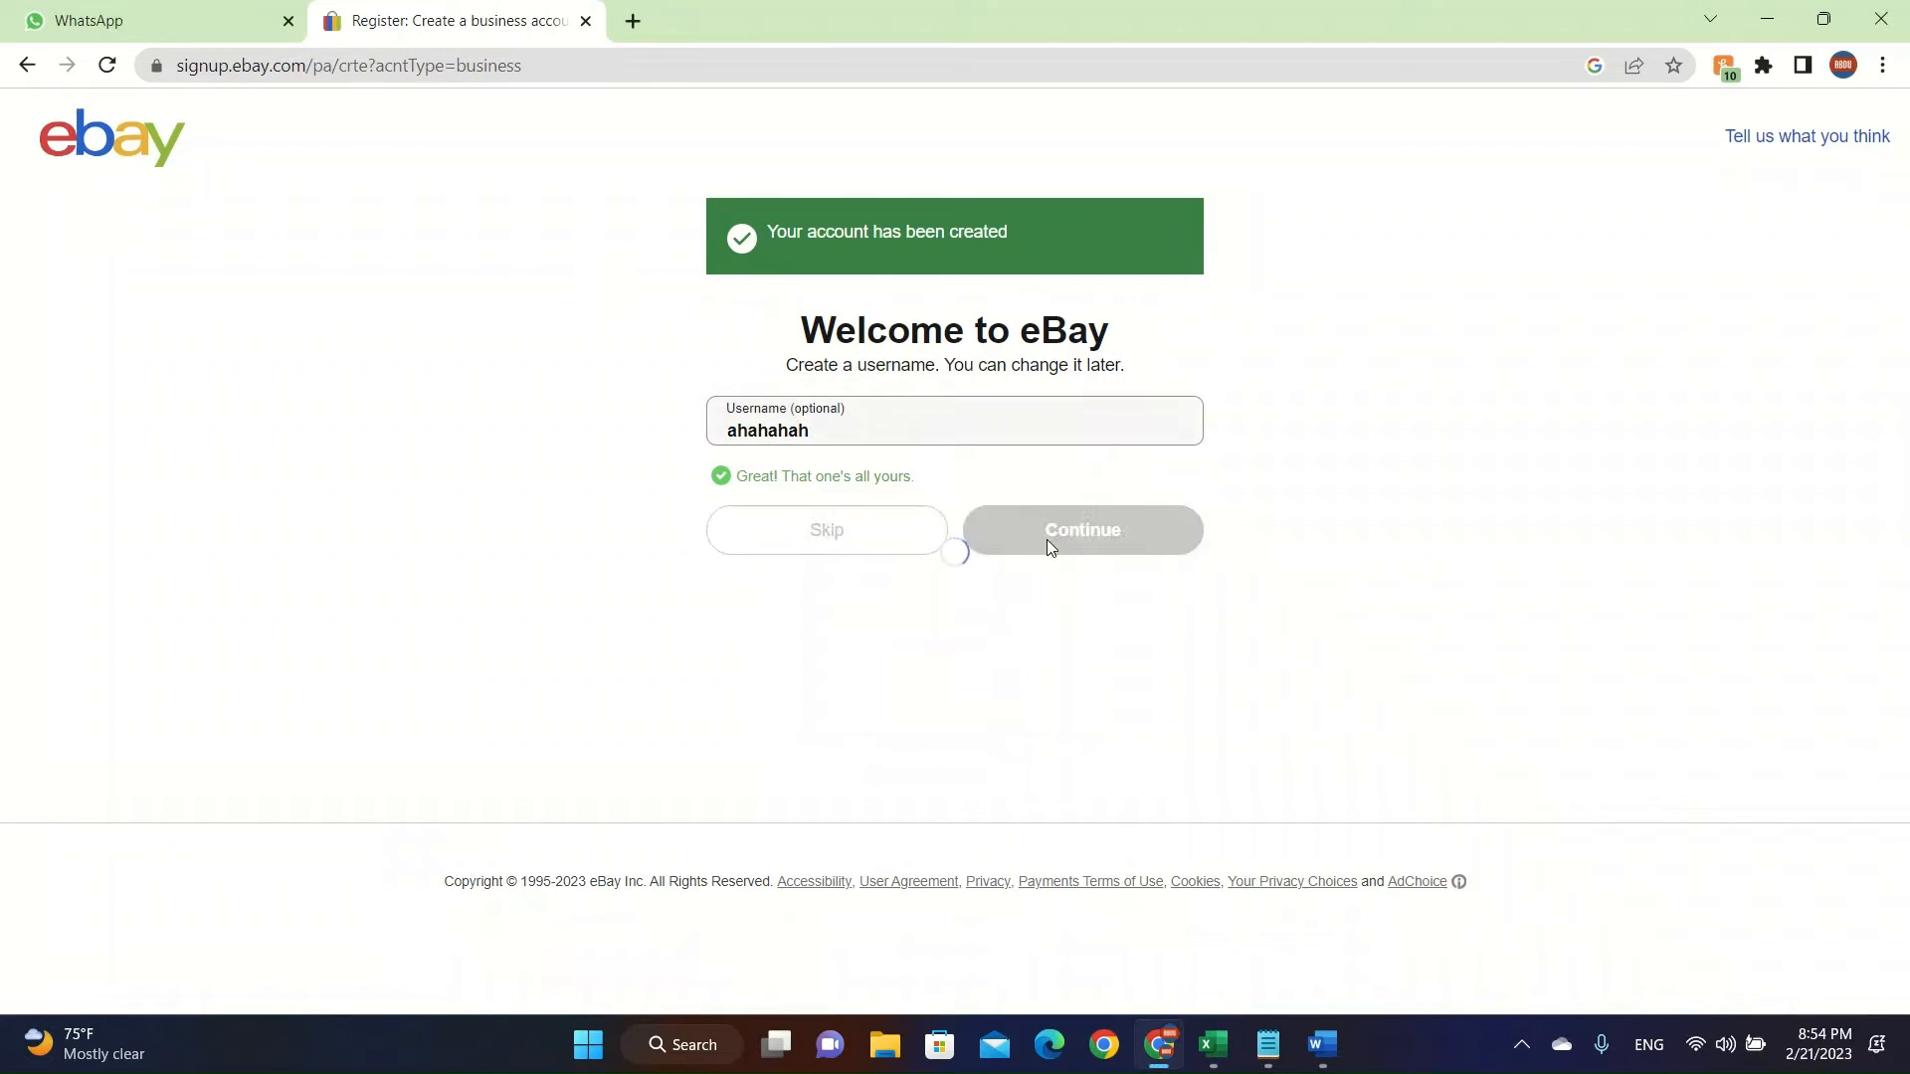
pyautogui.click(1080, 529)
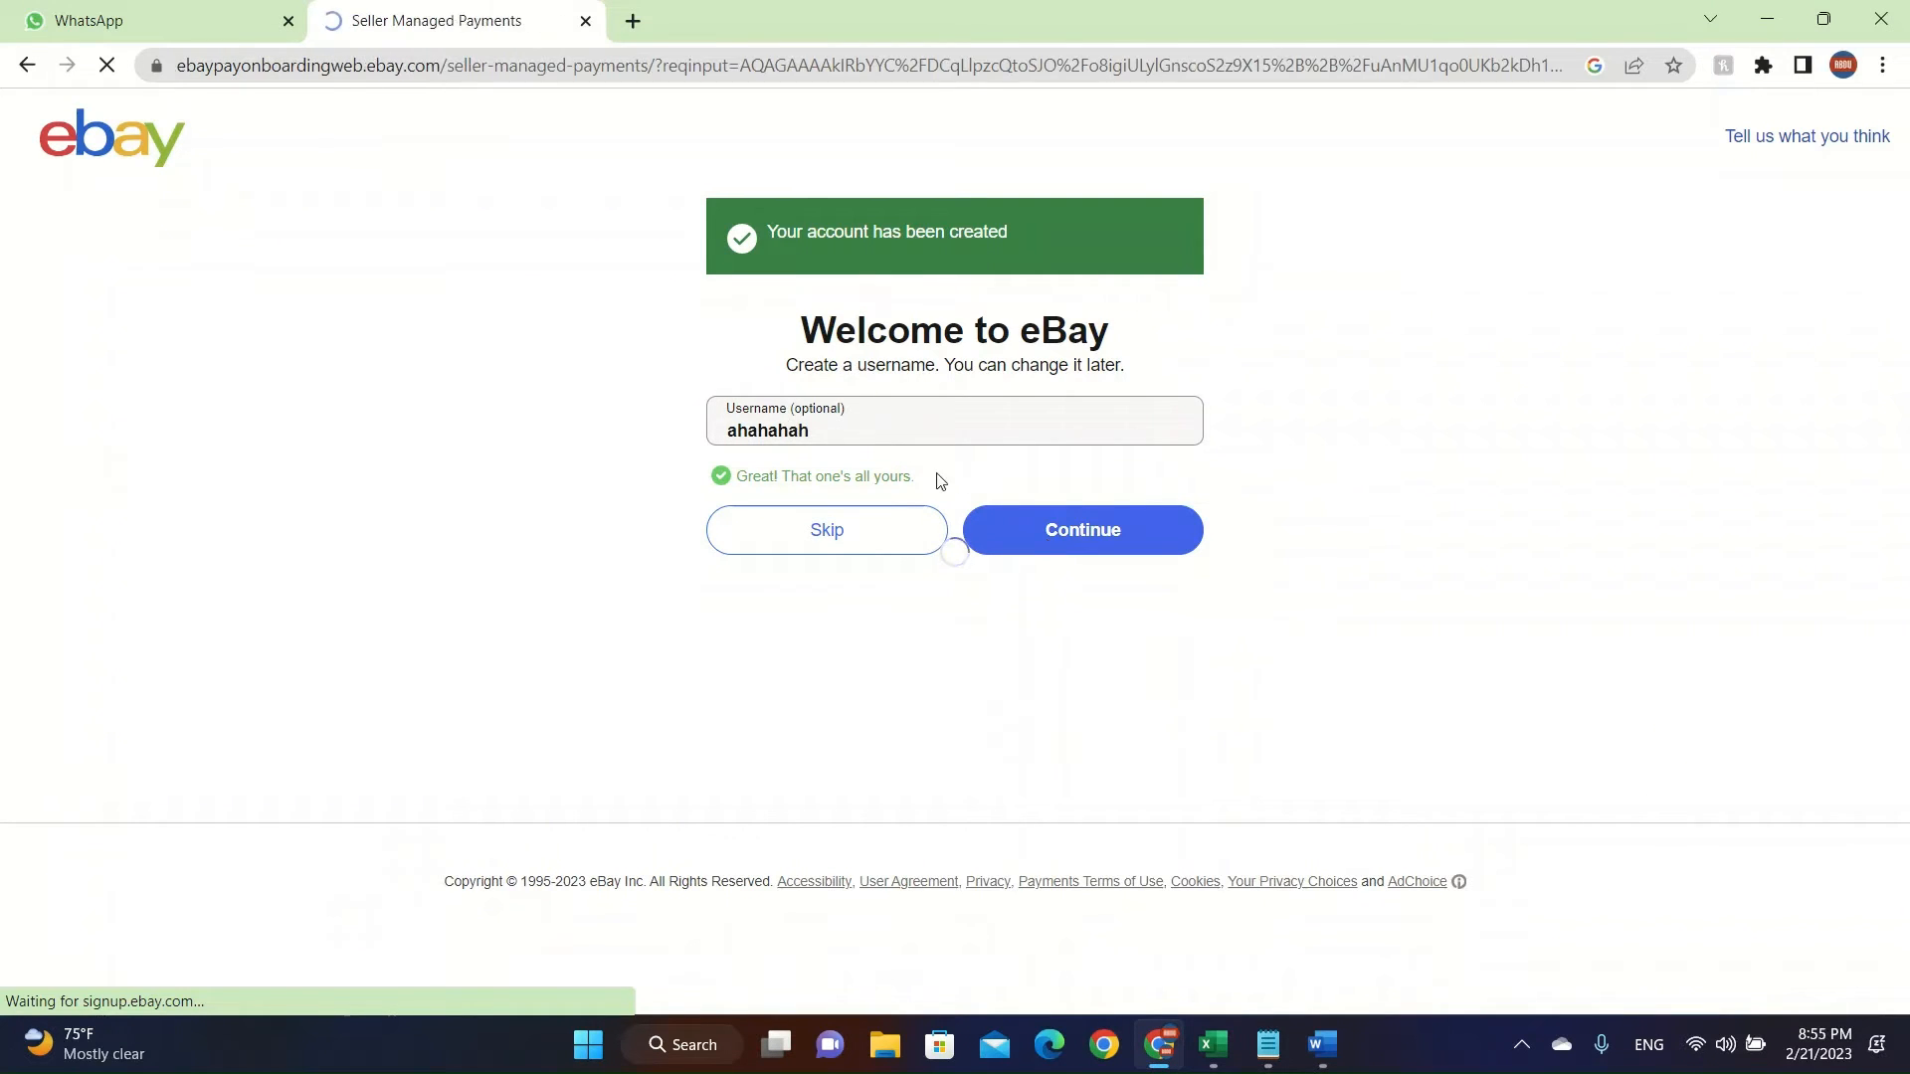
pyautogui.click(1081, 530)
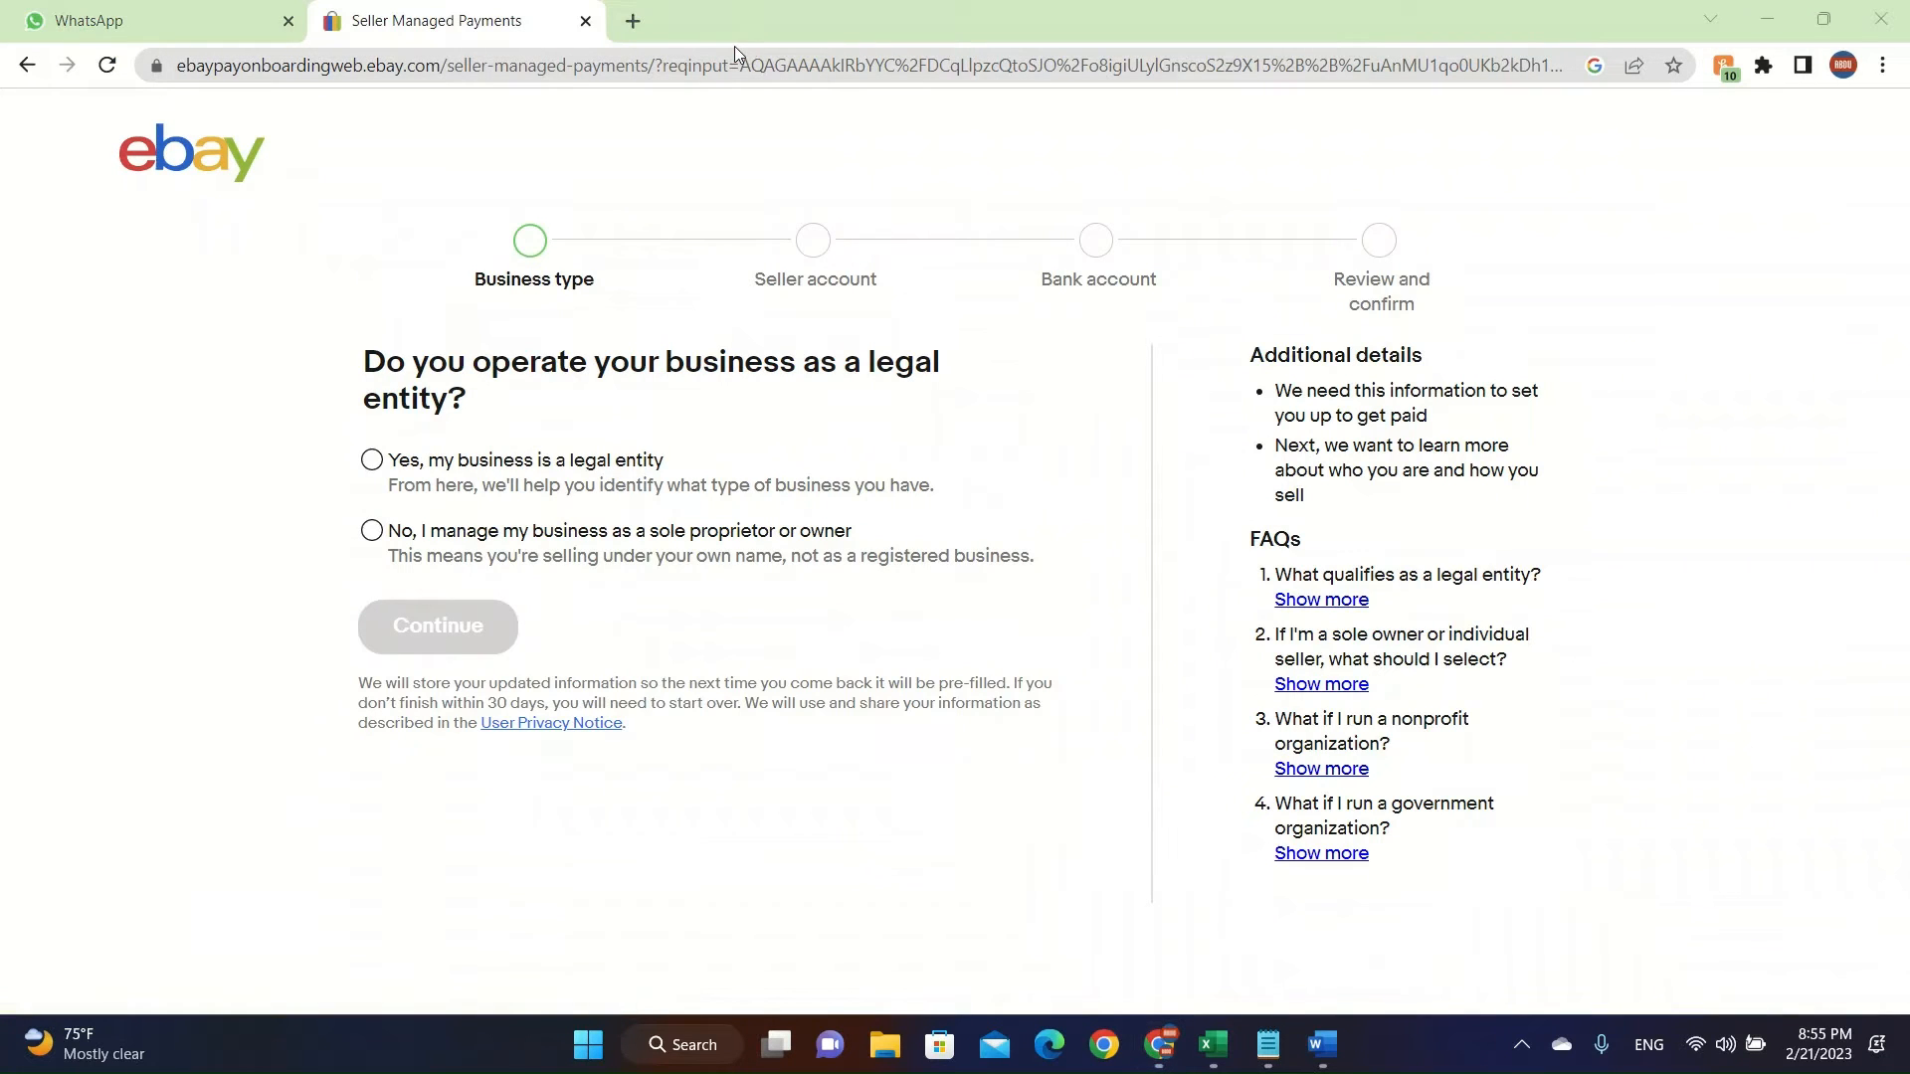
pyautogui.click(372, 532)
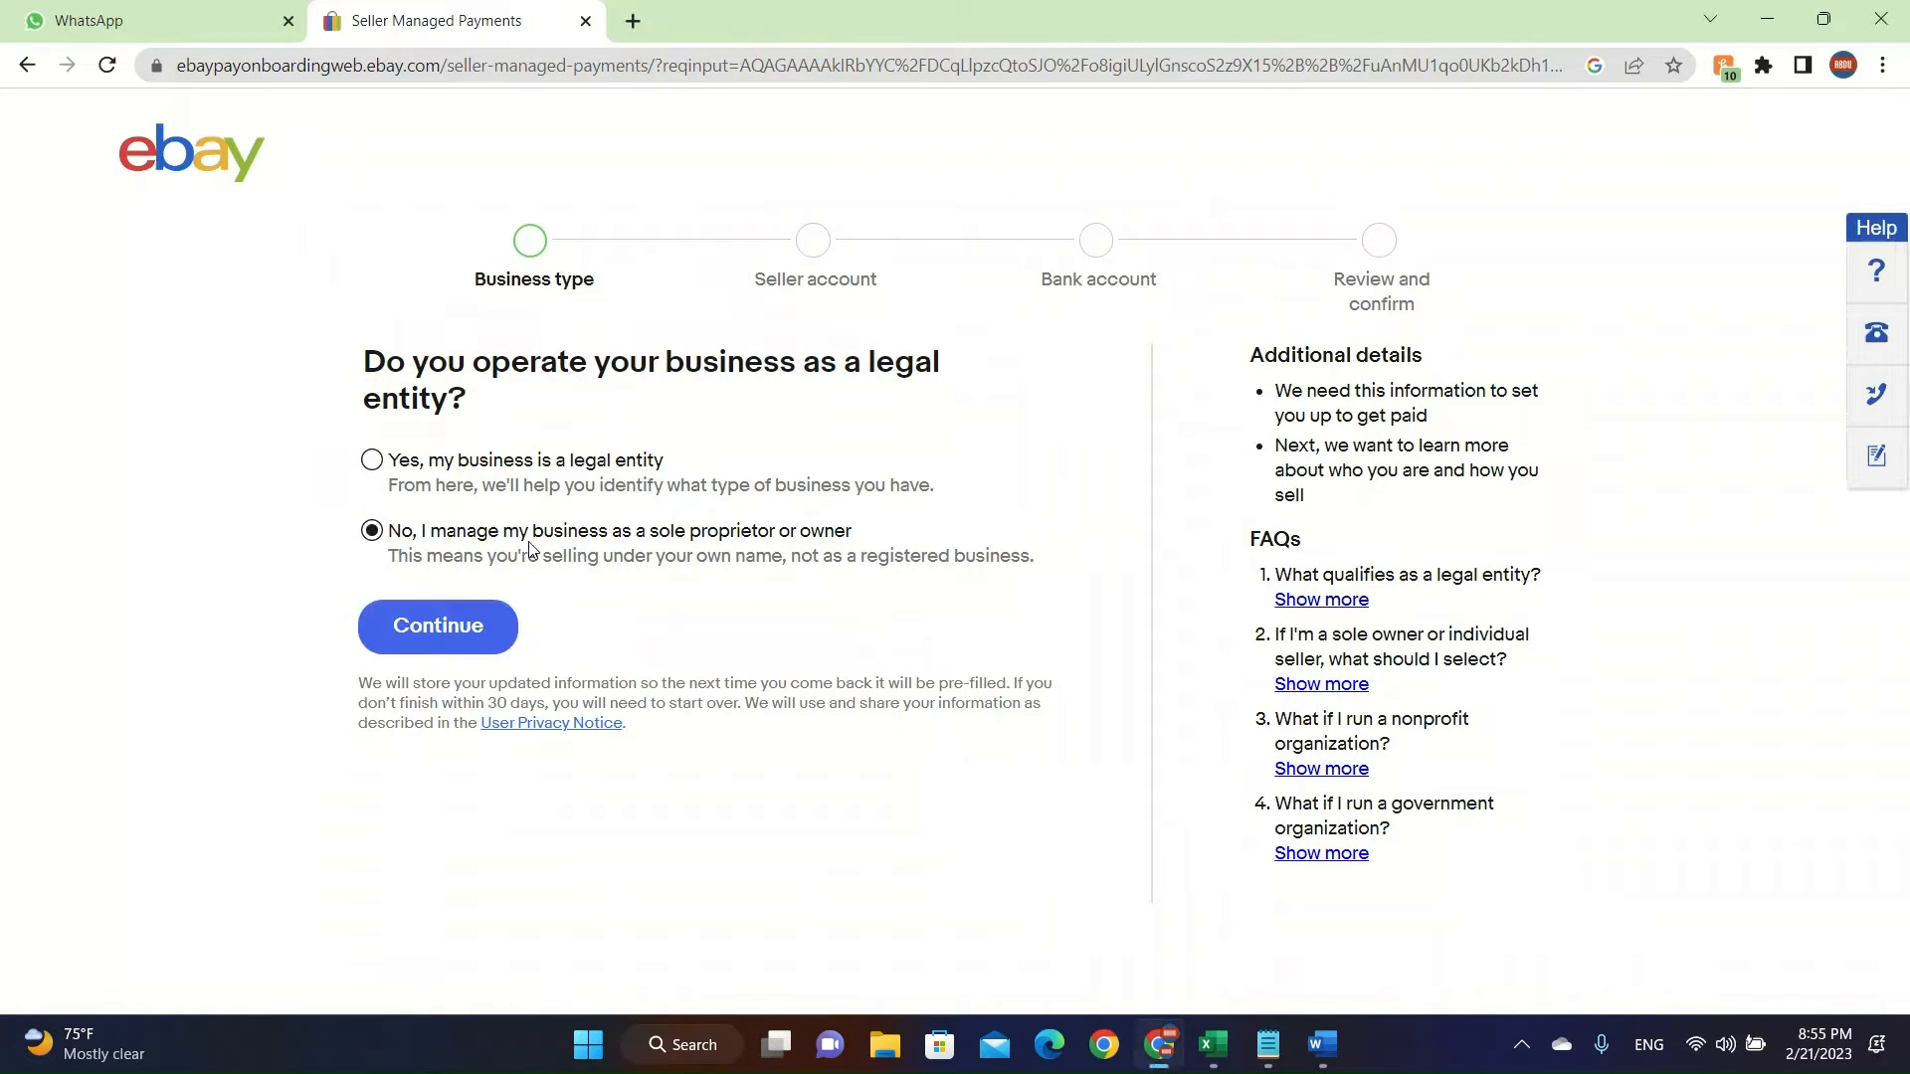
pyautogui.click(436, 627)
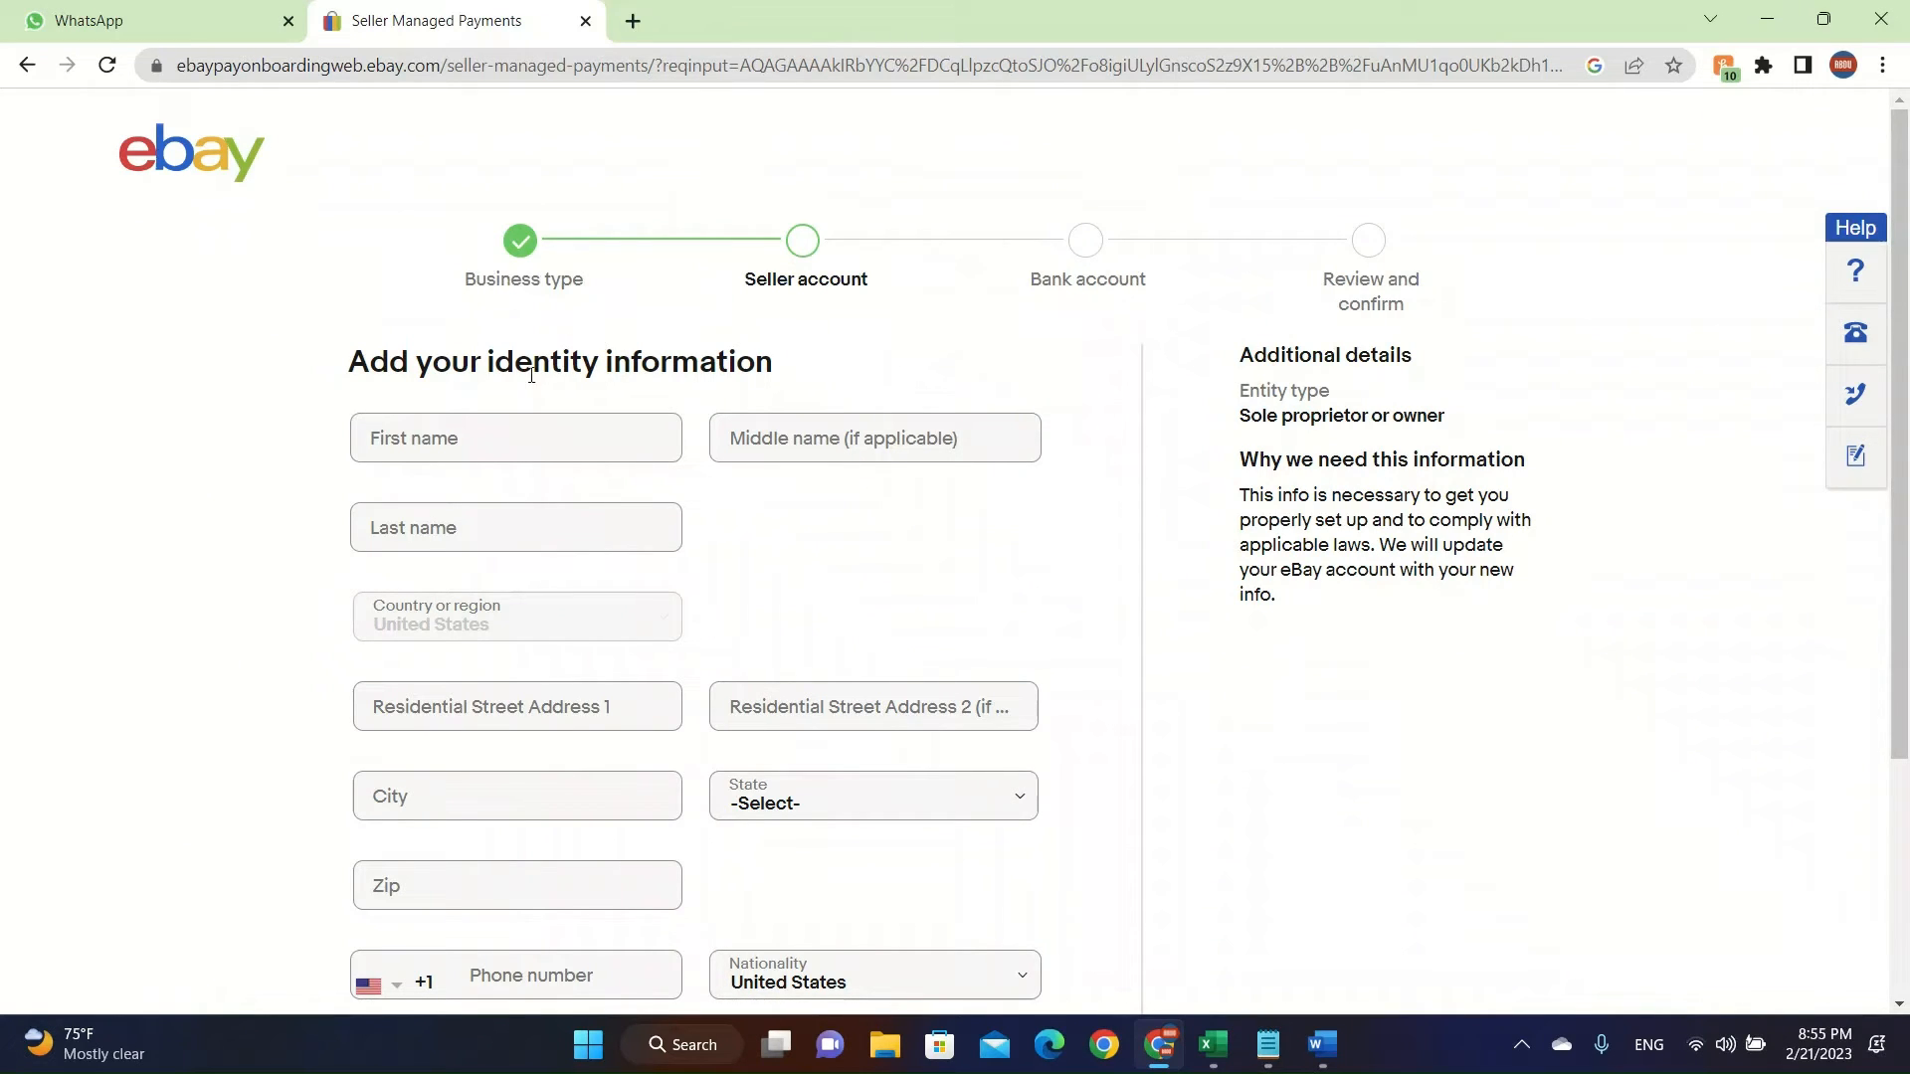
# Scroll the identity form, then search Google for 'ebay seller account'
pyautogui.scroll(-3)
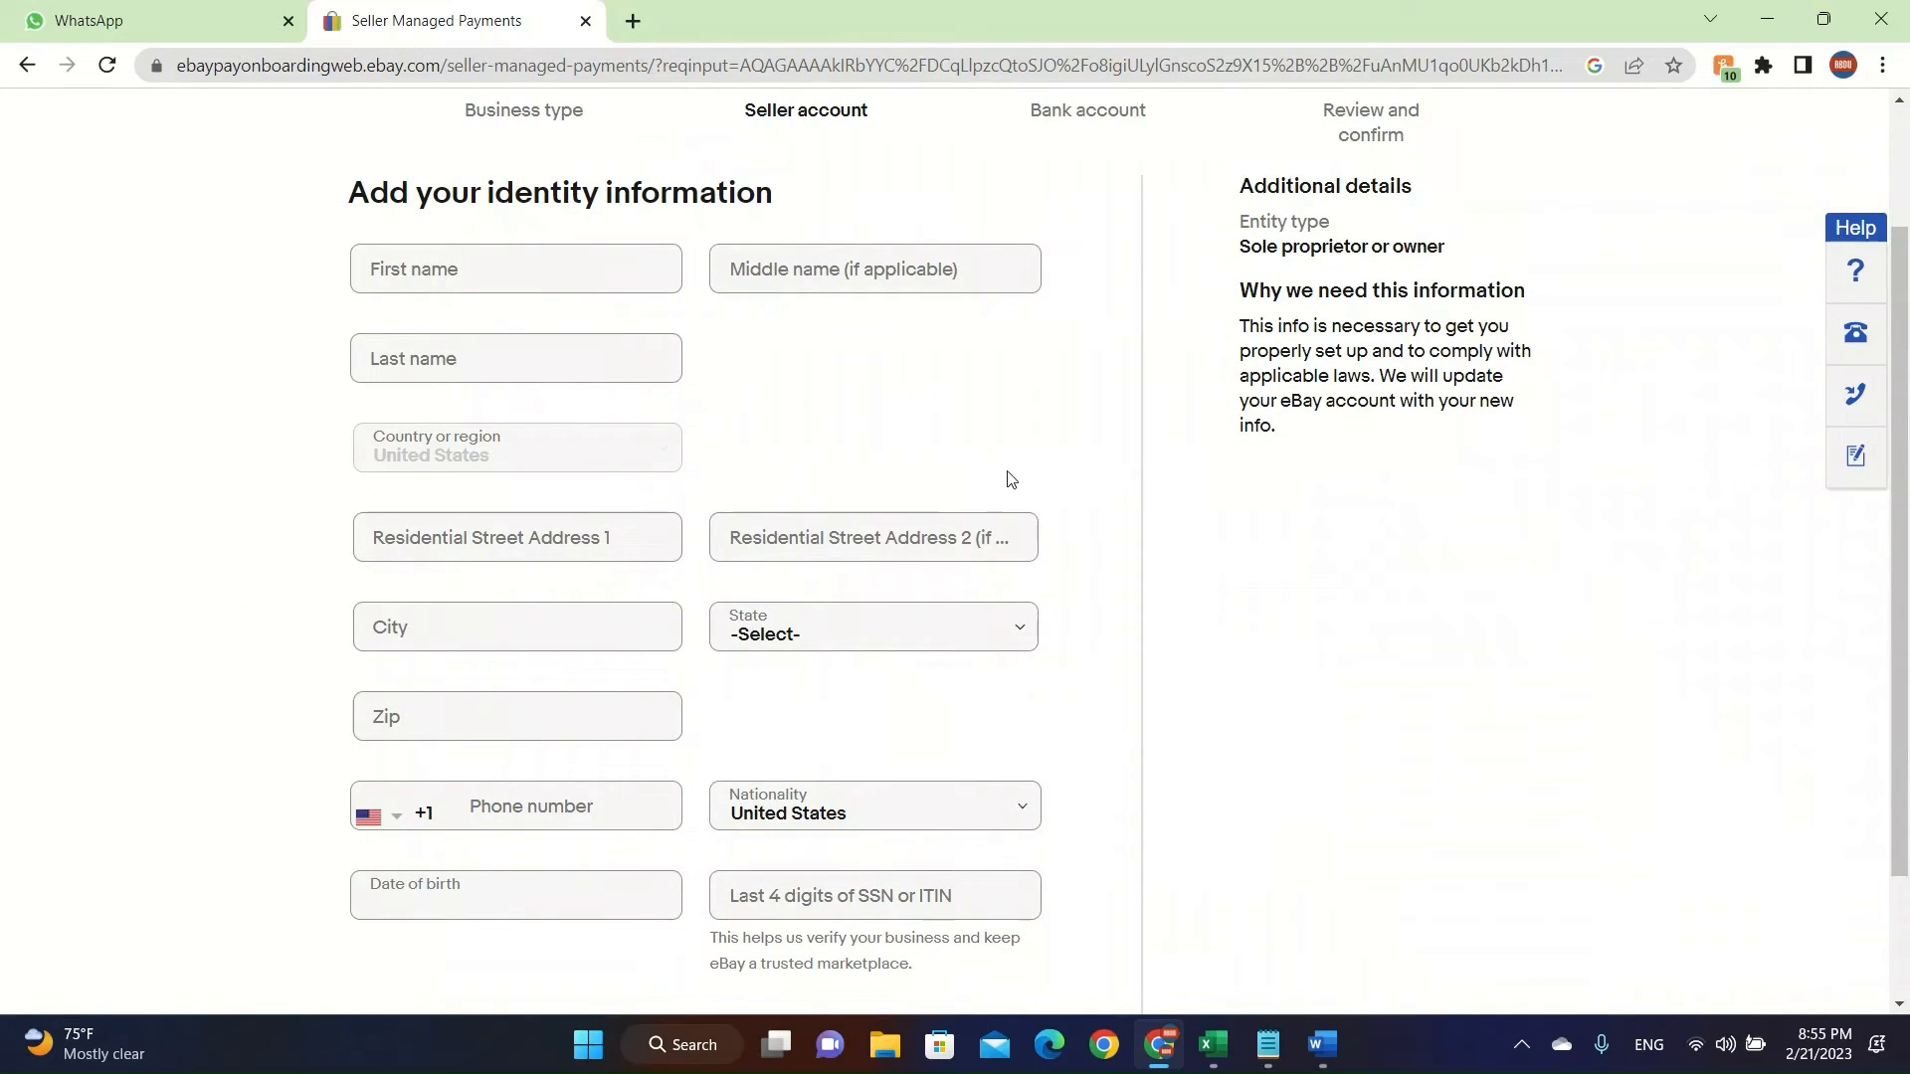
pyautogui.scroll(-3)
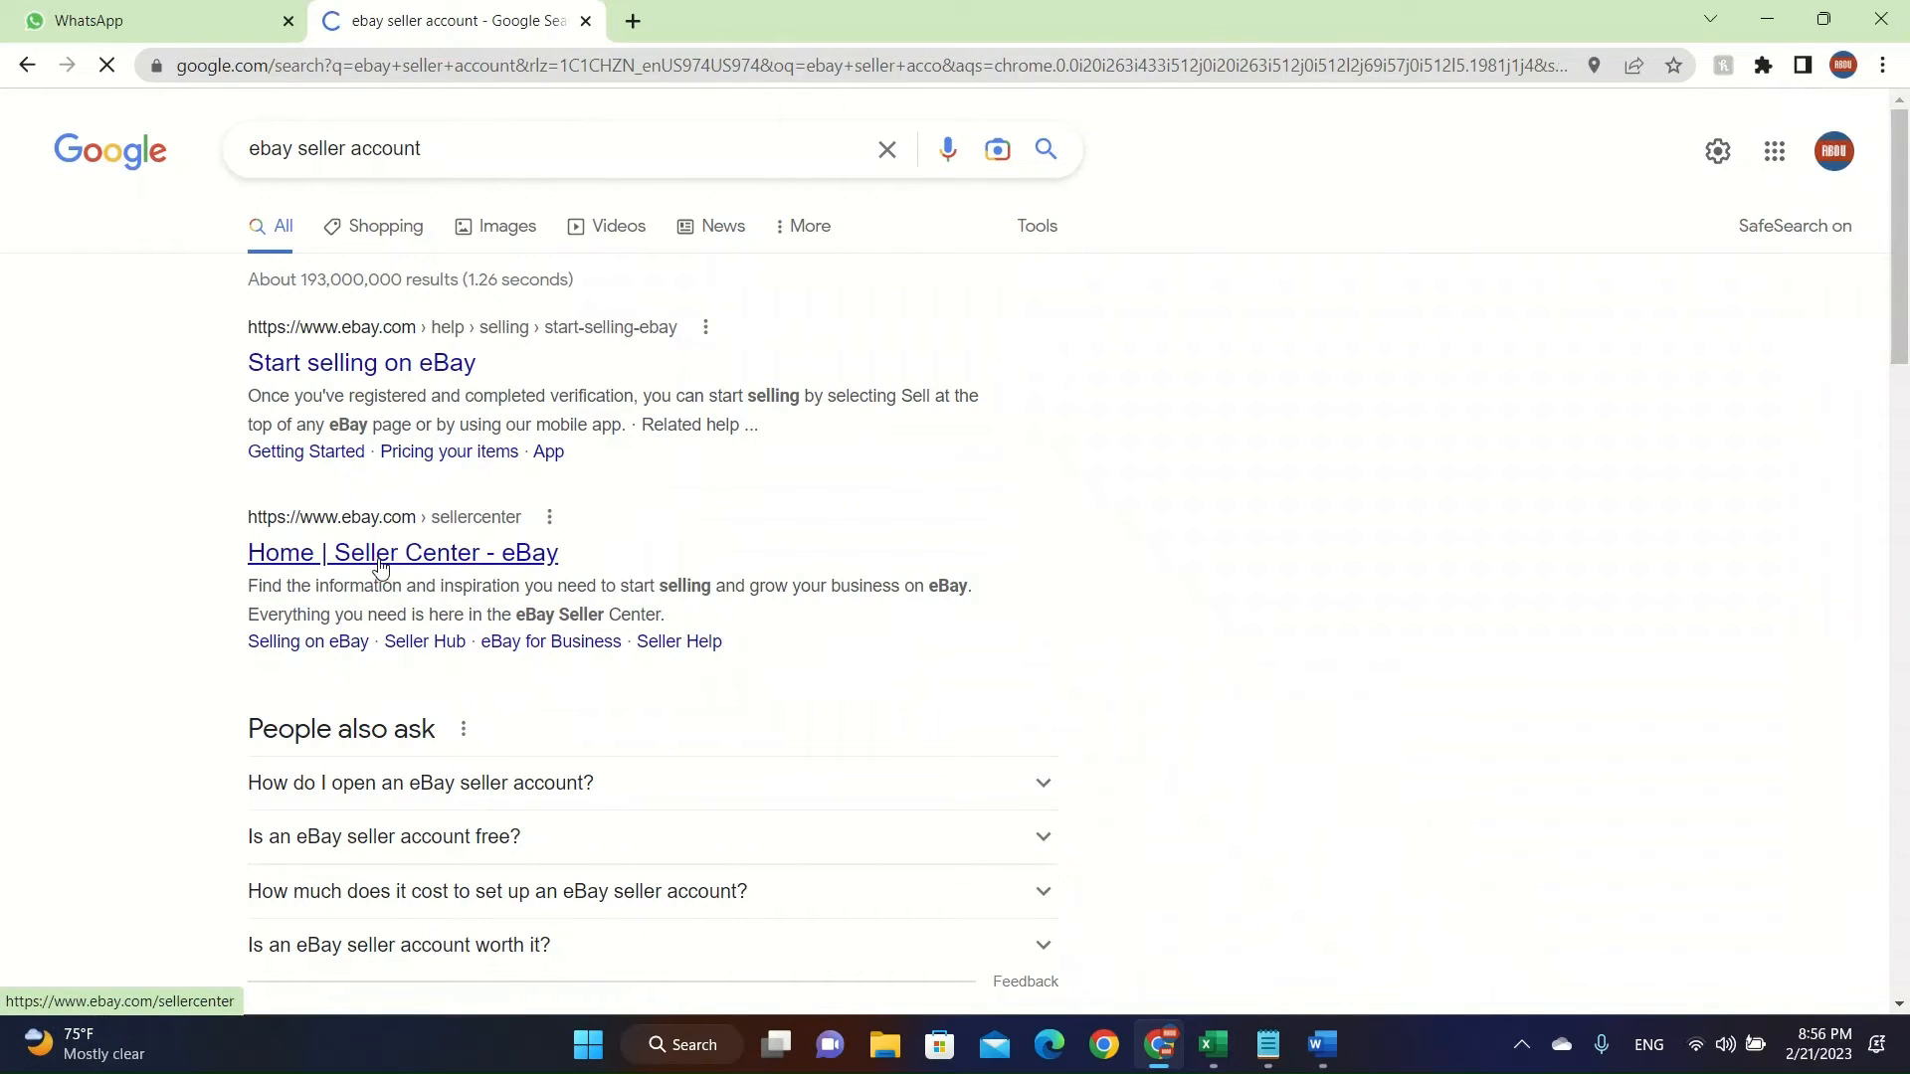
# Open the 'Home | Seller Center - eBay' result and try the Sell link
pyautogui.click(402, 551)
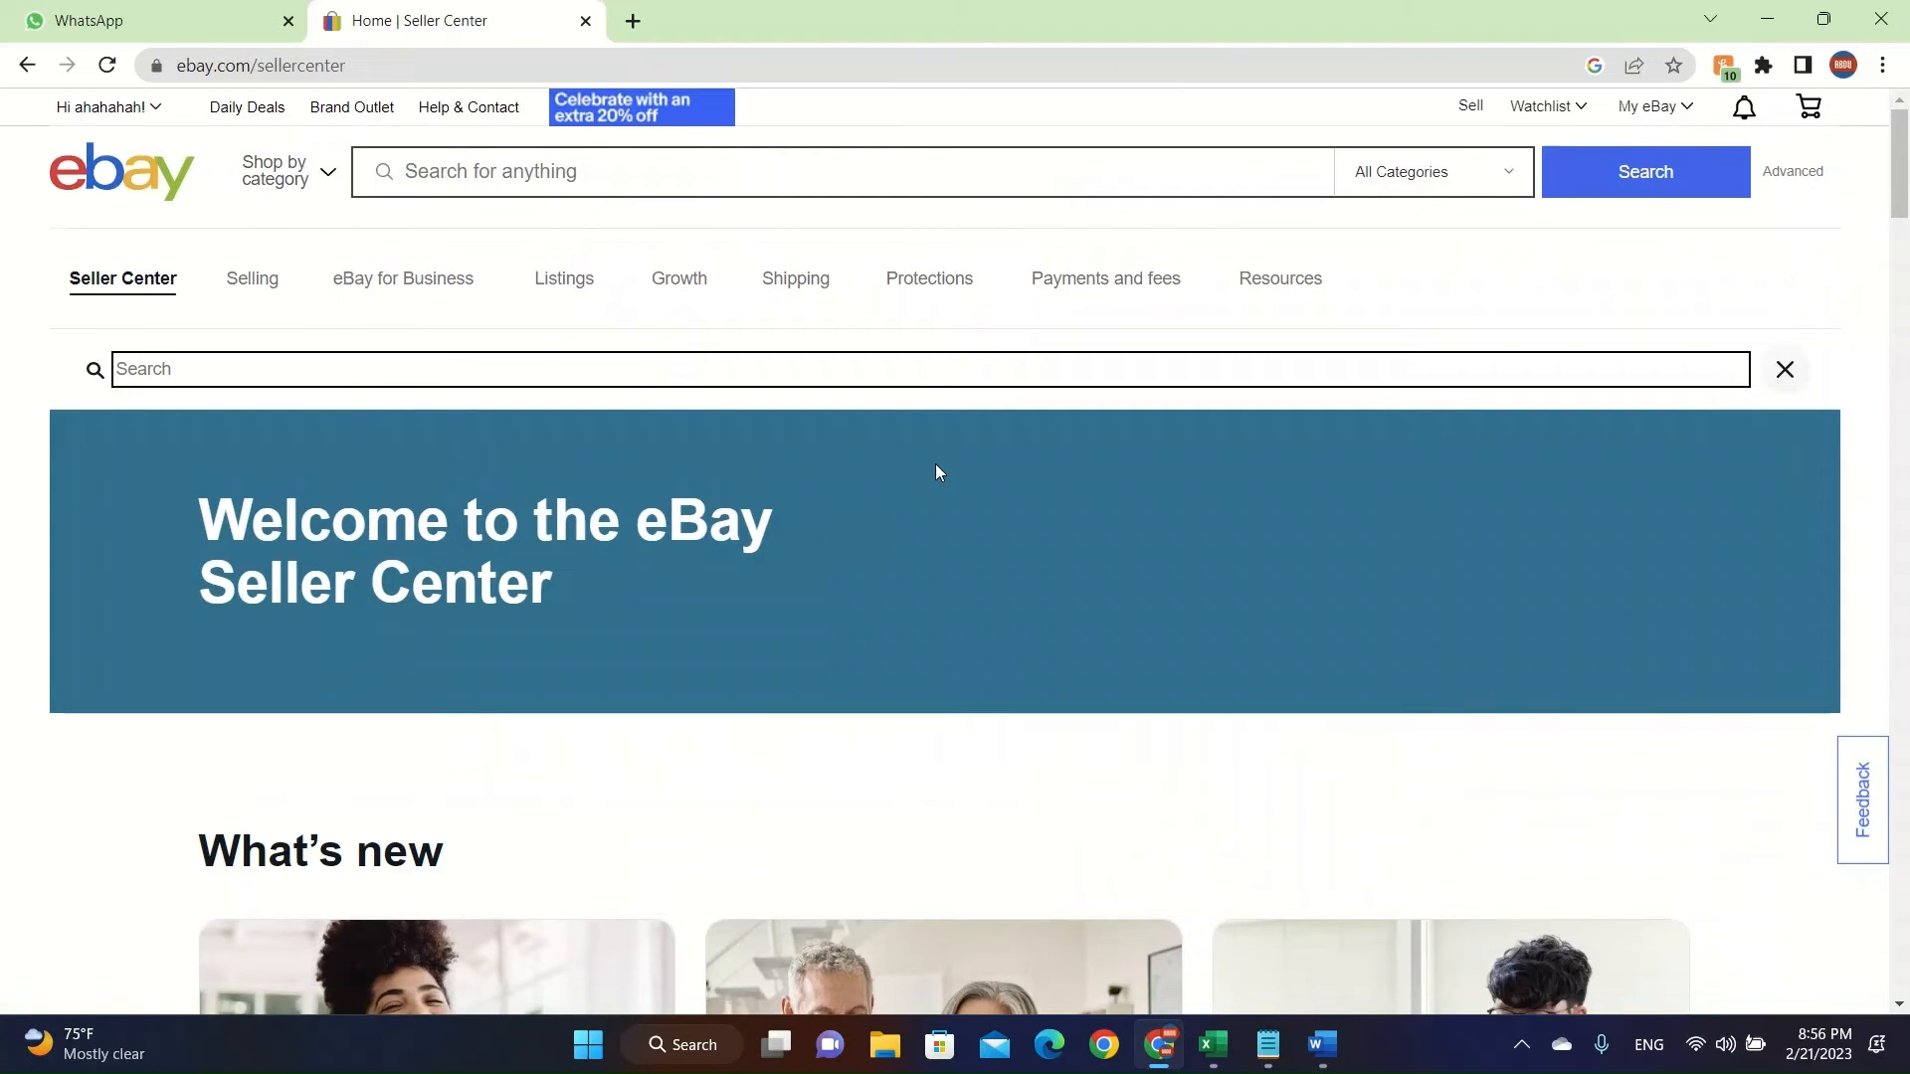
pyautogui.scroll(-3)
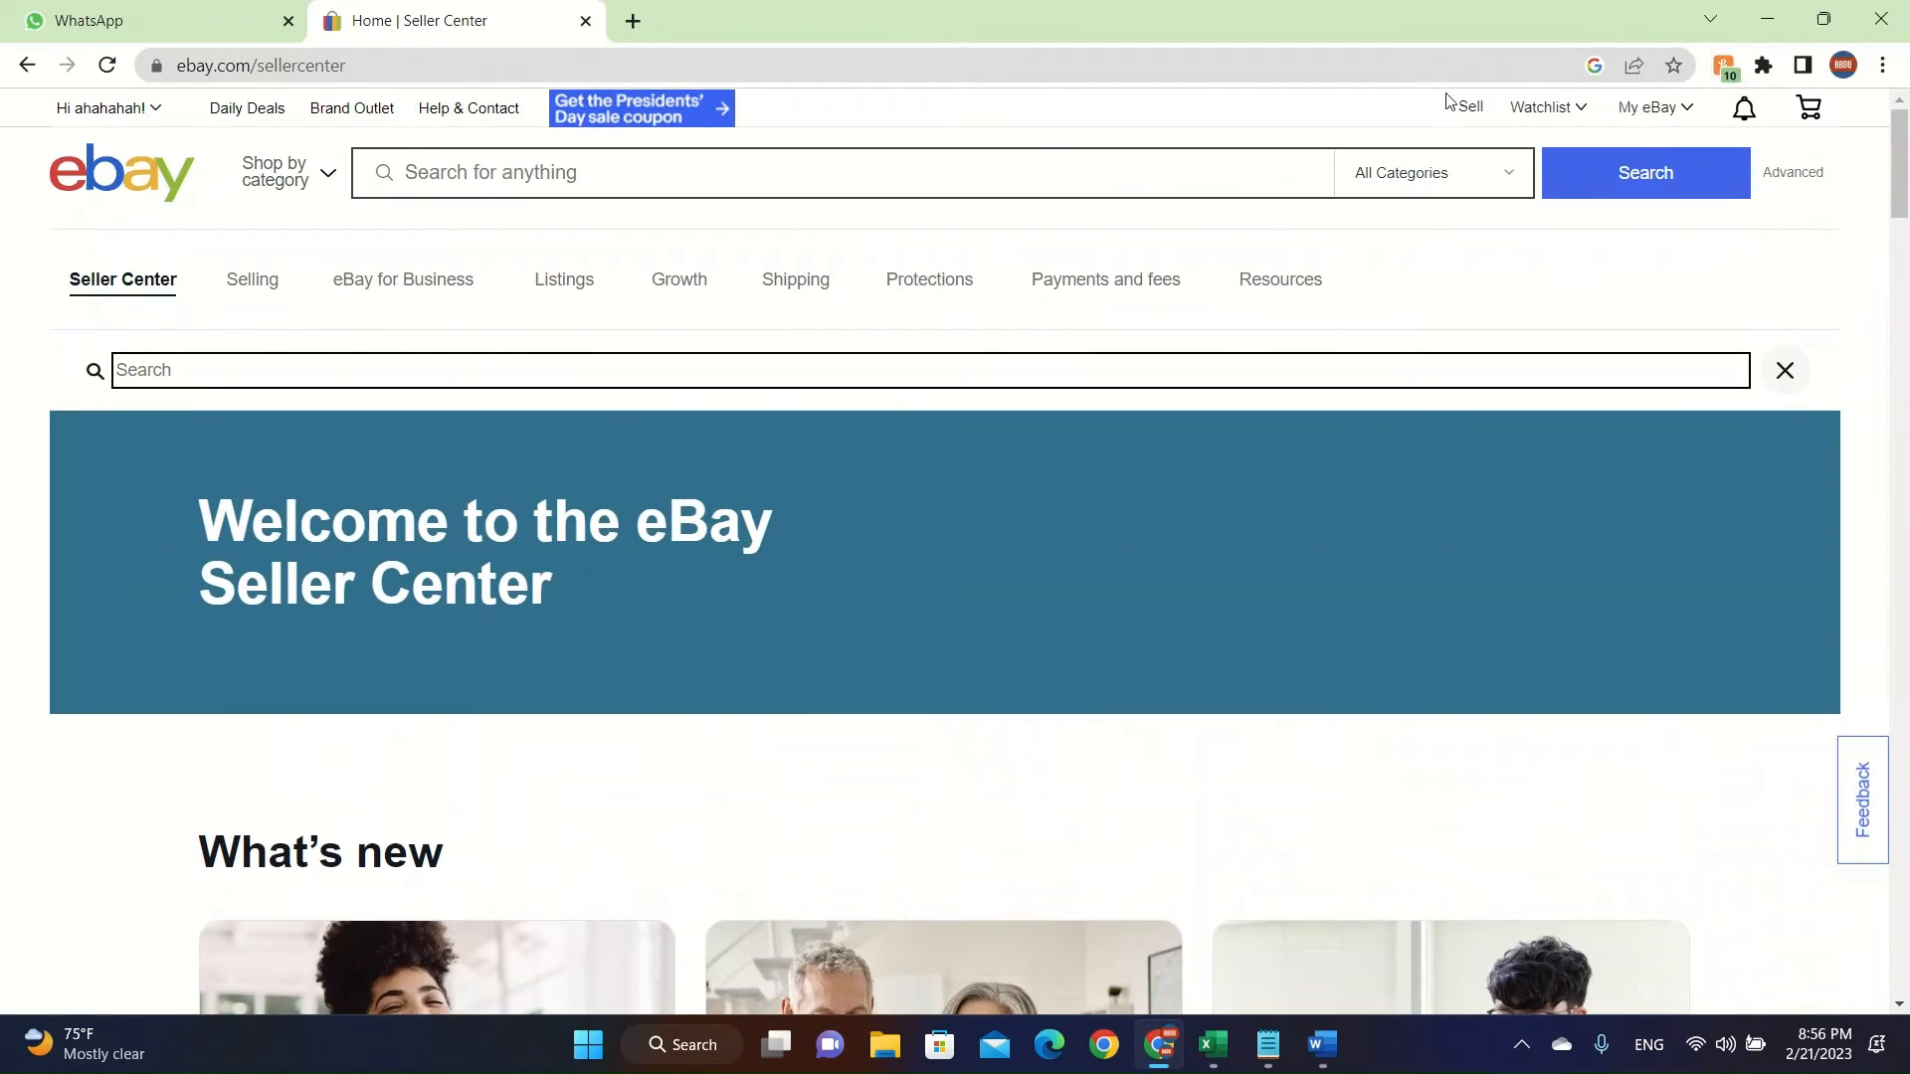
pyautogui.click(1467, 108)
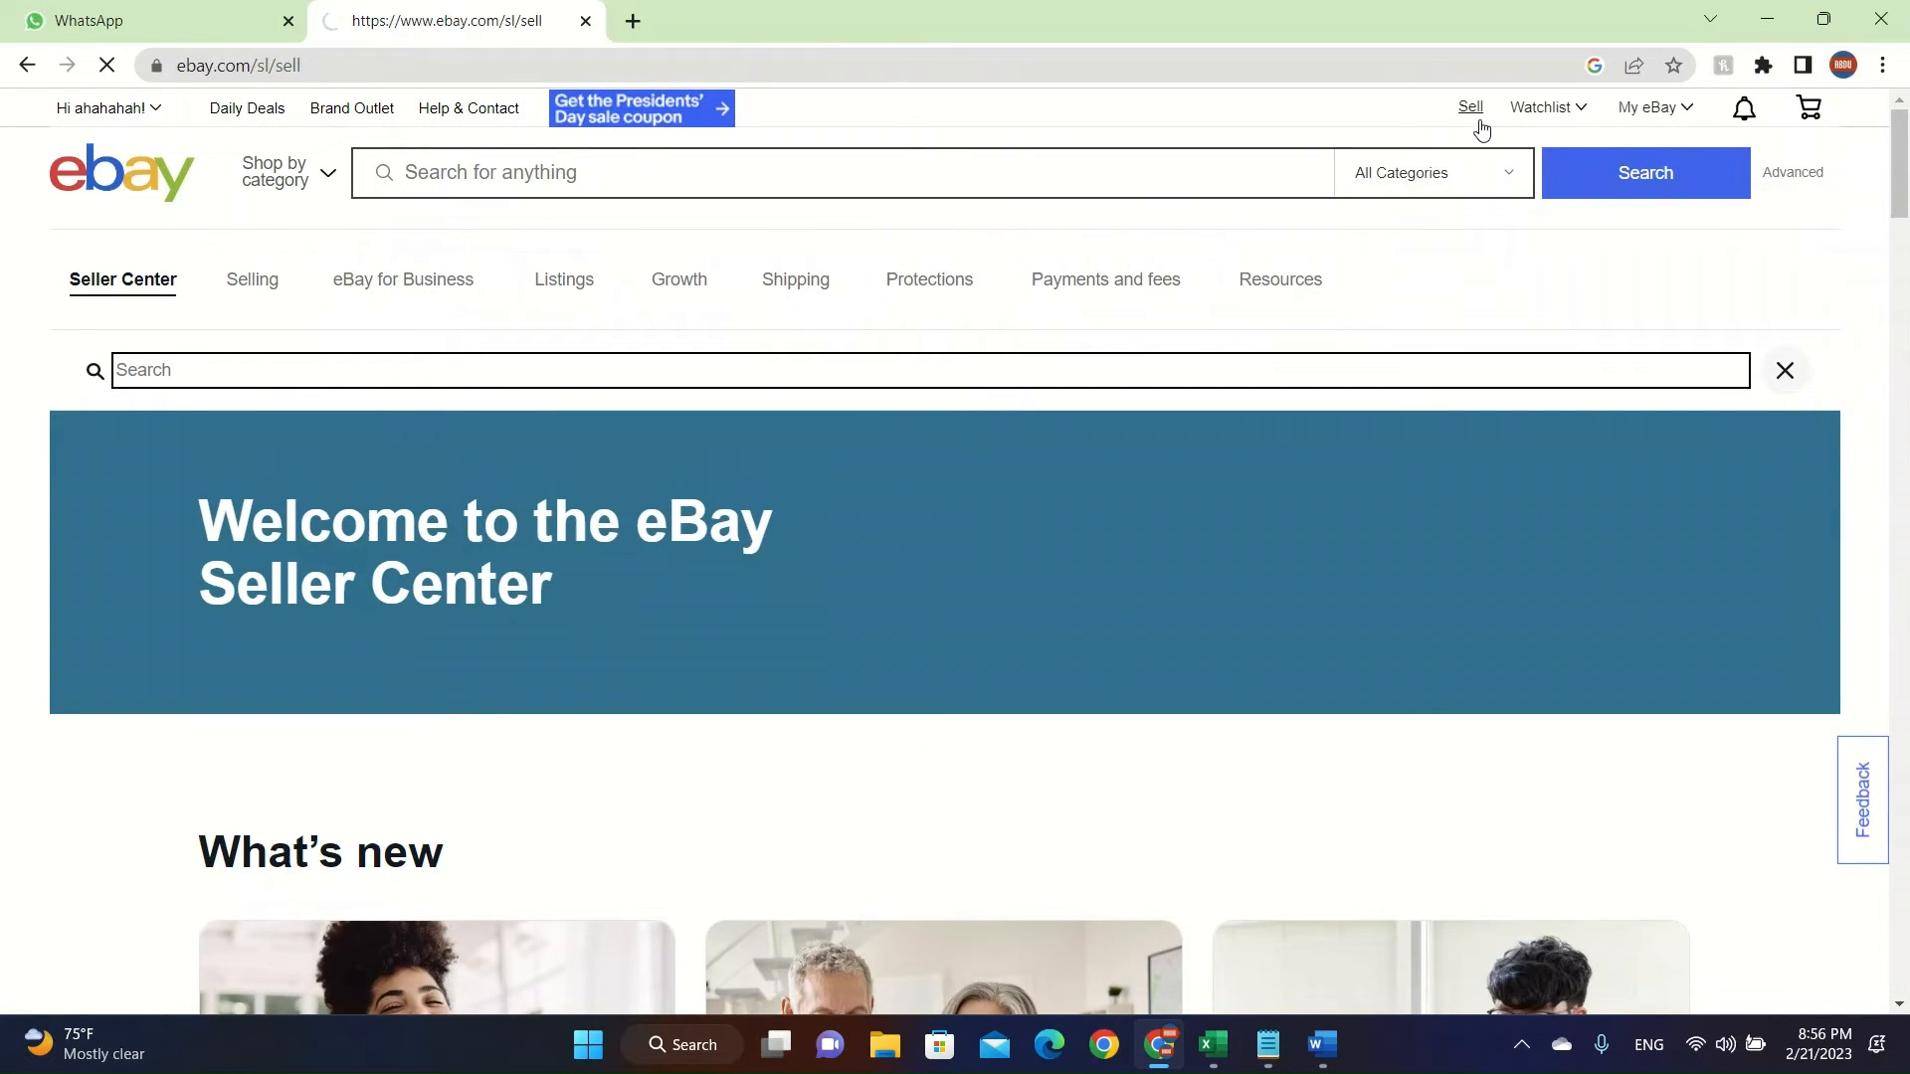
pyautogui.click(1471, 107)
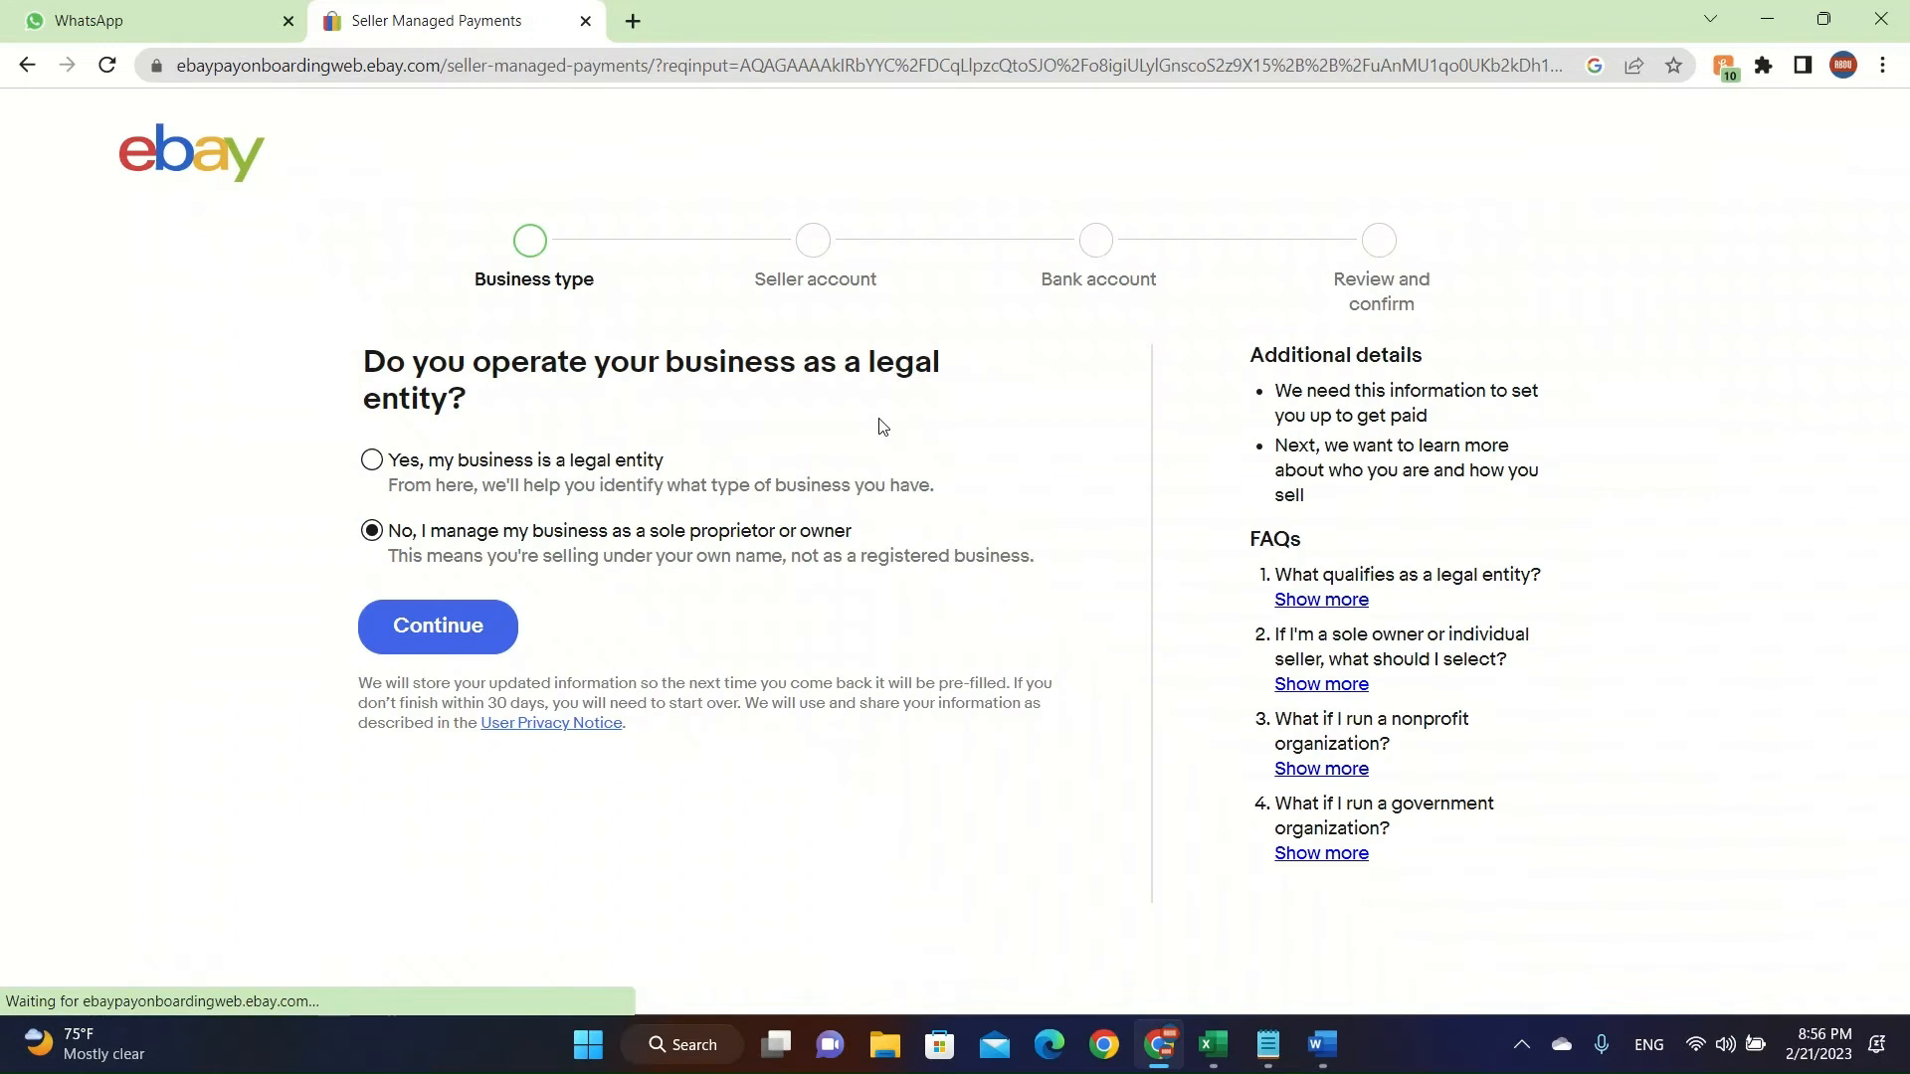
# Go back to the Seller Center and expand its business menu
pyautogui.click(30, 64)
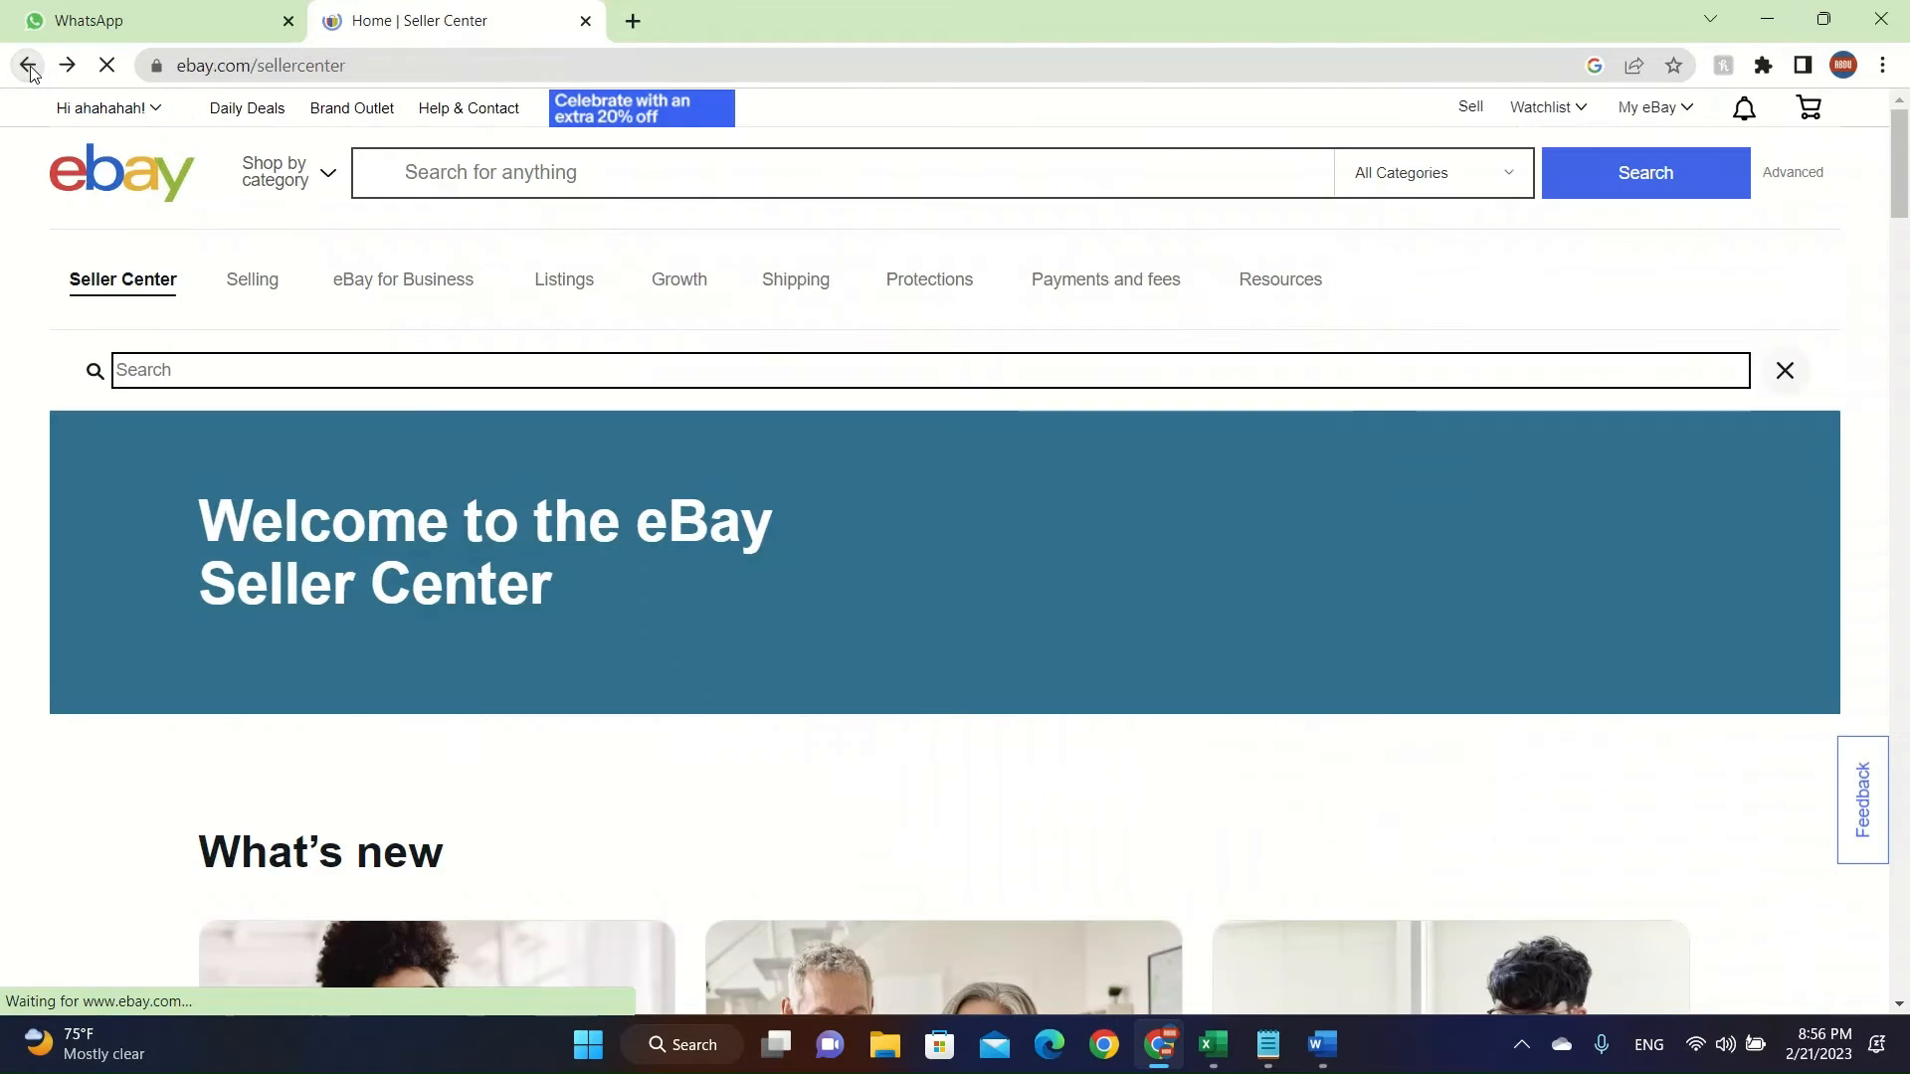
pyautogui.click(30, 64)
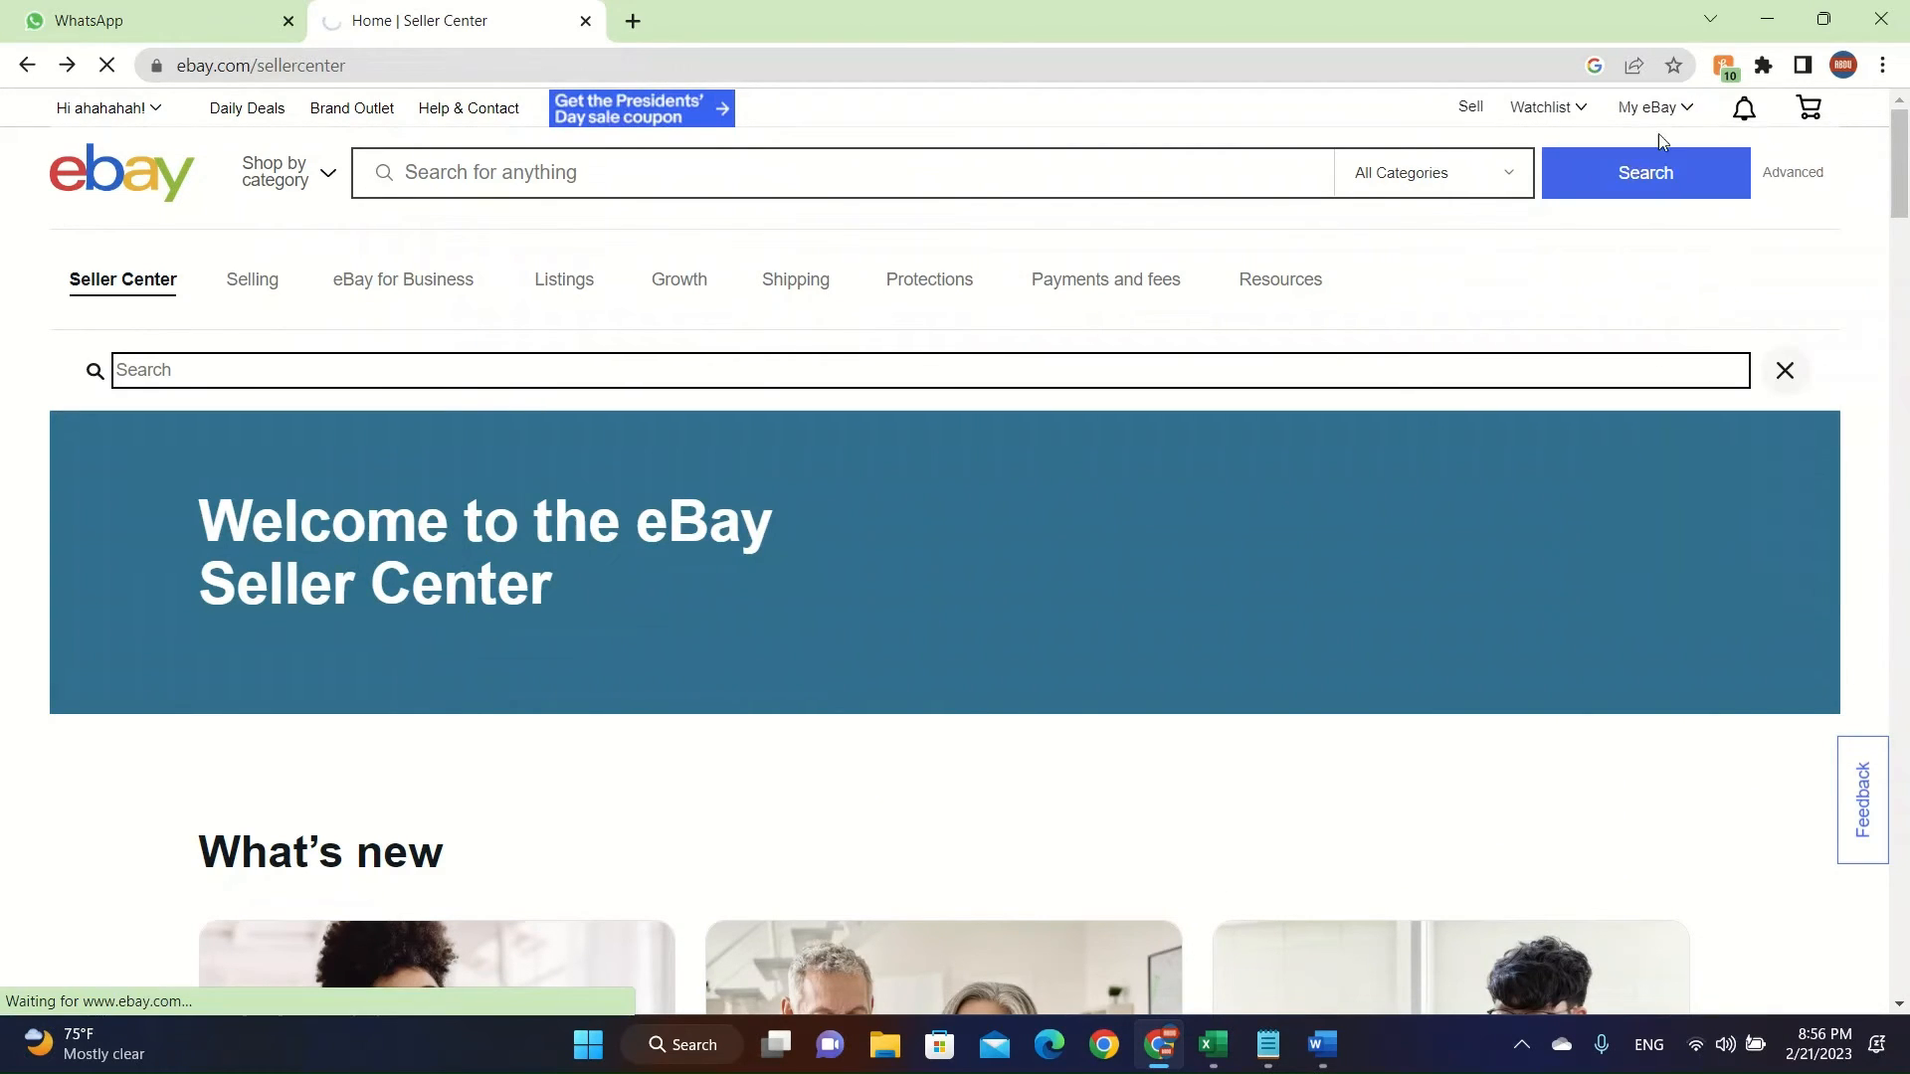
pyautogui.click(1652, 108)
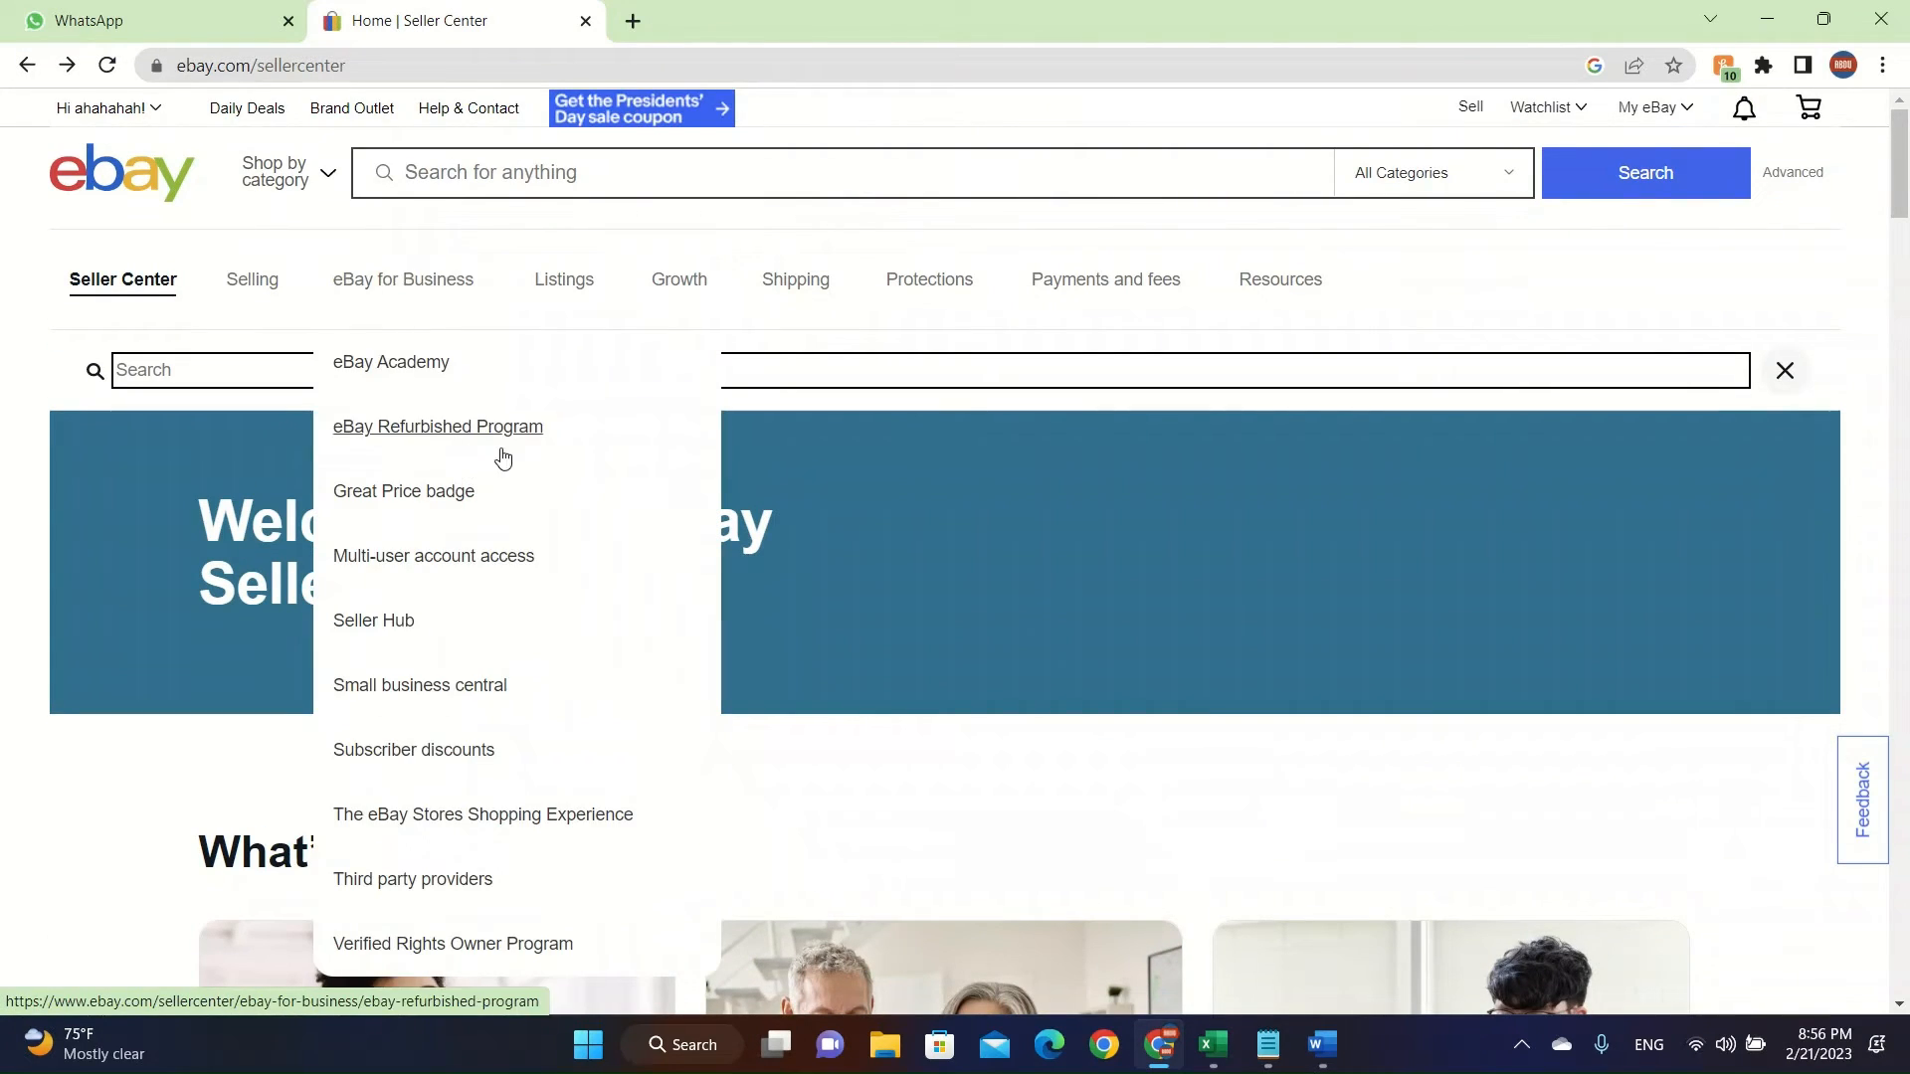
pyautogui.moveTo(402, 523)
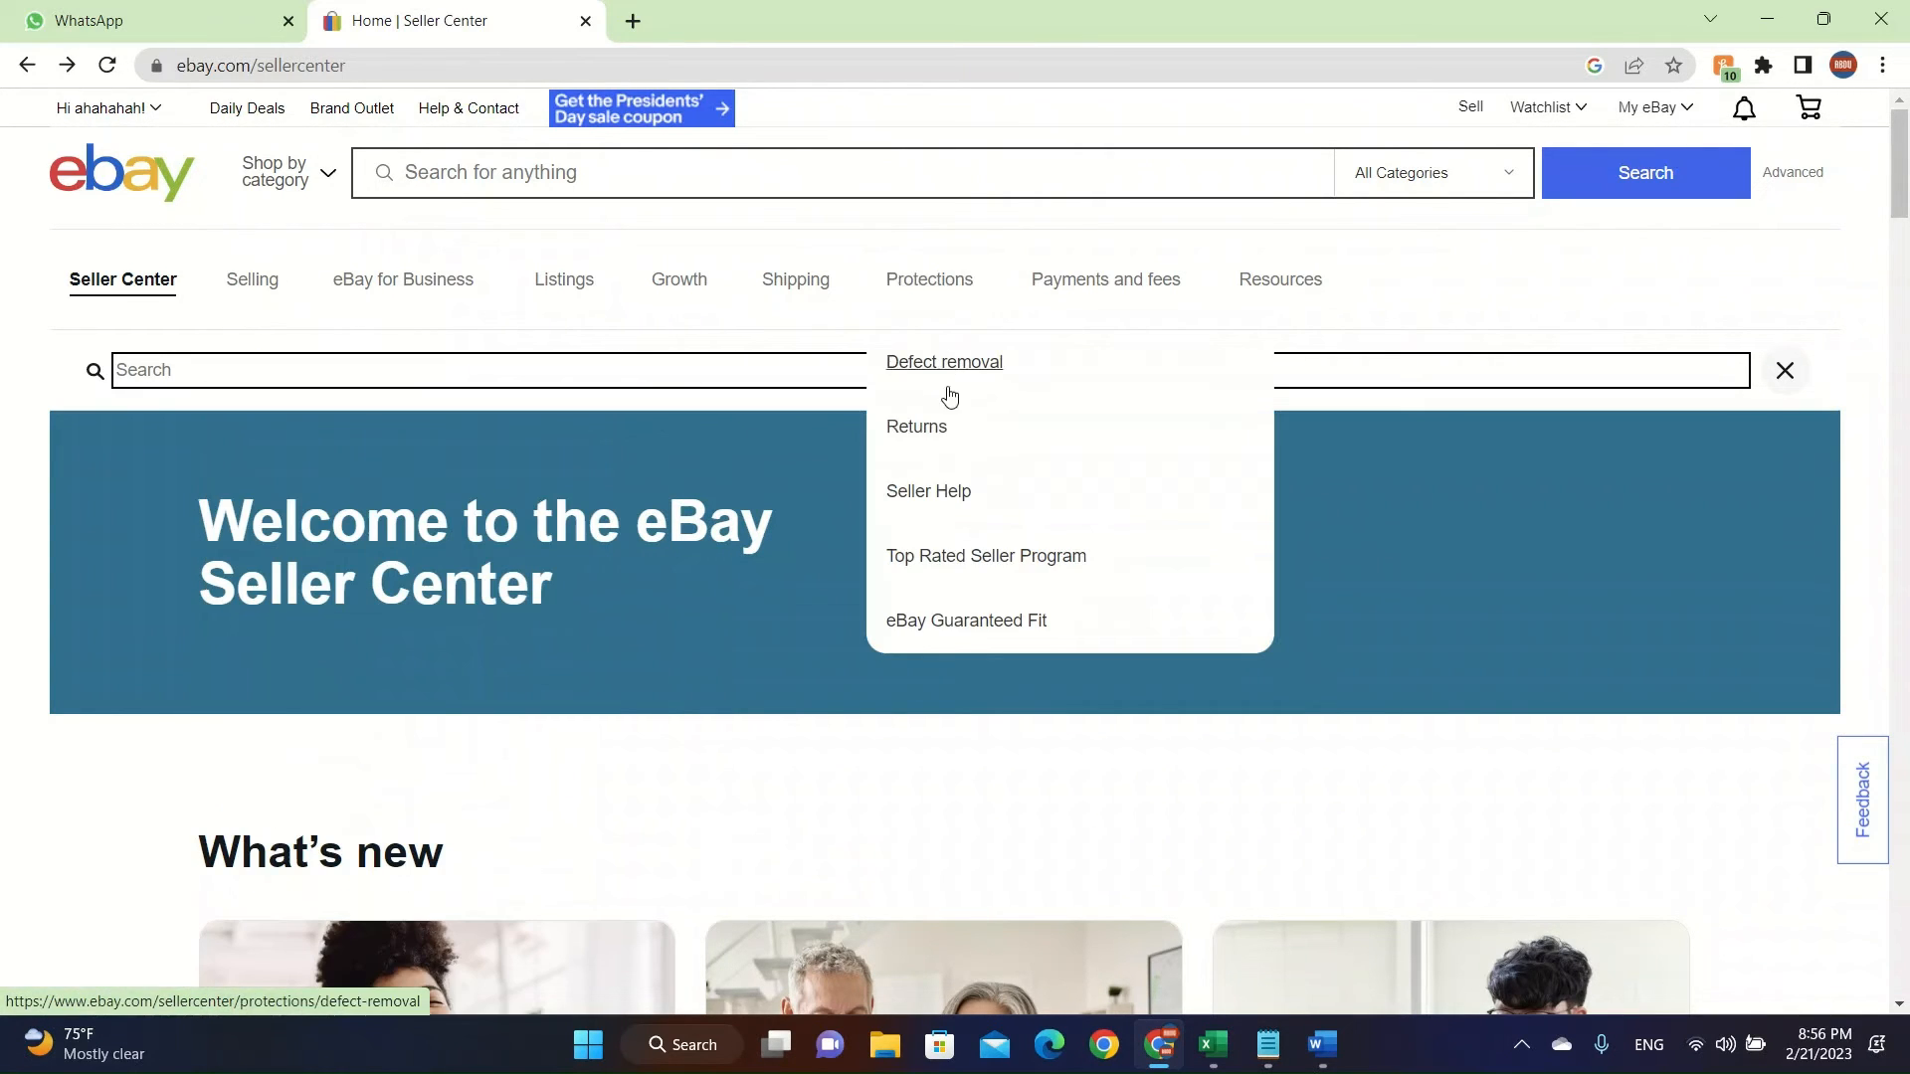
pyautogui.moveTo(1393, 327)
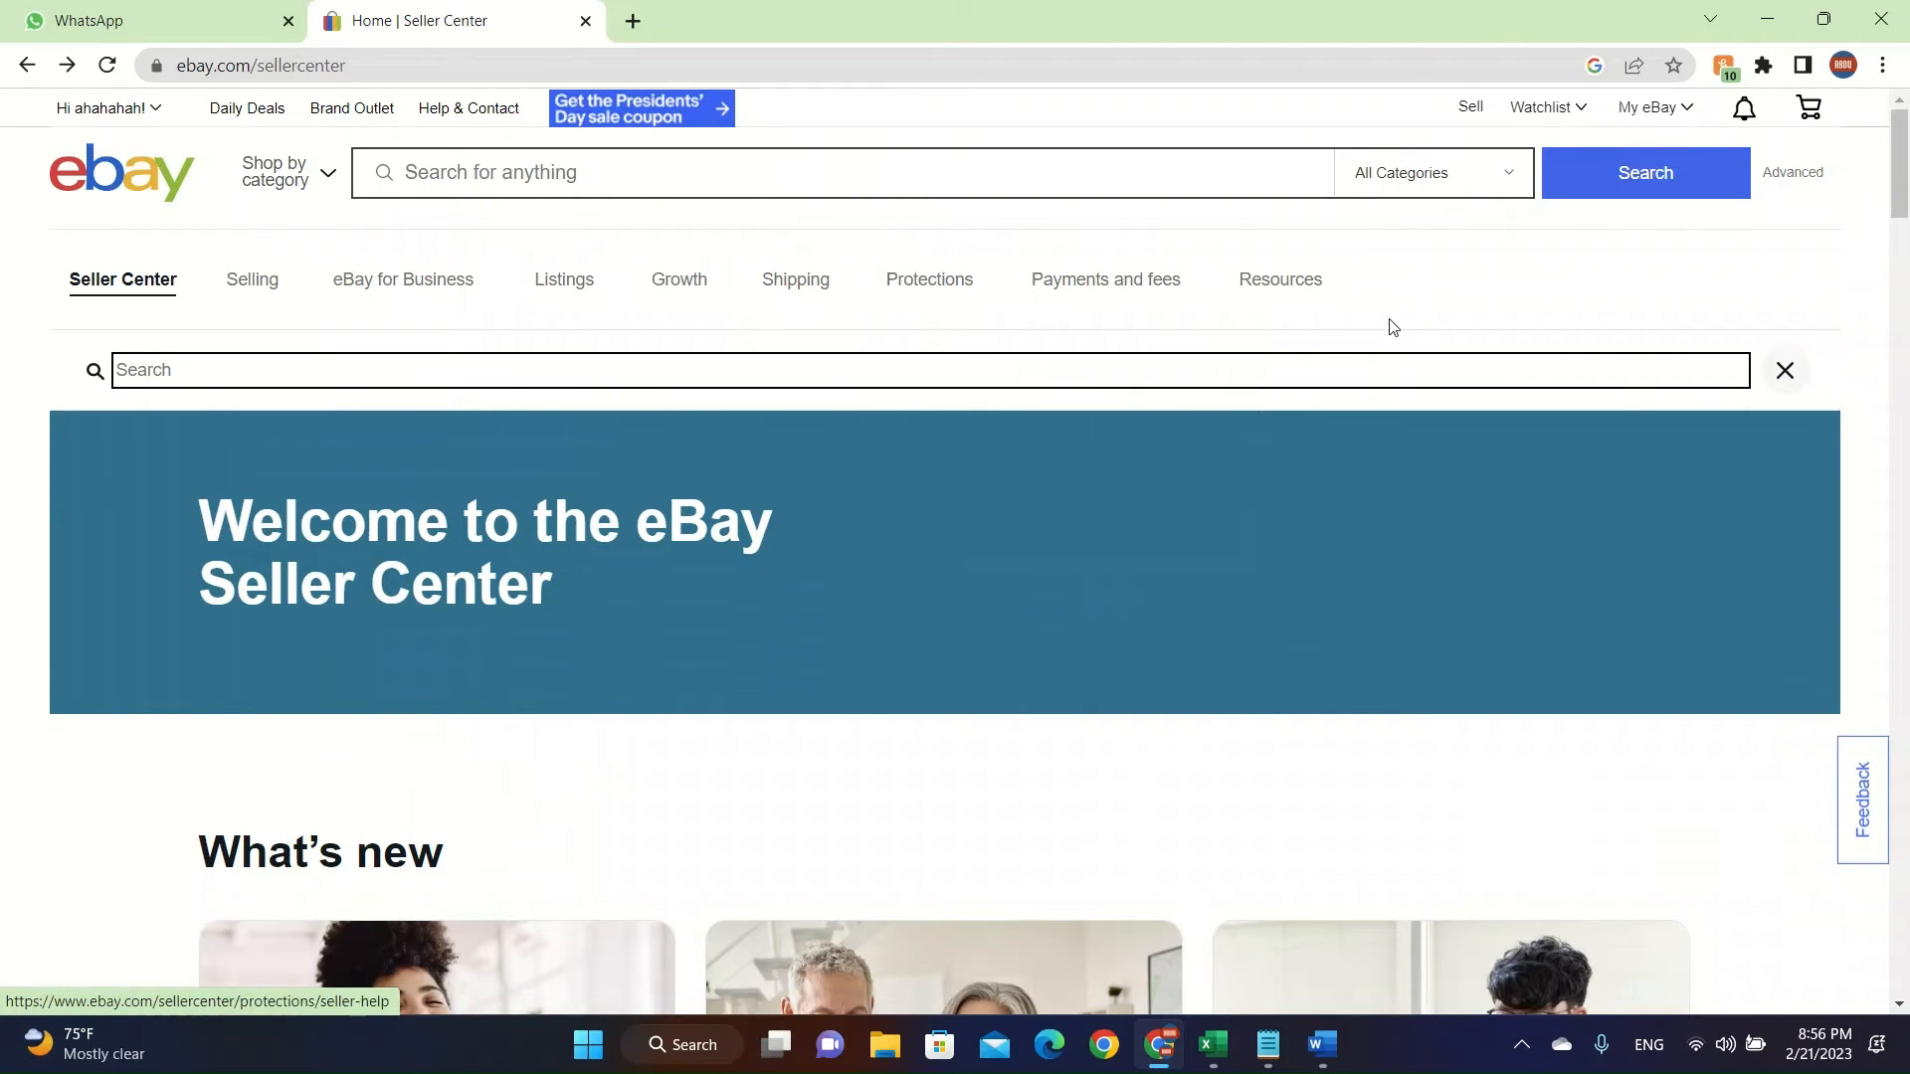
# Open the Selling menu and choose Understanding selling fees
pyautogui.click(563, 279)
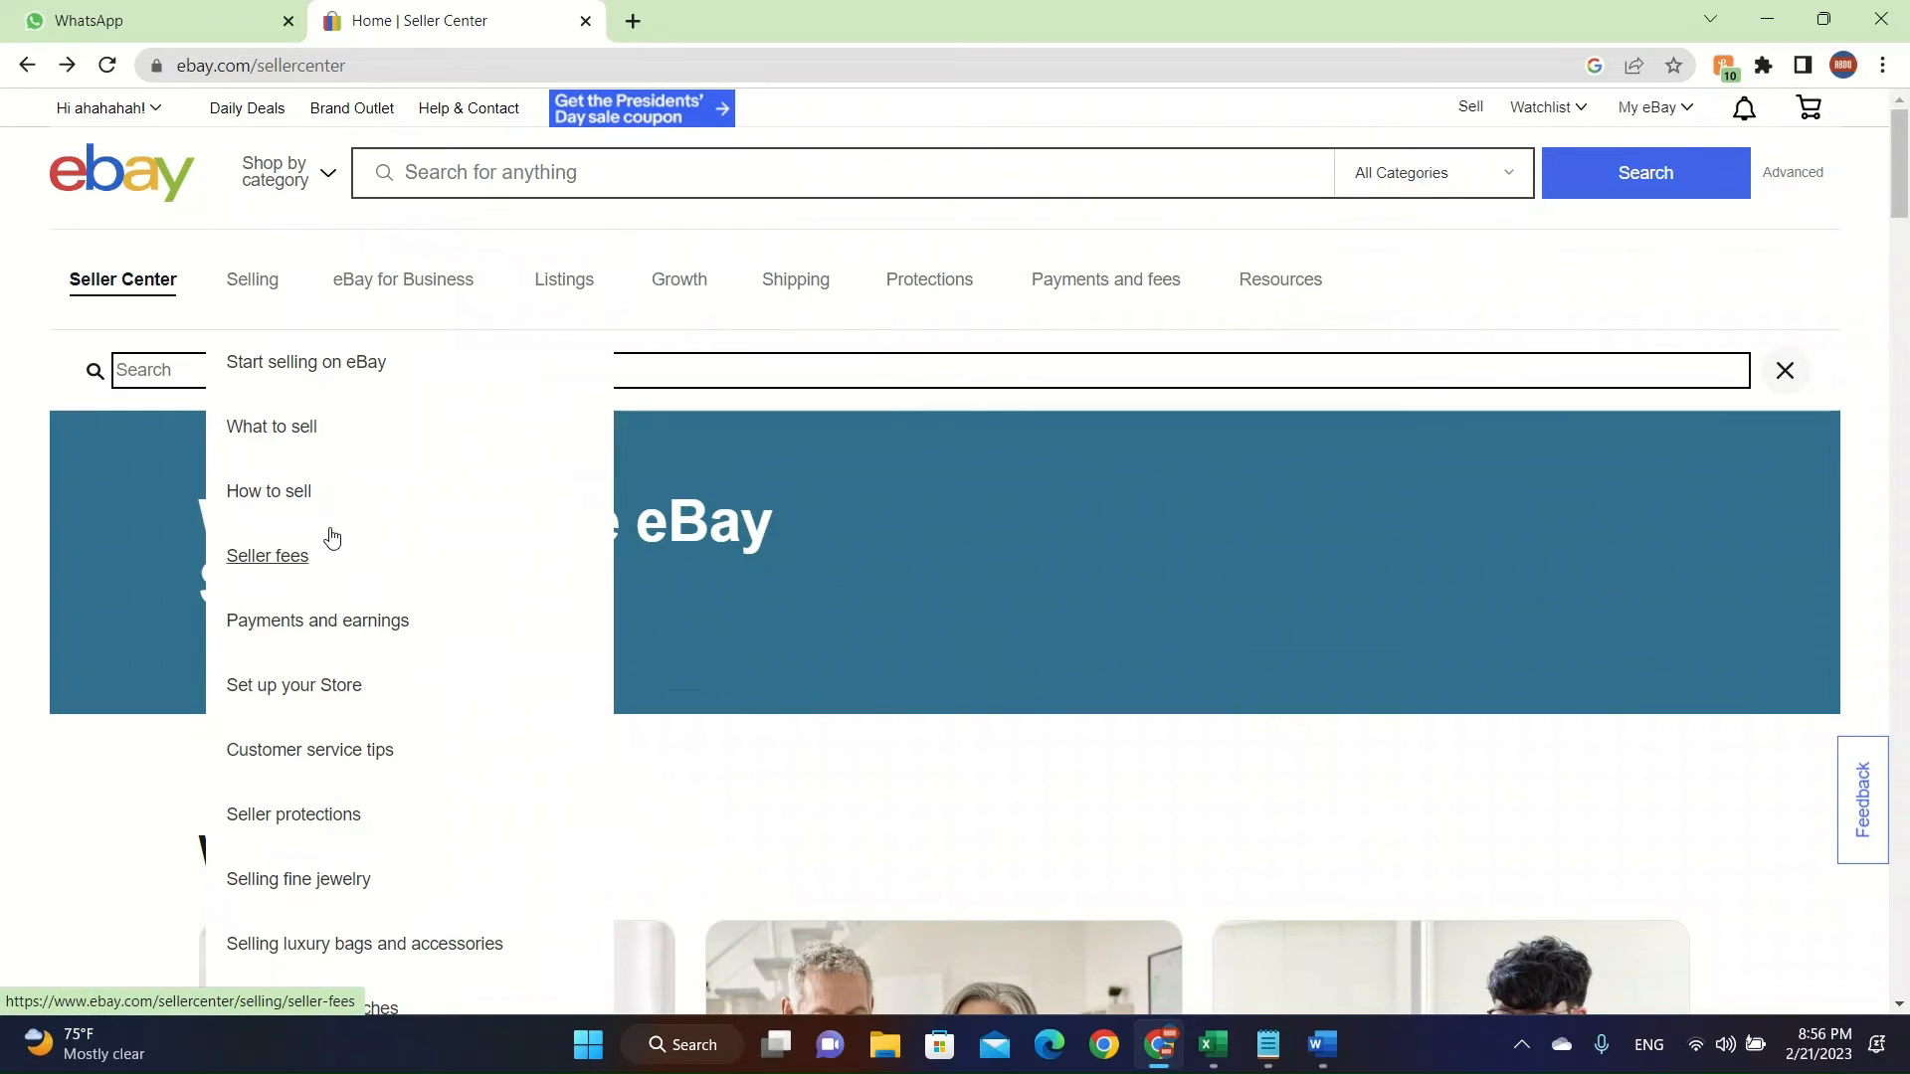
pyautogui.click(267, 556)
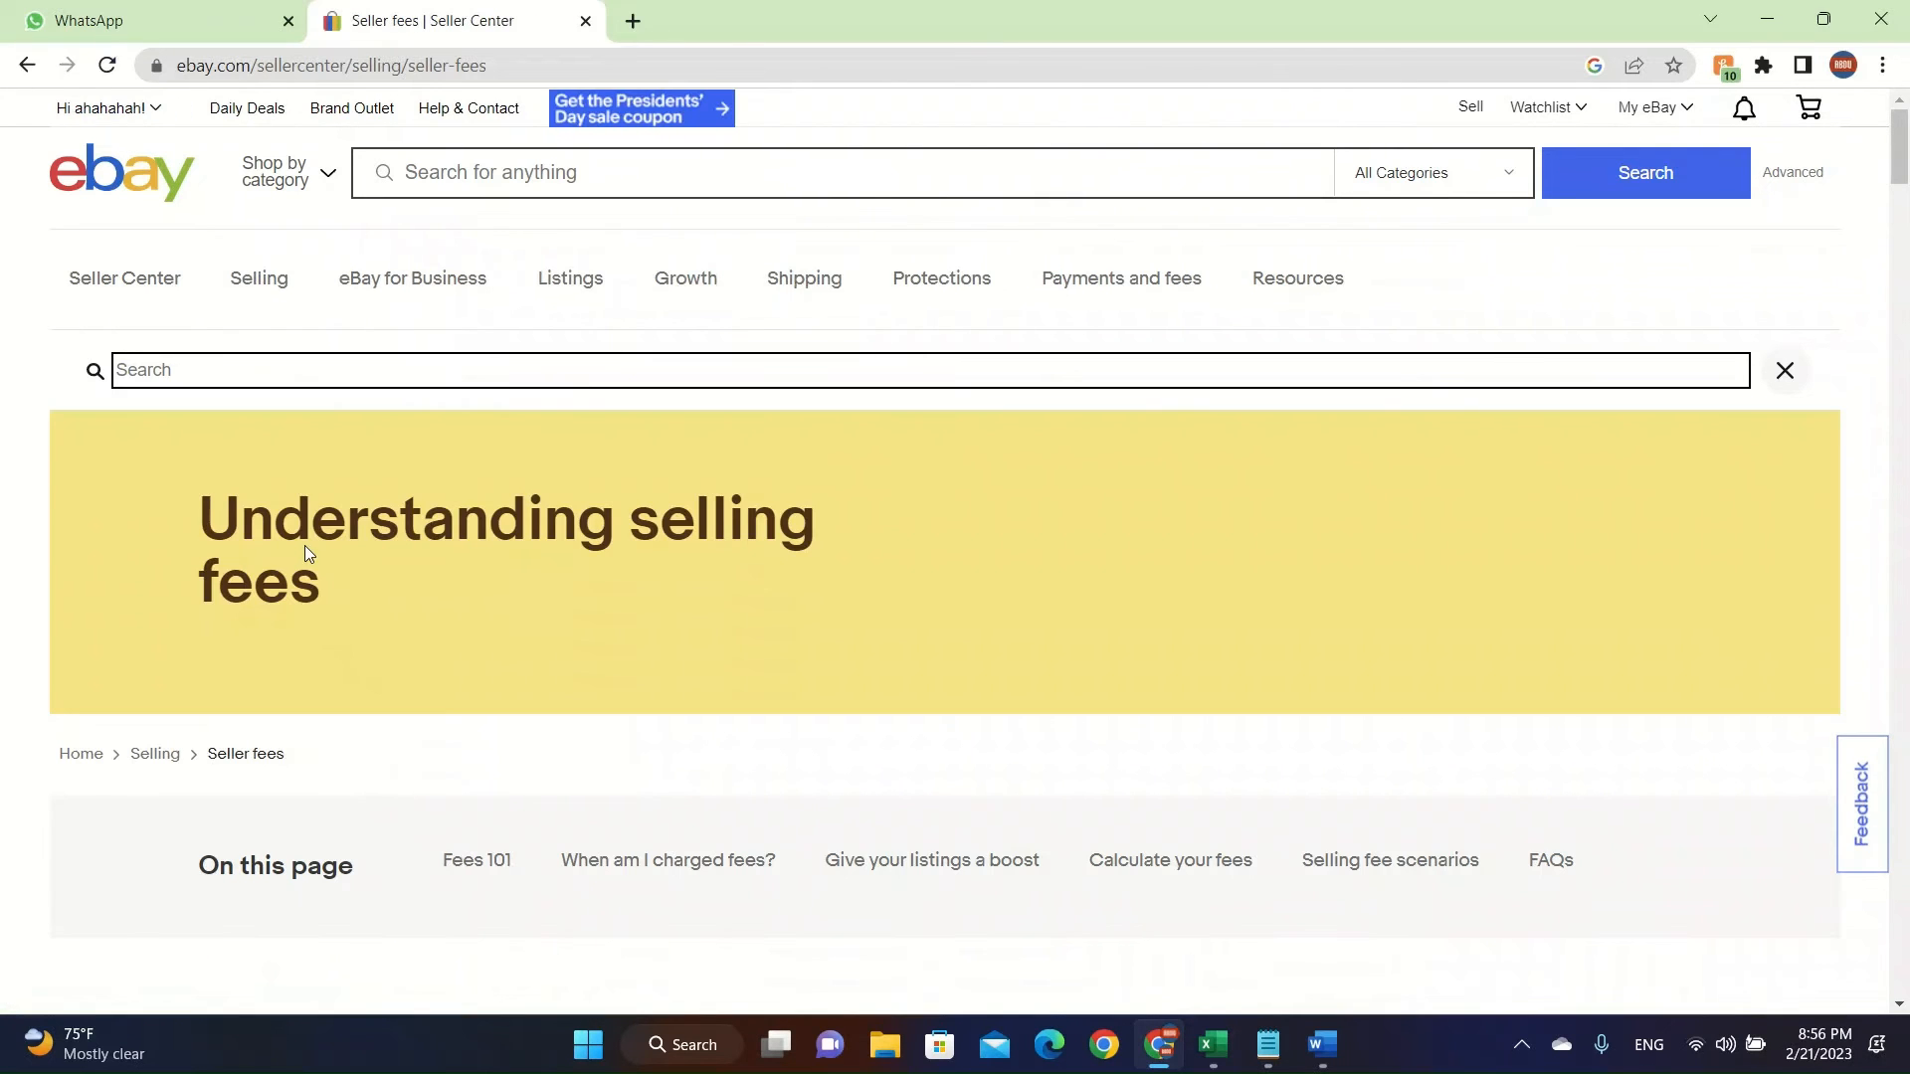
pyautogui.scroll(-3)
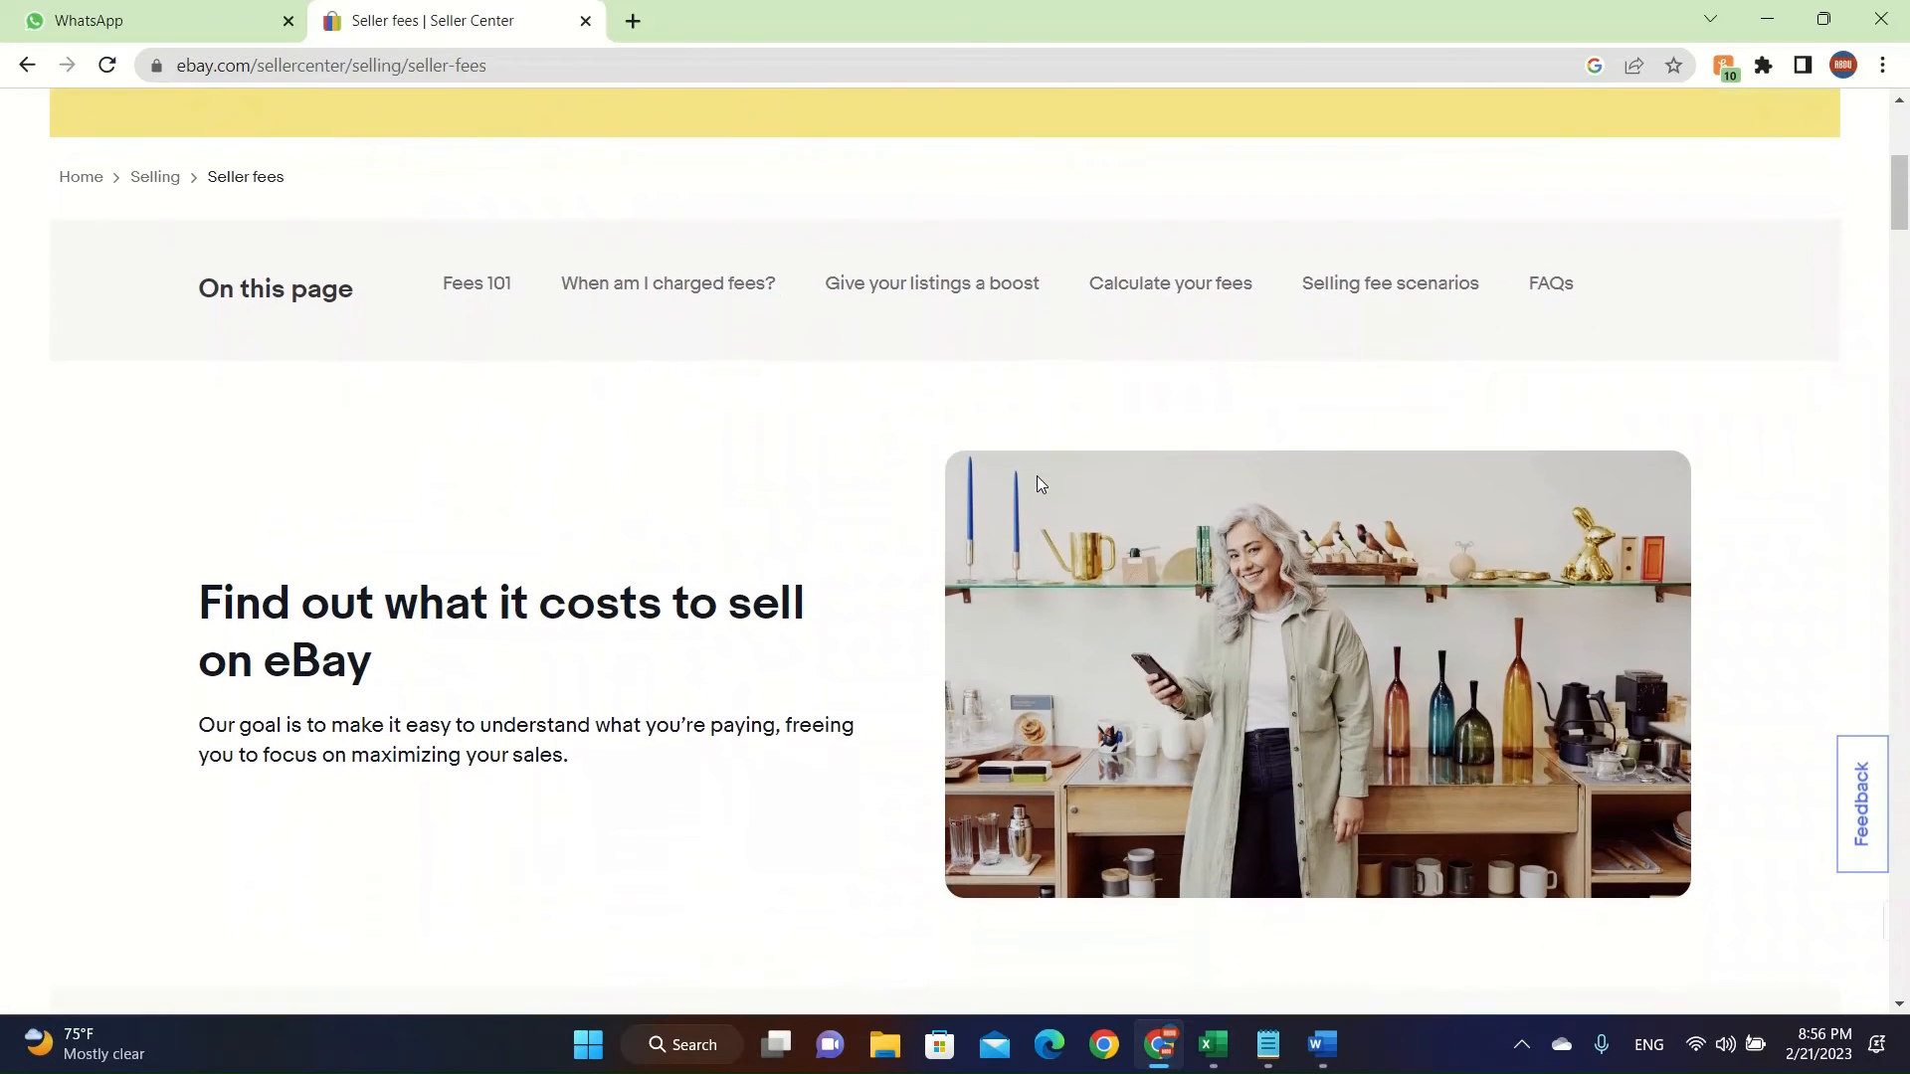
pyautogui.scroll(-3)
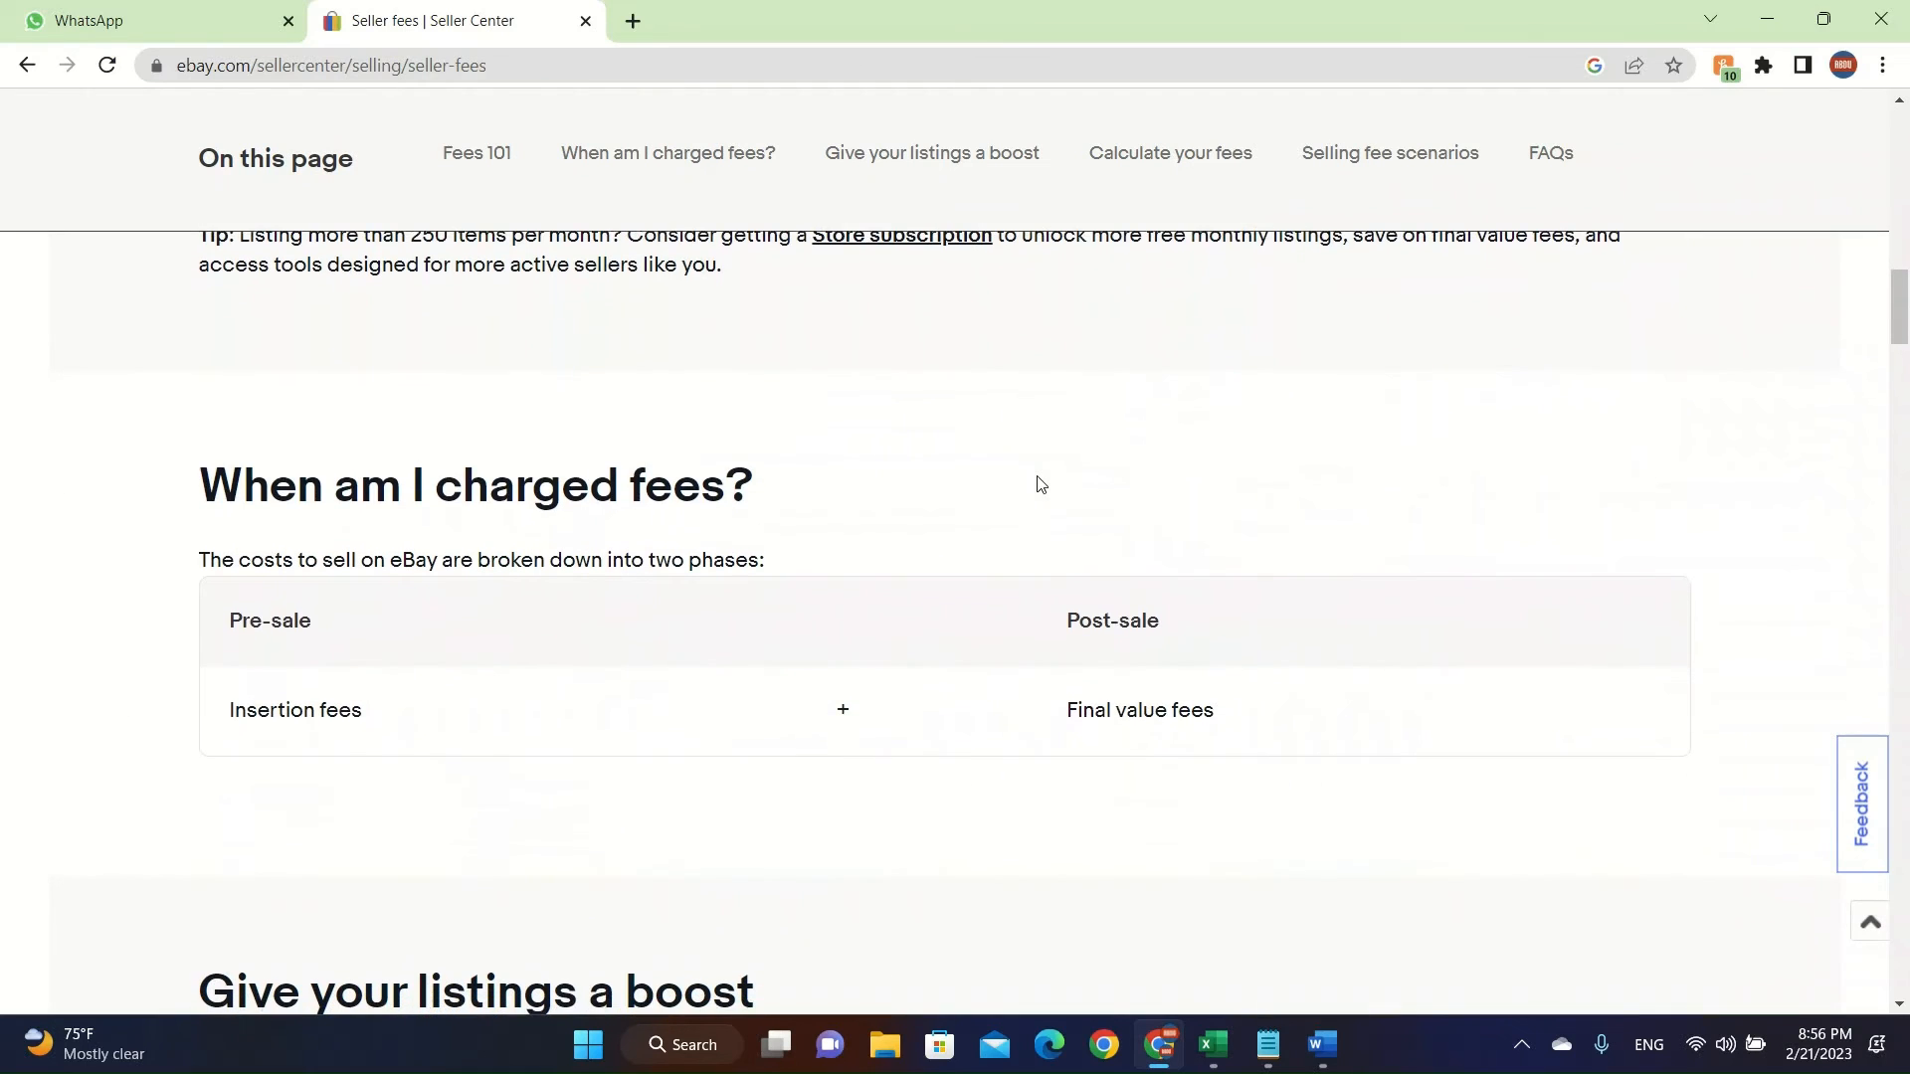
pyautogui.scroll(-3)
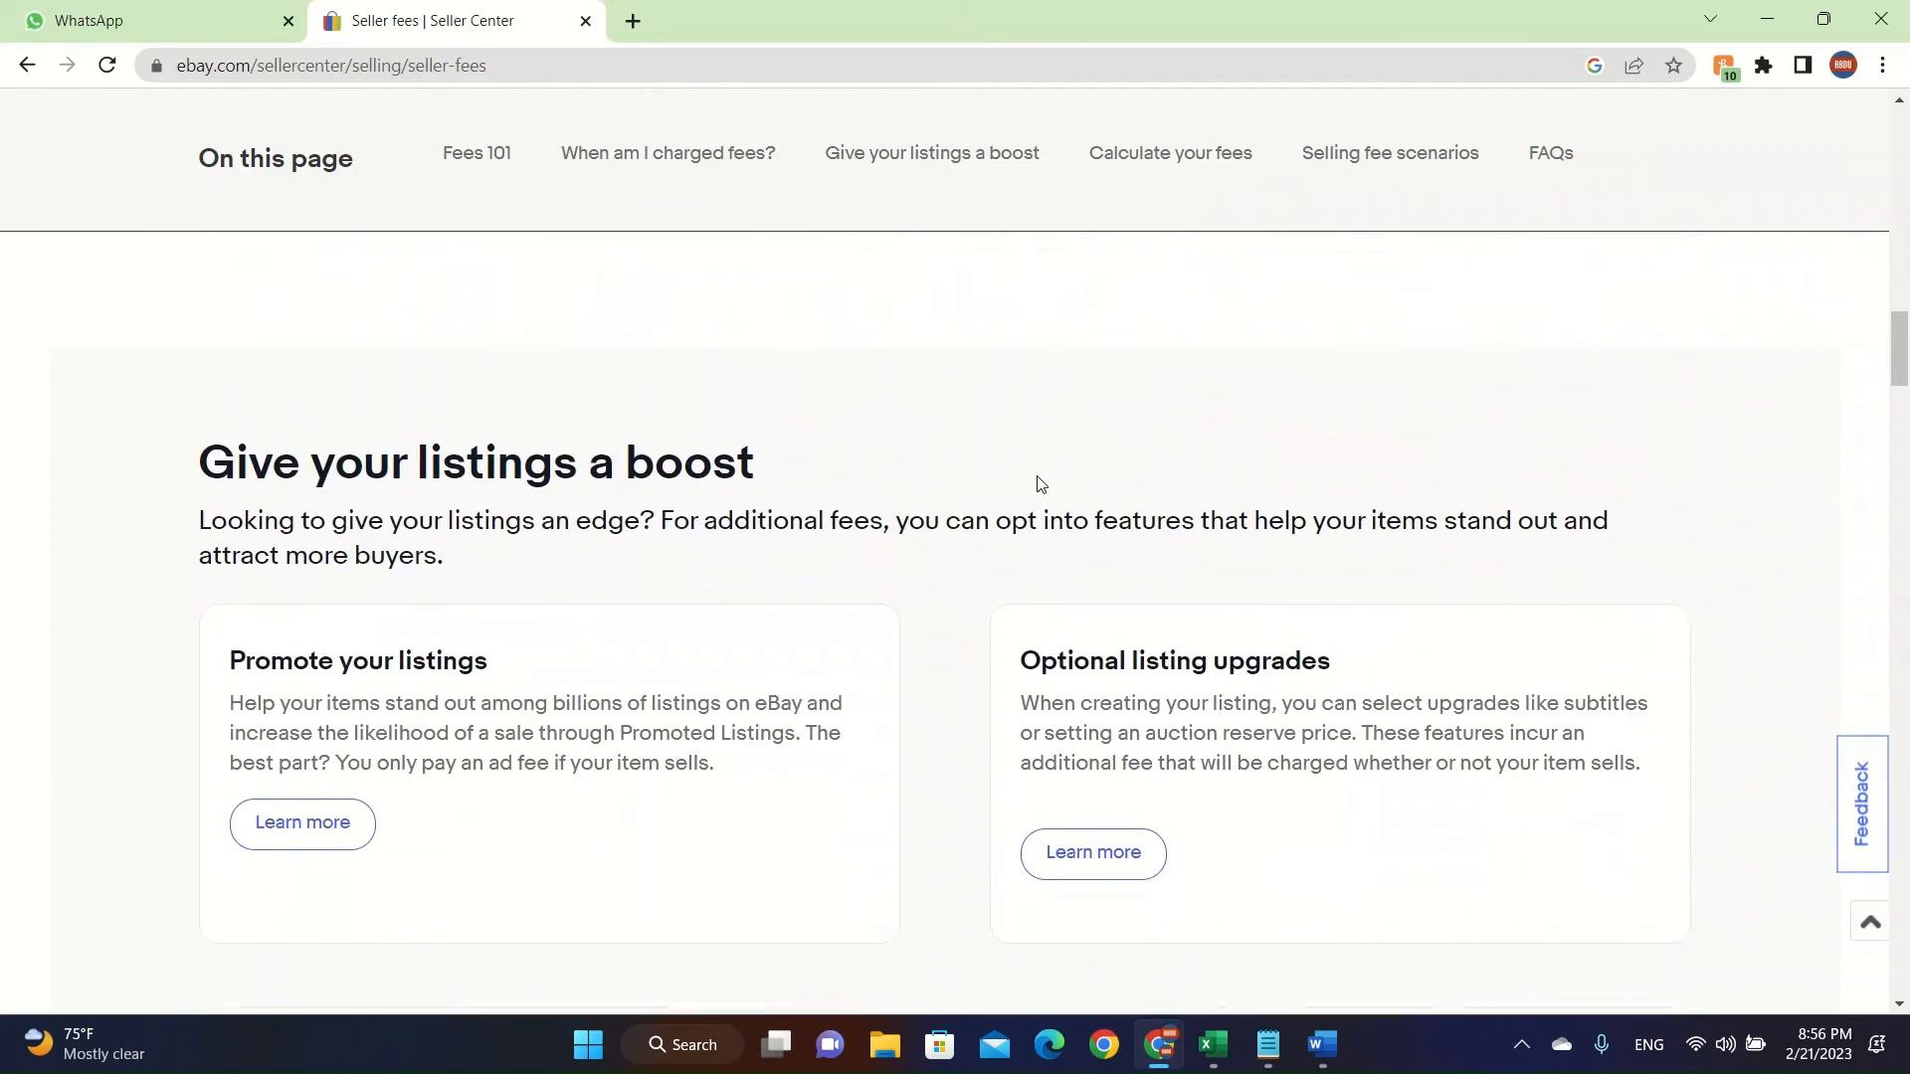
pyautogui.scroll(-3)
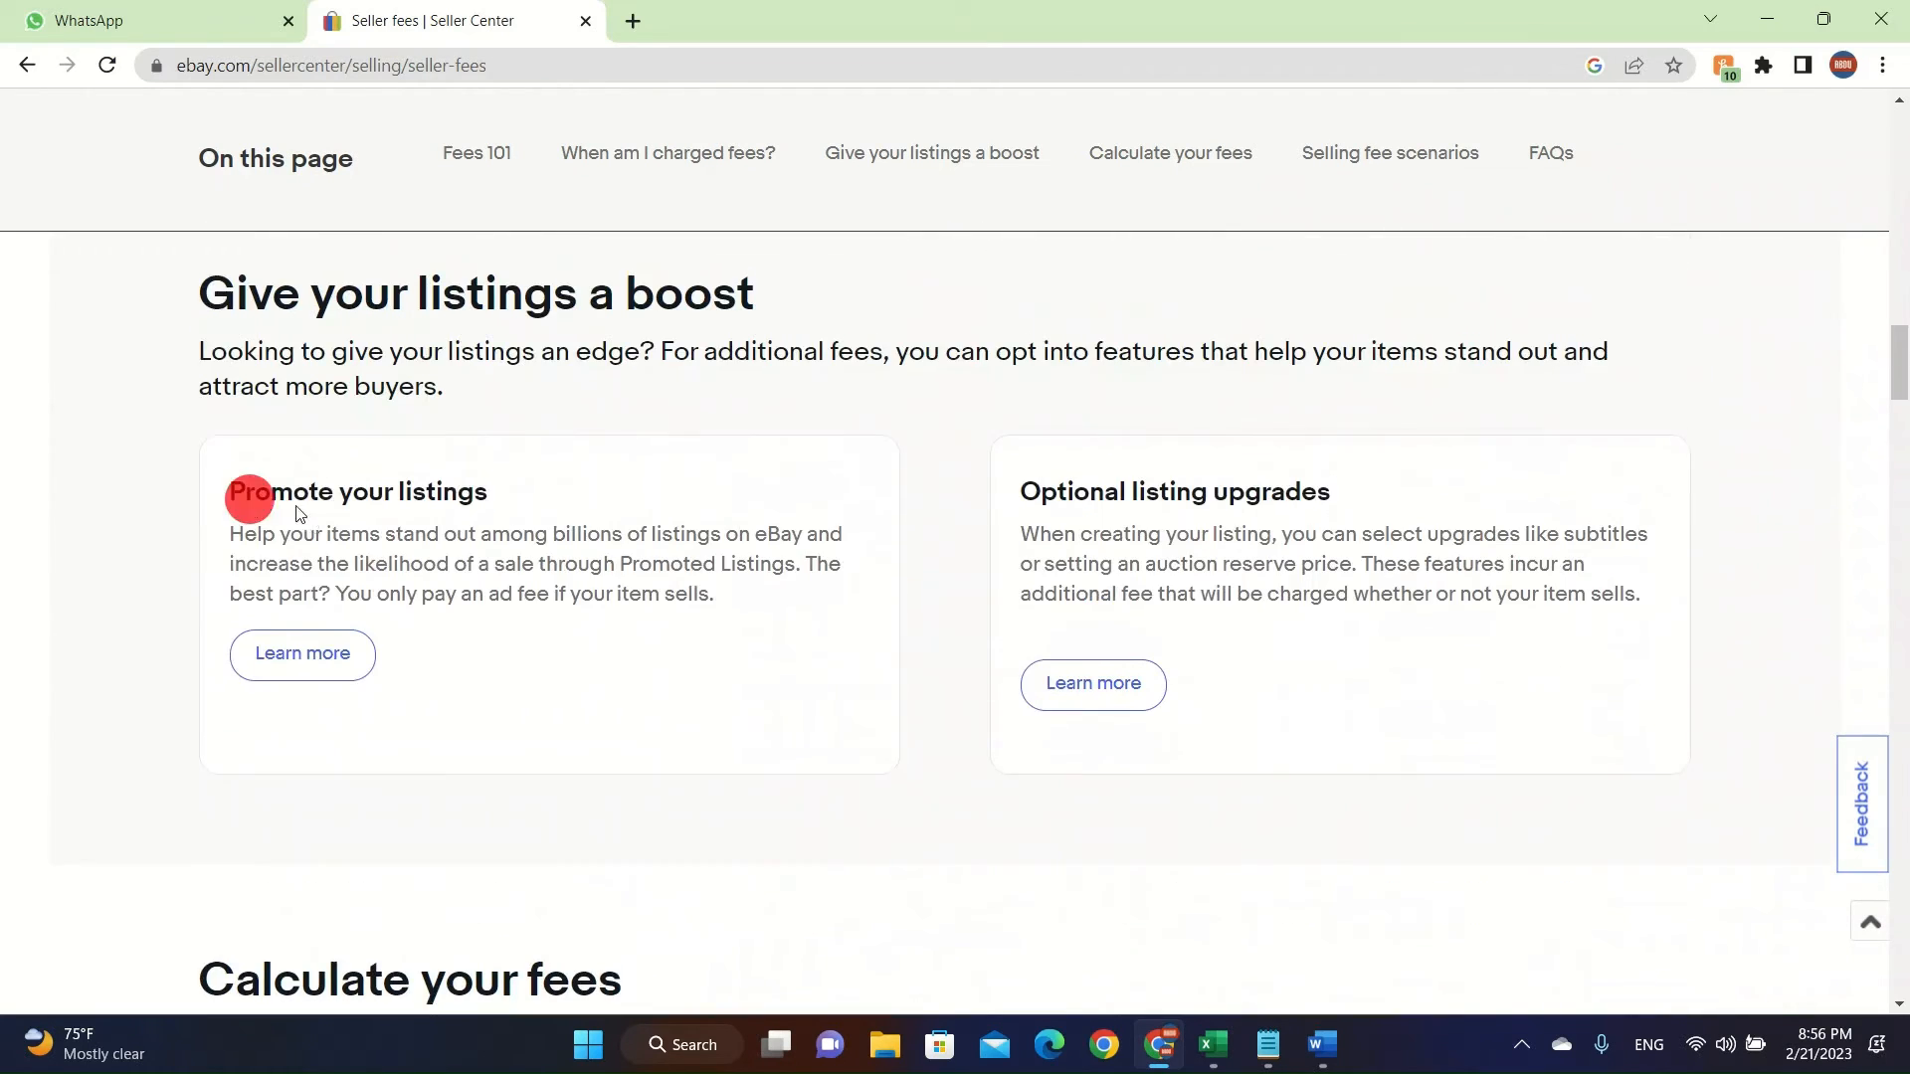
pyautogui.scroll(-3)
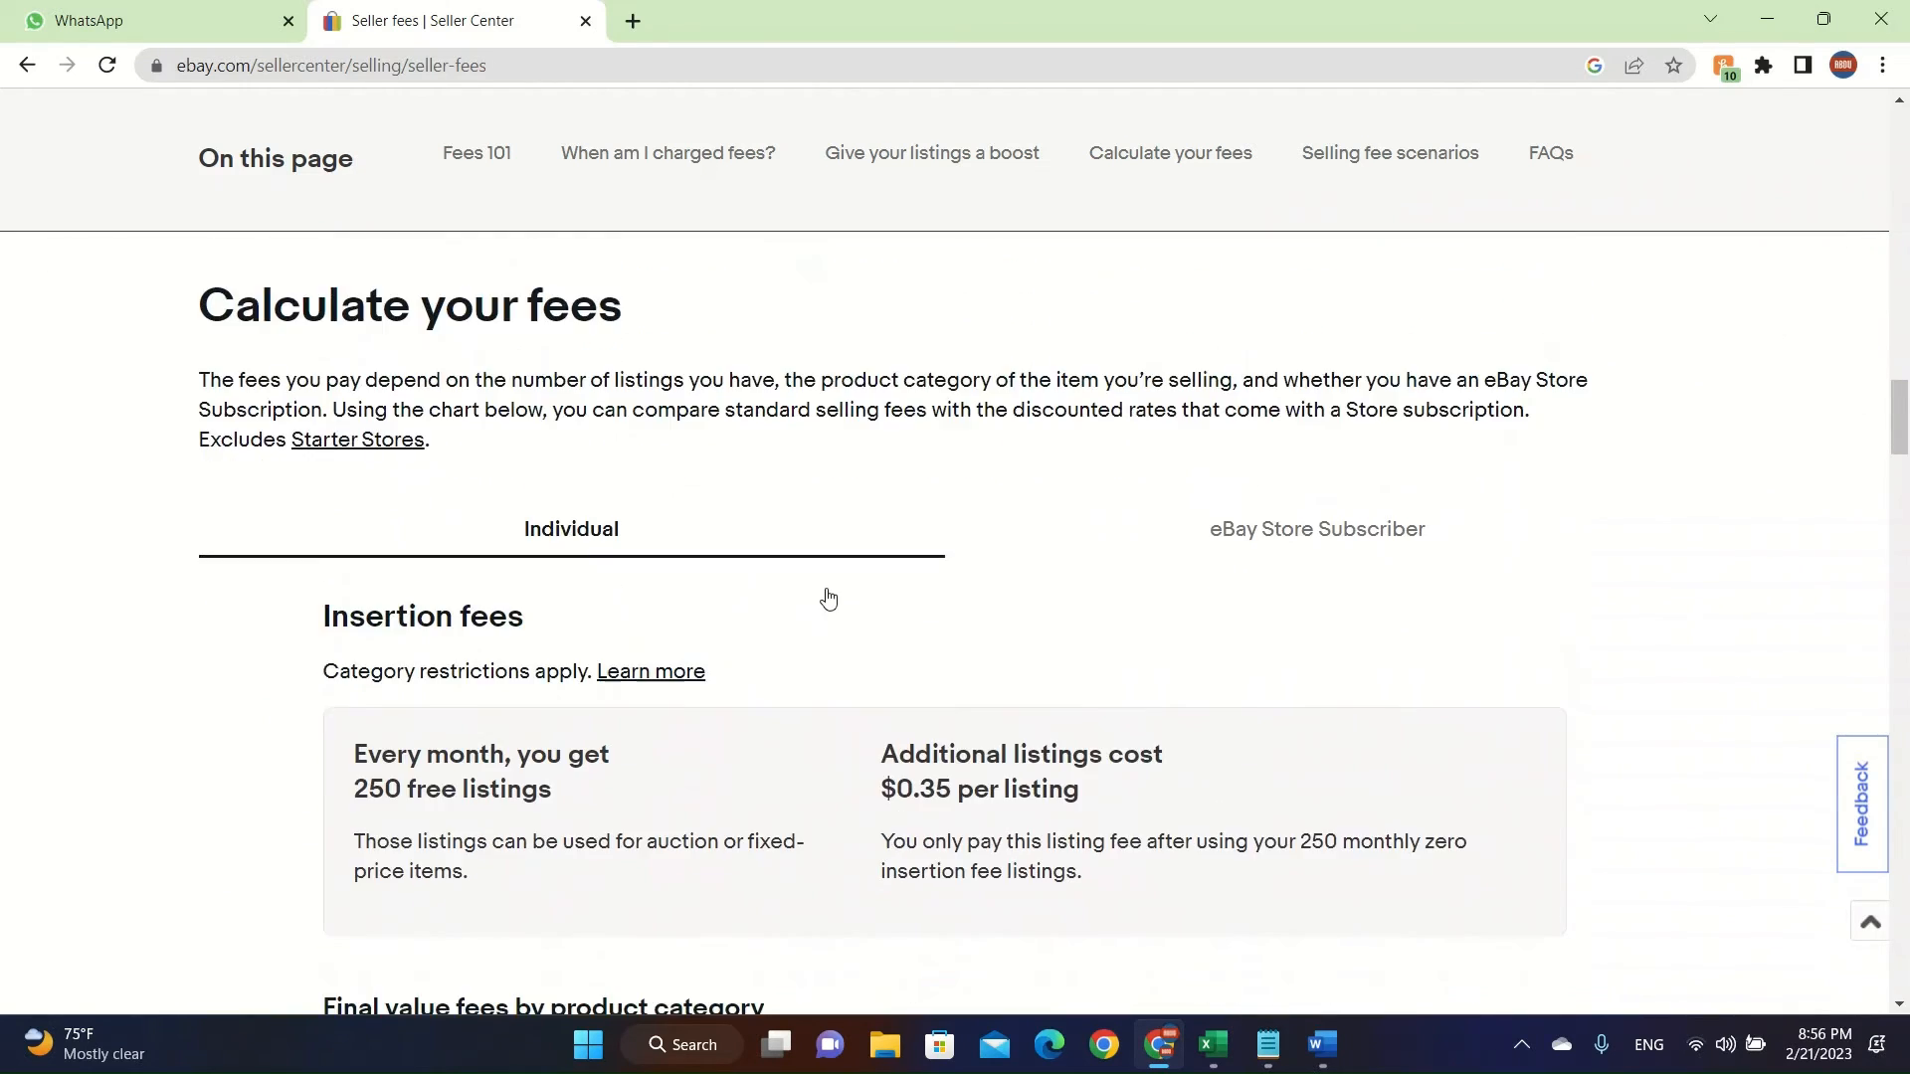
pyautogui.scroll(-3)
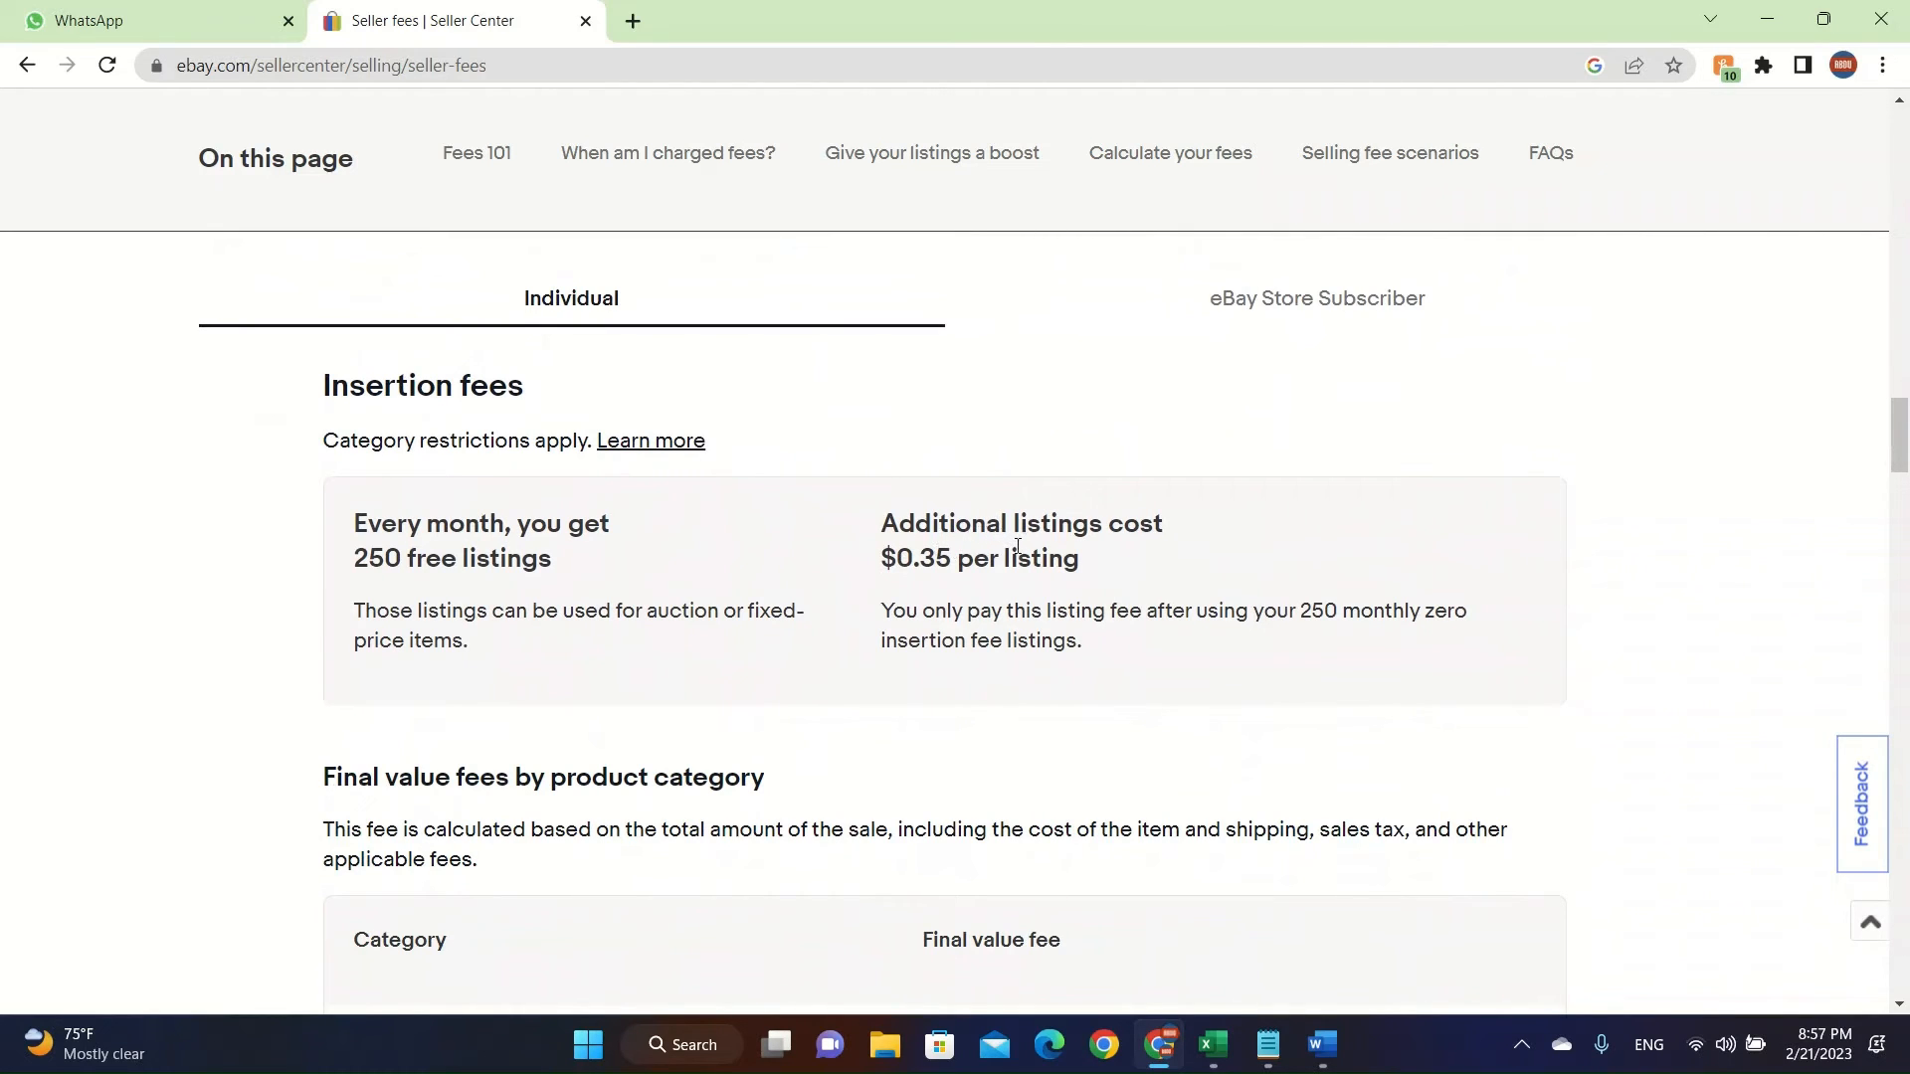
pyautogui.scroll(-3)
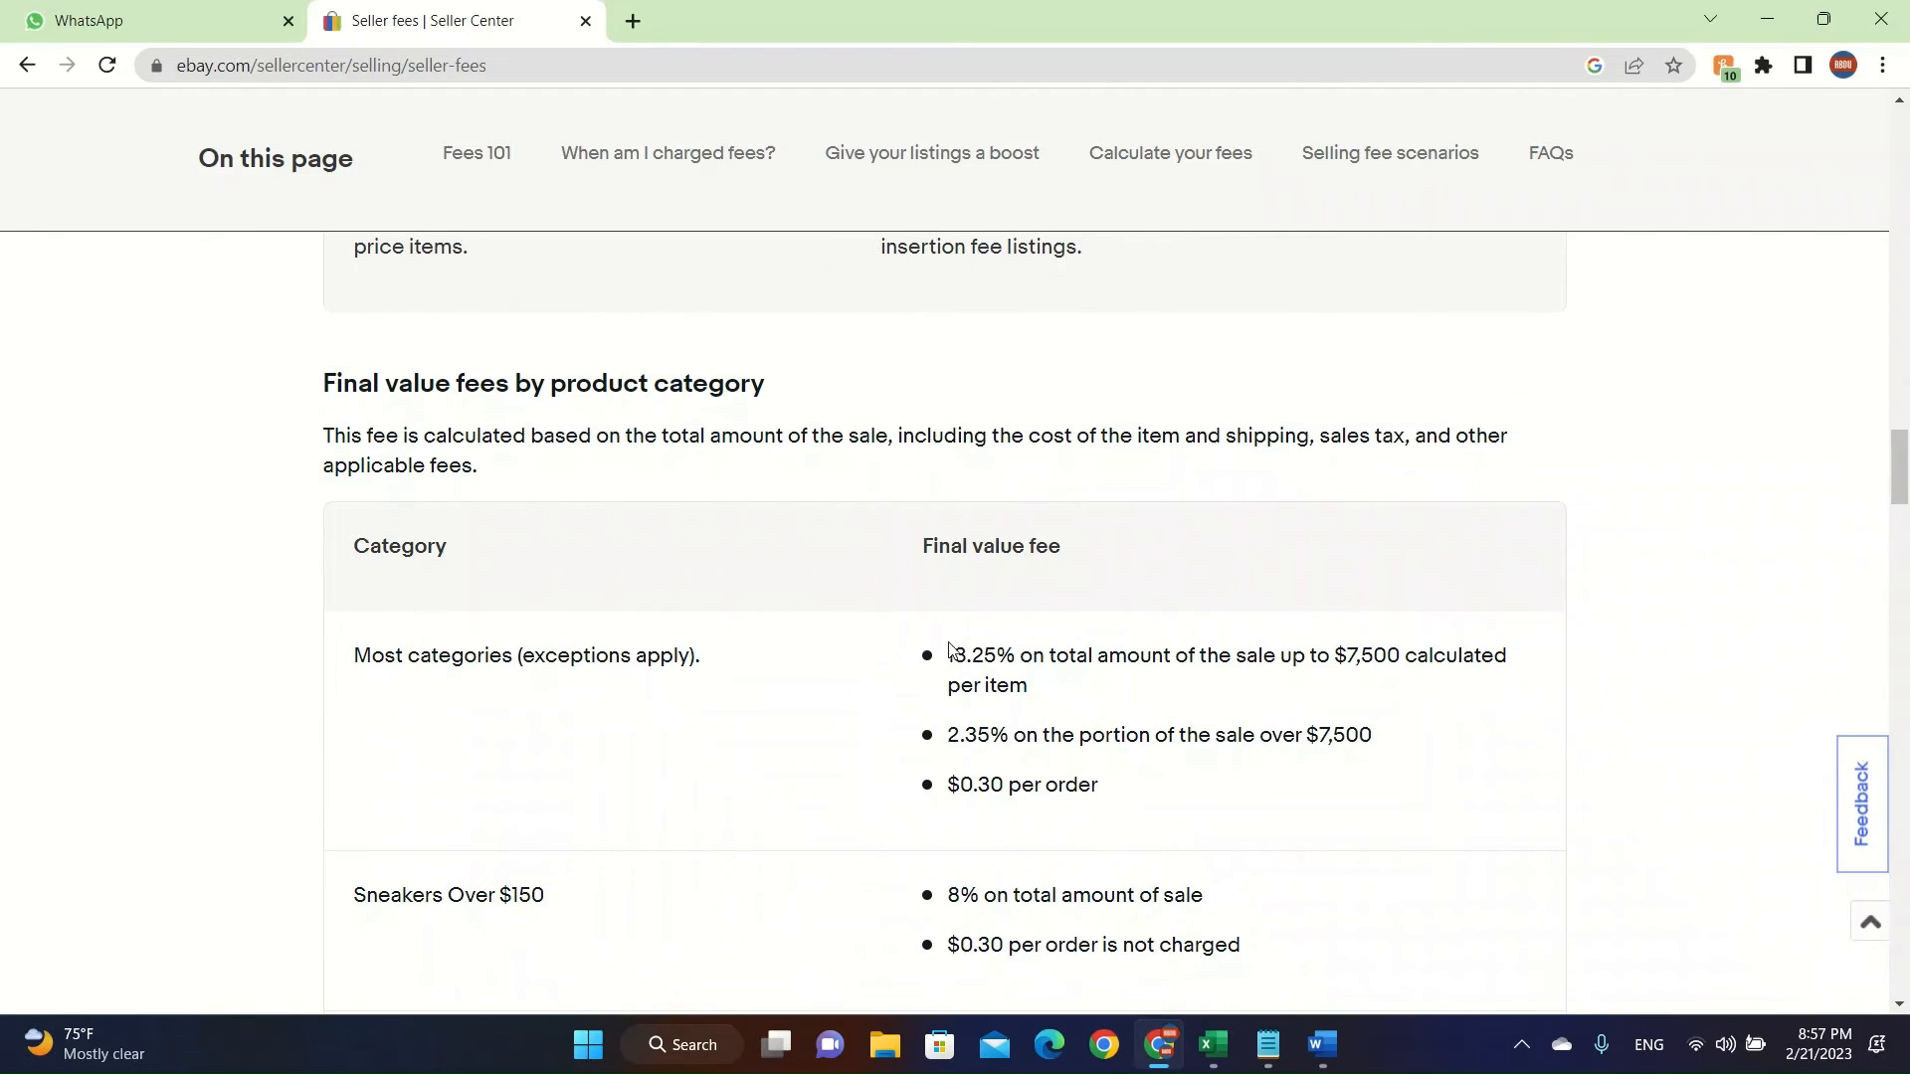
pyautogui.scroll(-3)
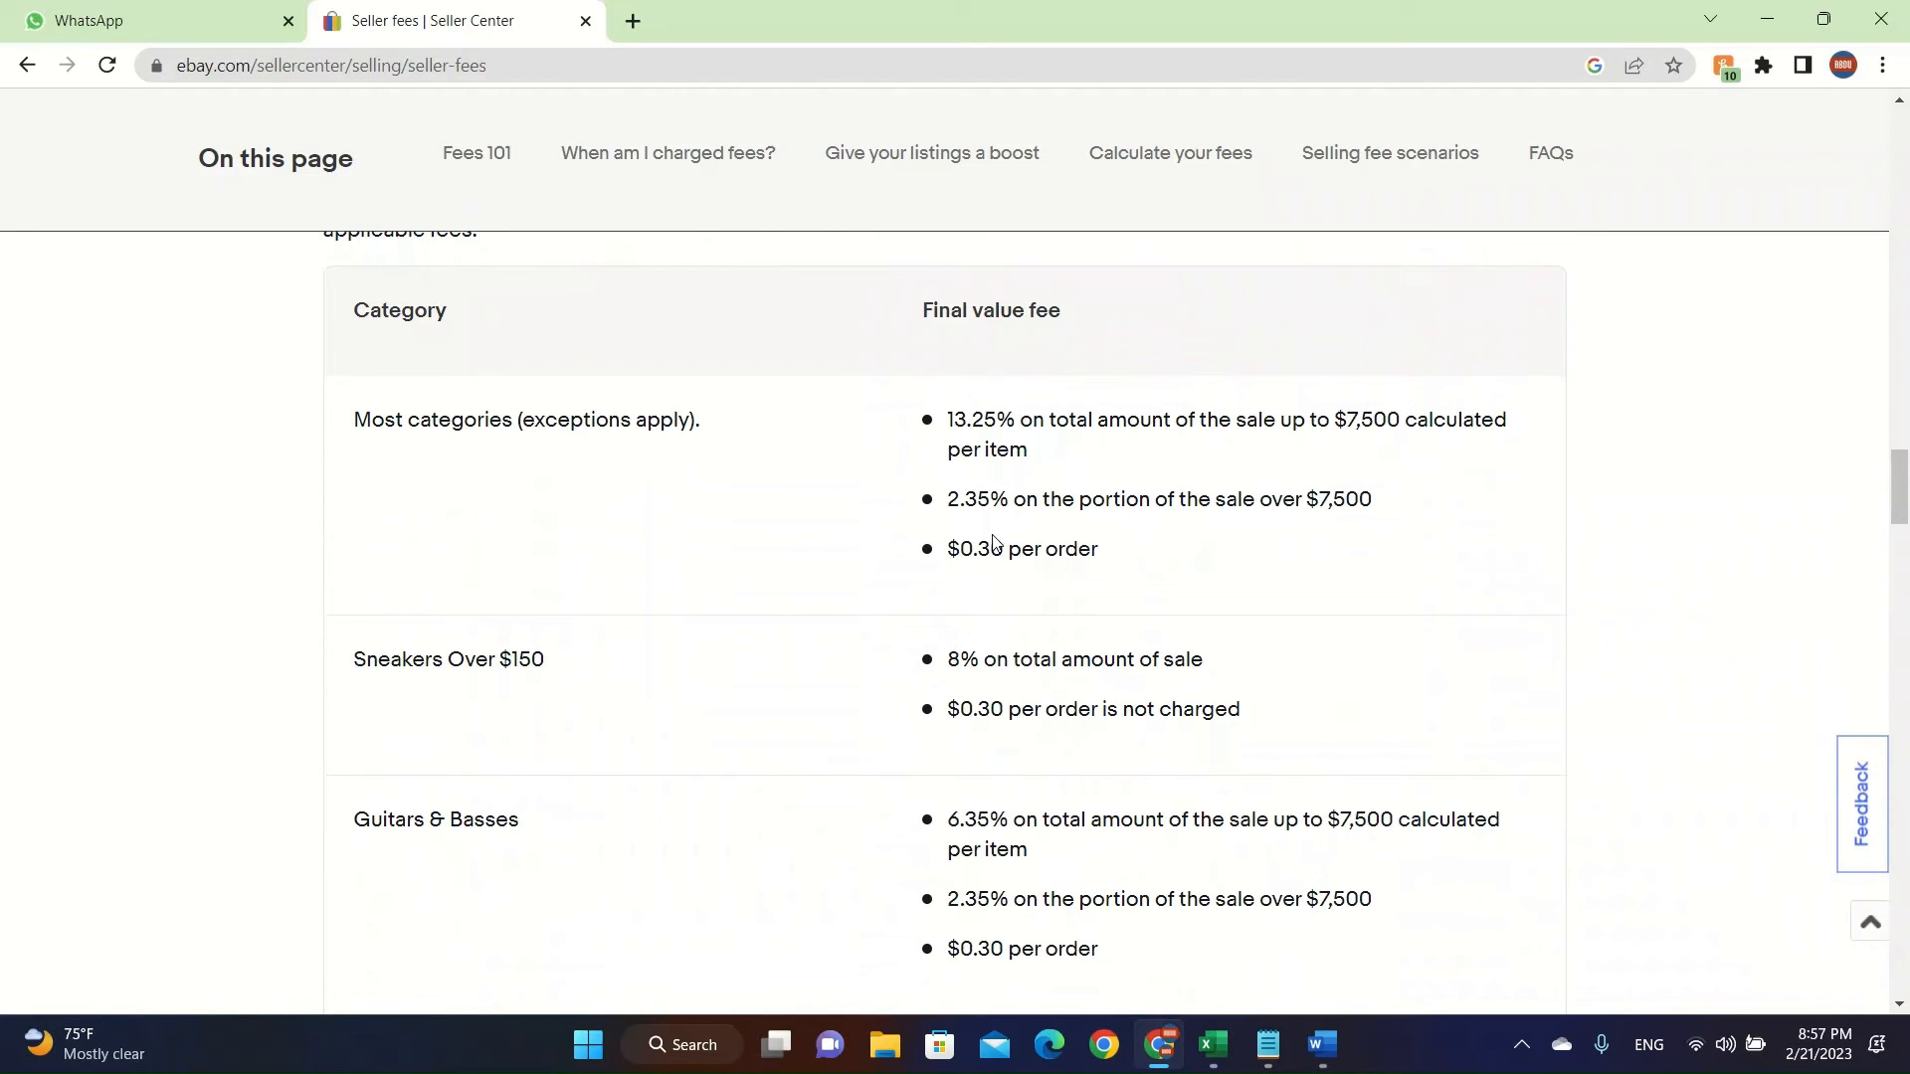
pyautogui.doubleClick(448, 659)
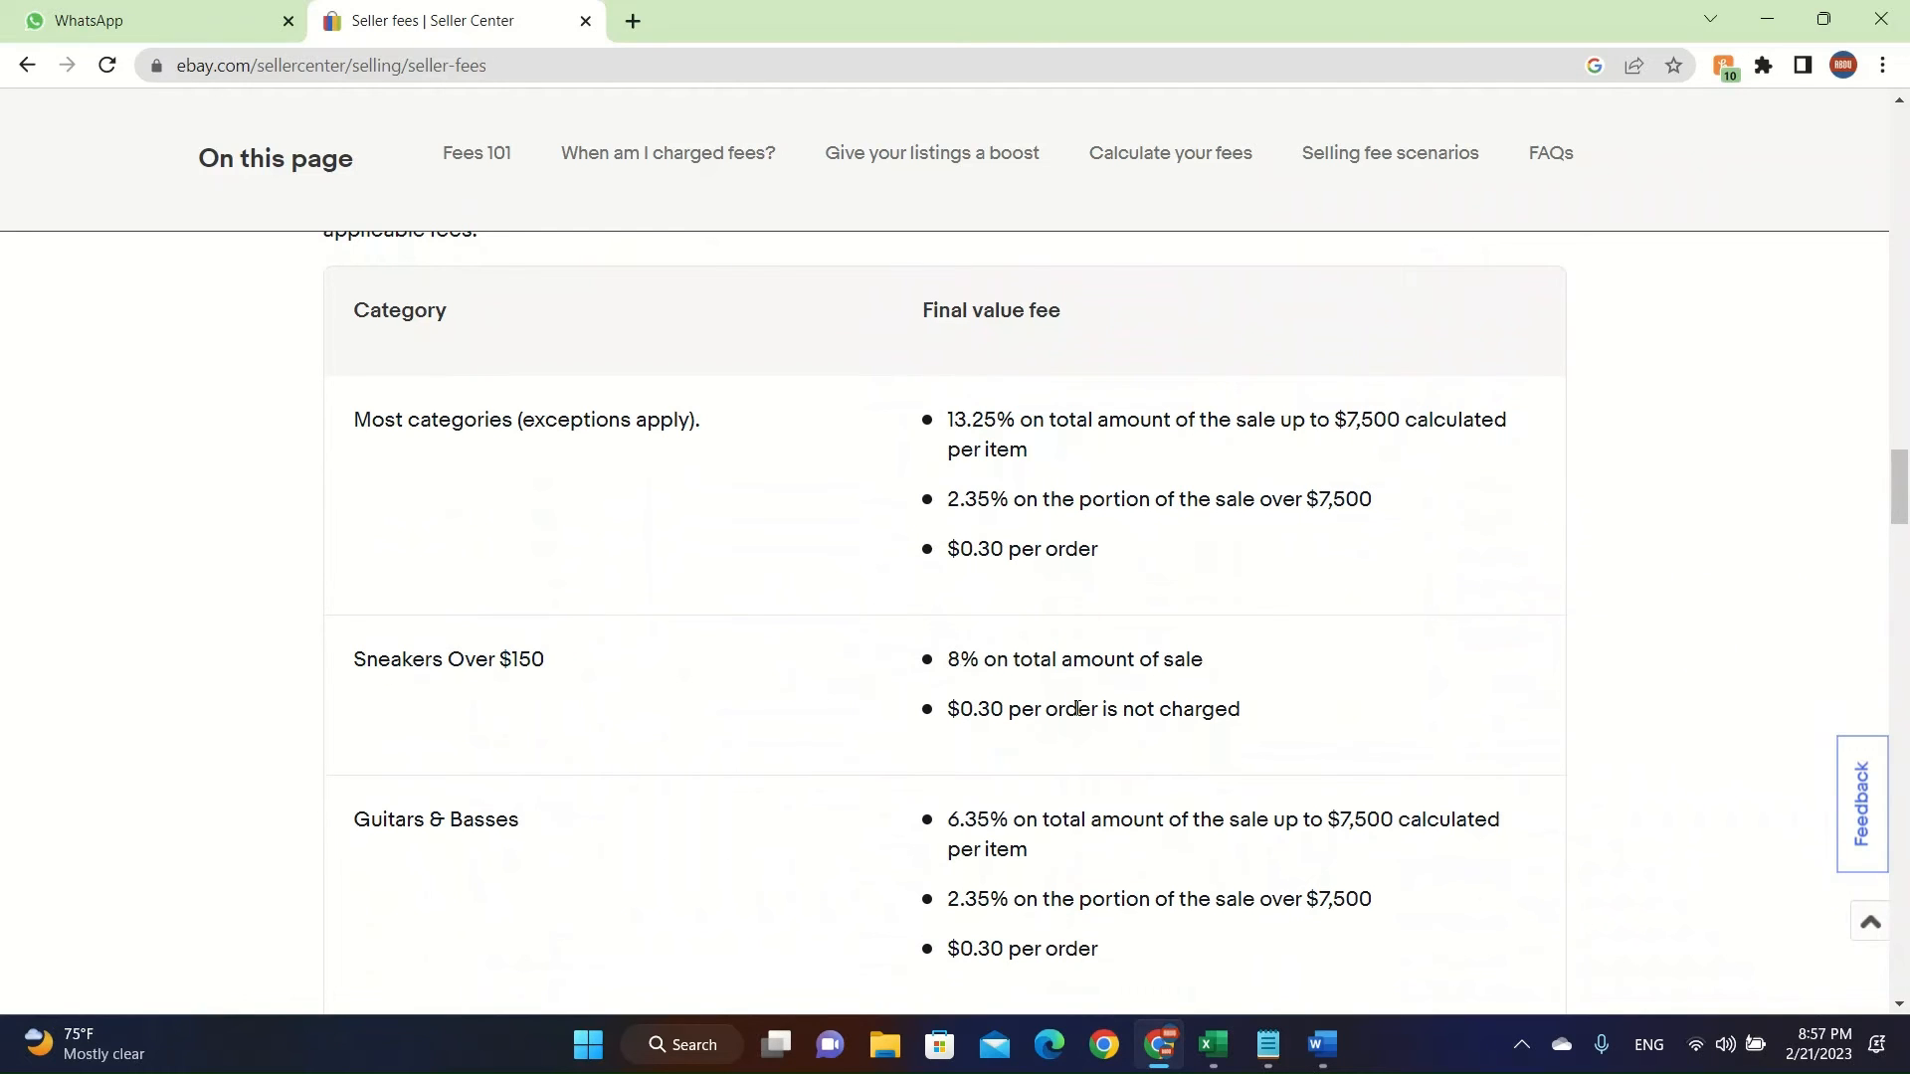
pyautogui.scroll(-3)
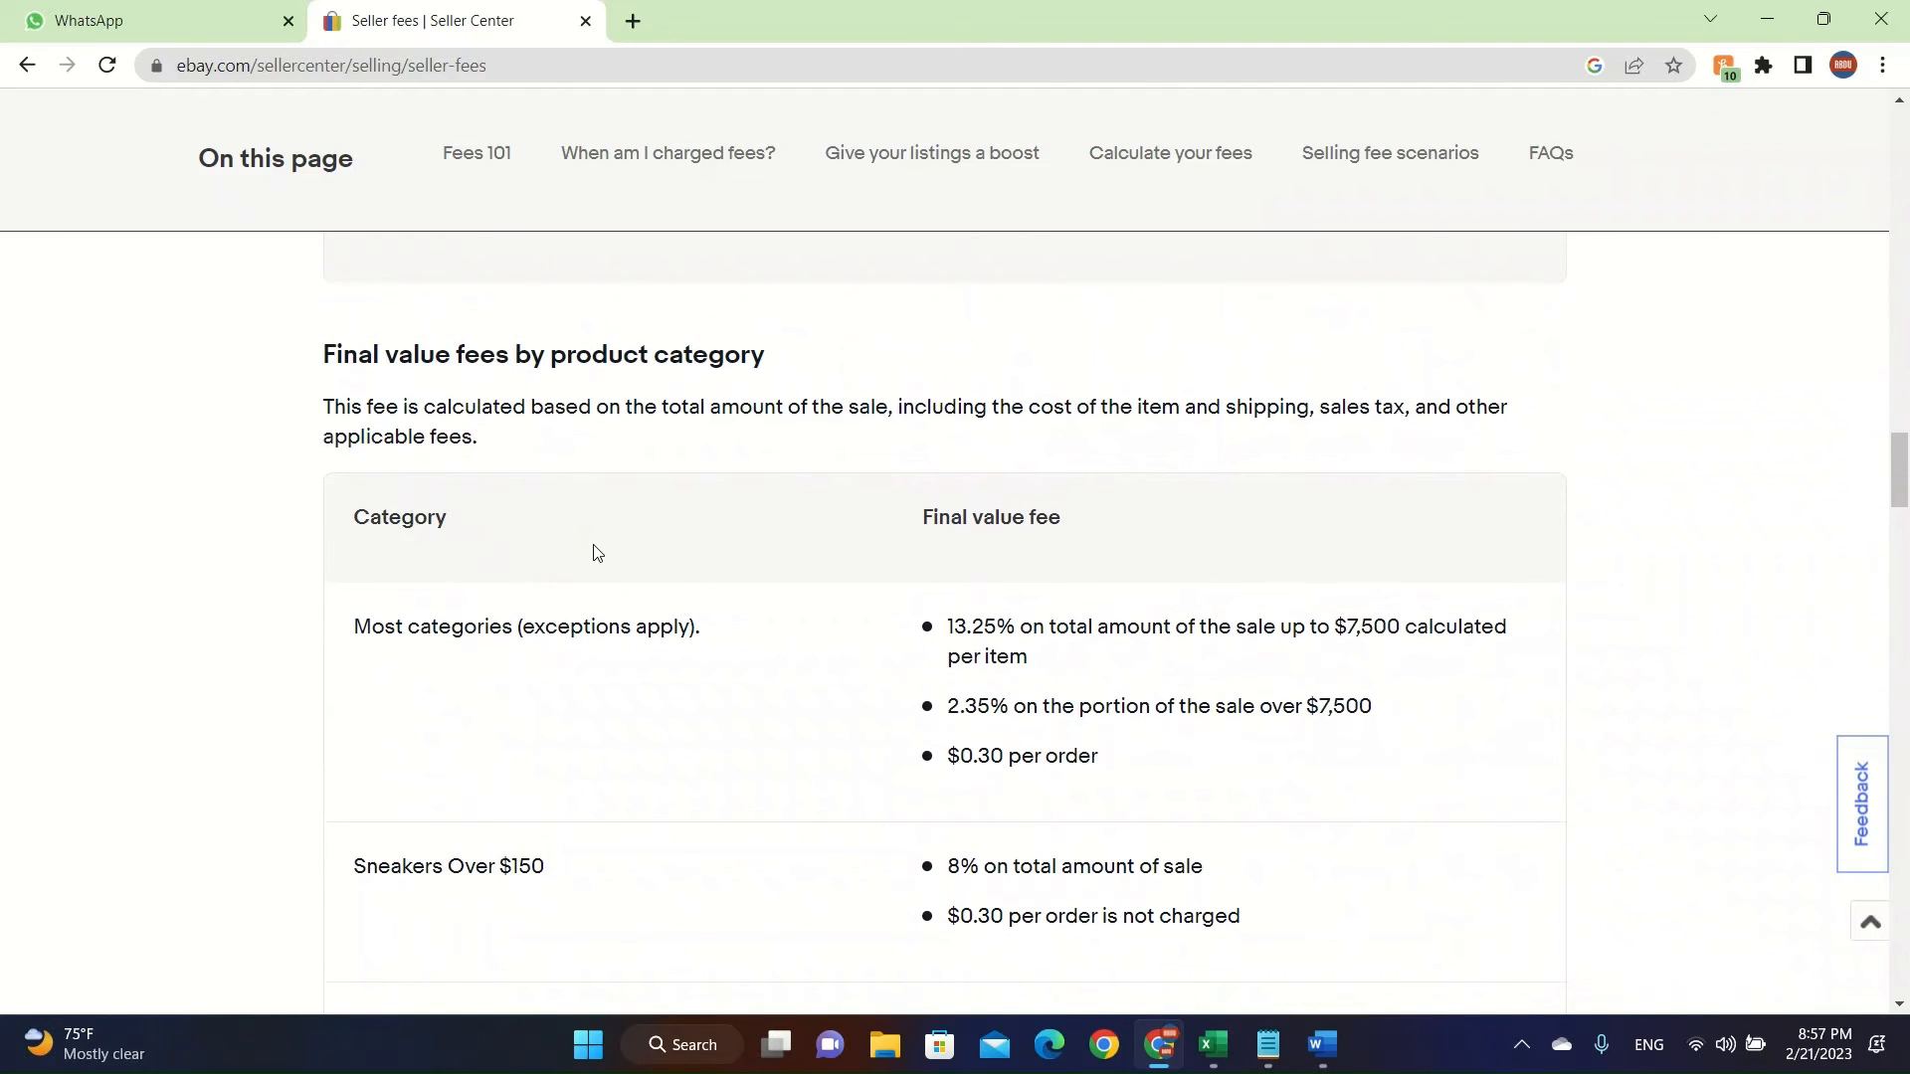
pyautogui.scroll(-3)
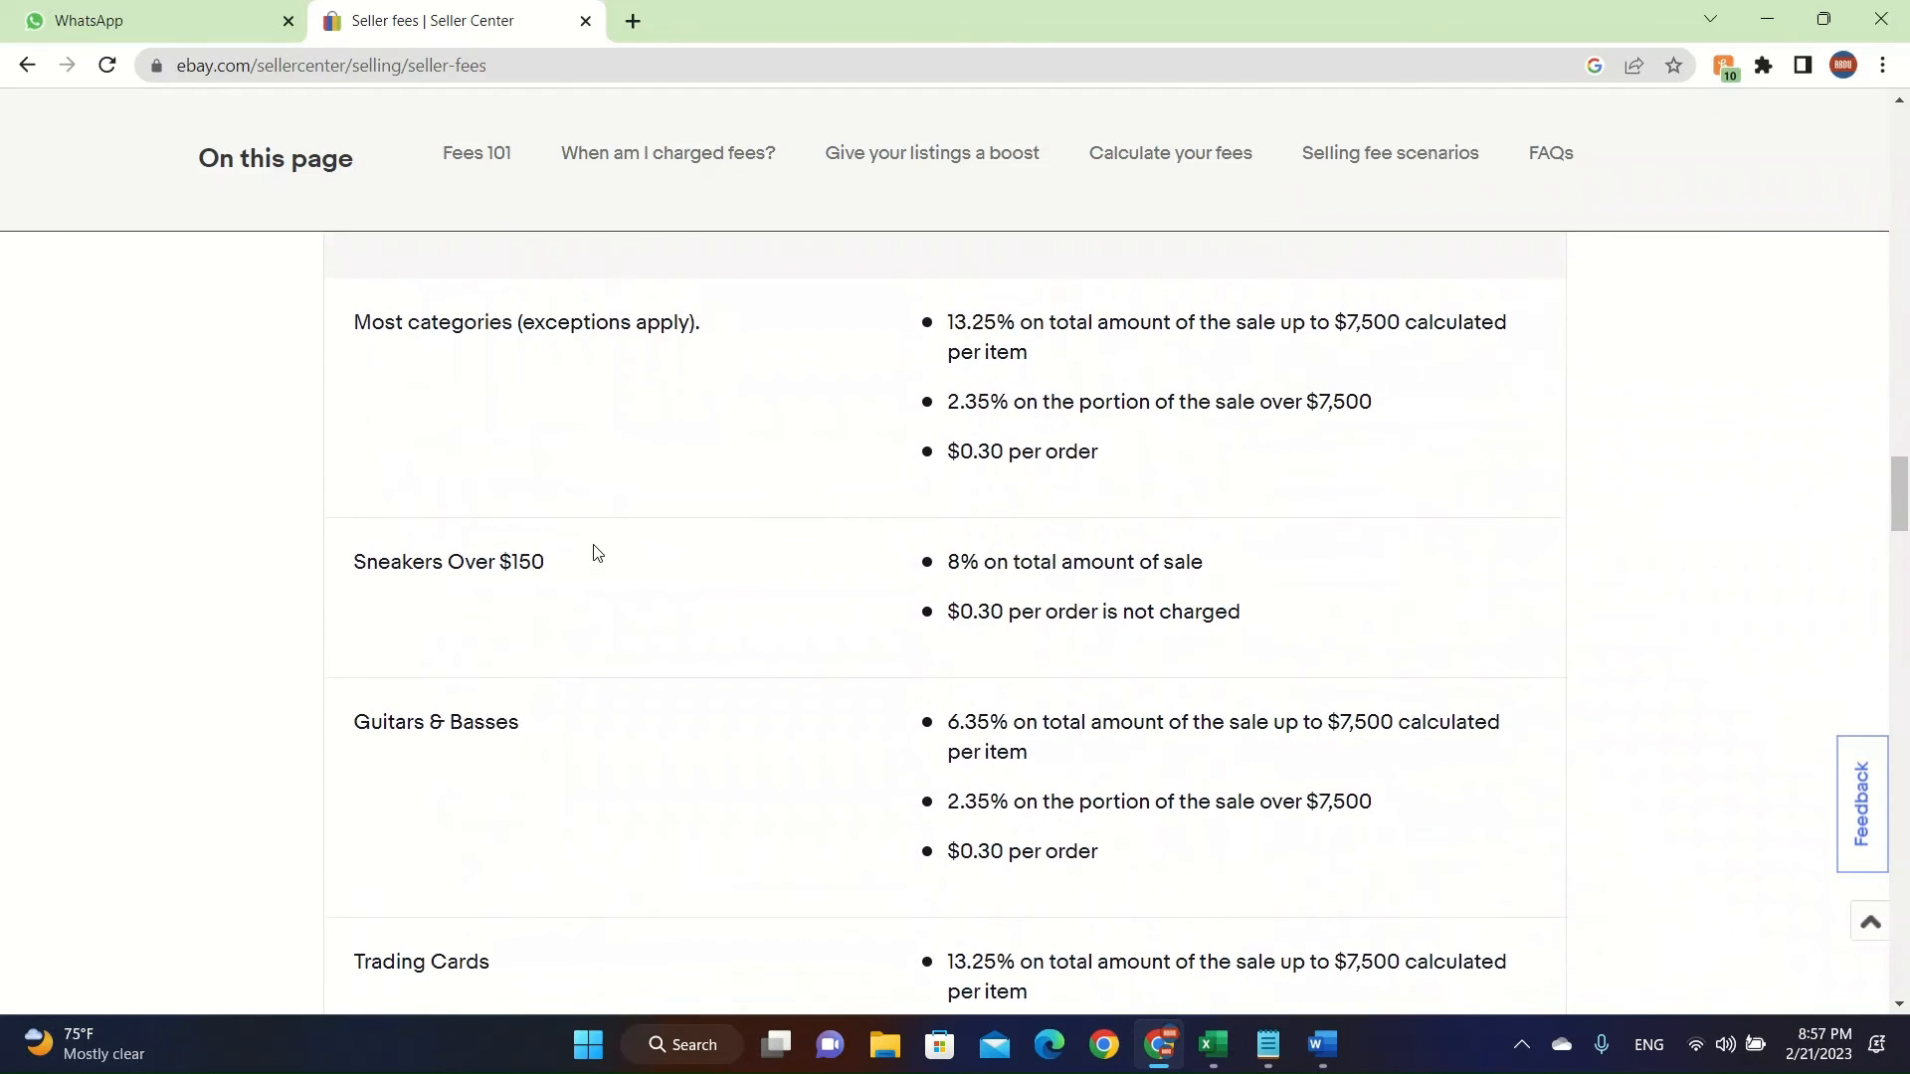
pyautogui.scroll(-3)
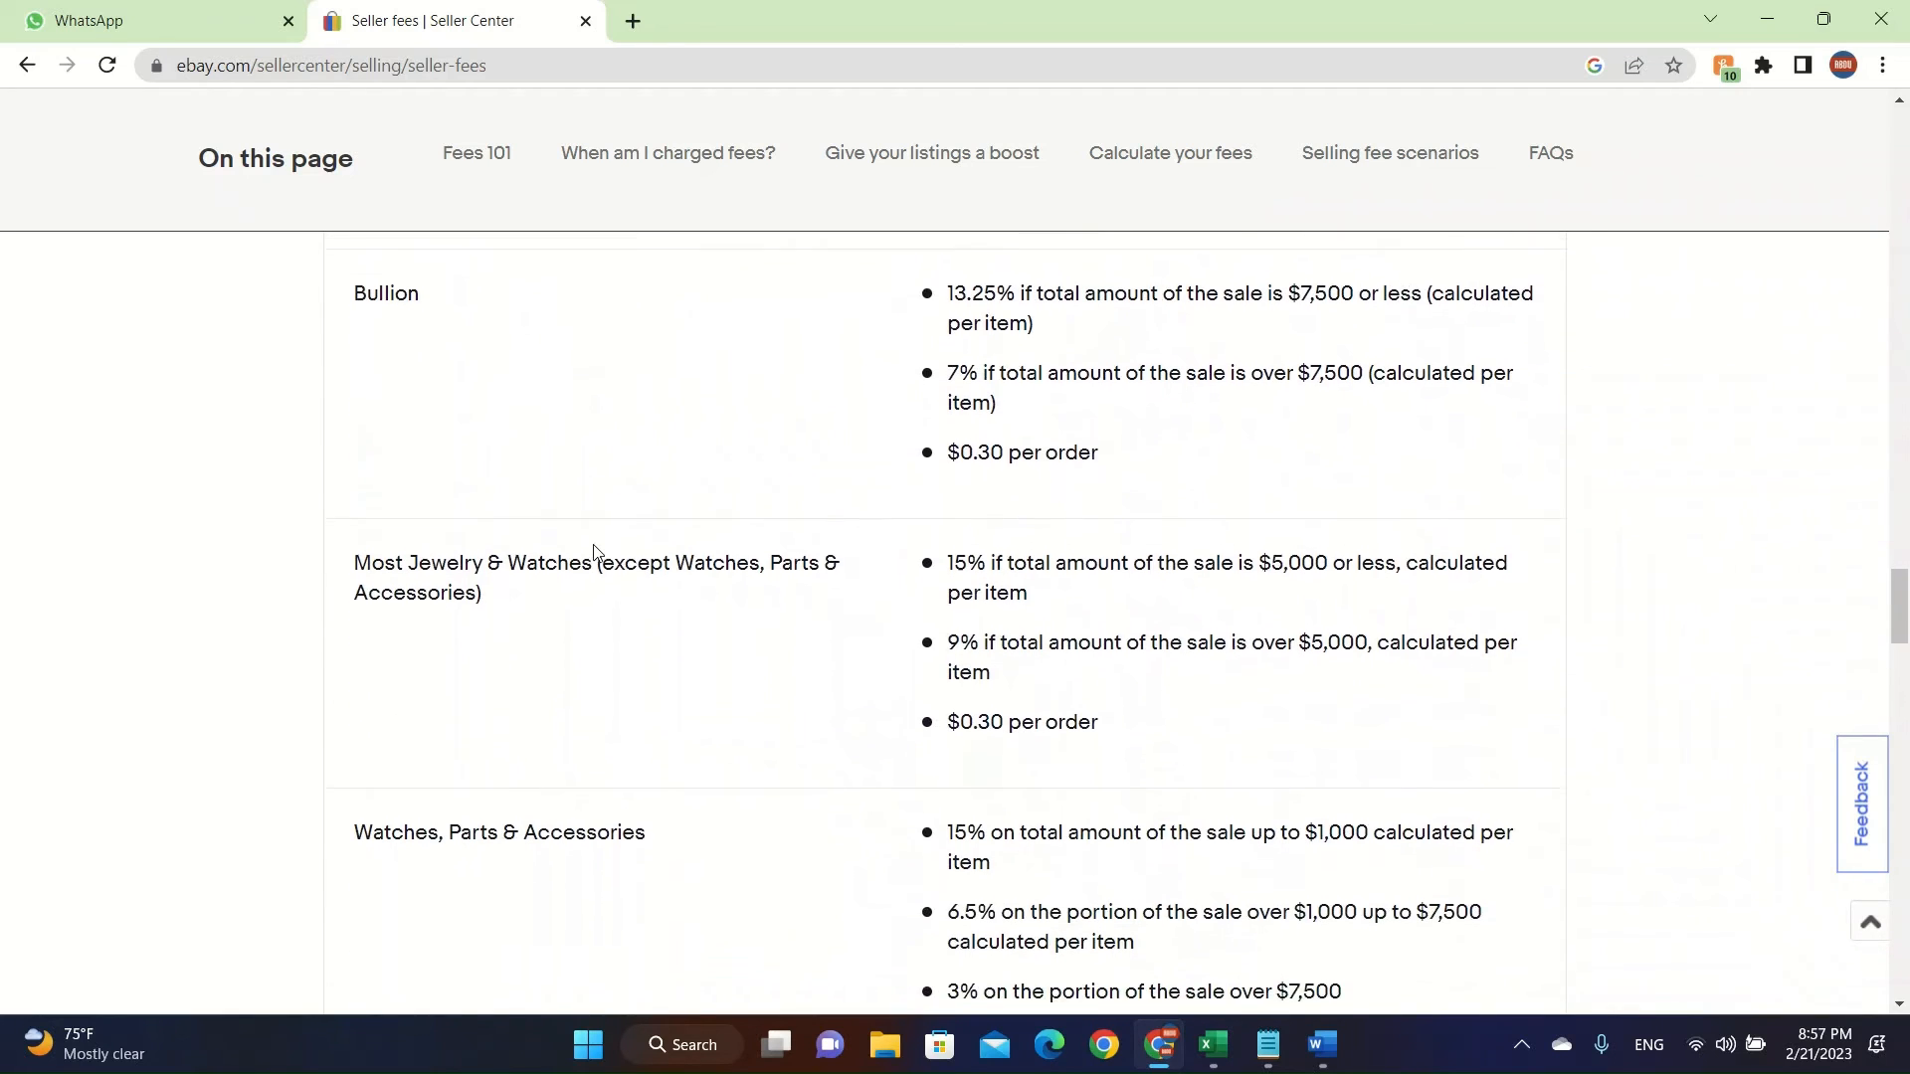
pyautogui.scroll(-3)
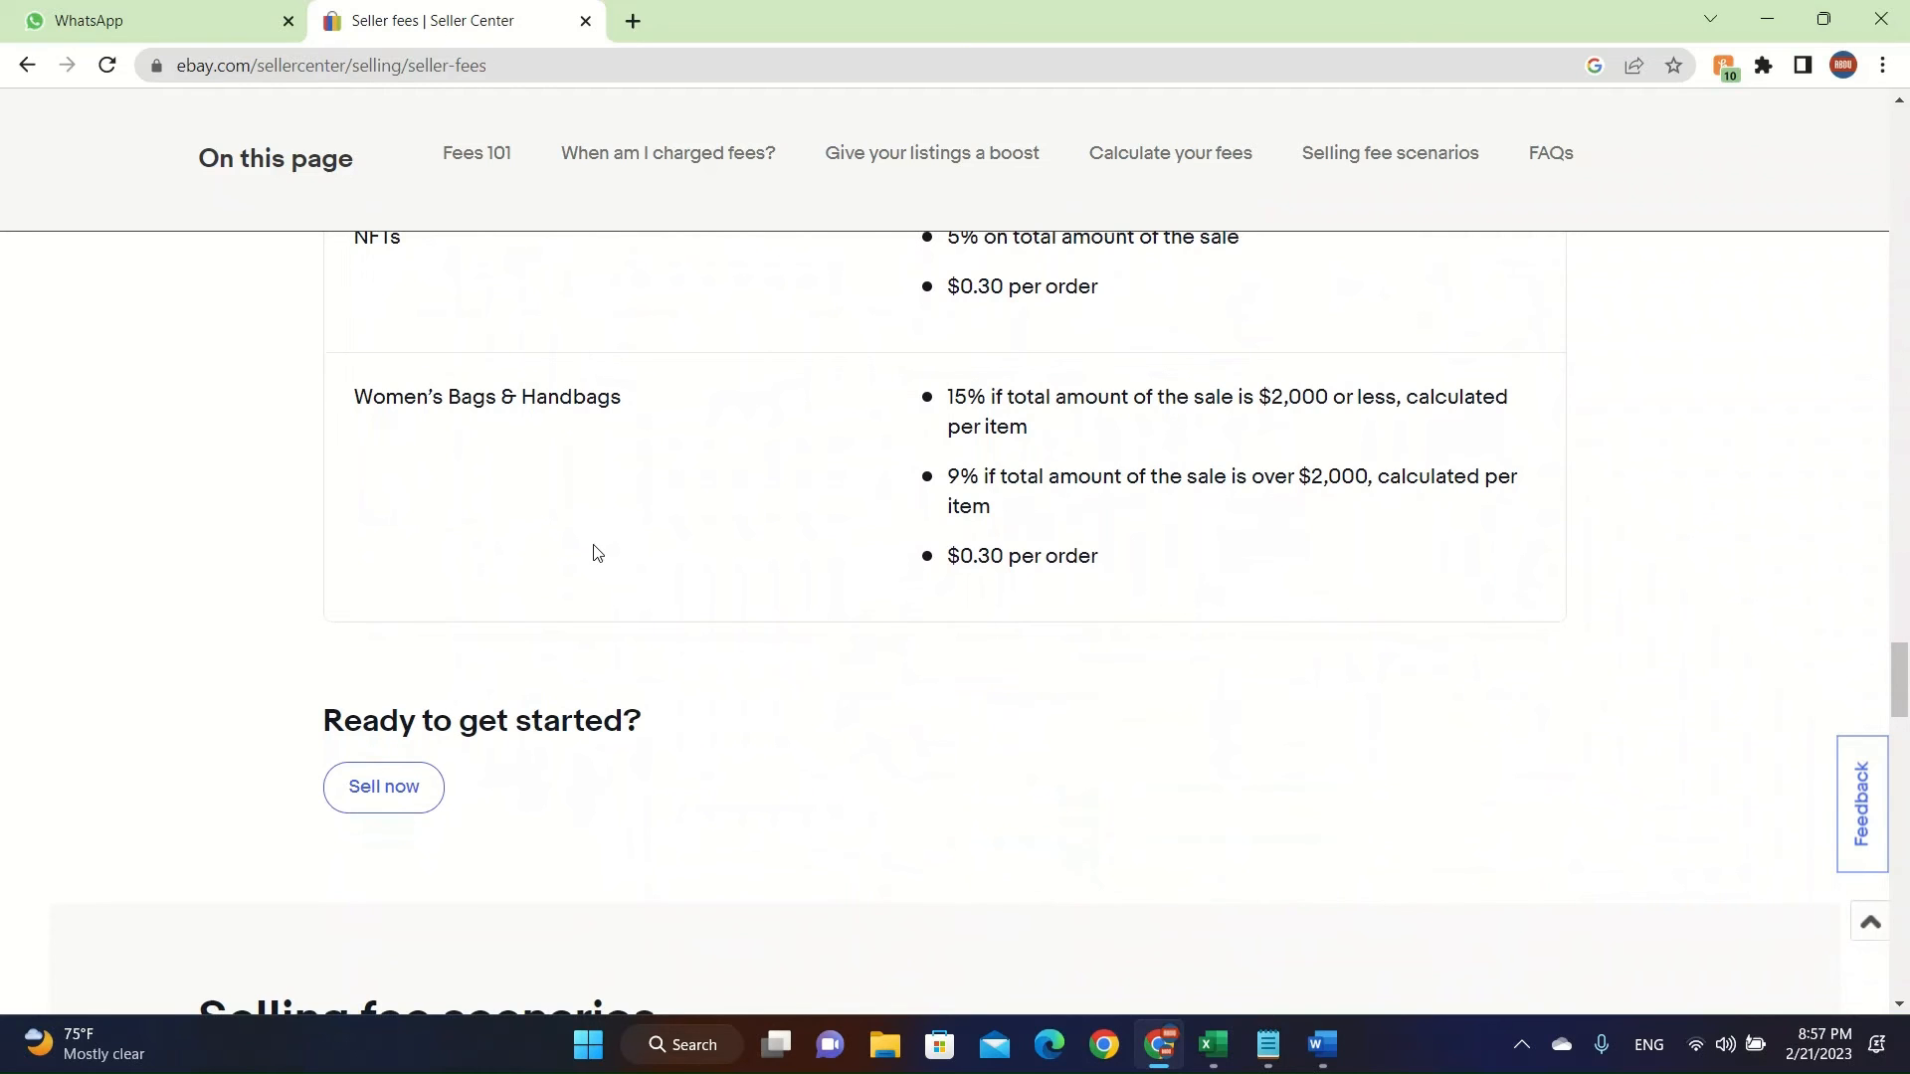
pyautogui.scroll(3)
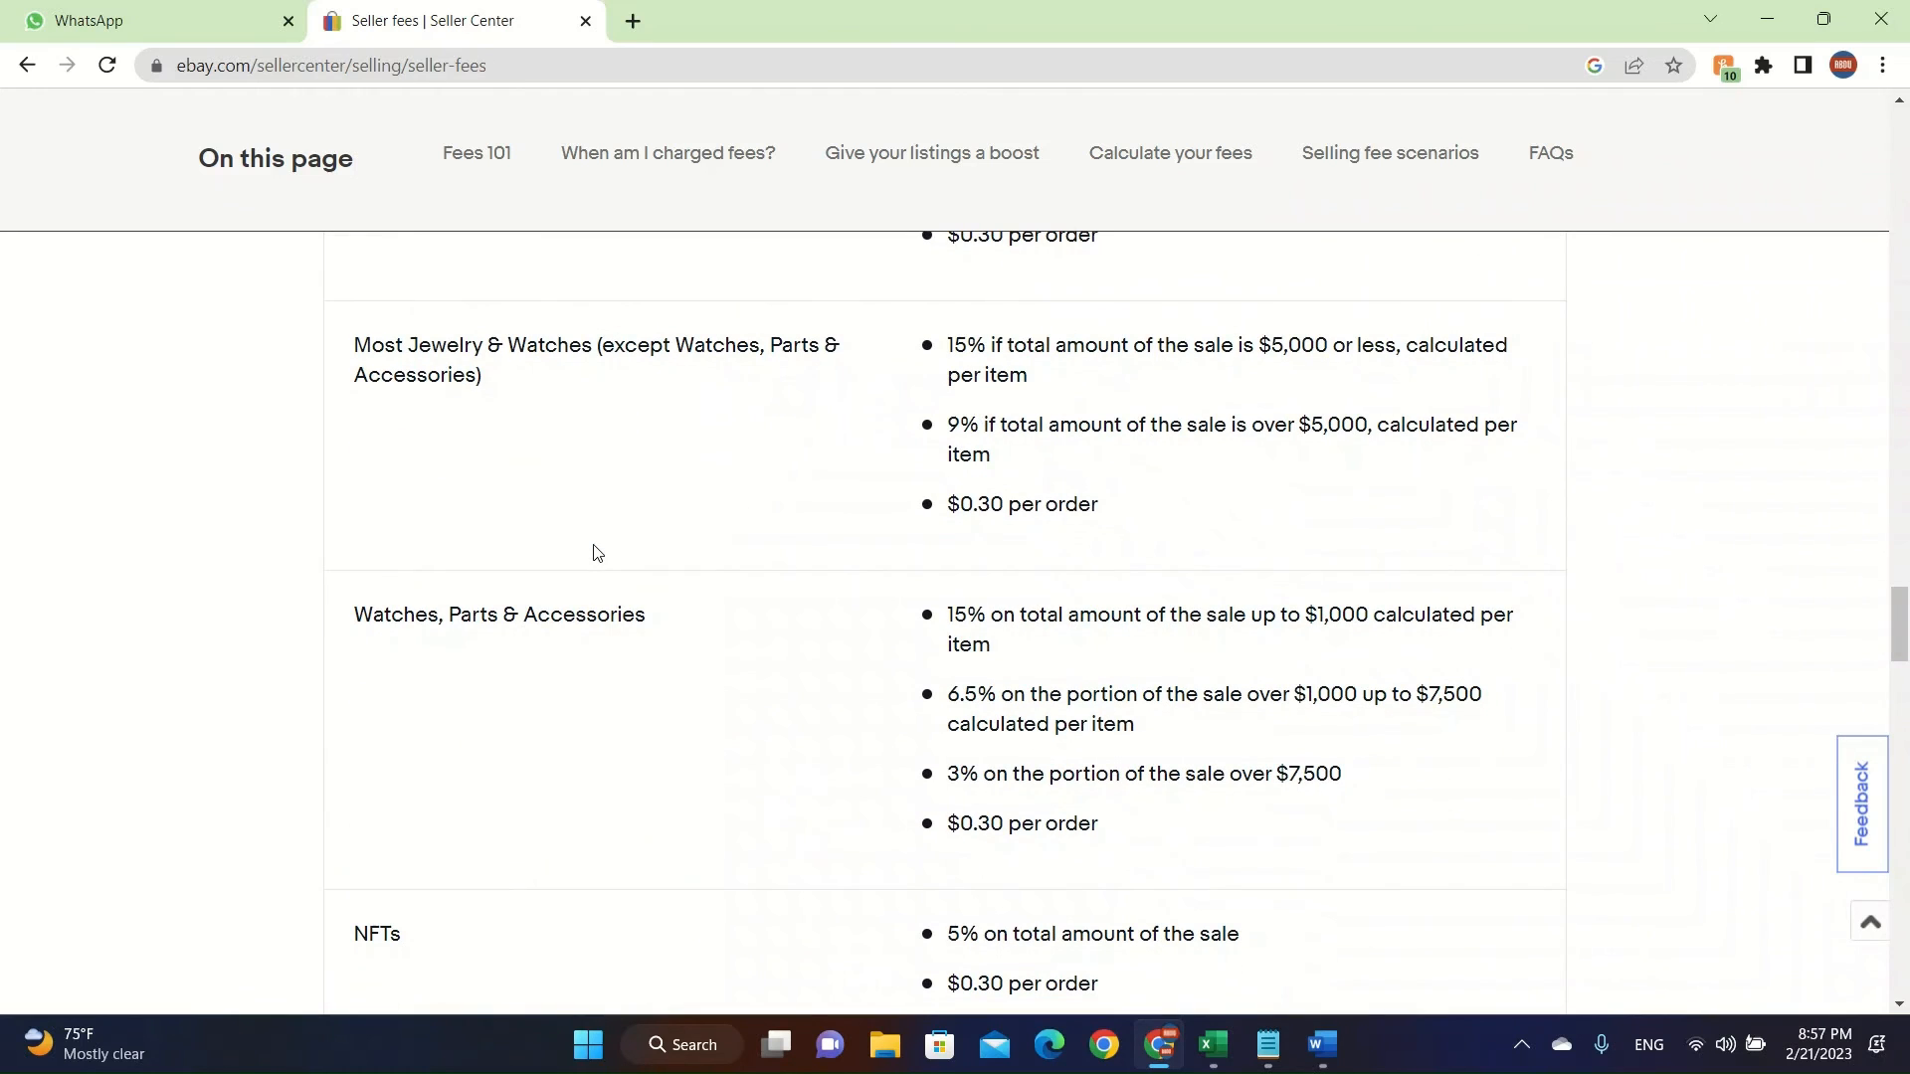
pyautogui.scroll(-3)
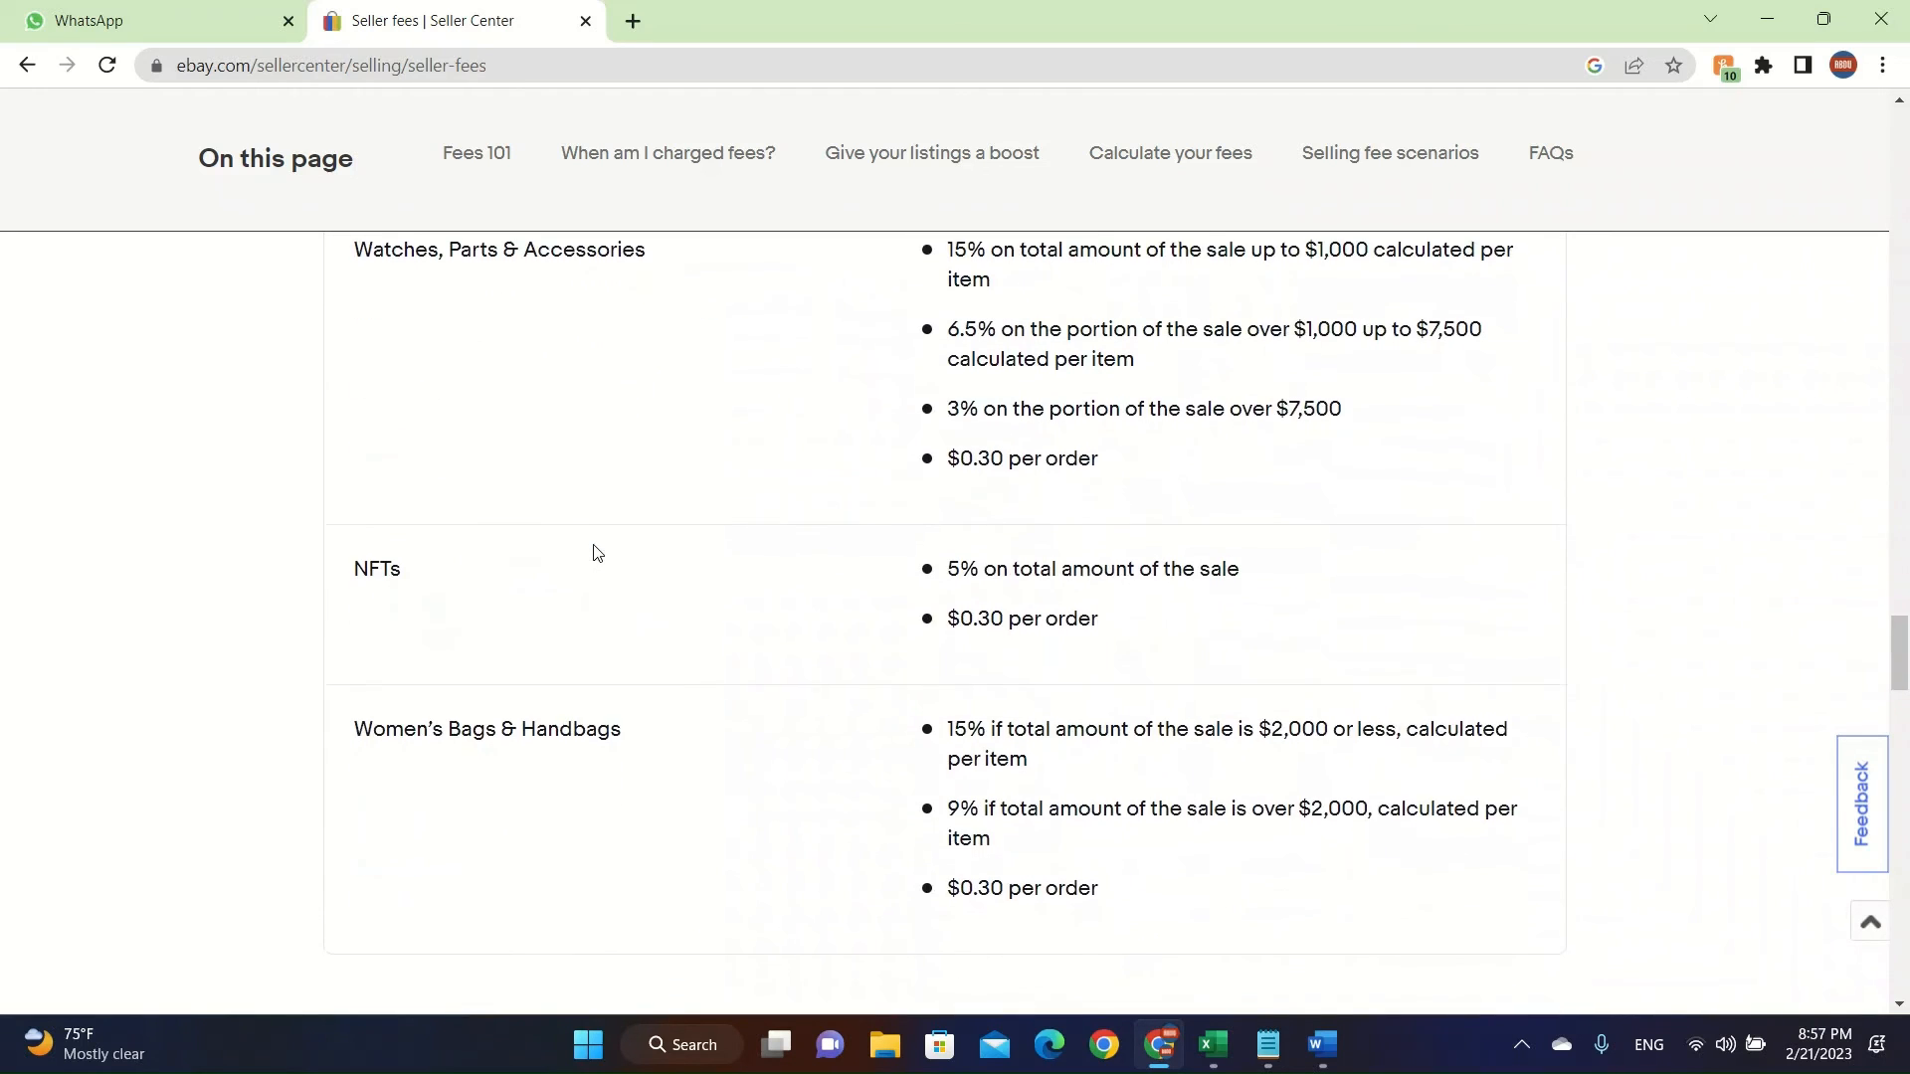
pyautogui.scroll(-3)
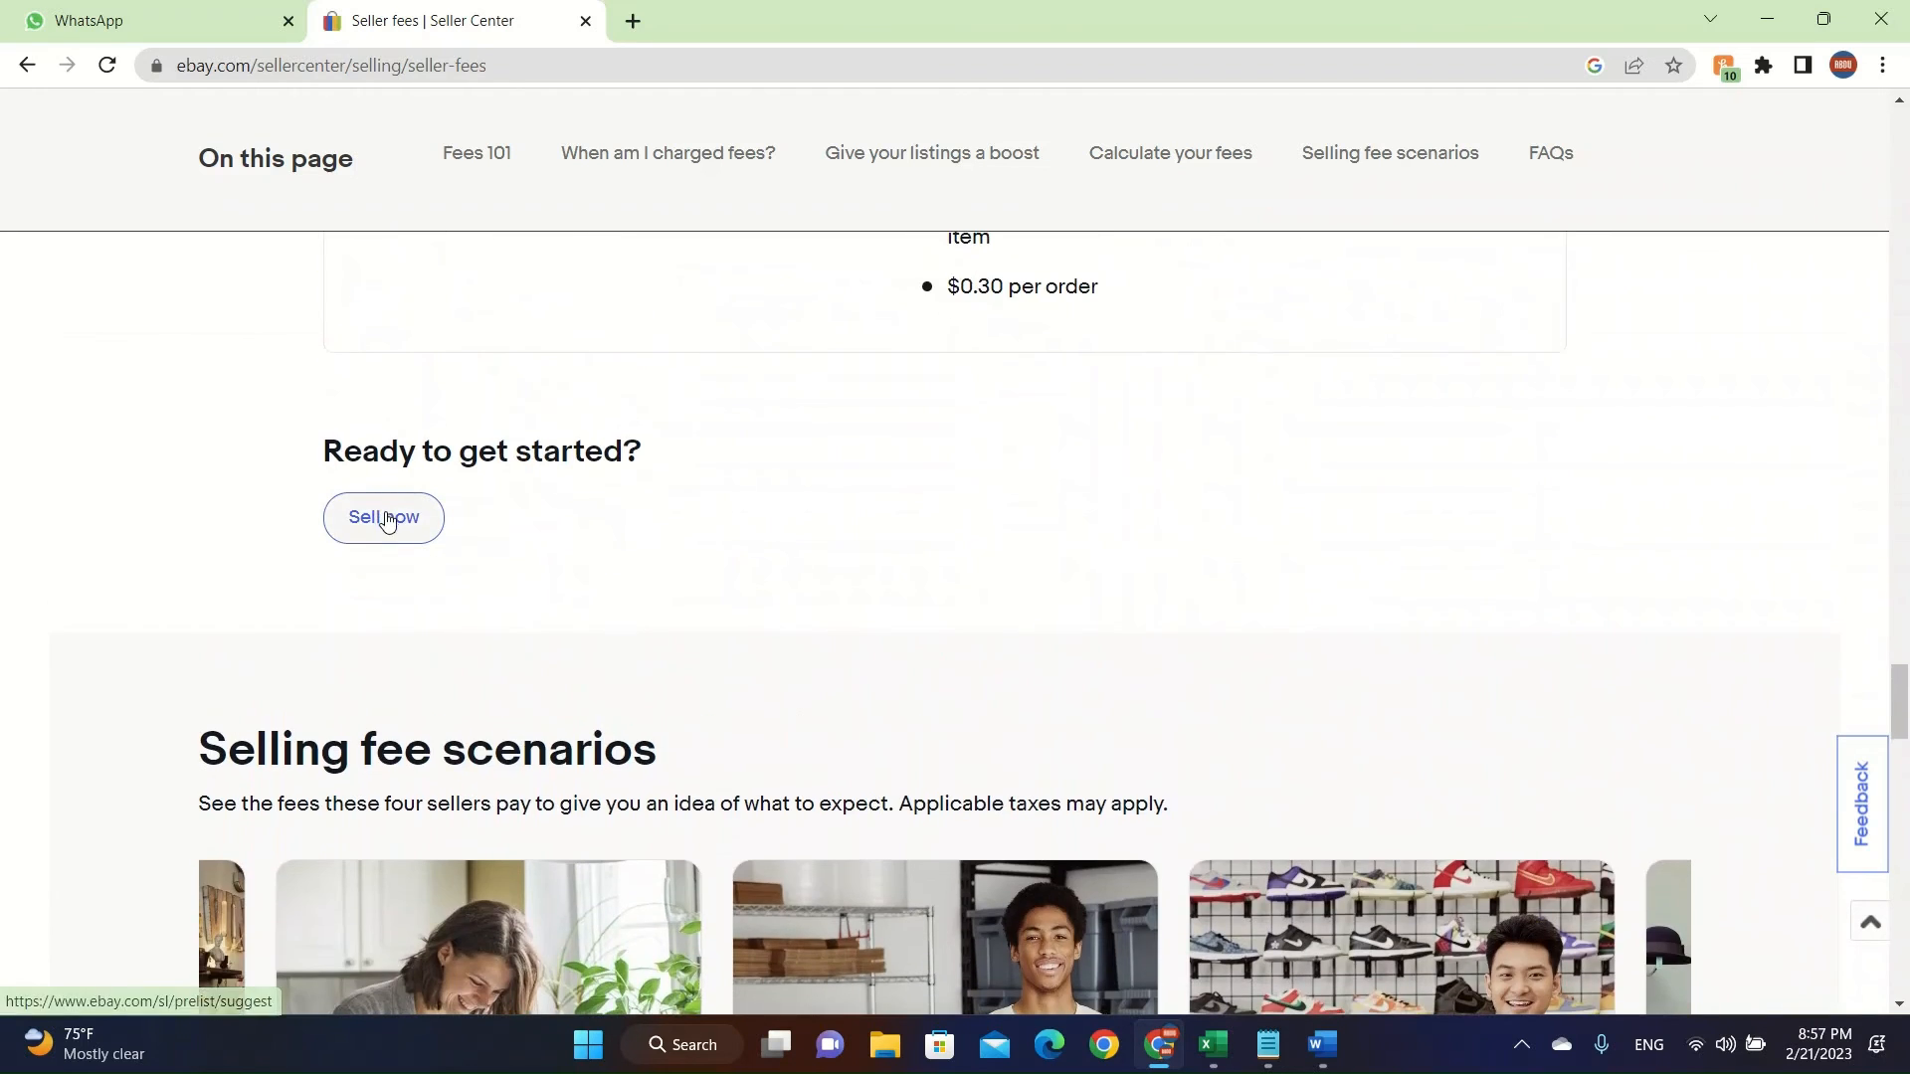
# Start a new listing via Sell now and search for 'phone' as the item
pyautogui.click(382, 517)
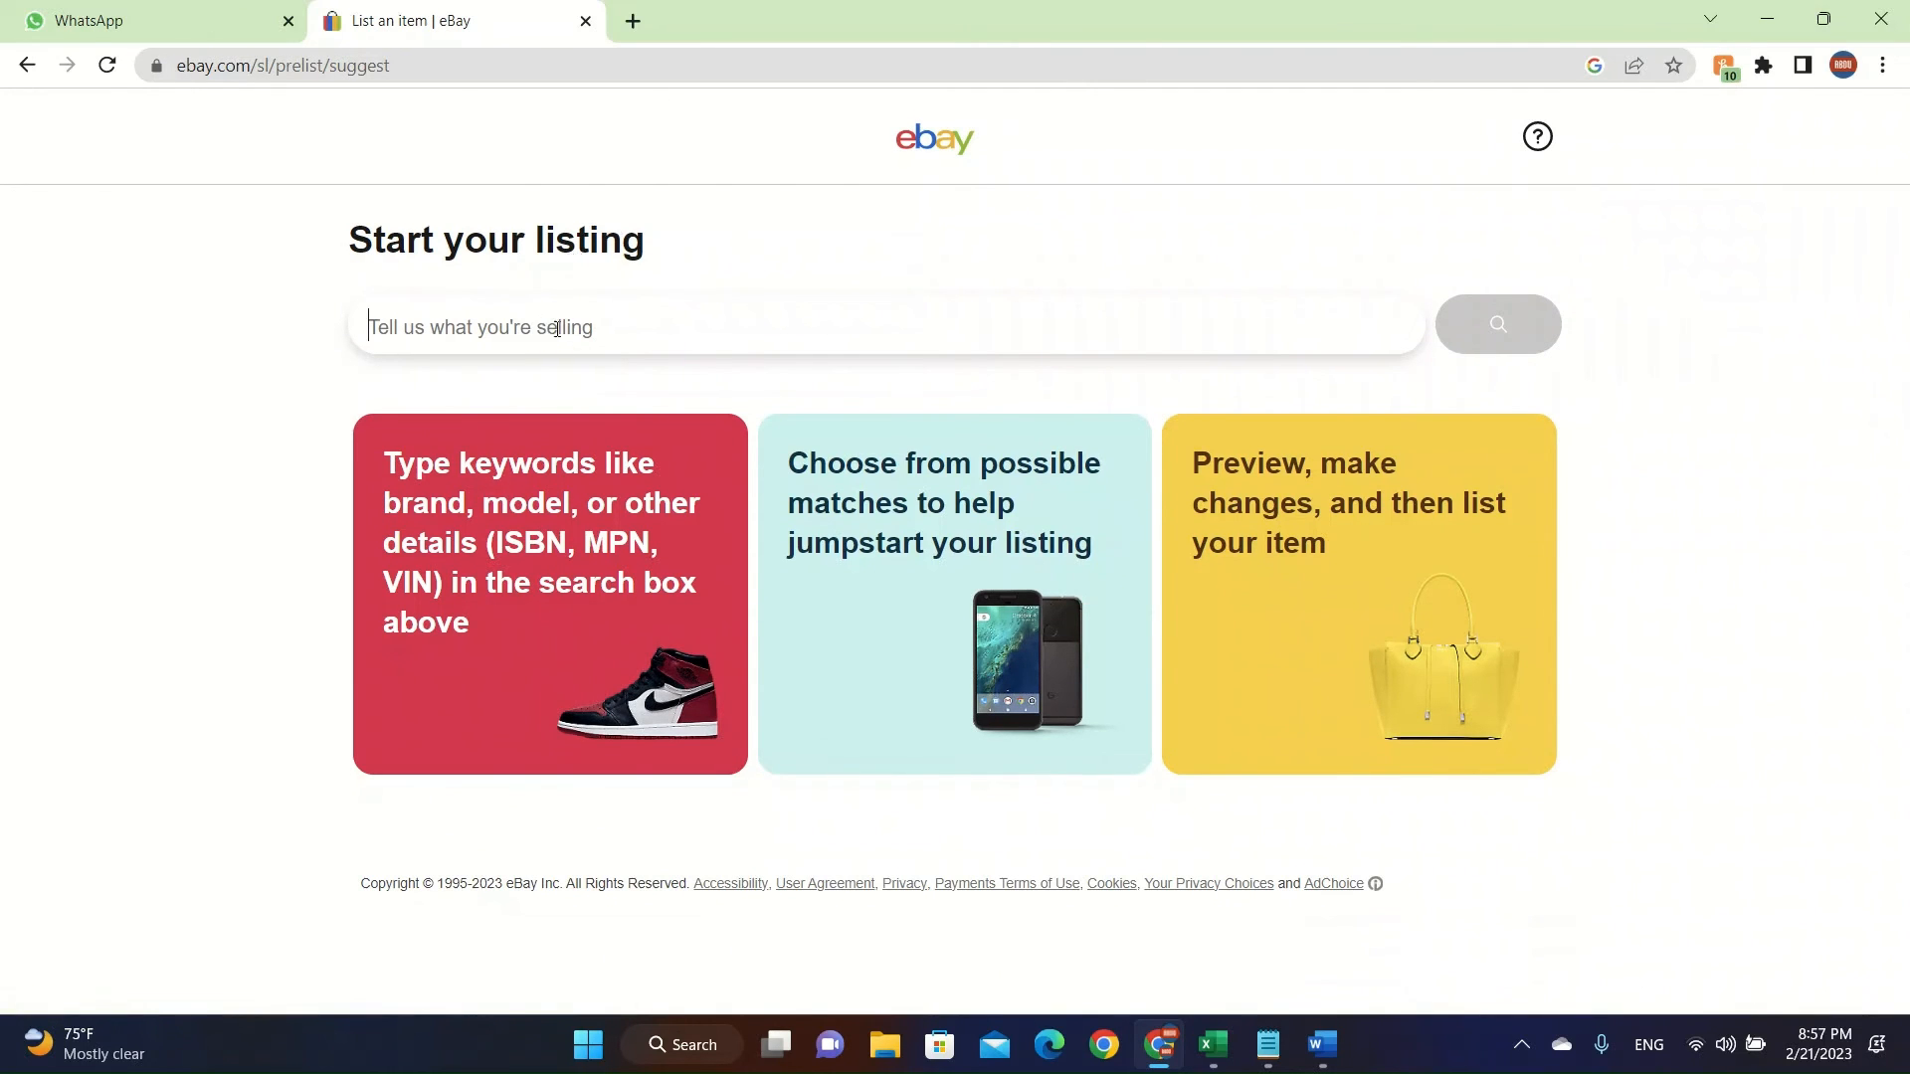
pyautogui.write('phone')
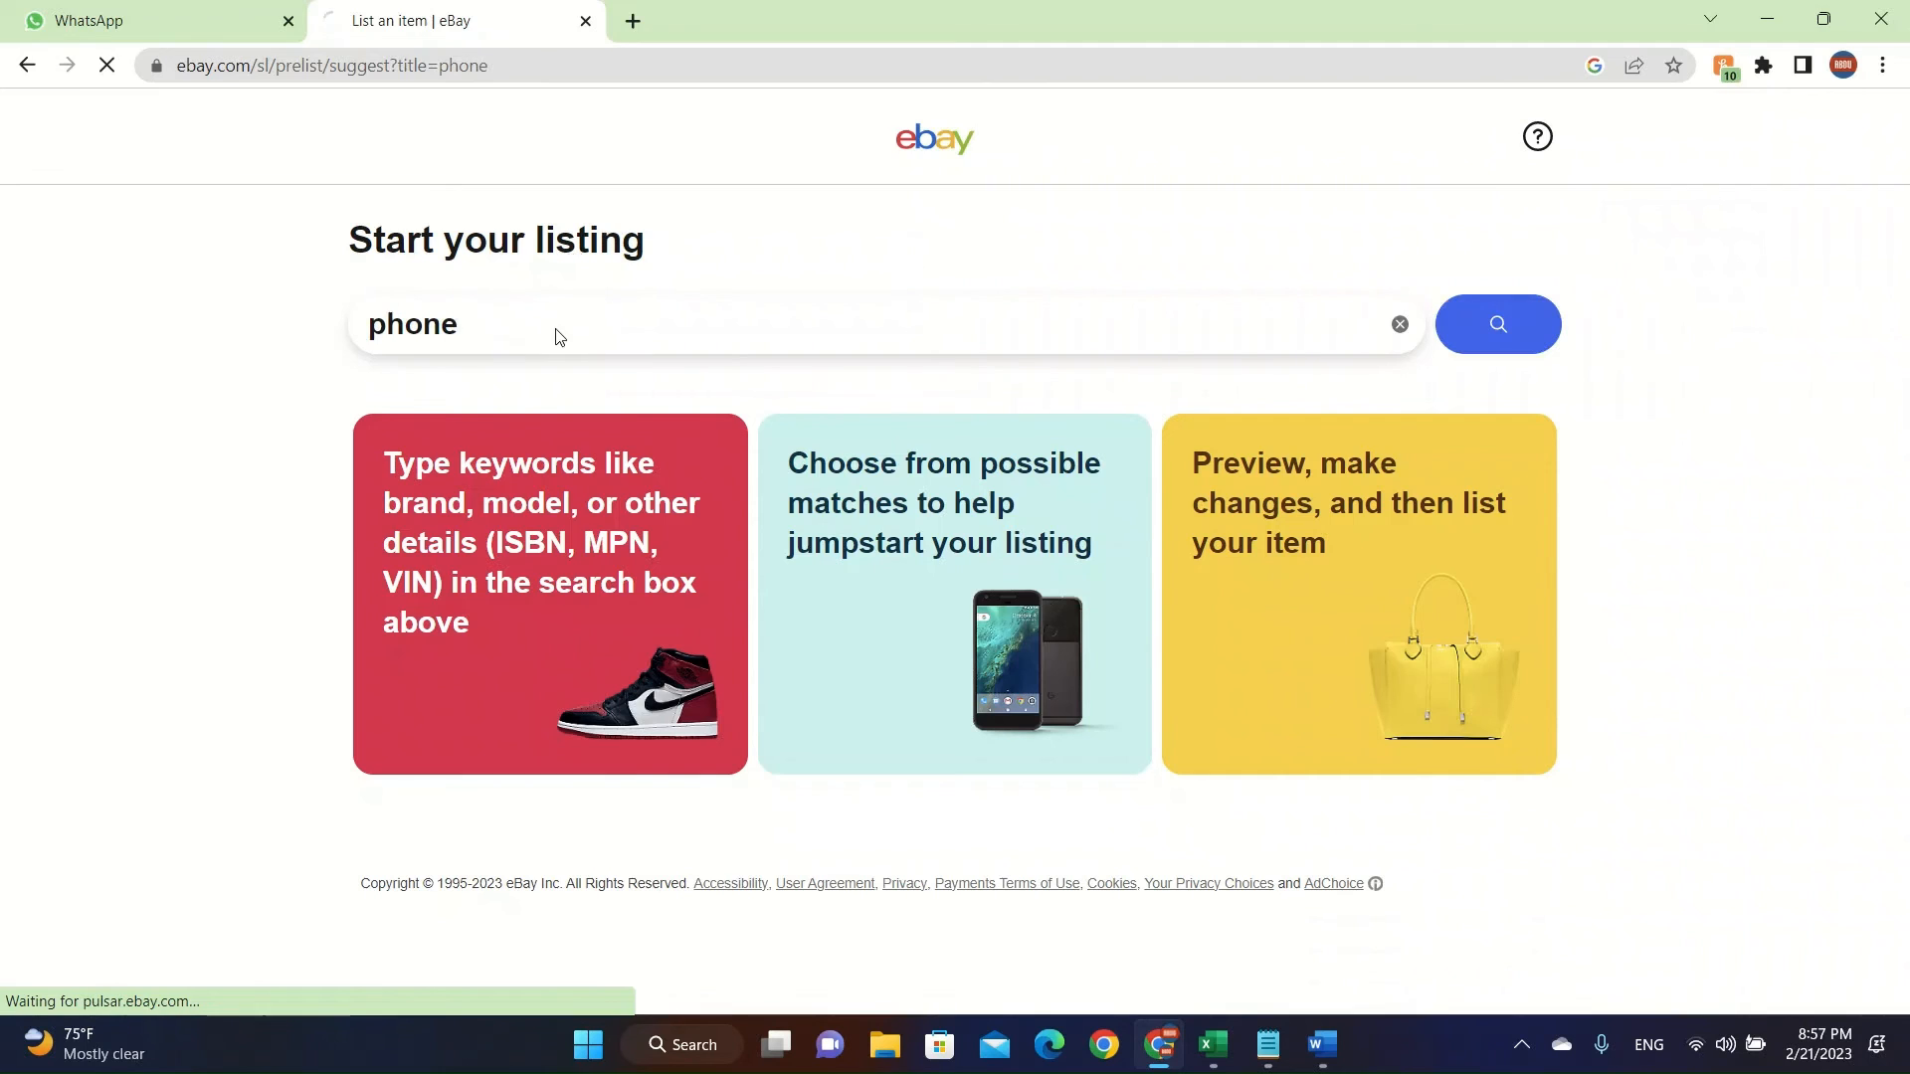
pyautogui.click(1496, 325)
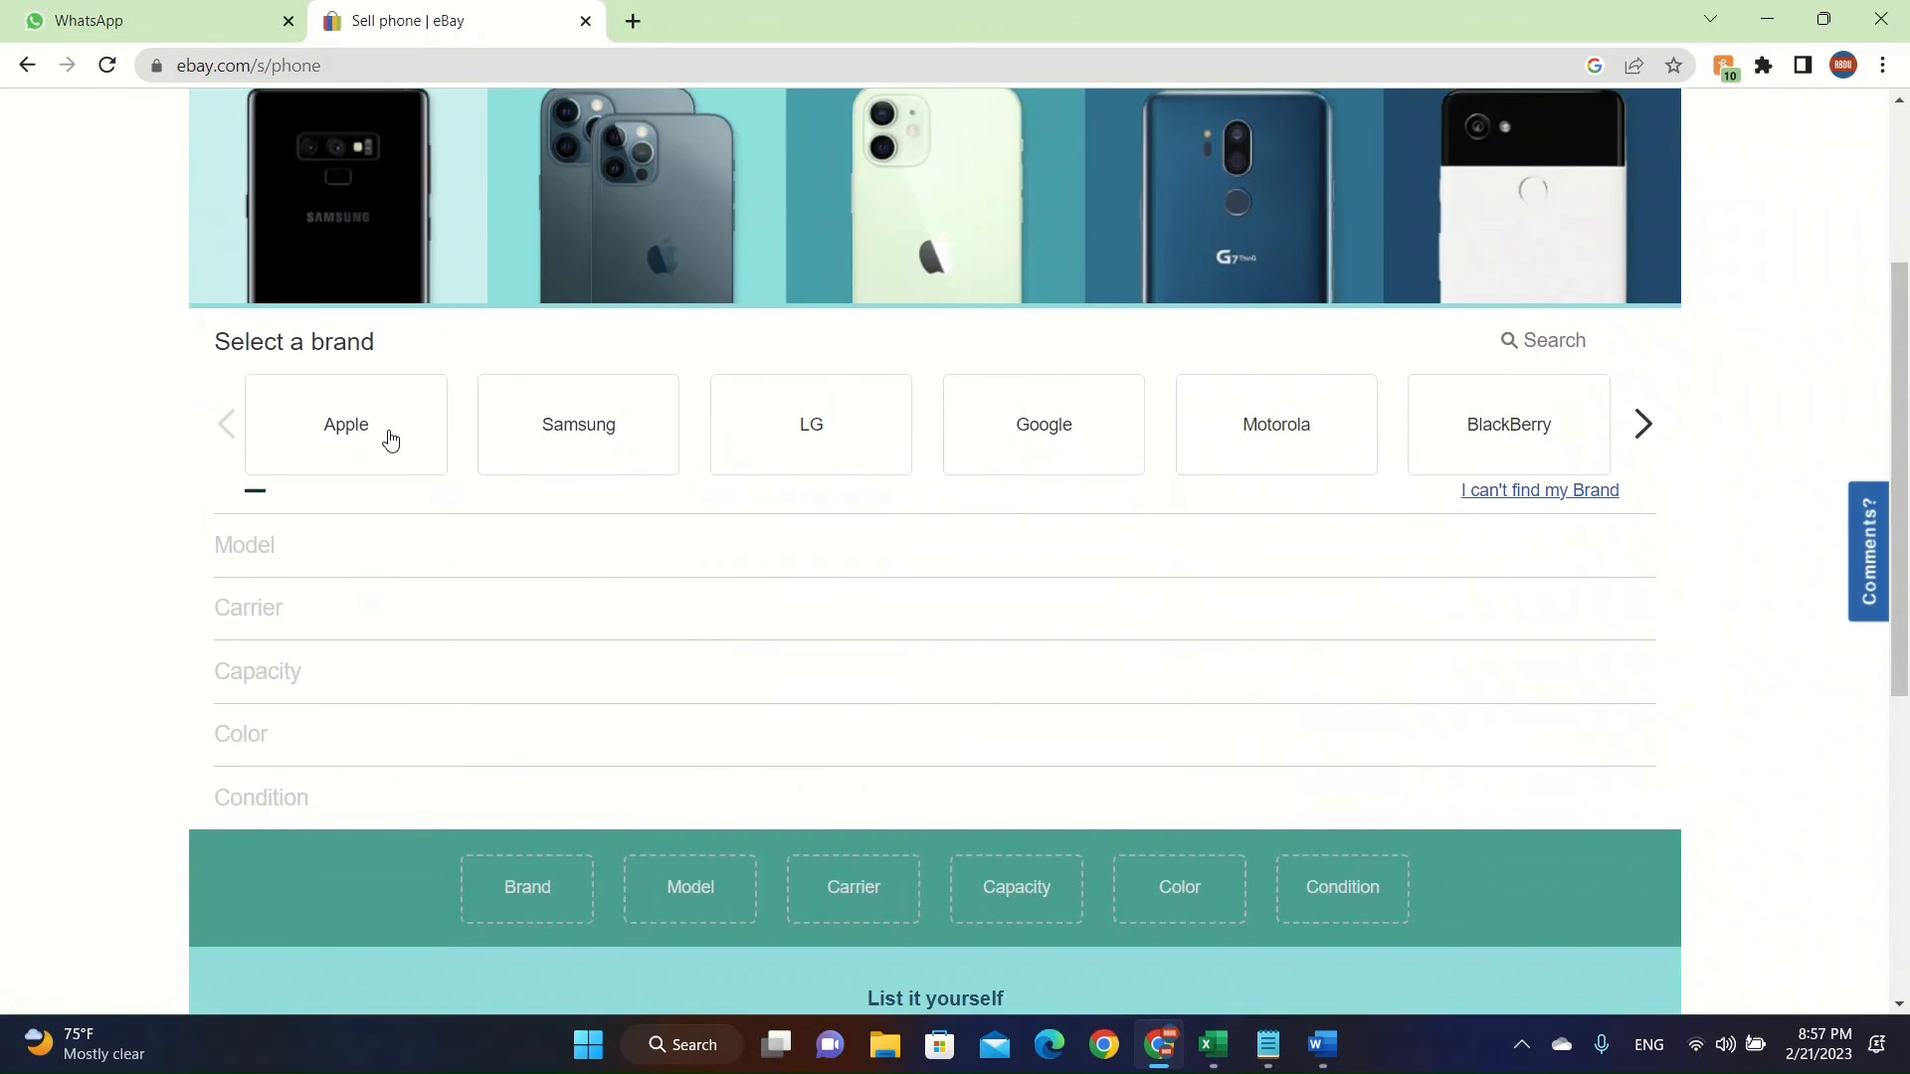
# Choose Apple as the brand and iPhone 14 Pro as the model
pyautogui.click(346, 424)
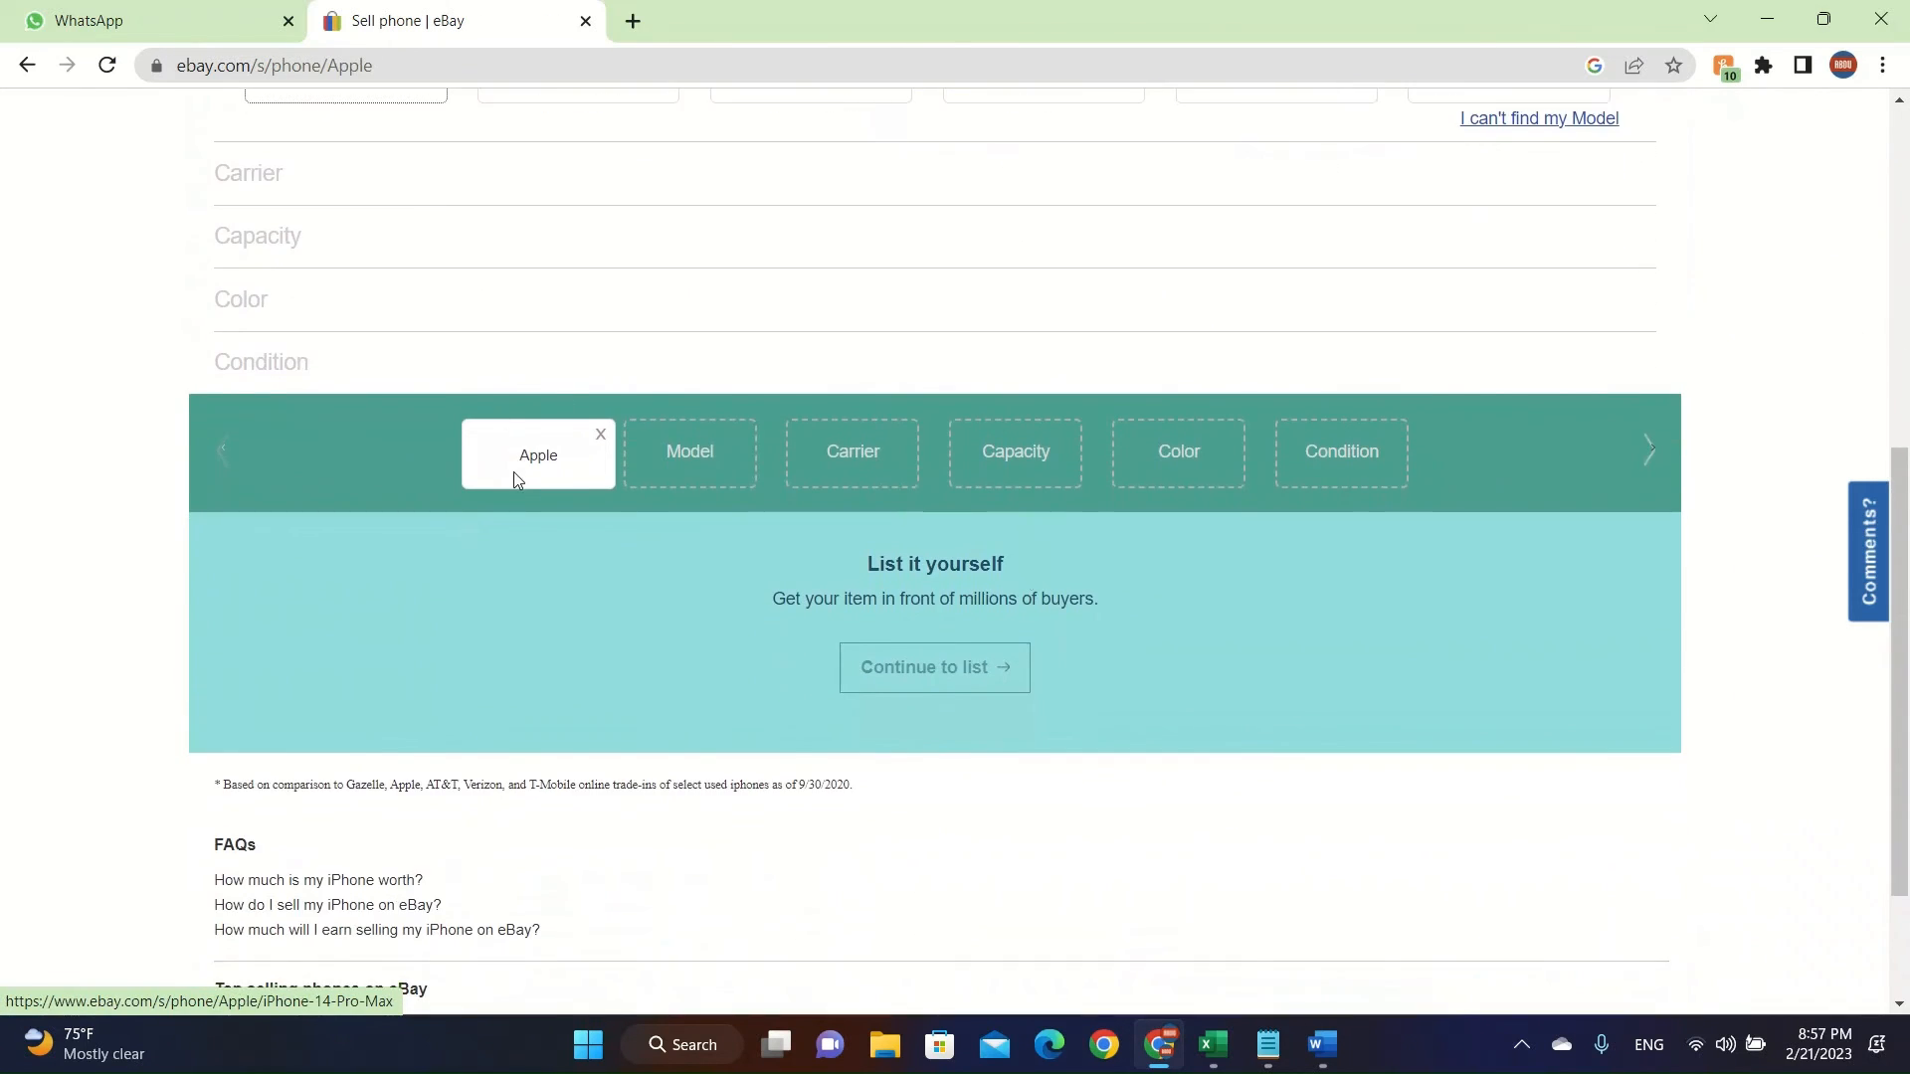
pyautogui.scroll(-3)
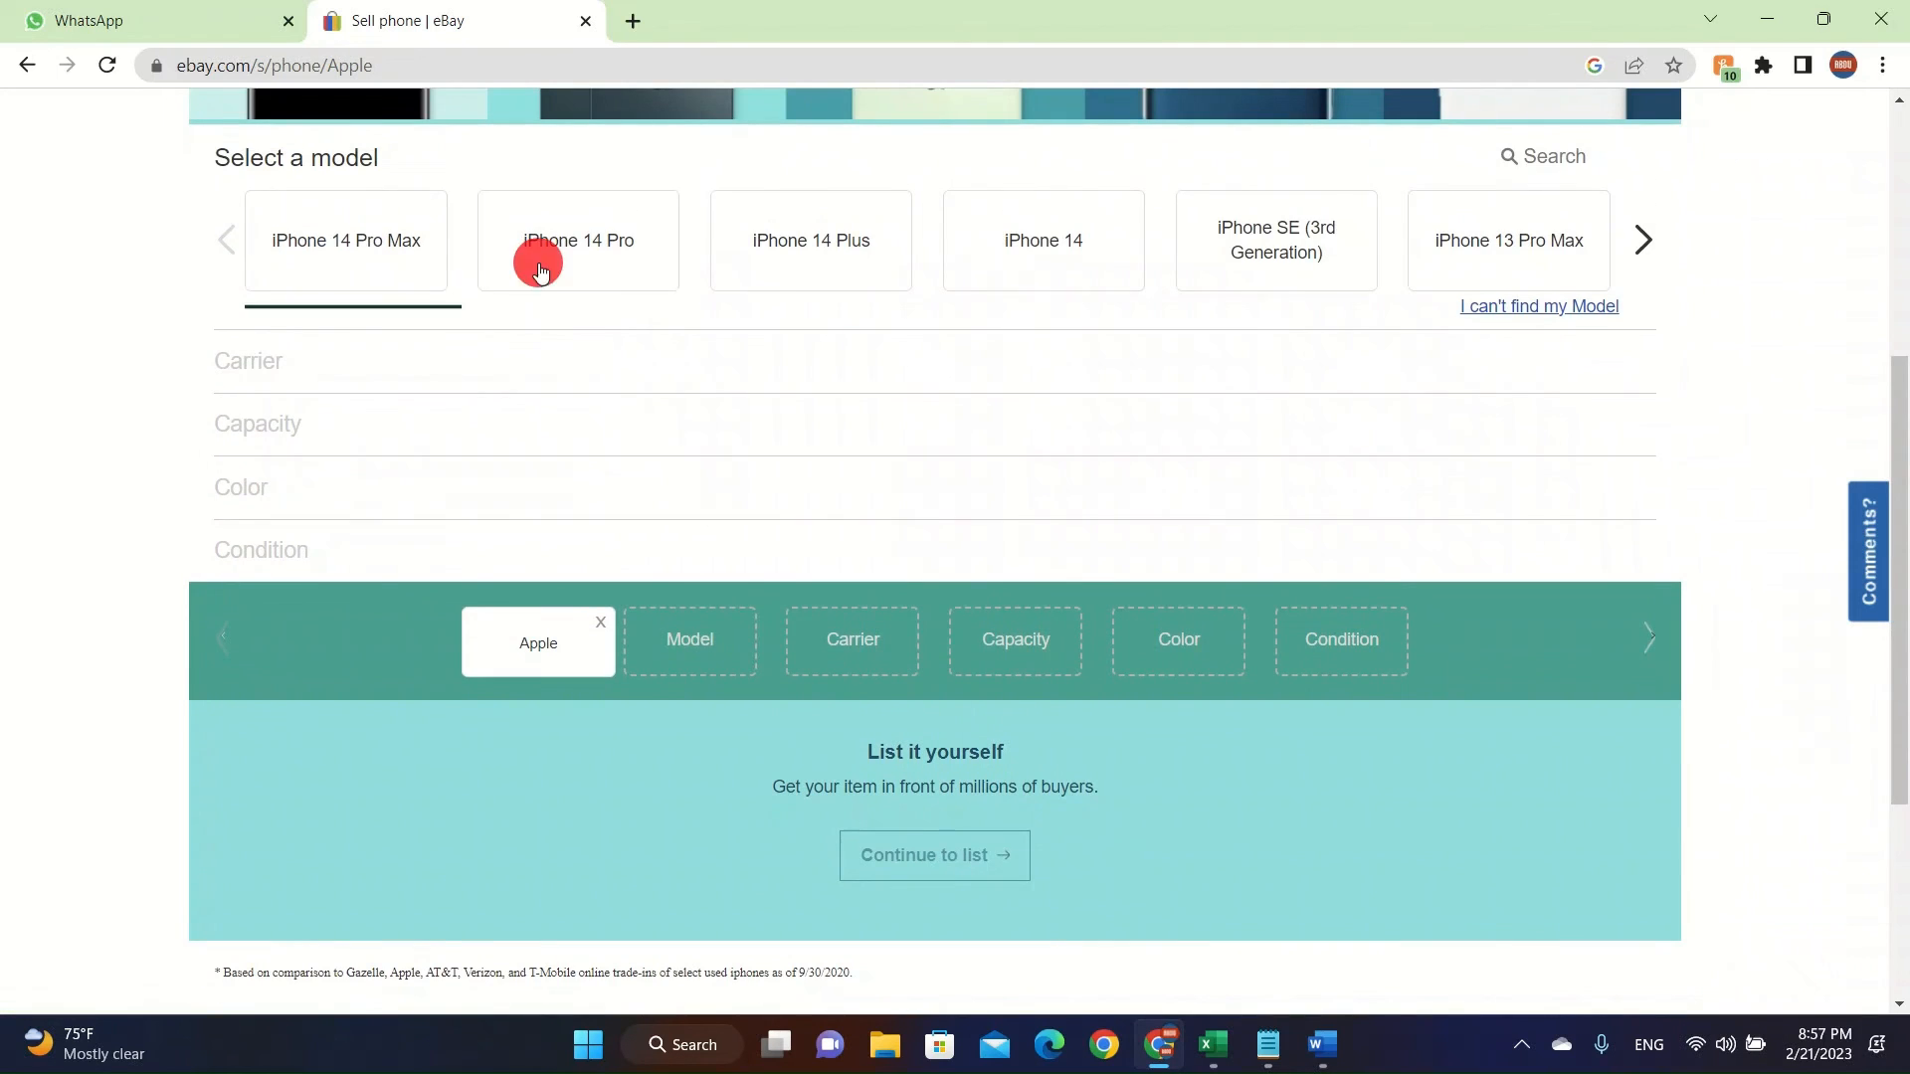
pyautogui.click(577, 240)
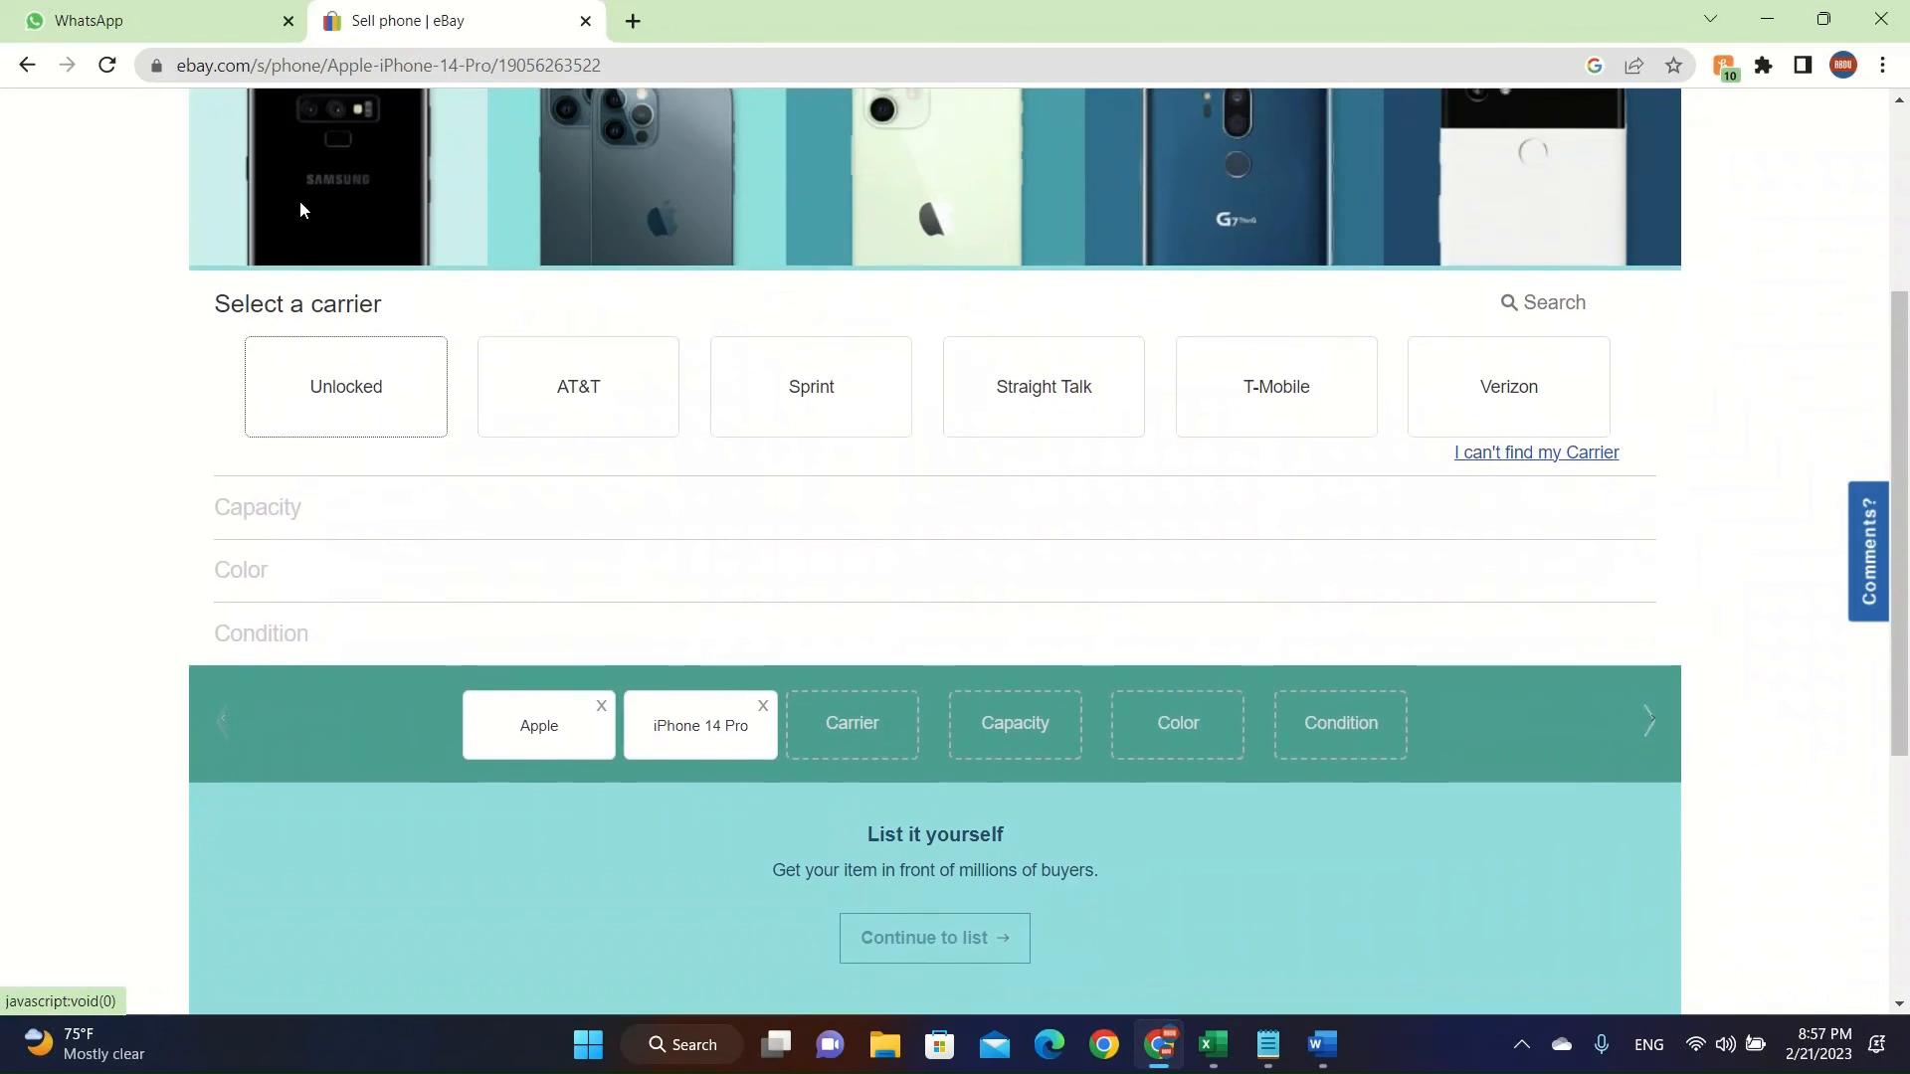
# Describe the phone as a new 128 GB Space Black Straight Talk iPhone 14 Pro and continue to list
pyautogui.click(1040, 386)
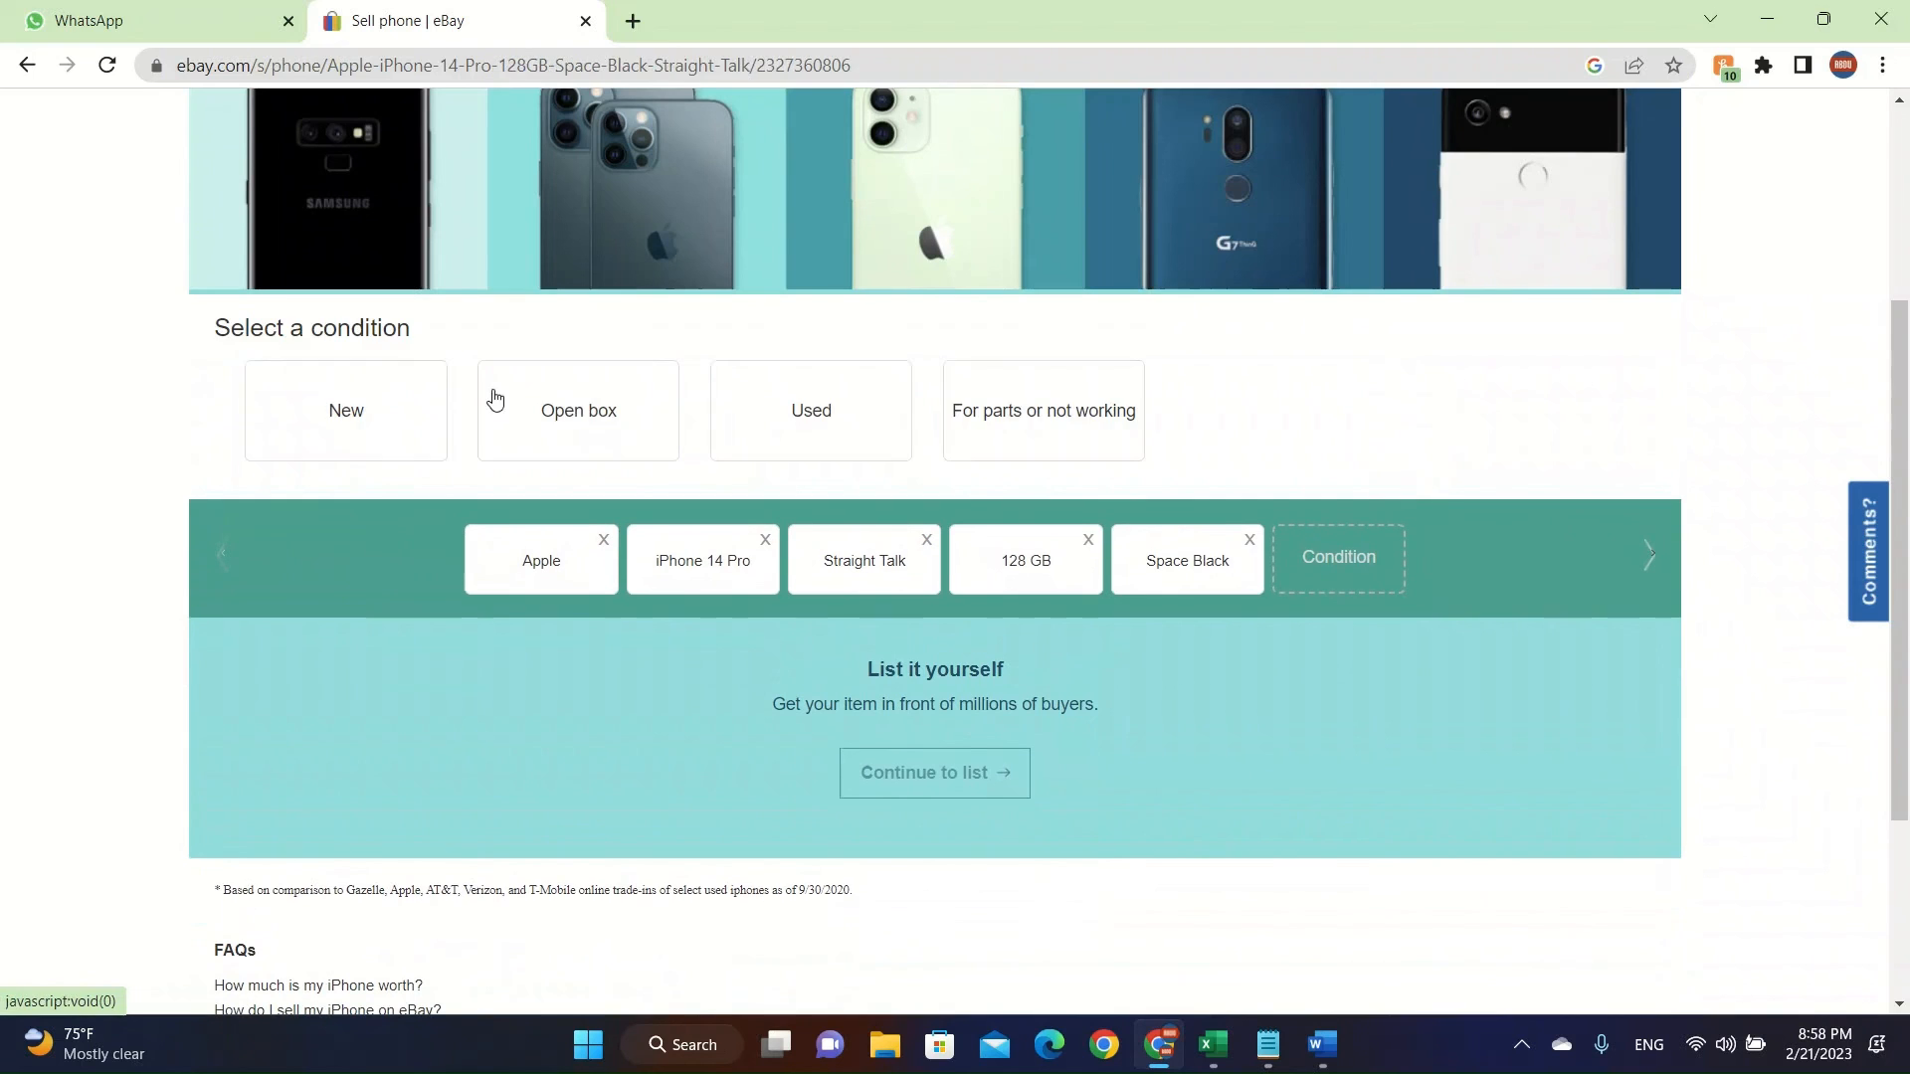
pyautogui.click(344, 409)
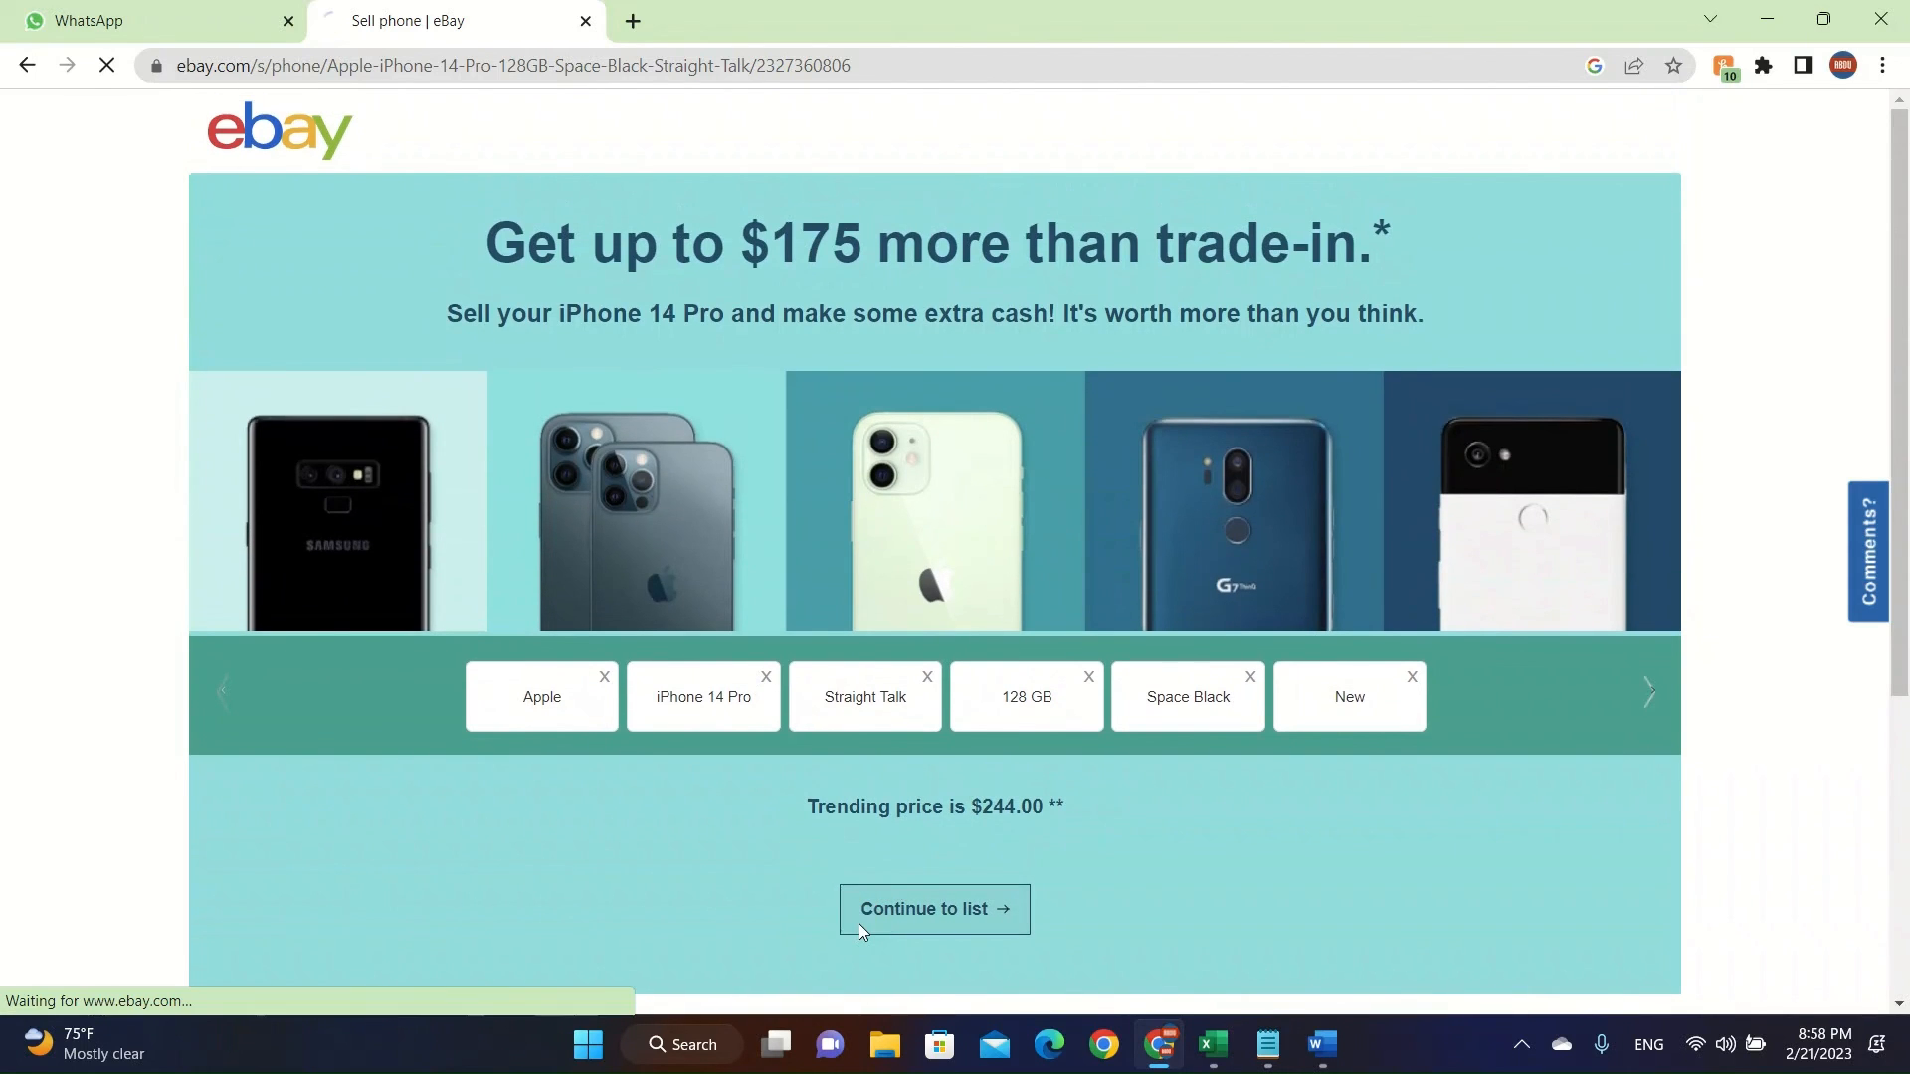
pyautogui.click(936, 909)
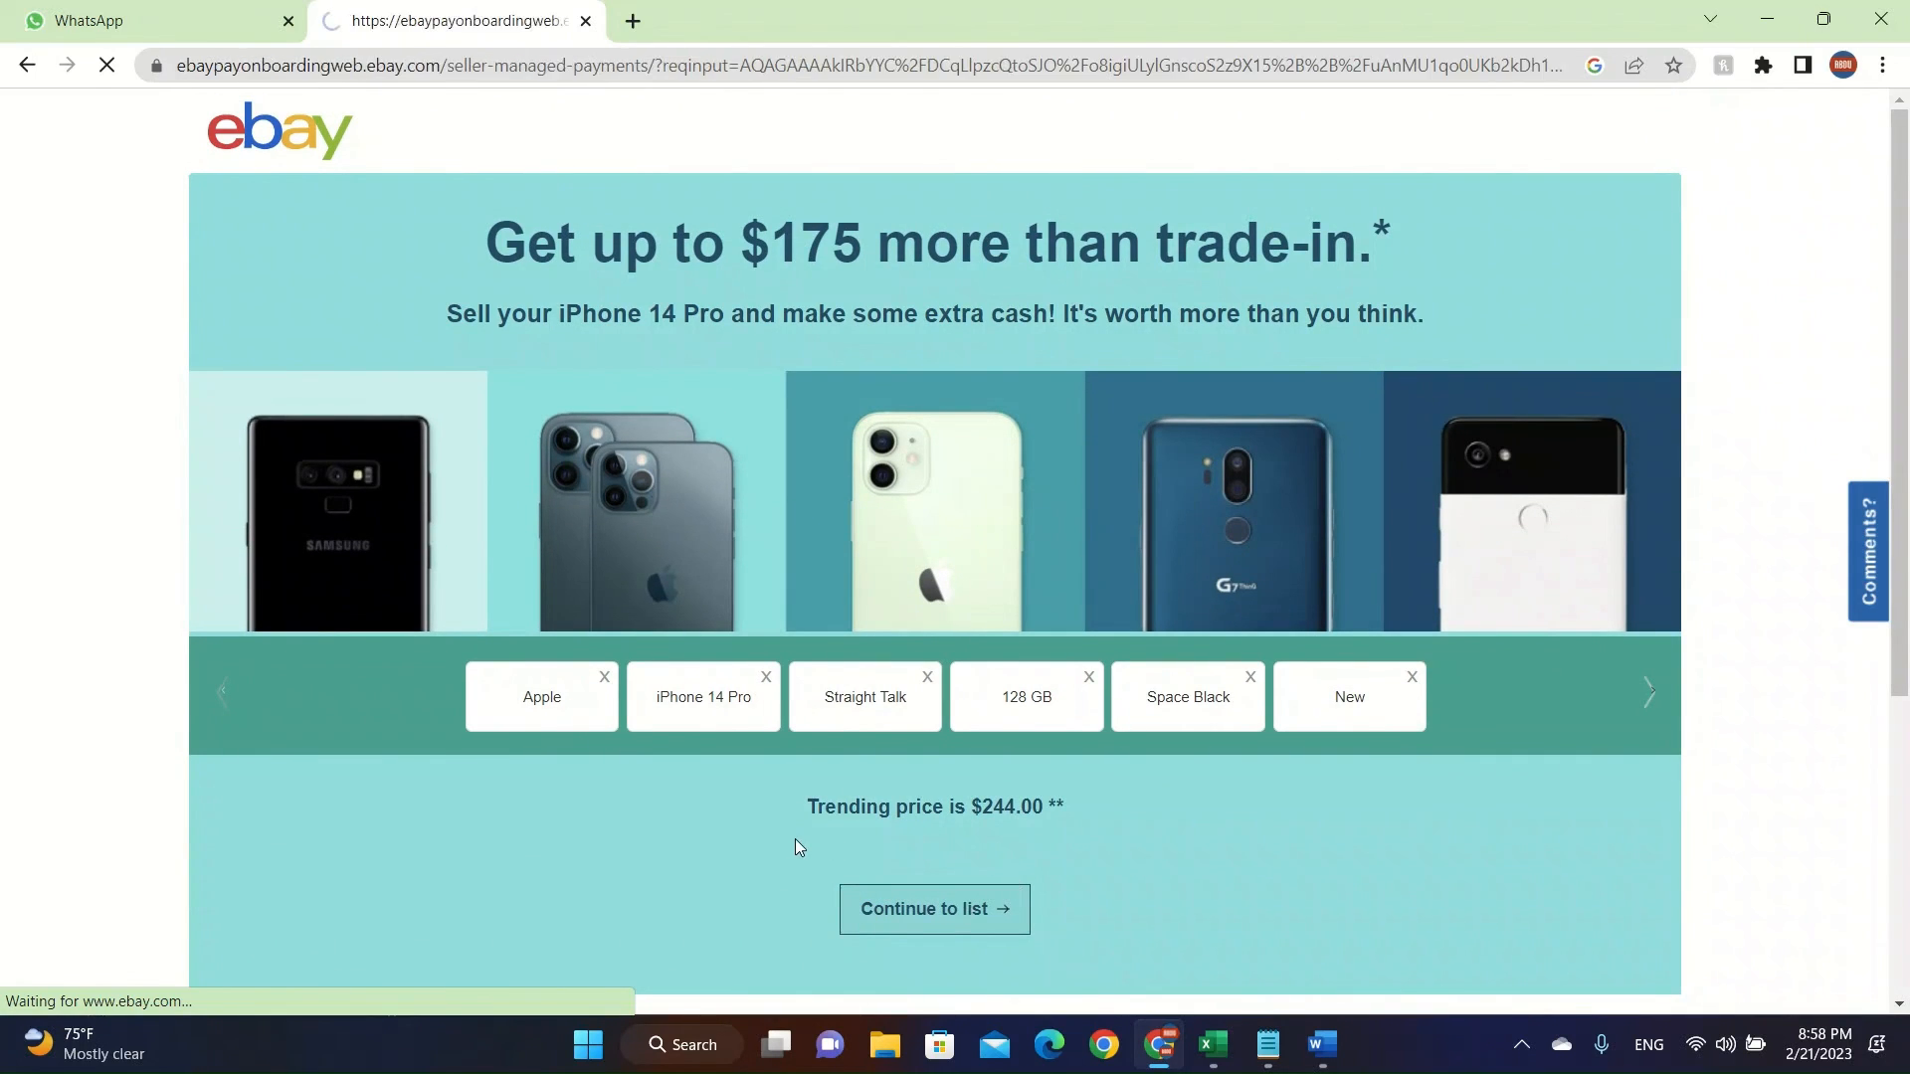
pyautogui.click(934, 909)
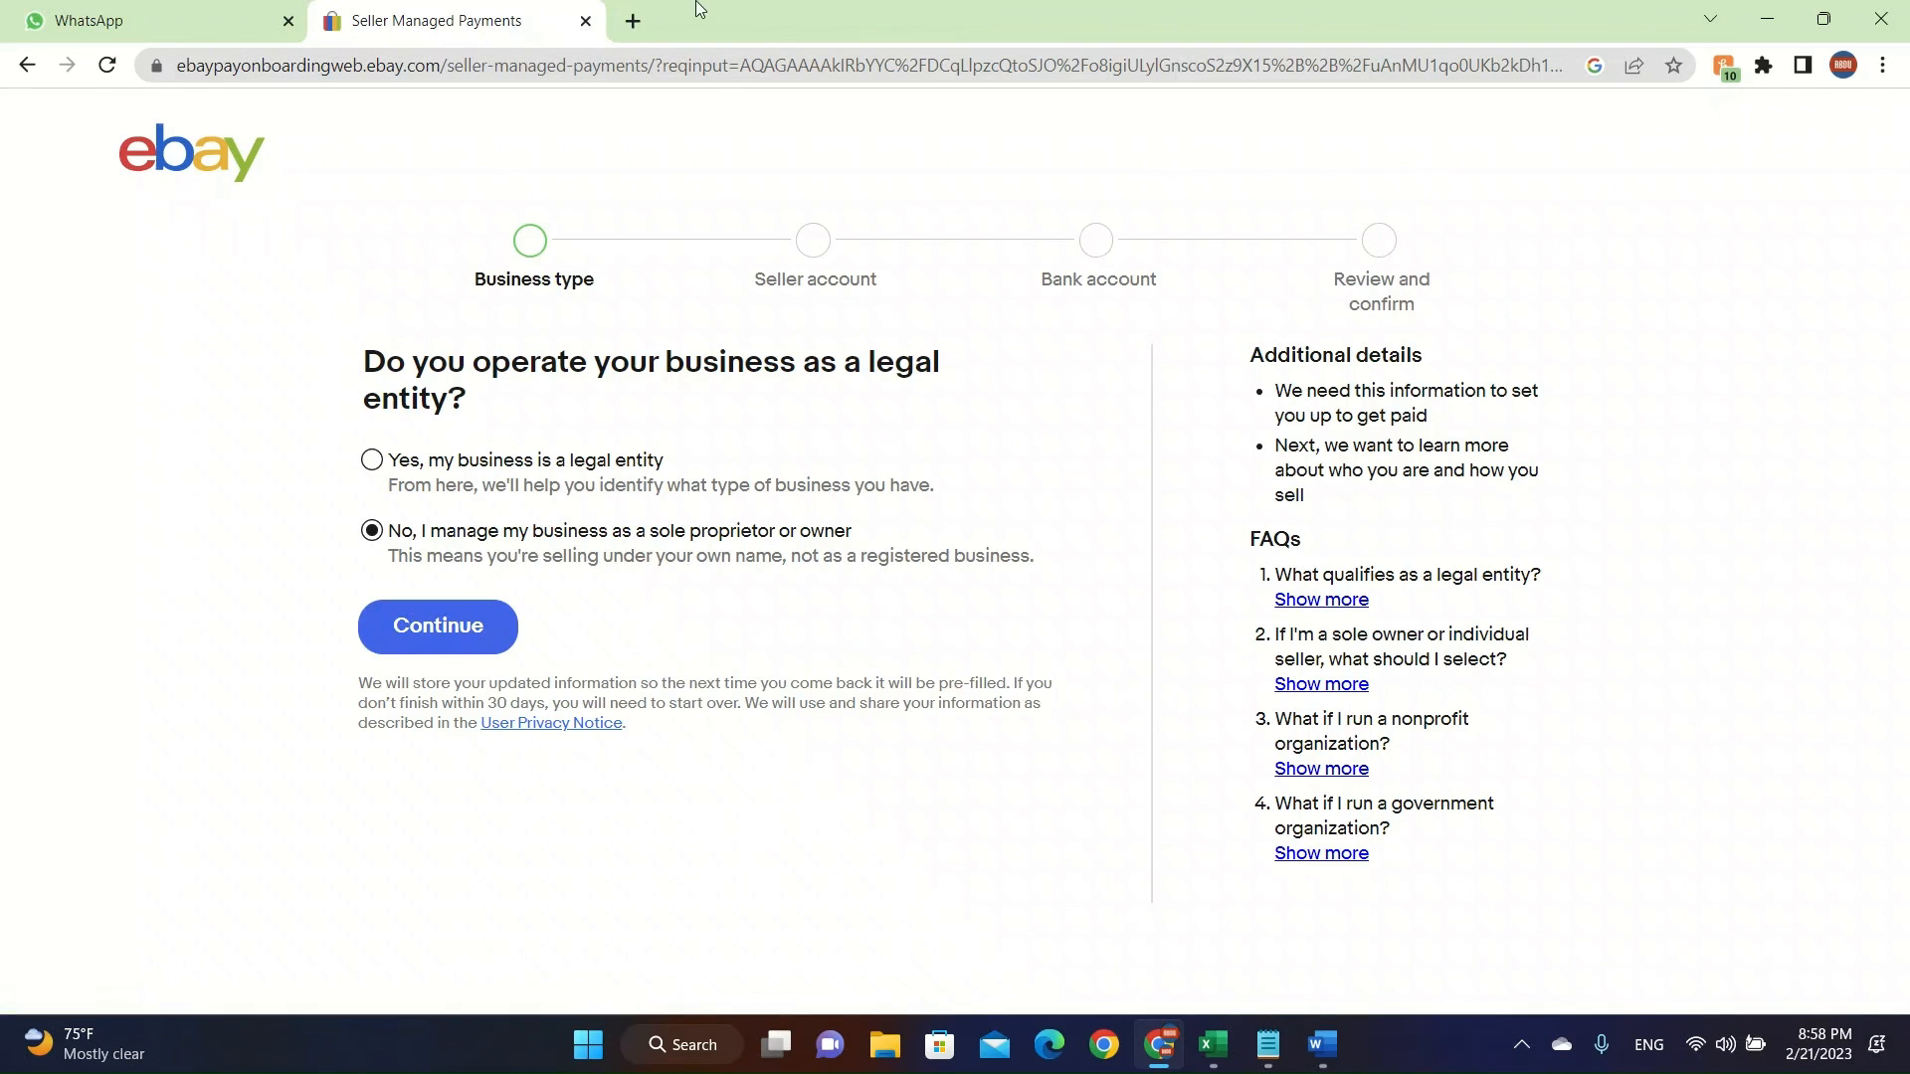
# Close the Seller Managed Payments tab and open a new Chrome tab
pyautogui.click(146, 19)
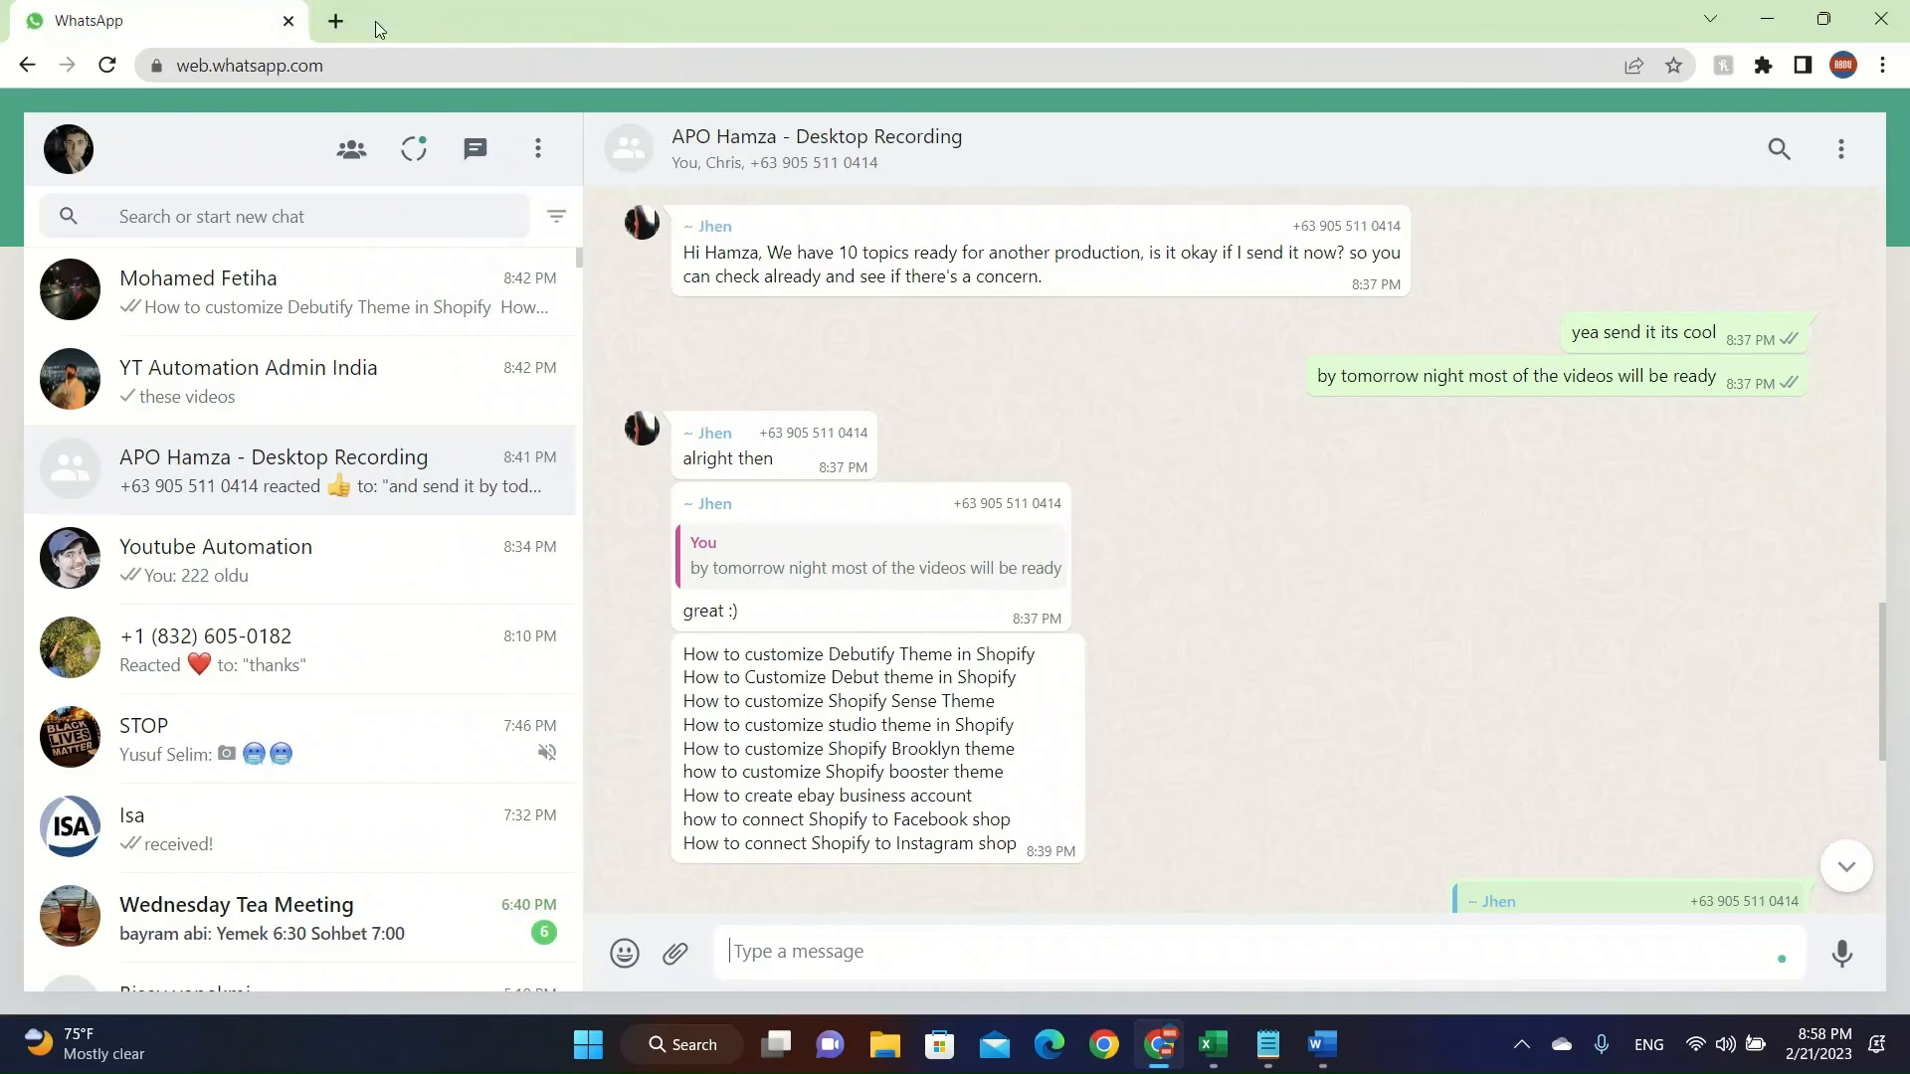
pyautogui.click(335, 20)
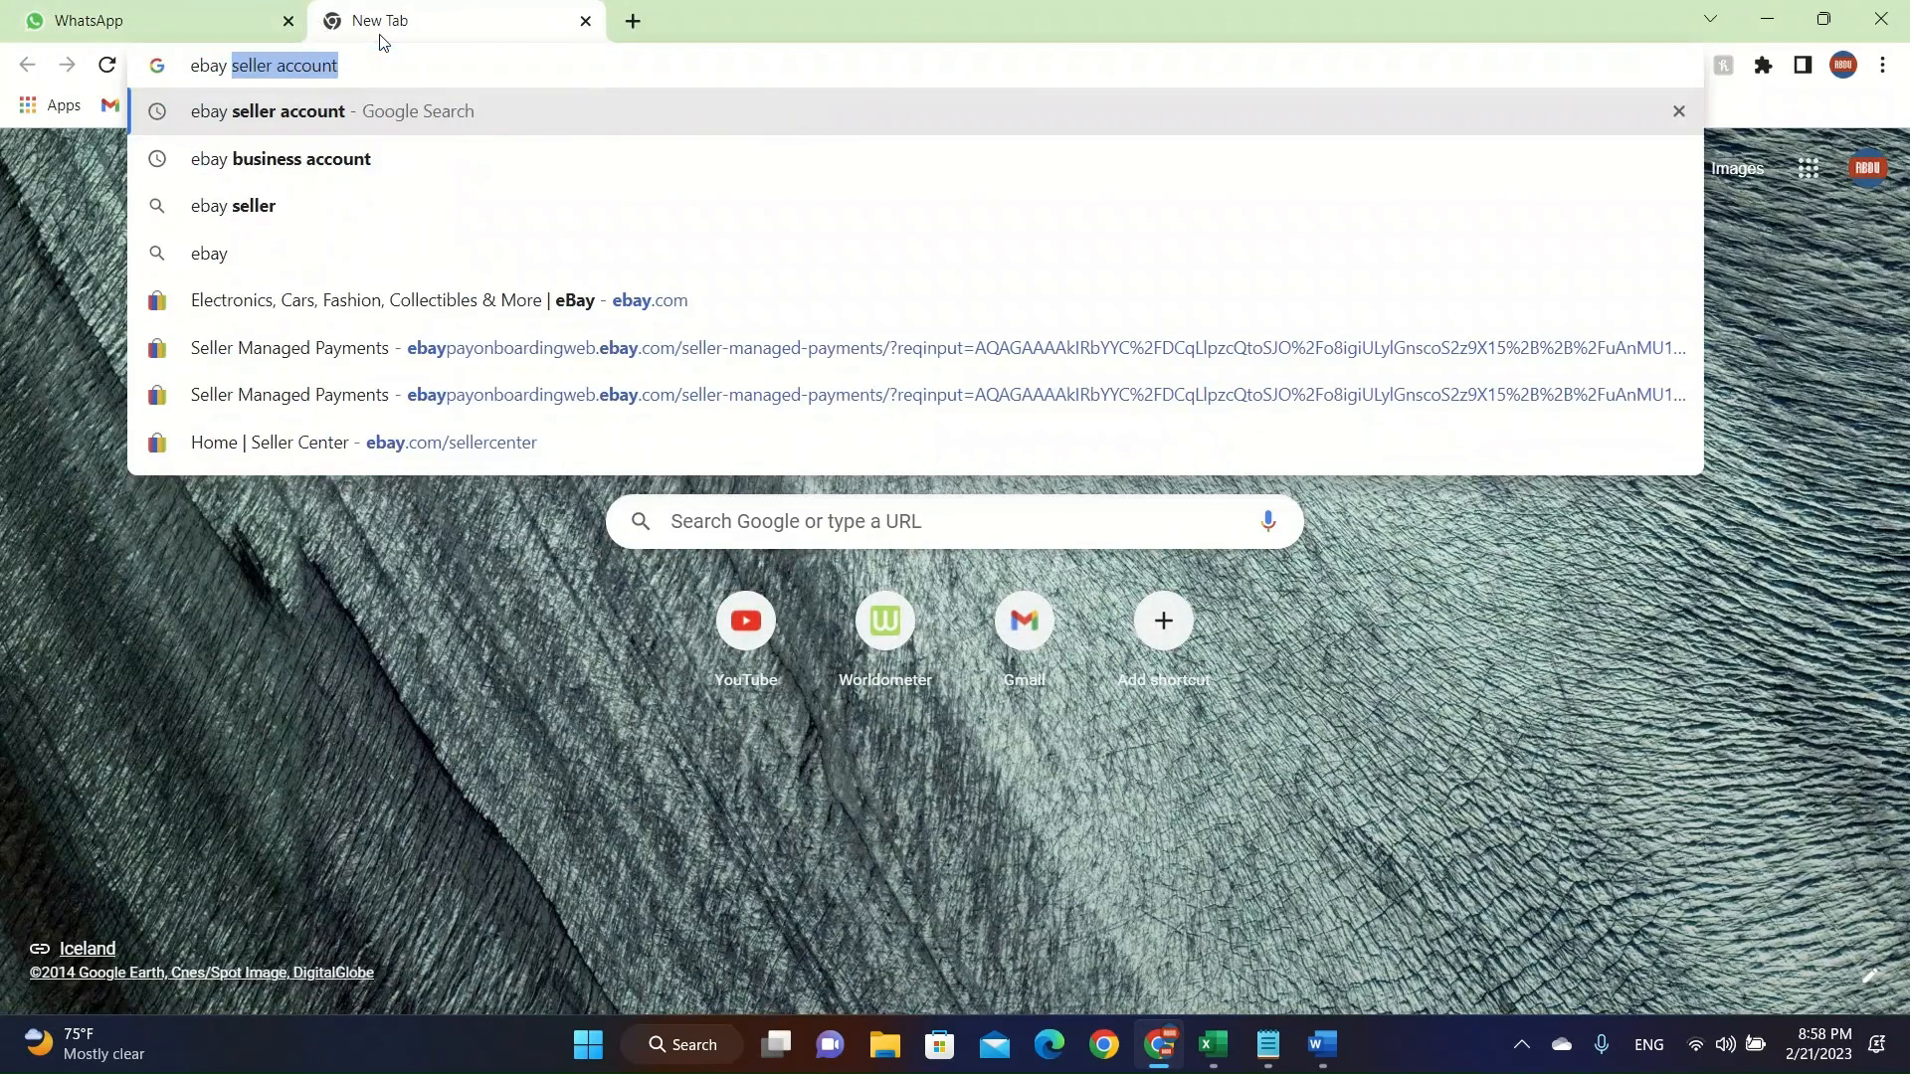
pyautogui.moveTo(997, 24)
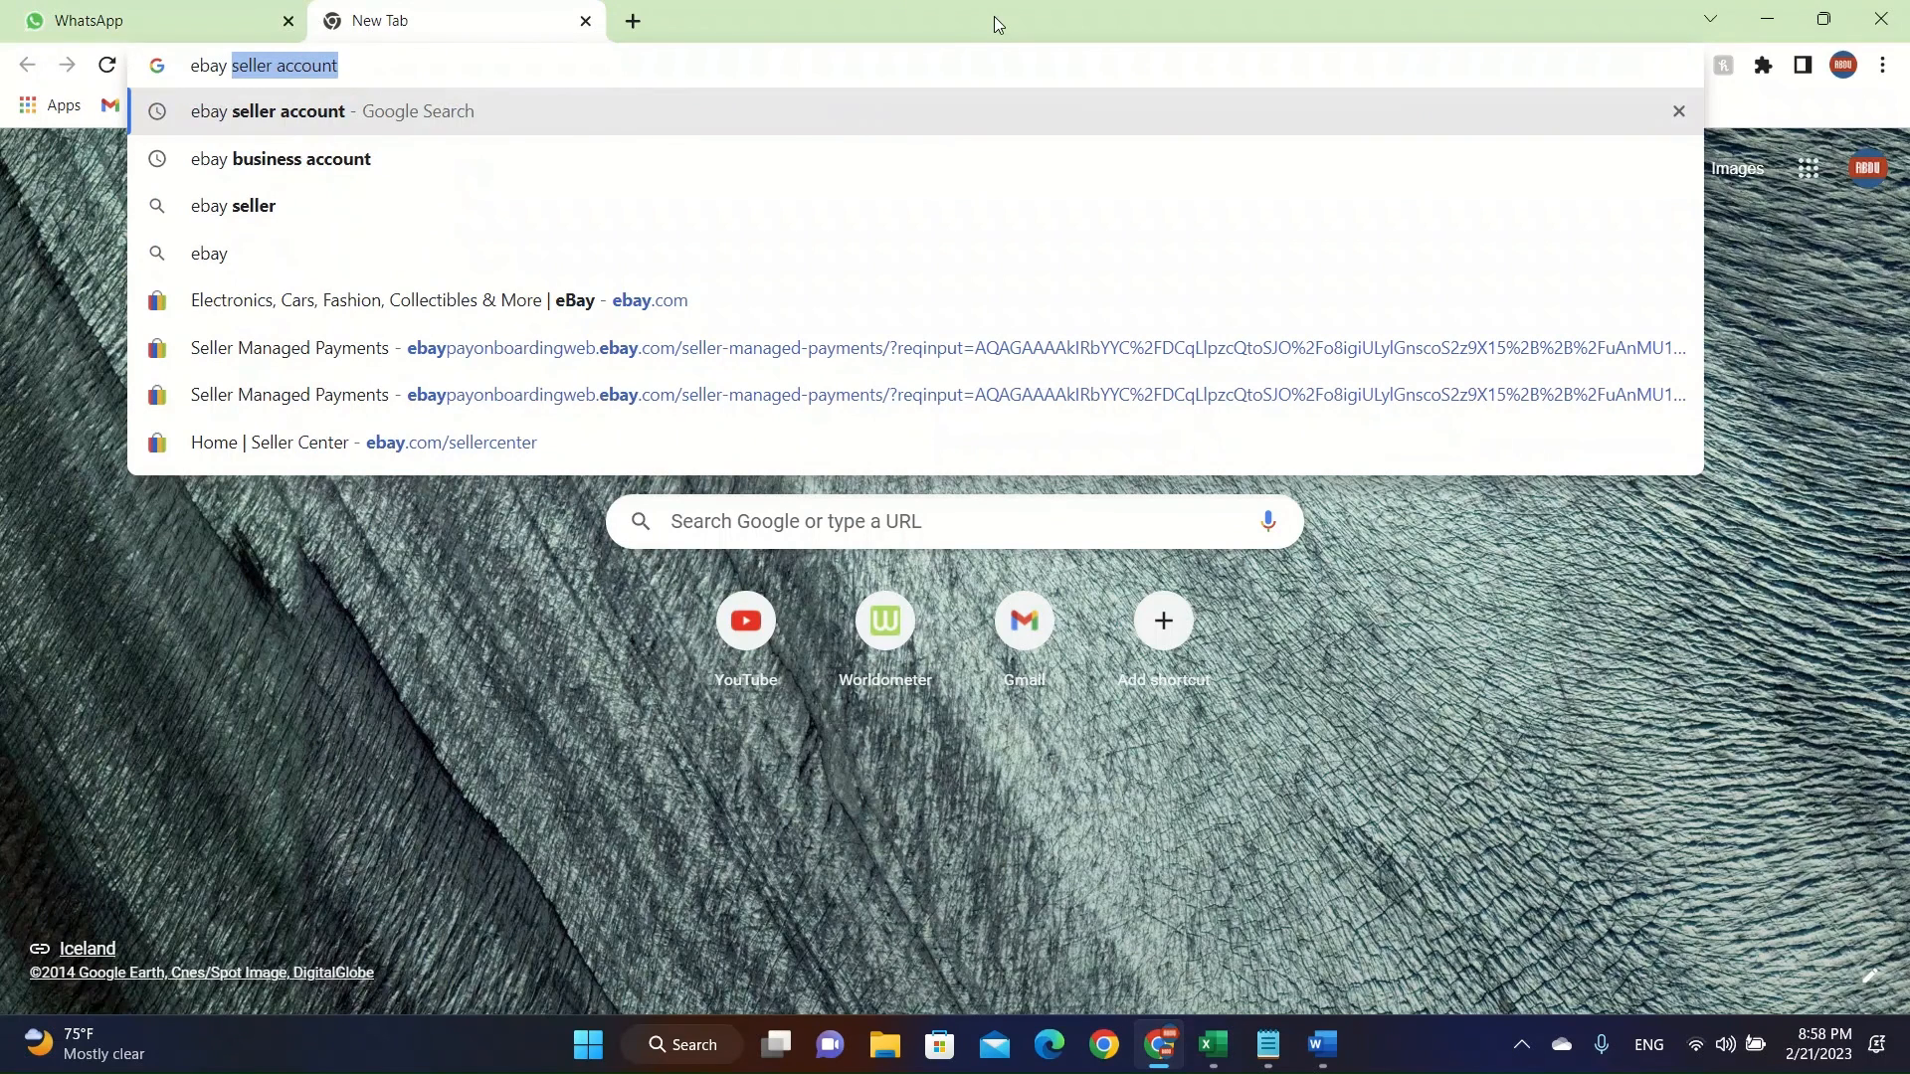
pyautogui.moveTo(800, 40)
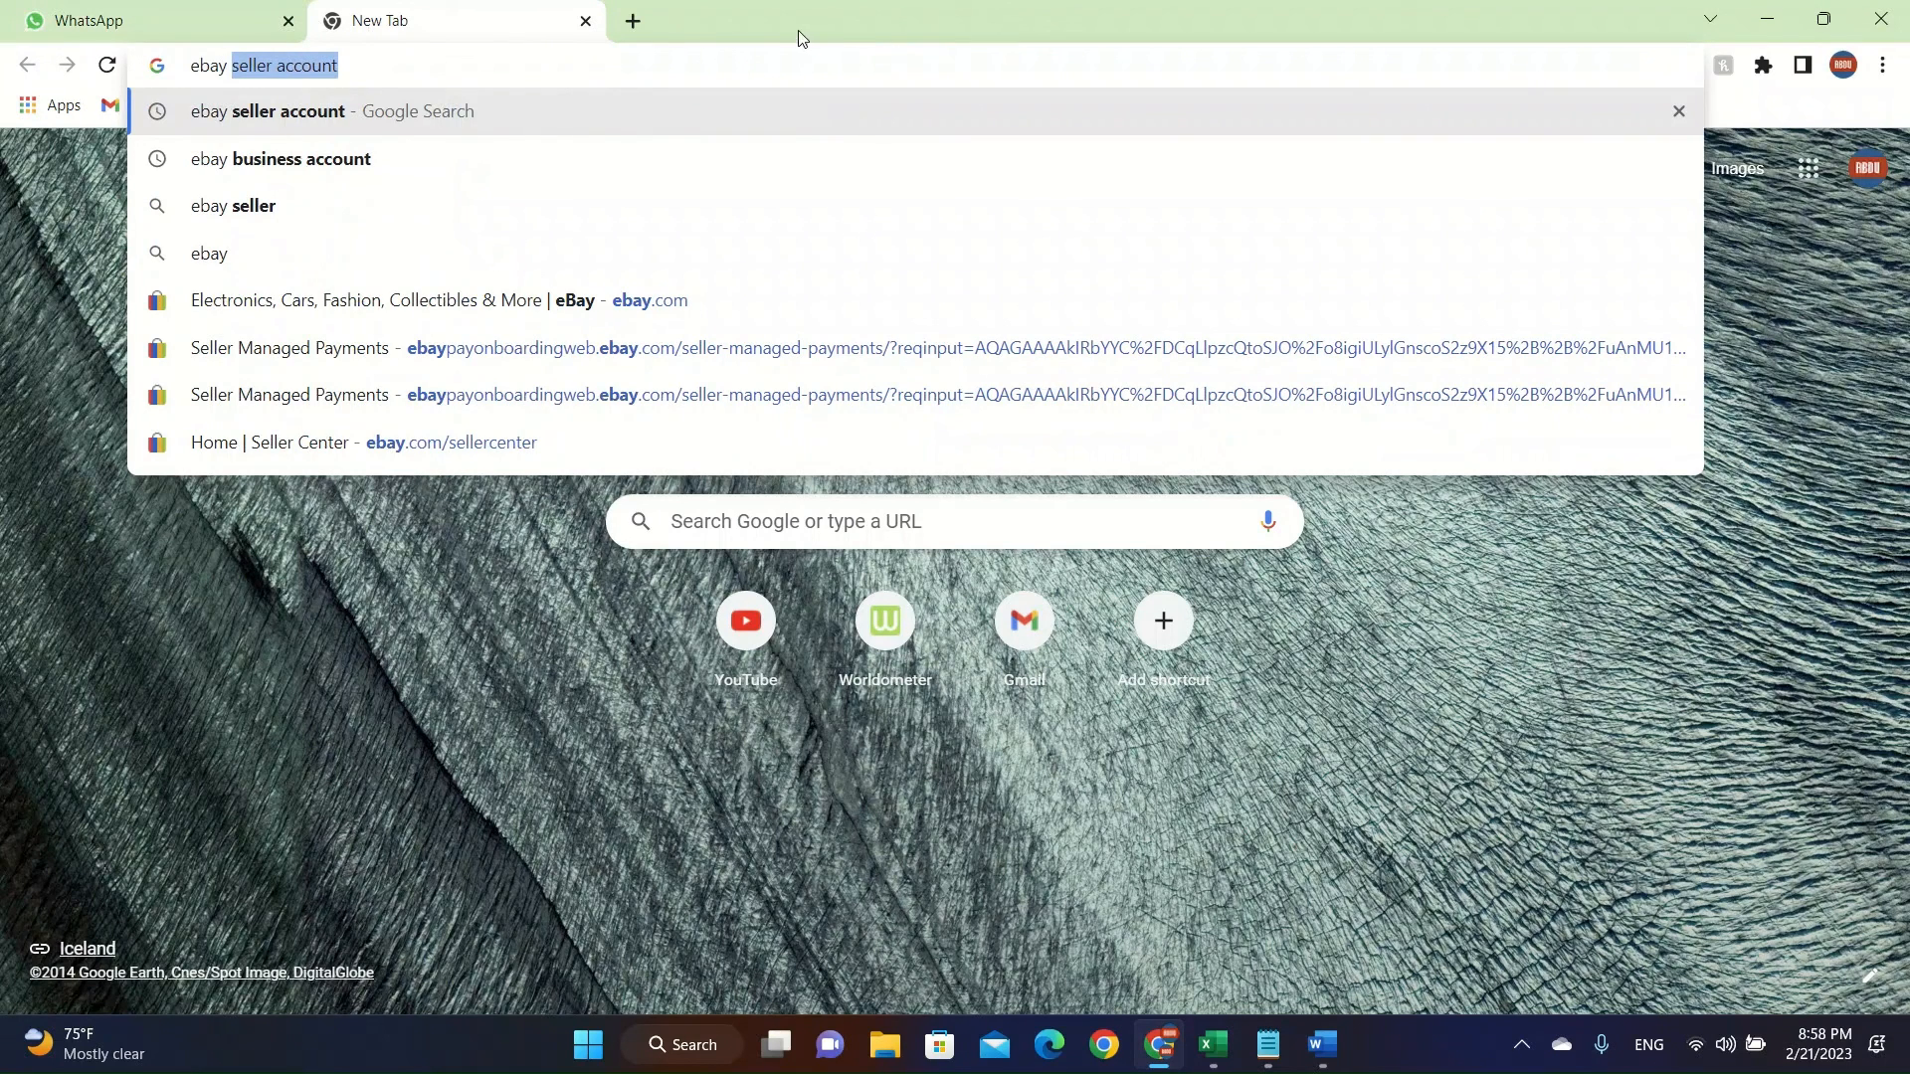